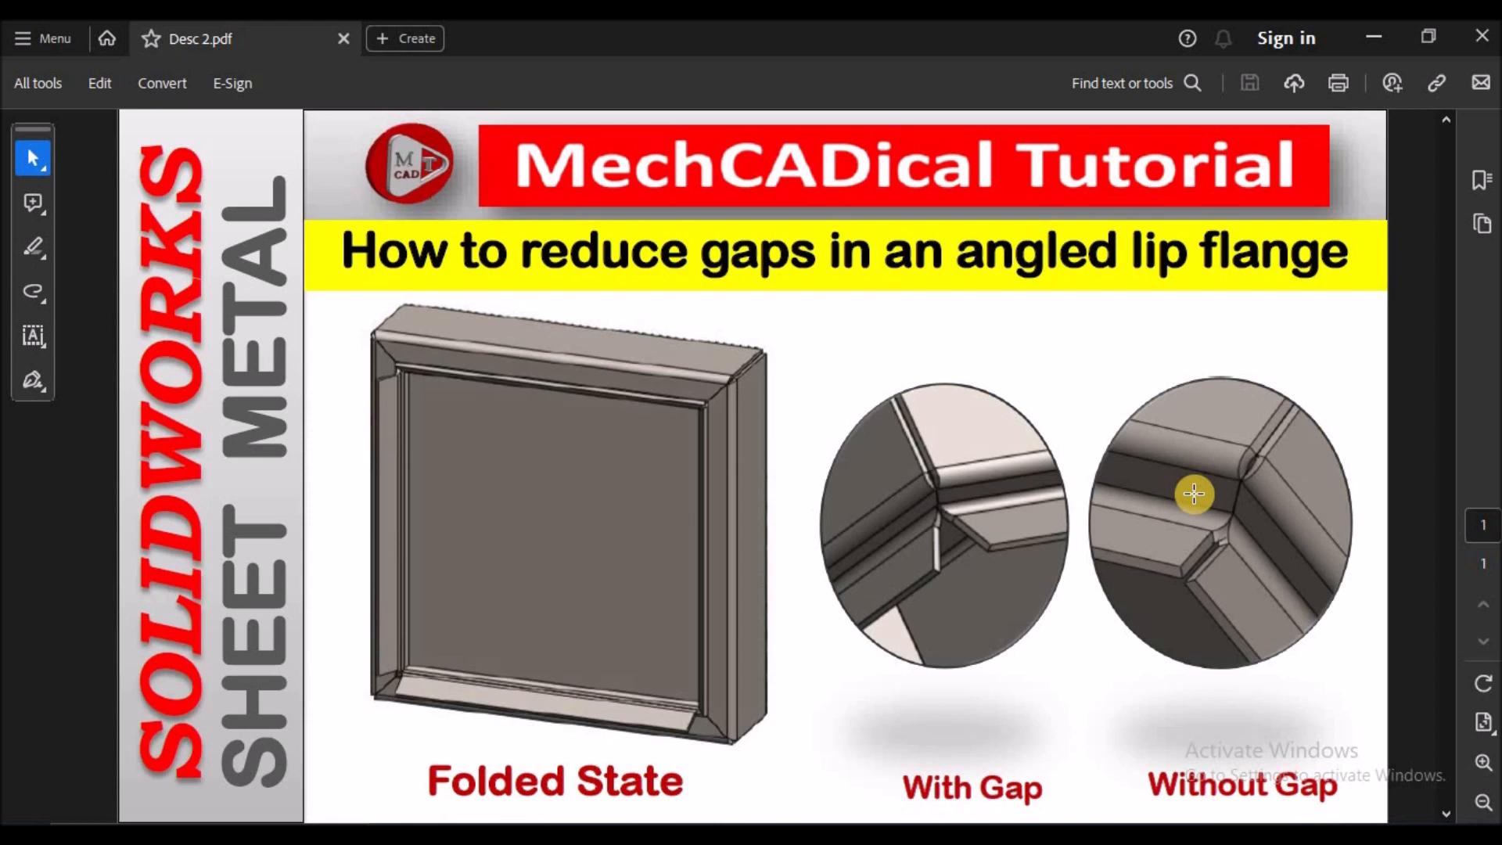
pyautogui.moveTo(1173, 584)
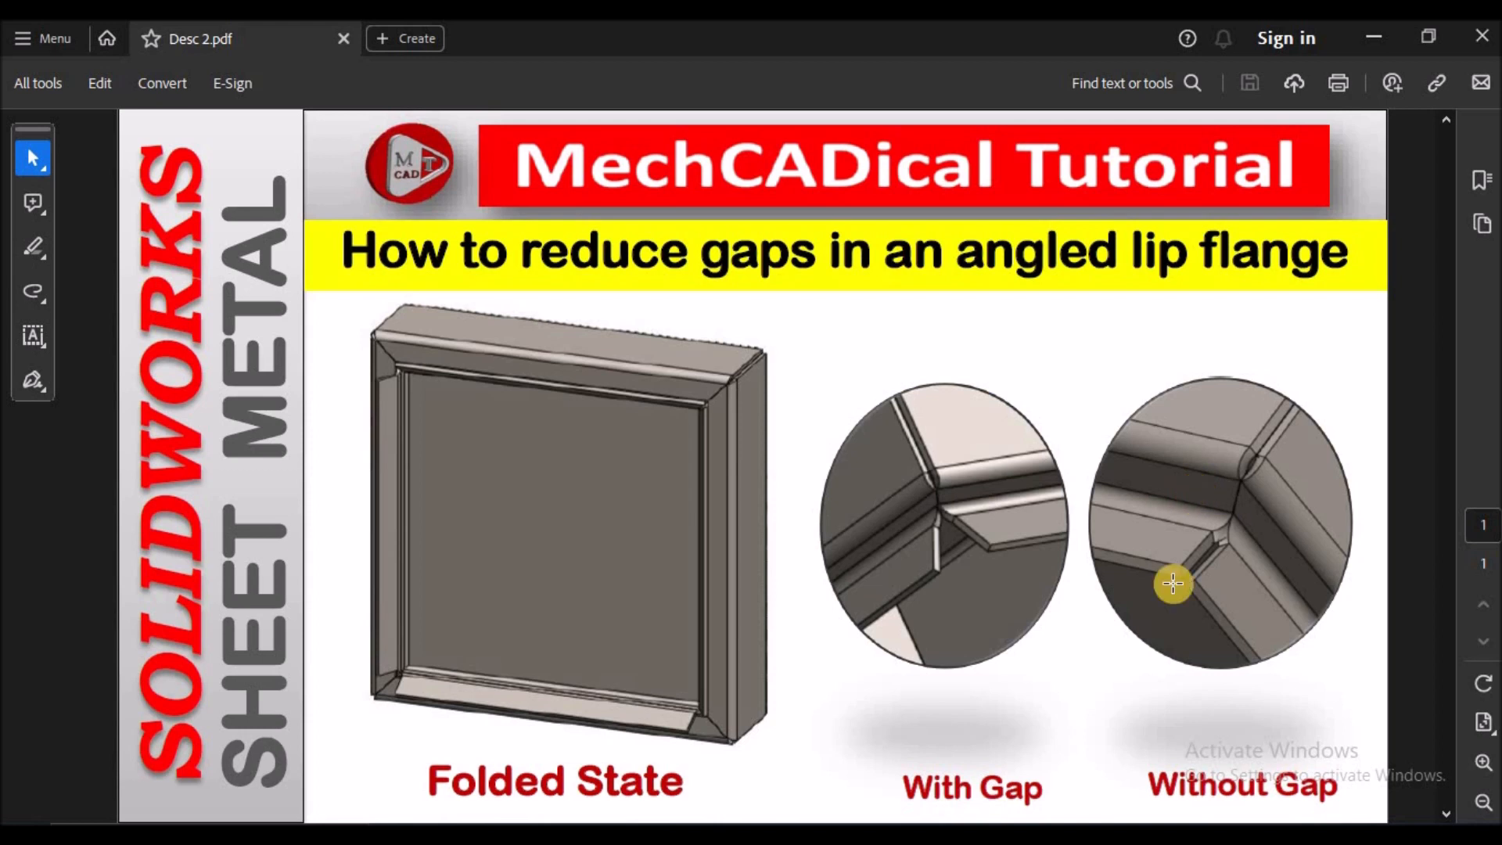
pyautogui.moveTo(650, 790)
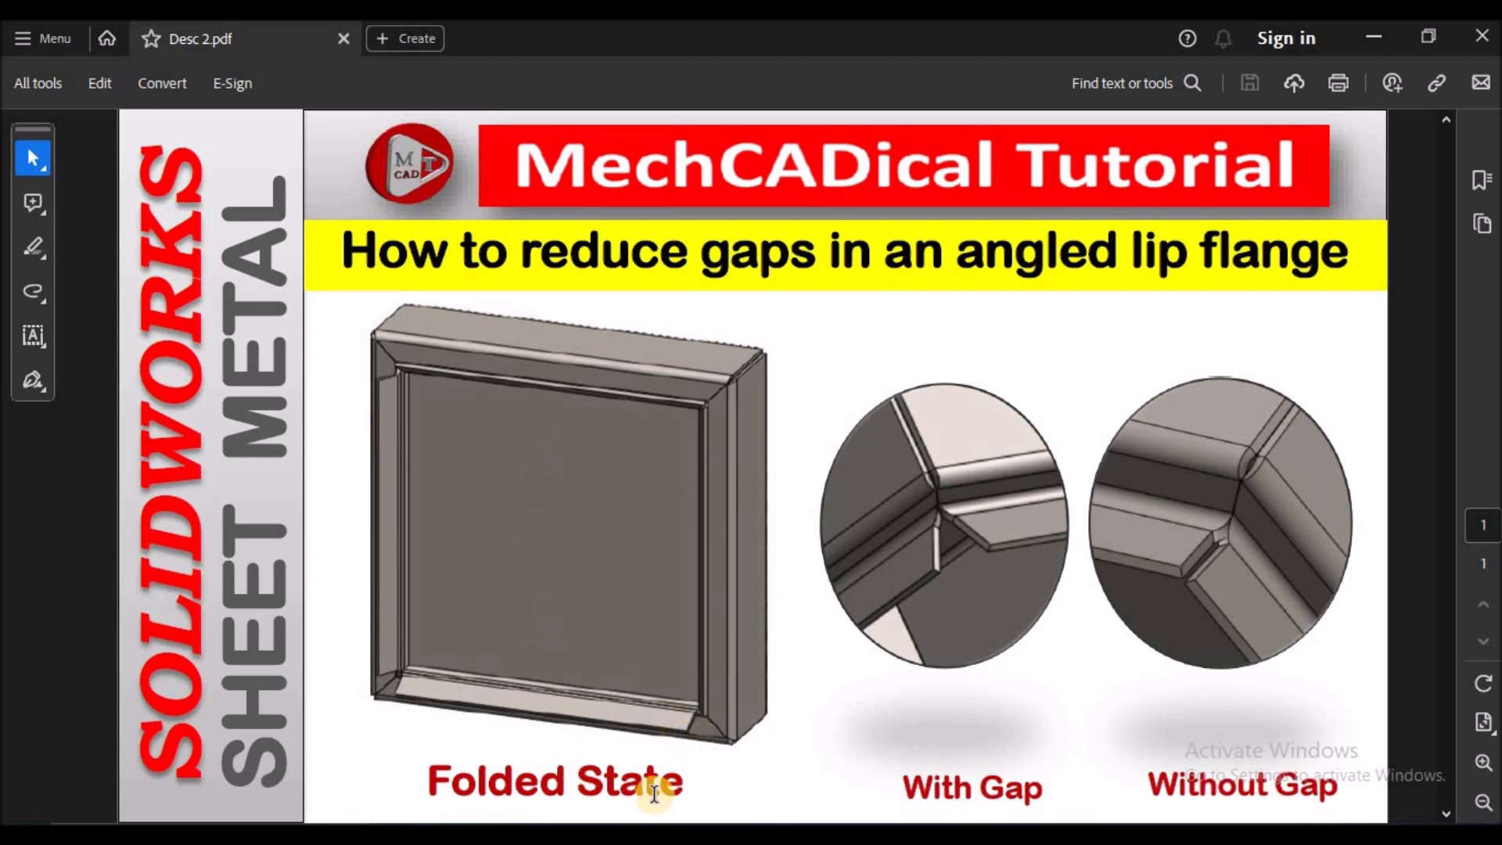
pyautogui.moveTo(741, 506)
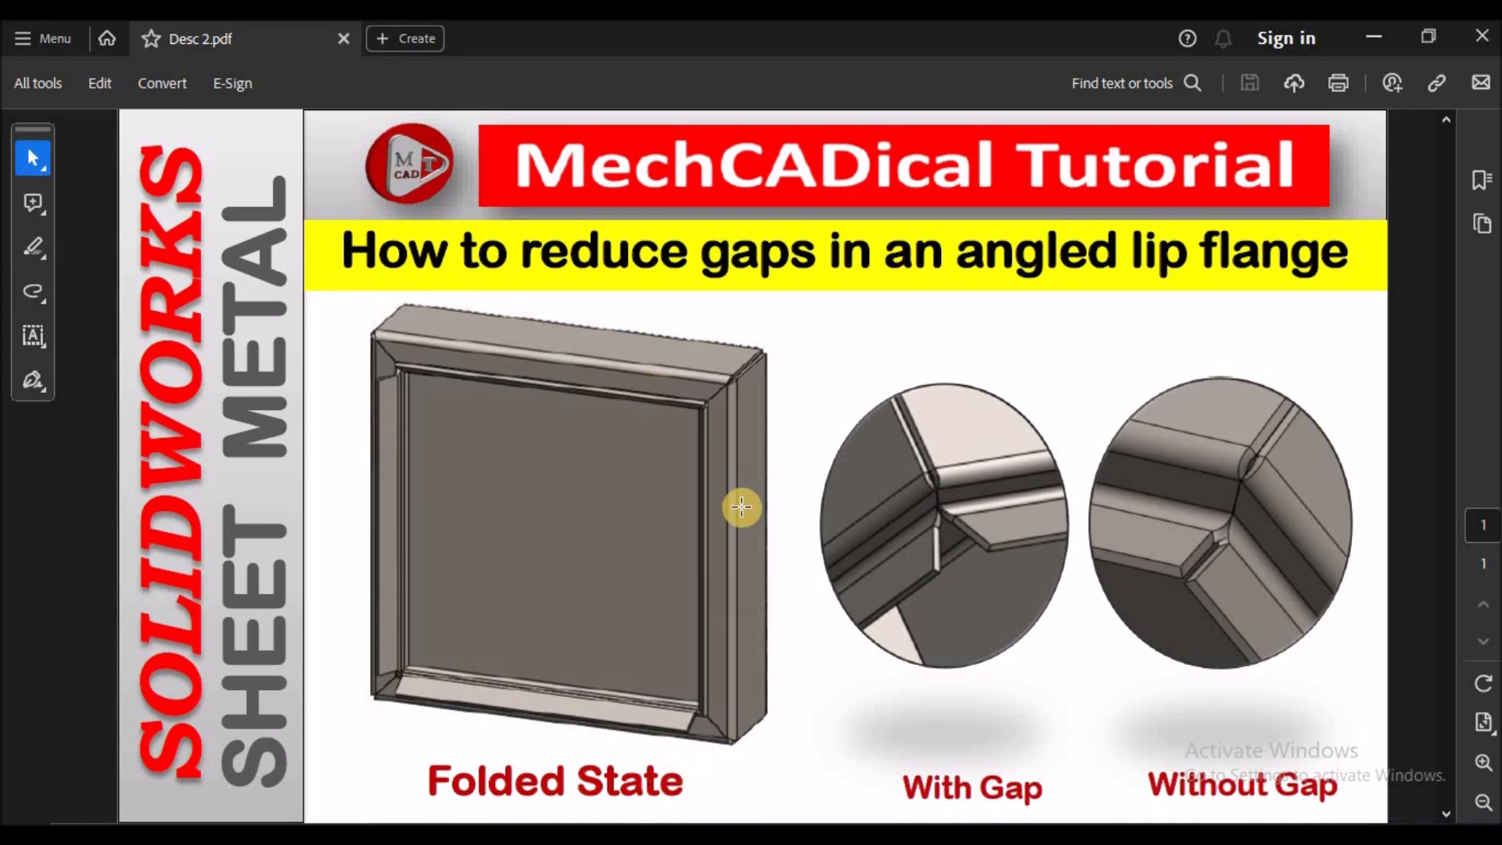
pyautogui.moveTo(1098, 601)
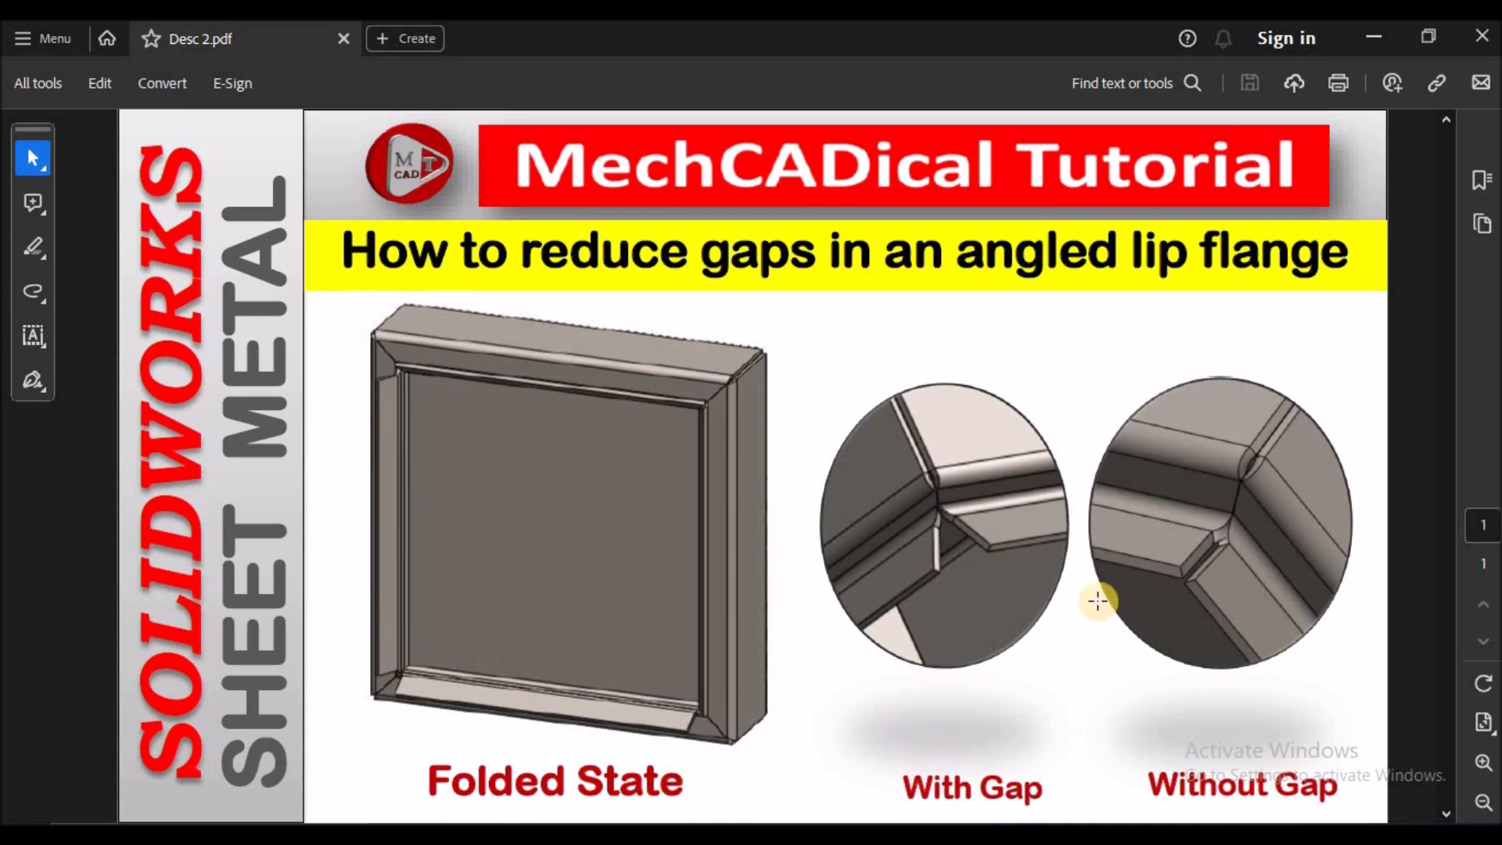
pyautogui.moveTo(965, 572)
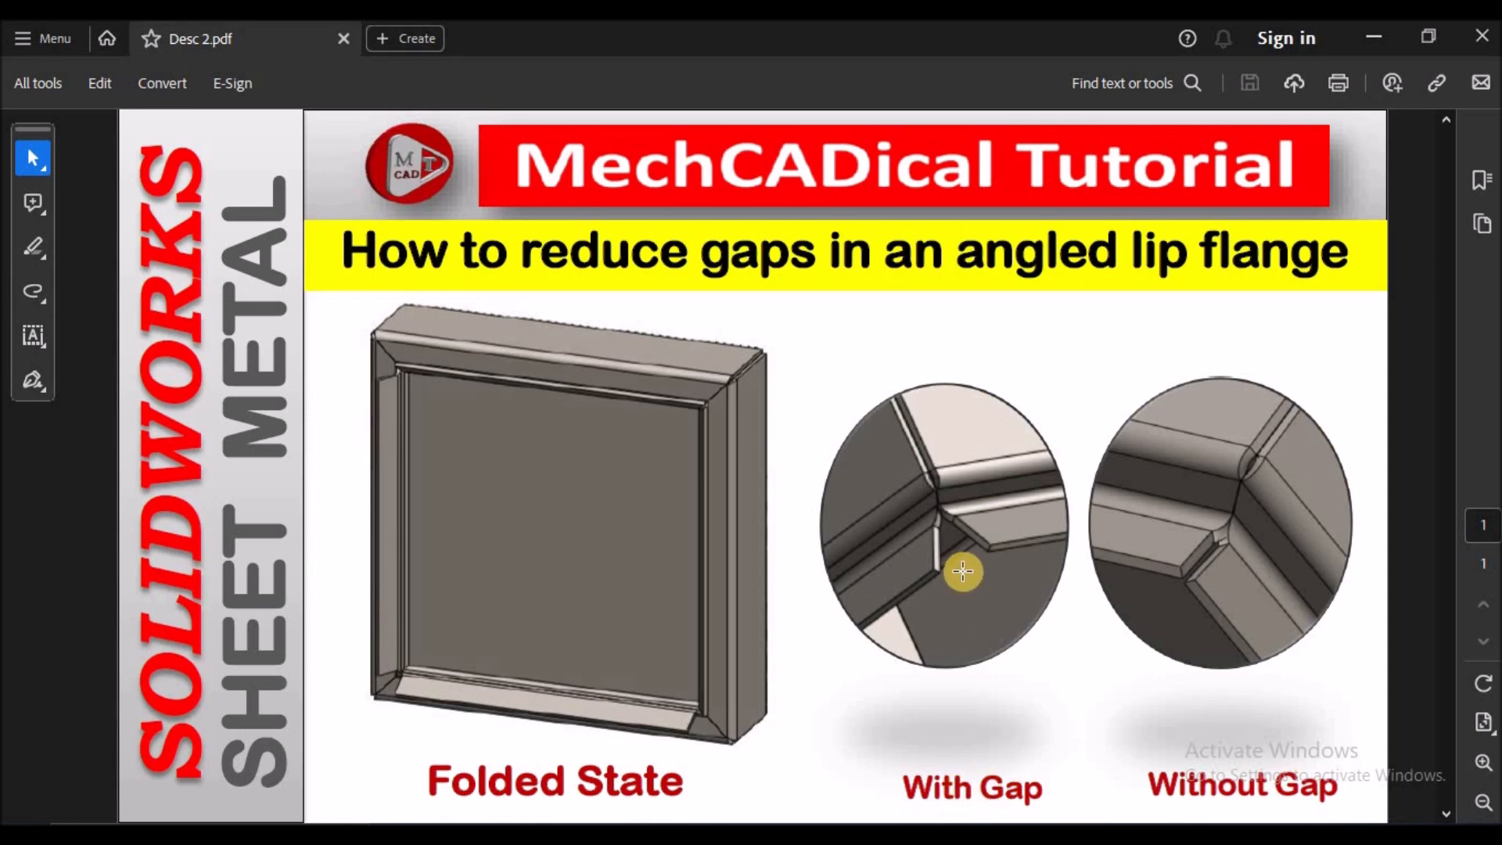
pyautogui.moveTo(411, 374)
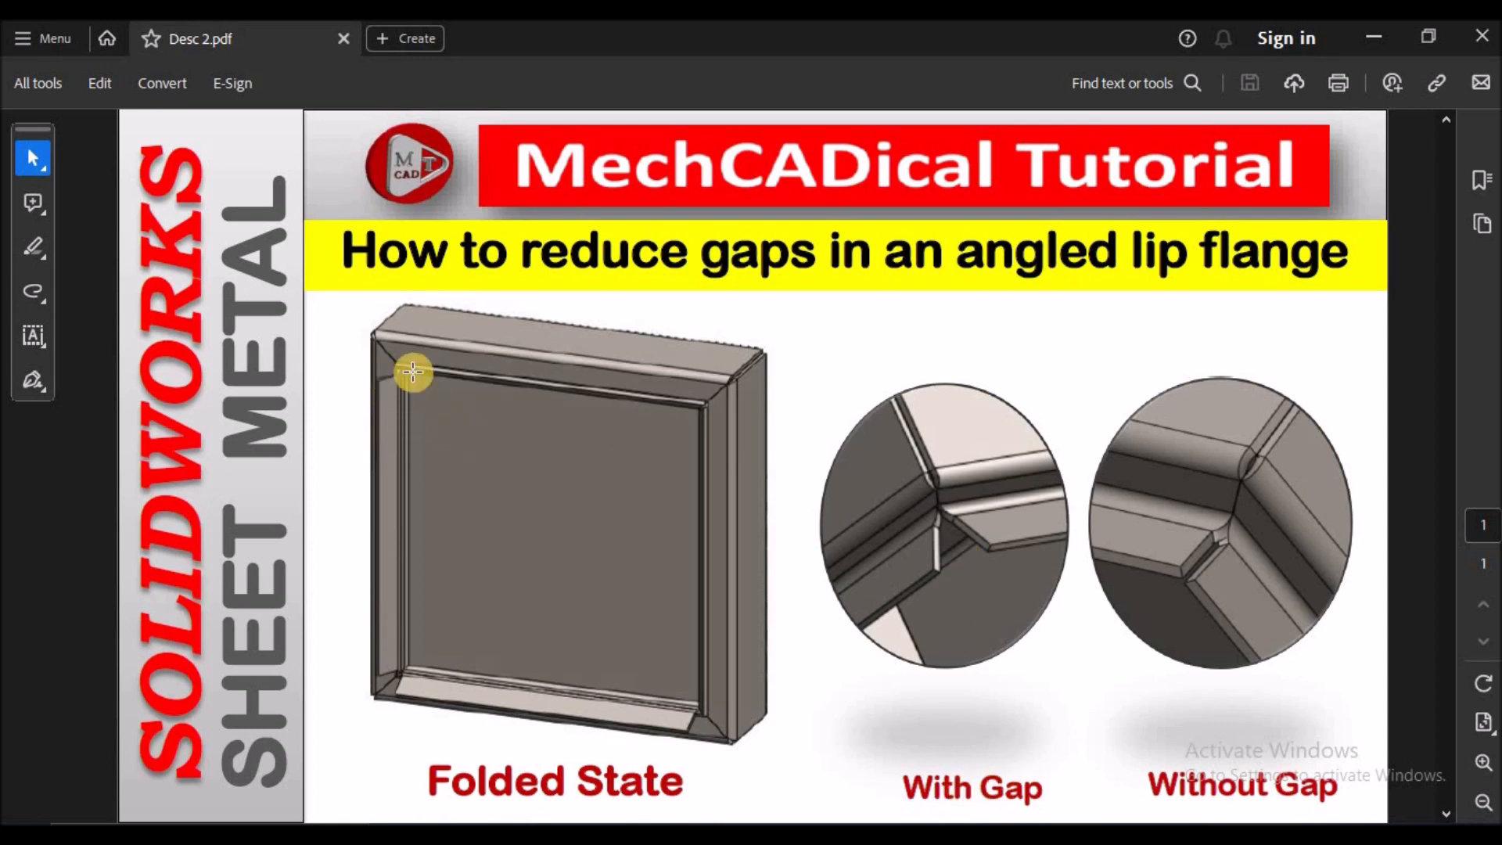
pyautogui.moveTo(1003, 511)
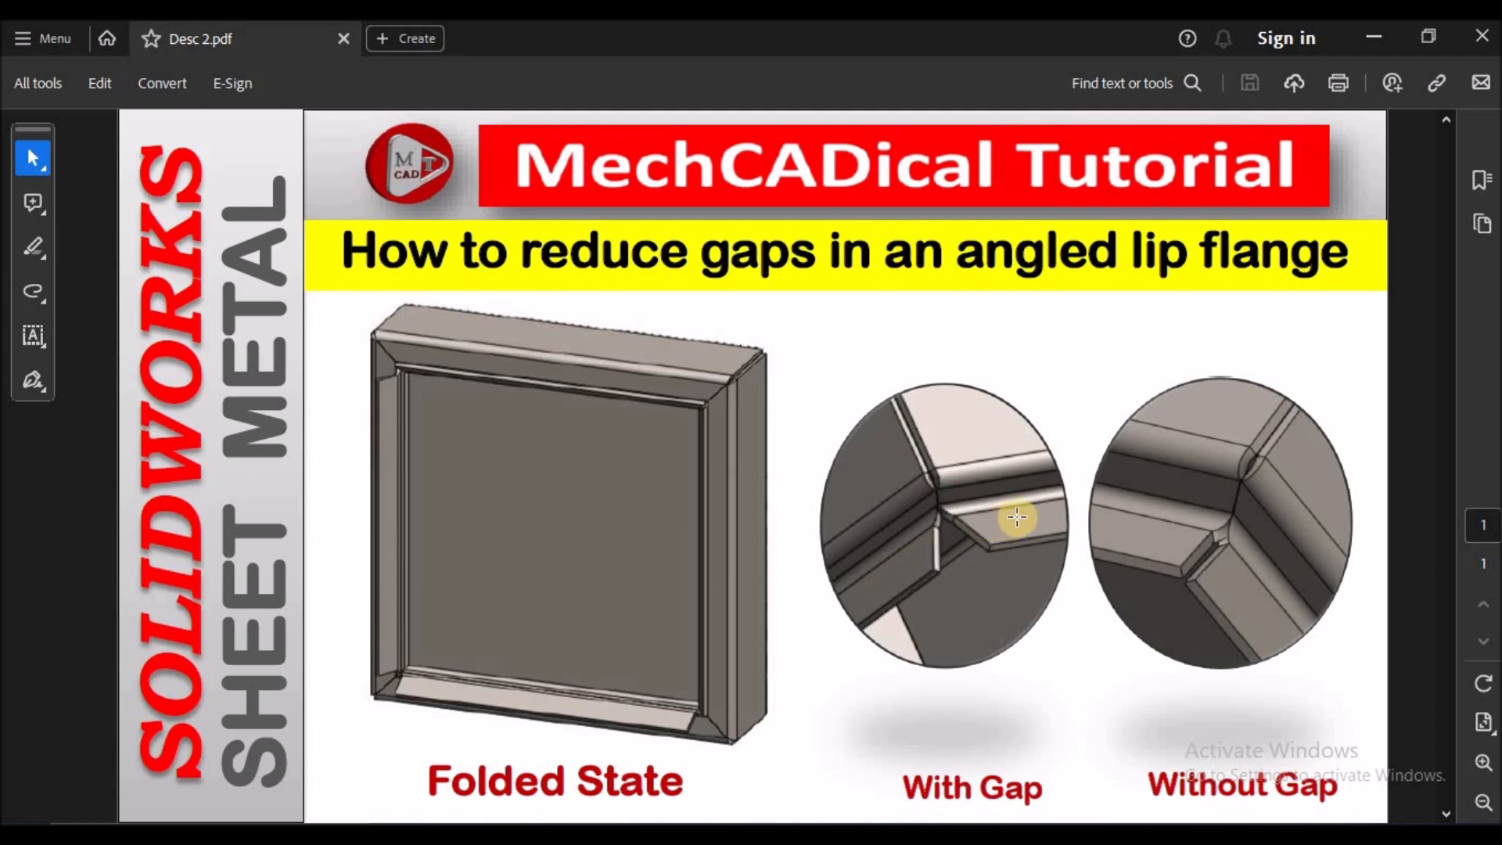
pyautogui.moveTo(952, 517)
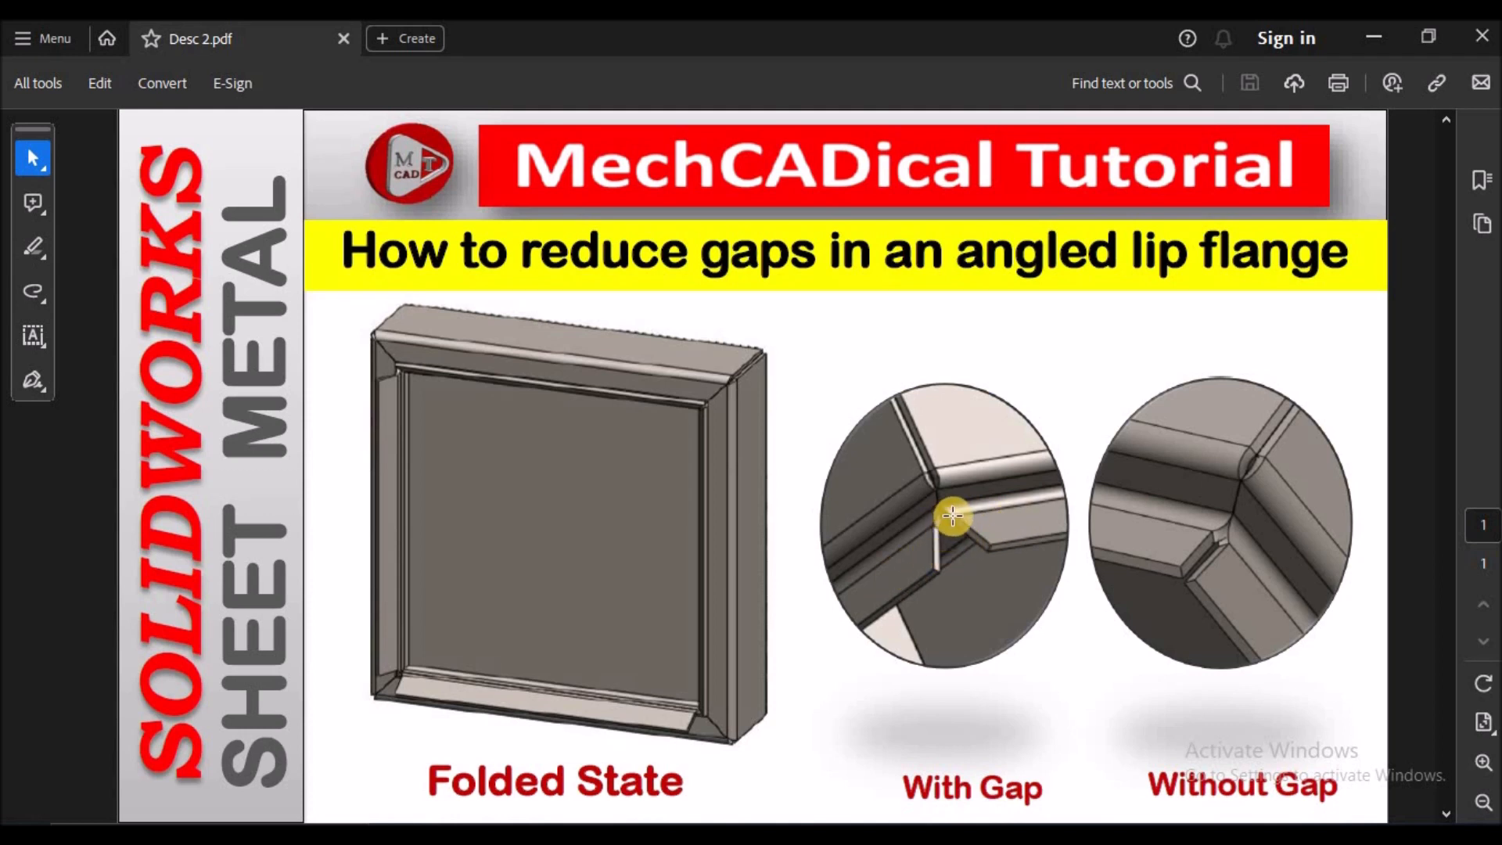
pyautogui.moveTo(1011, 540)
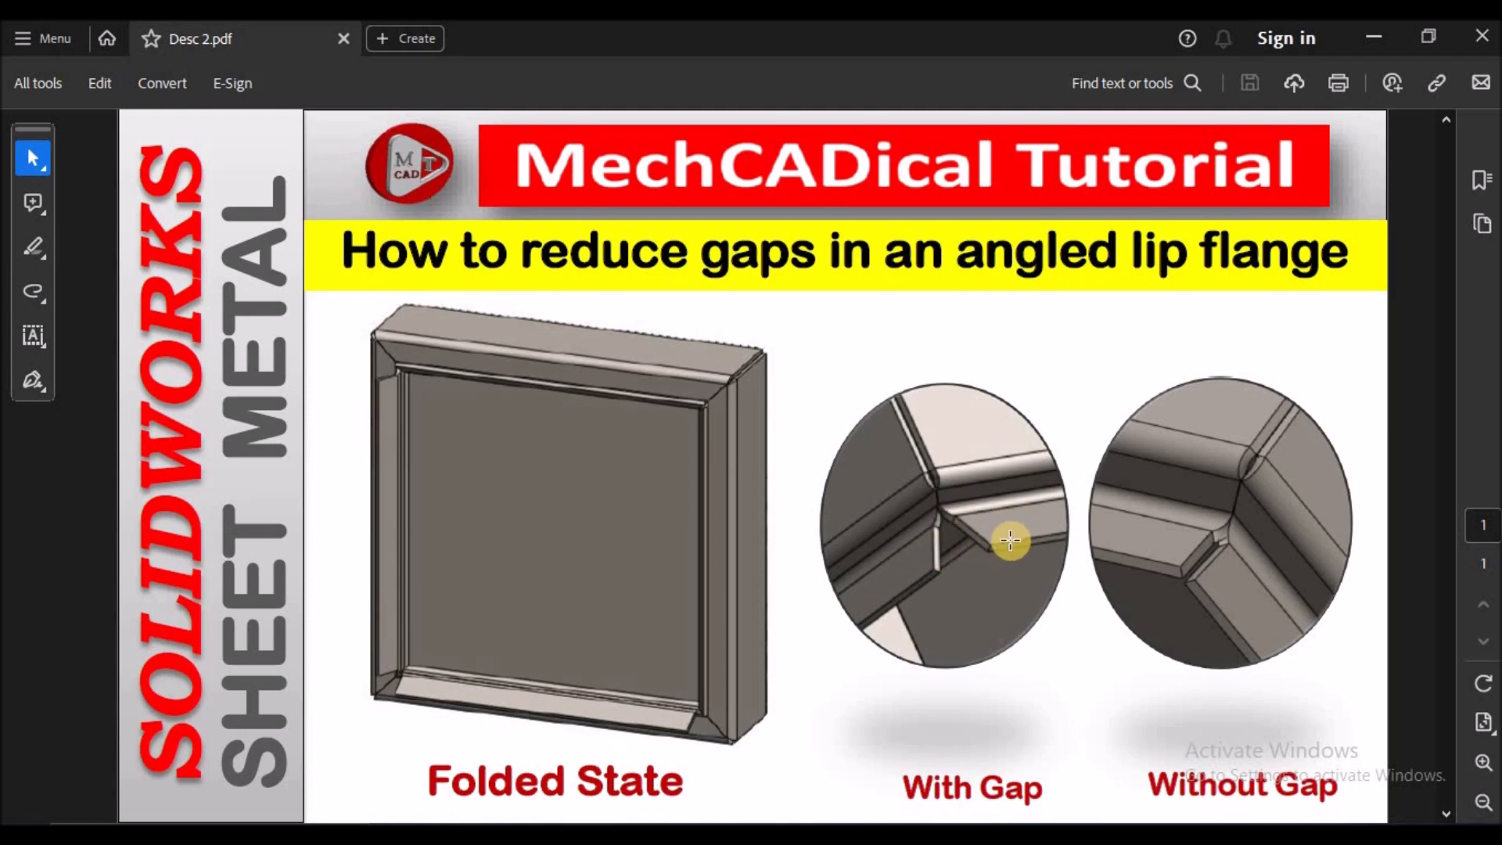
pyautogui.moveTo(1209, 543)
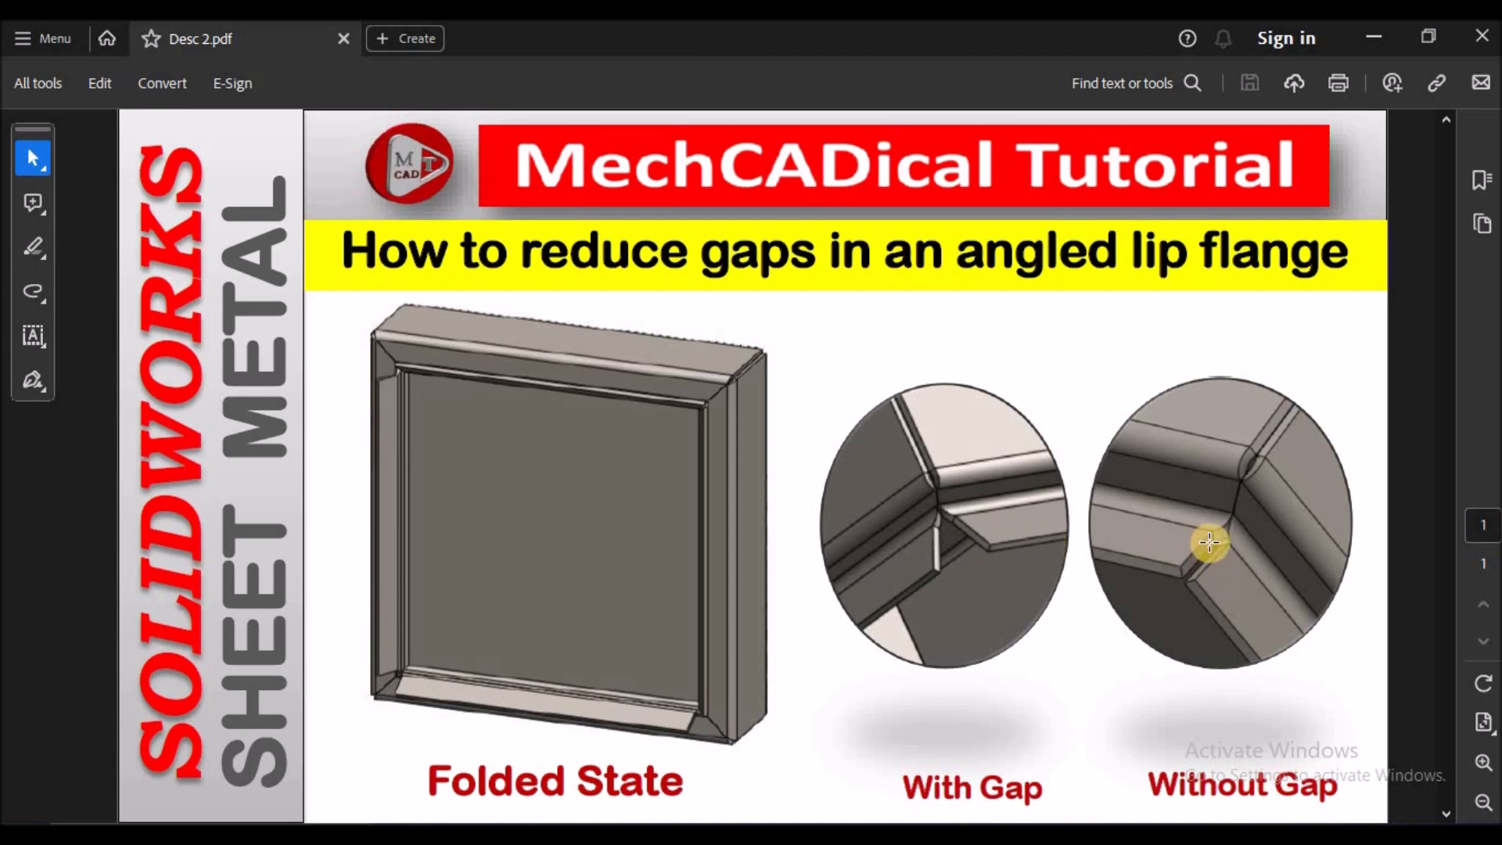
pyautogui.moveTo(1242, 586)
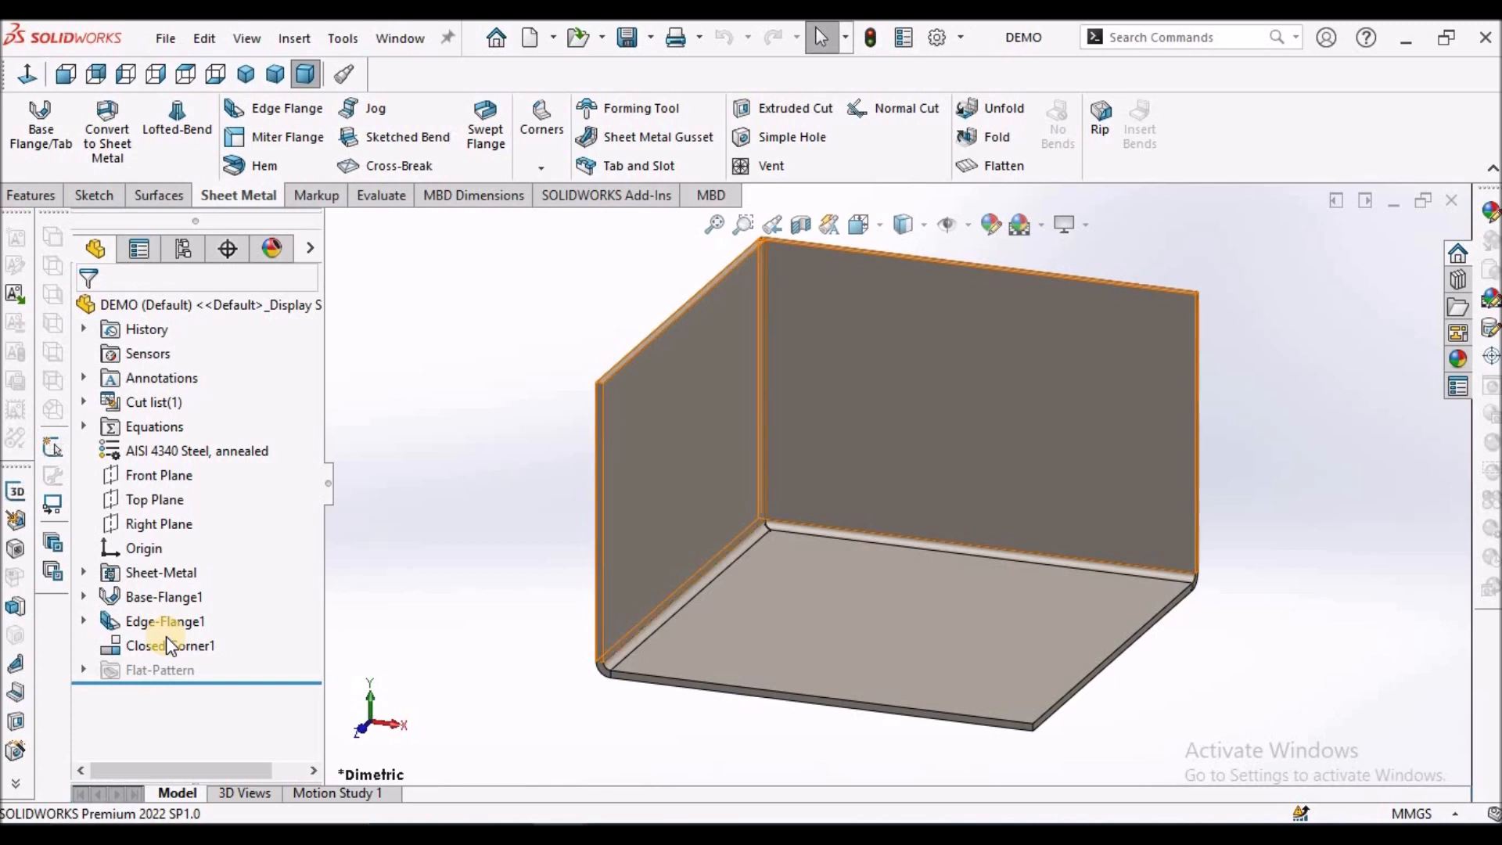
# Step: Suppress Closed Corner1 to expose the flange corner gap, then reopen Edge-Flange1 for editing
pyautogui.rightClick(169, 645)
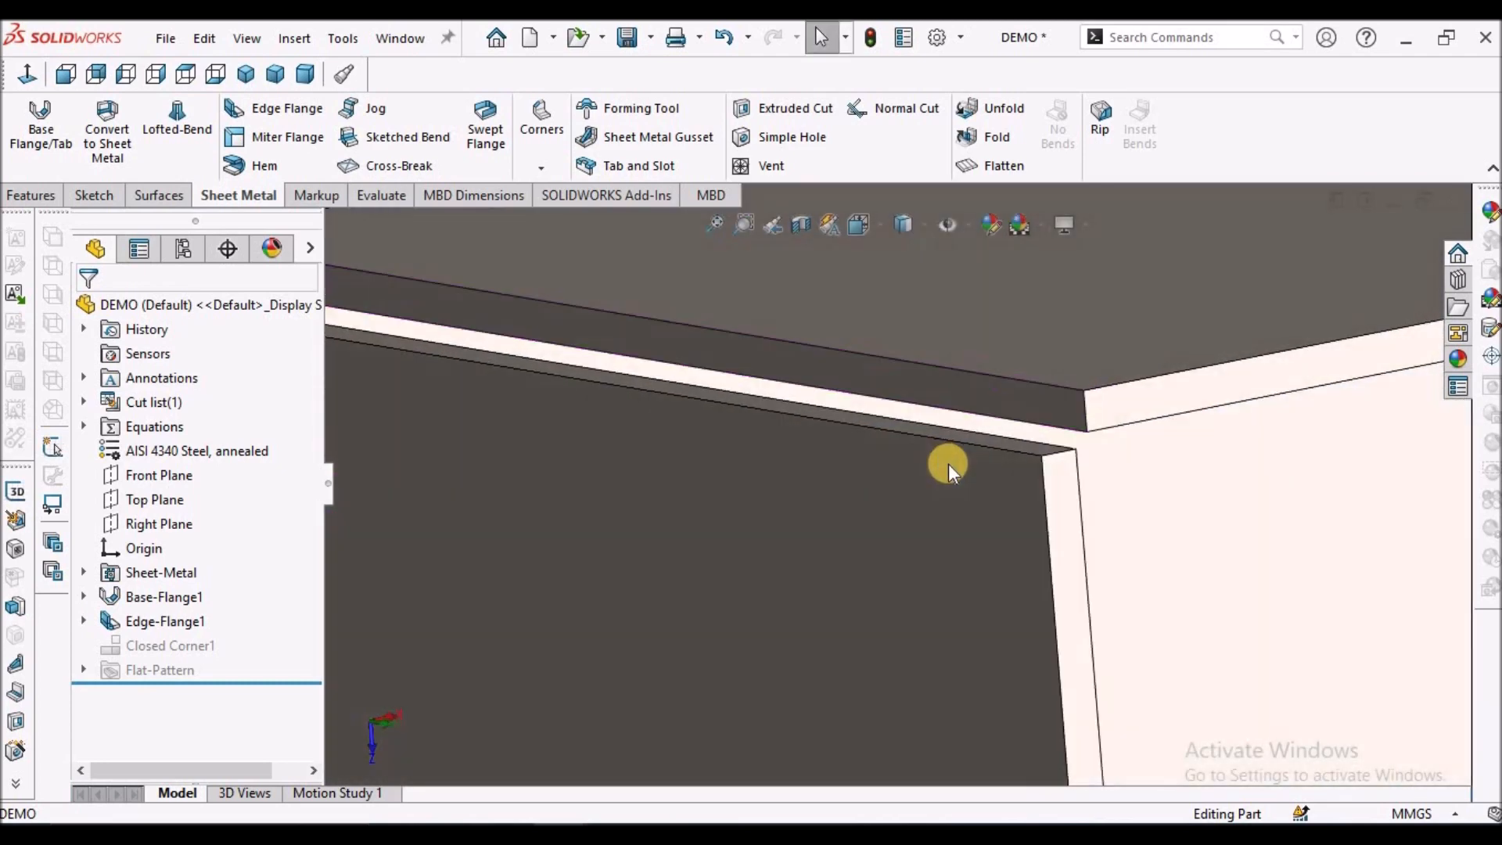
pyautogui.click(171, 644)
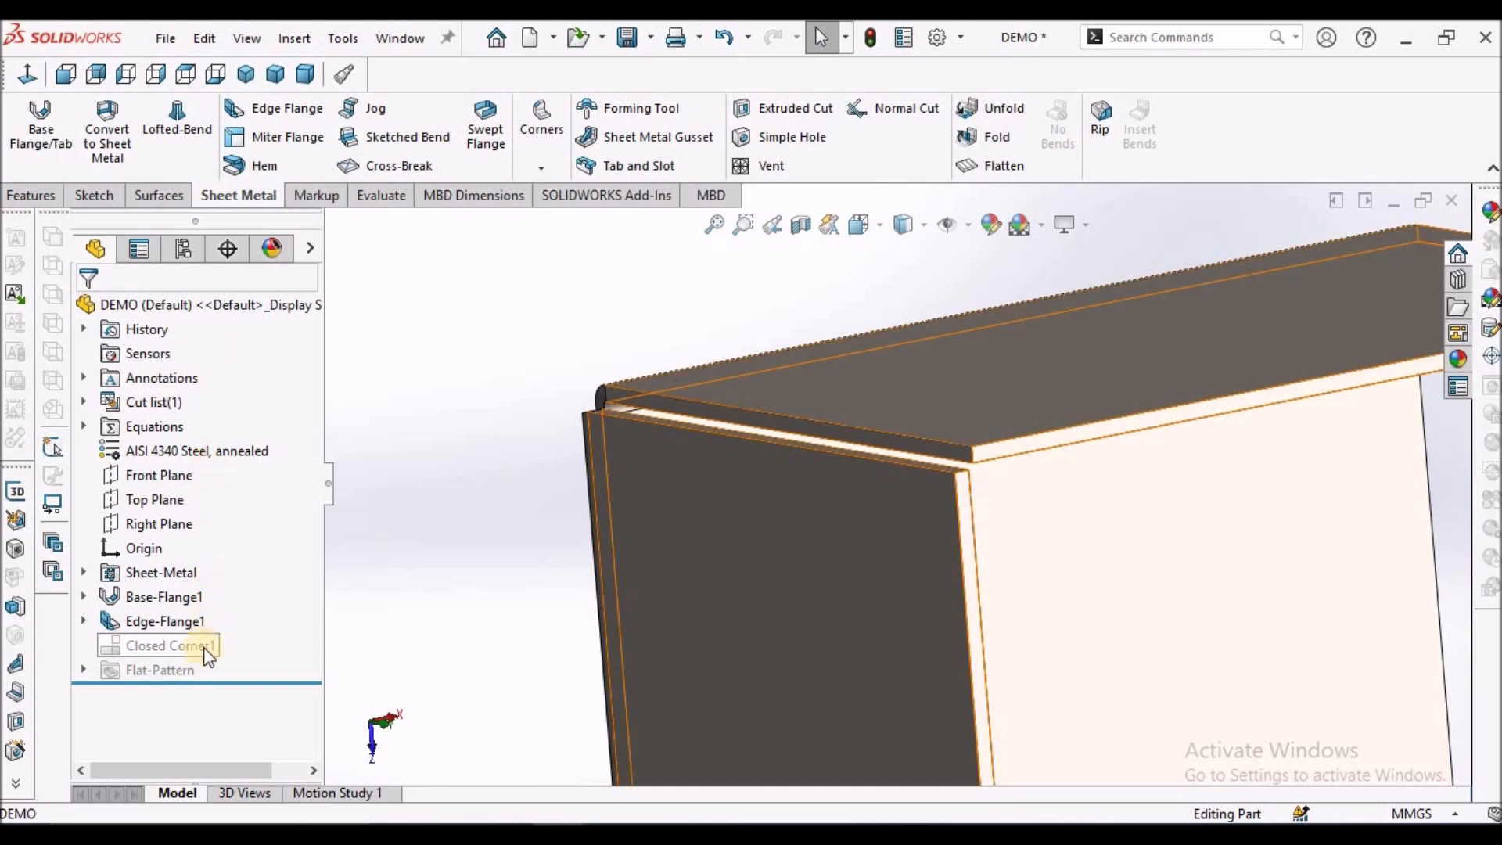
pyautogui.rightClick(170, 644)
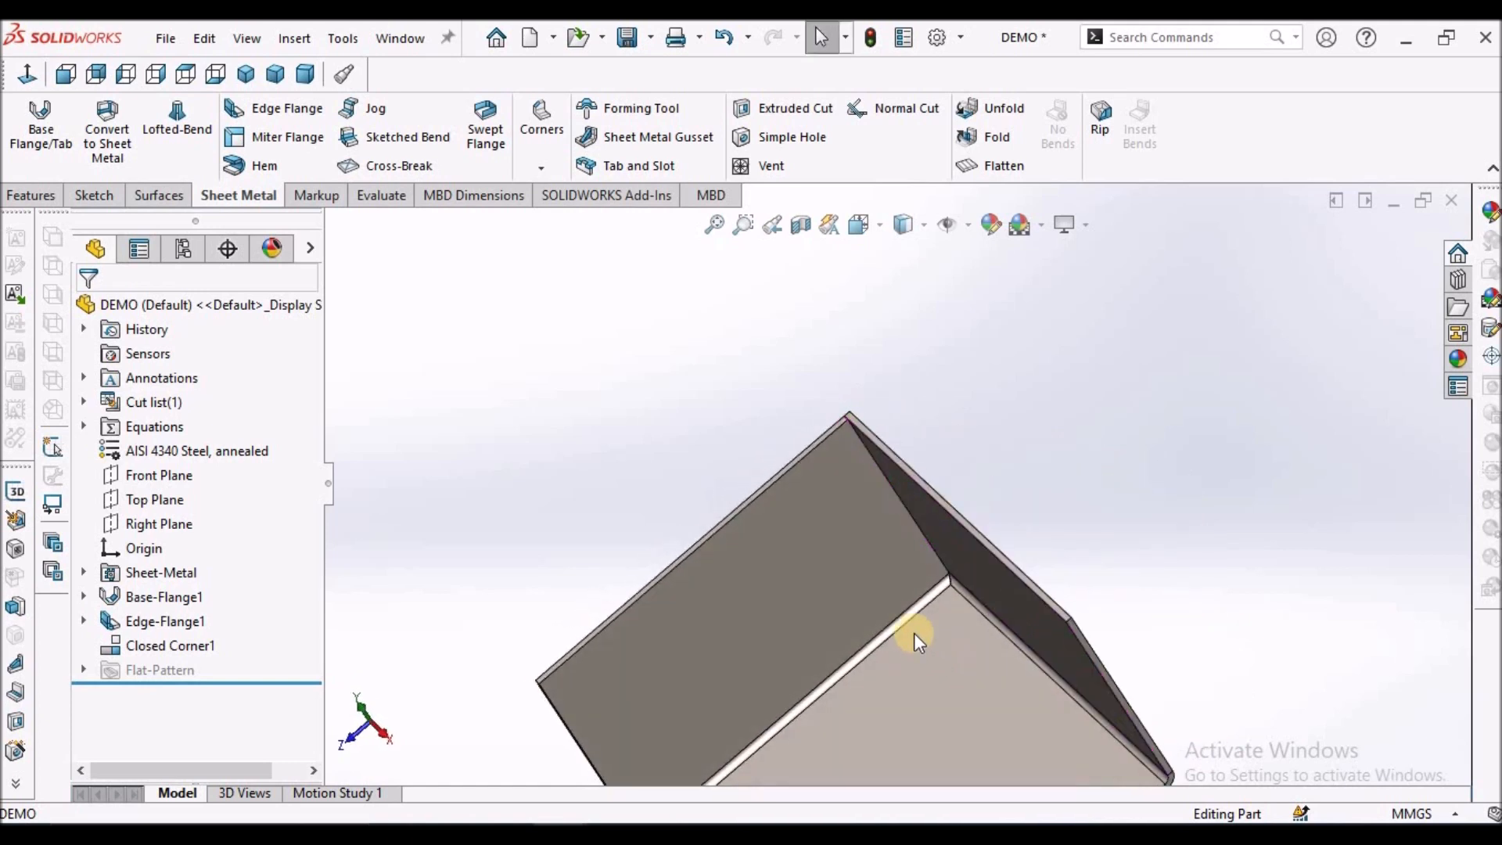
pyautogui.click(305, 74)
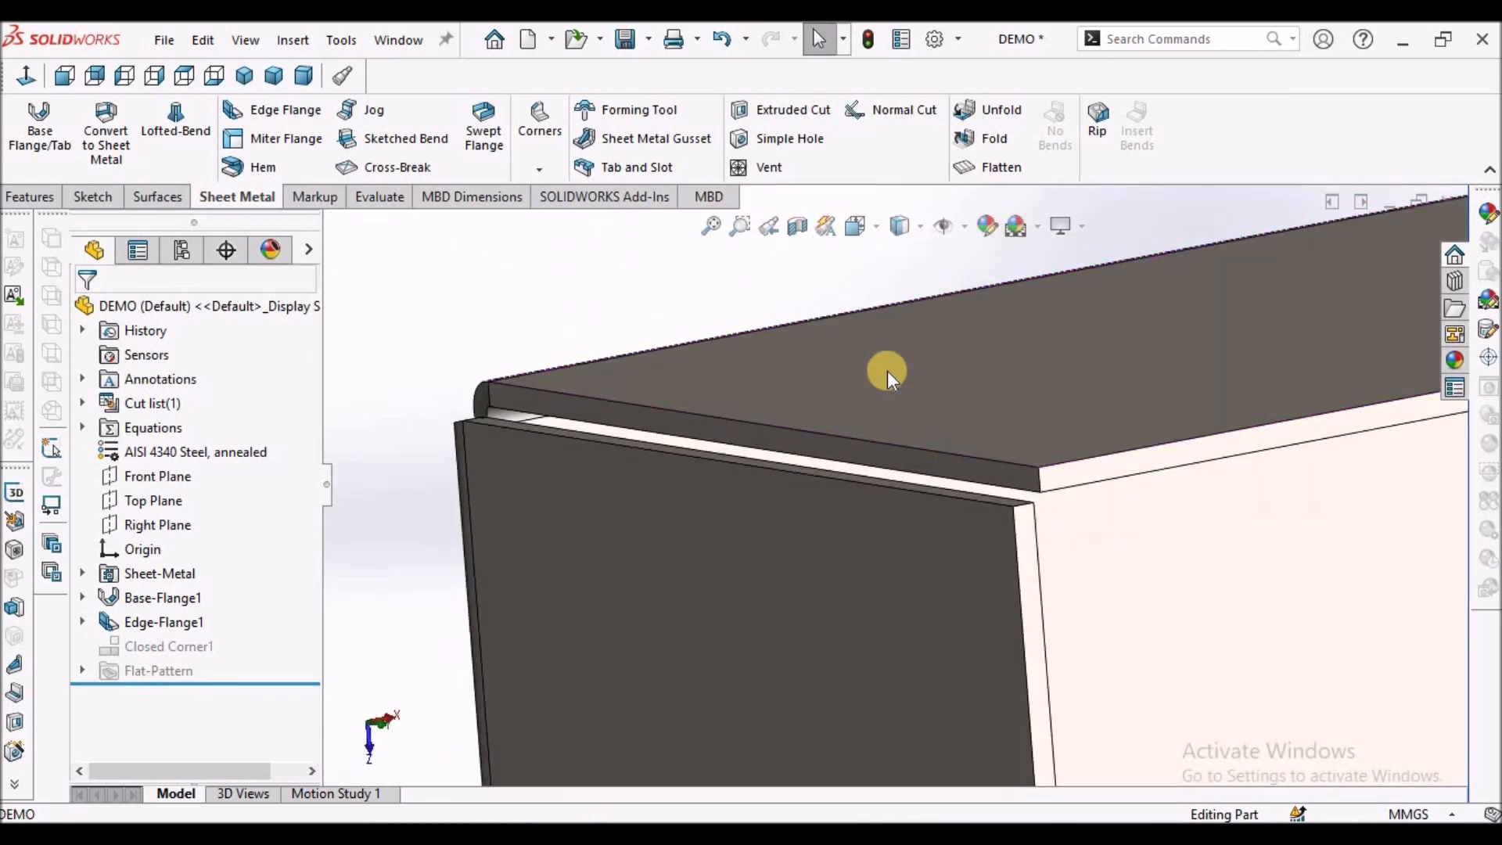
pyautogui.moveTo(638, 167)
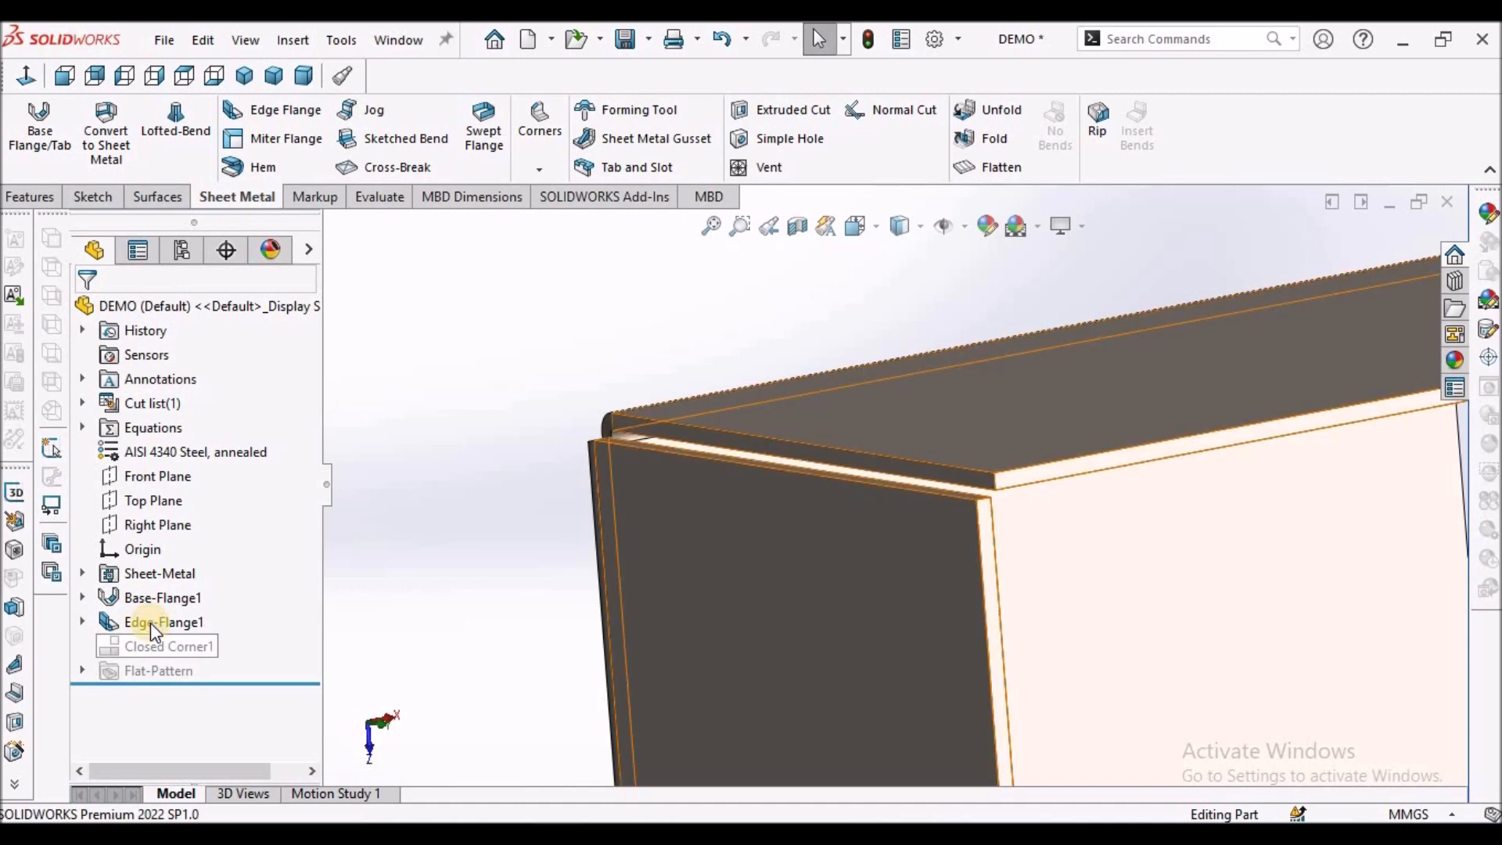
pyautogui.click(163, 621)
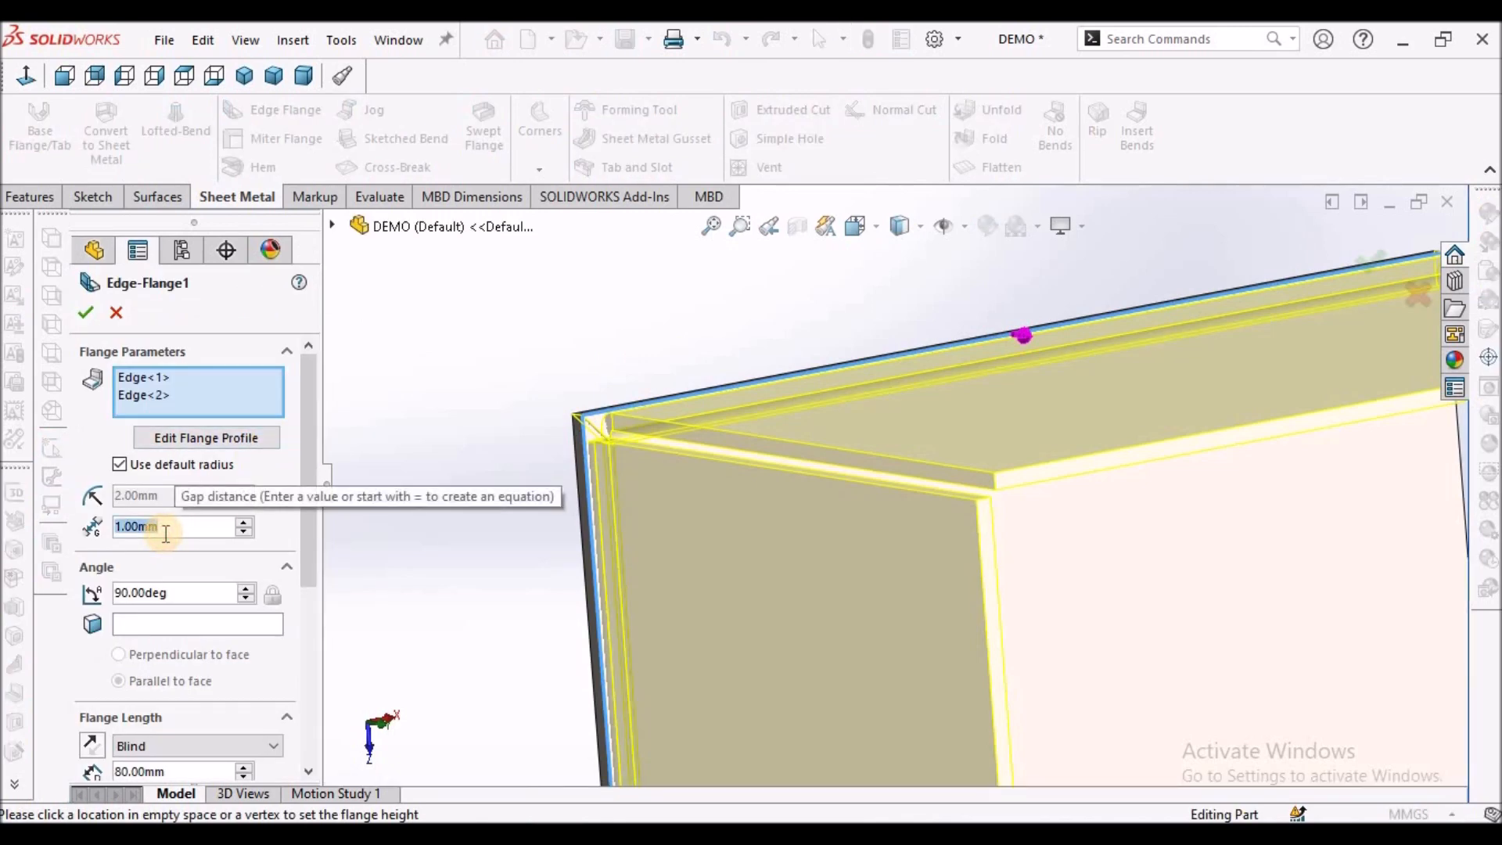
pyautogui.moveTo(489, 344)
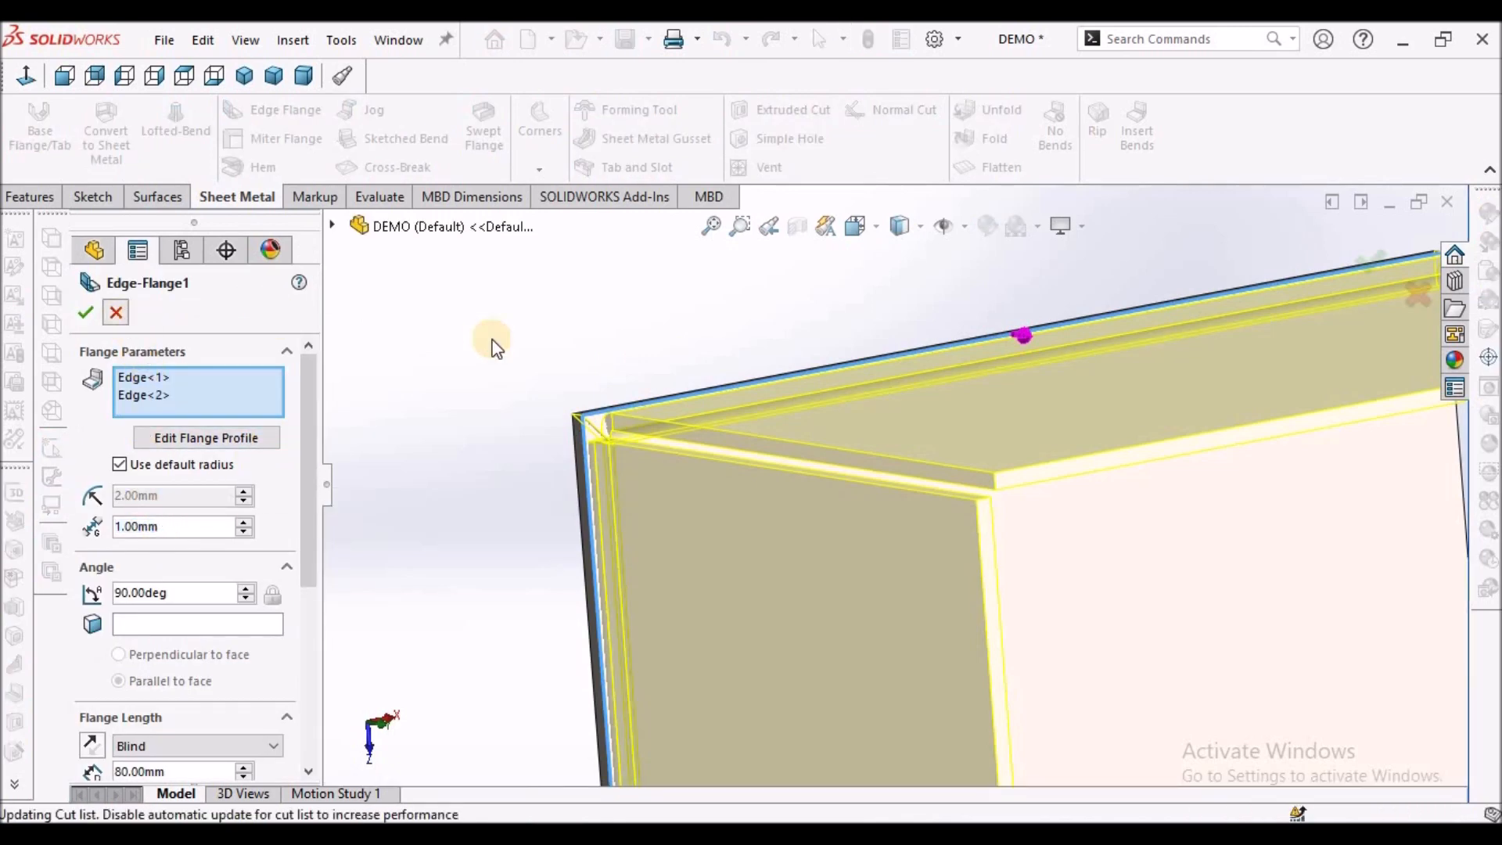
# Step: Accept Edge-Flange1 with its 1.00 mm gap and bring up the Corners treatment list
pyautogui.click(84, 311)
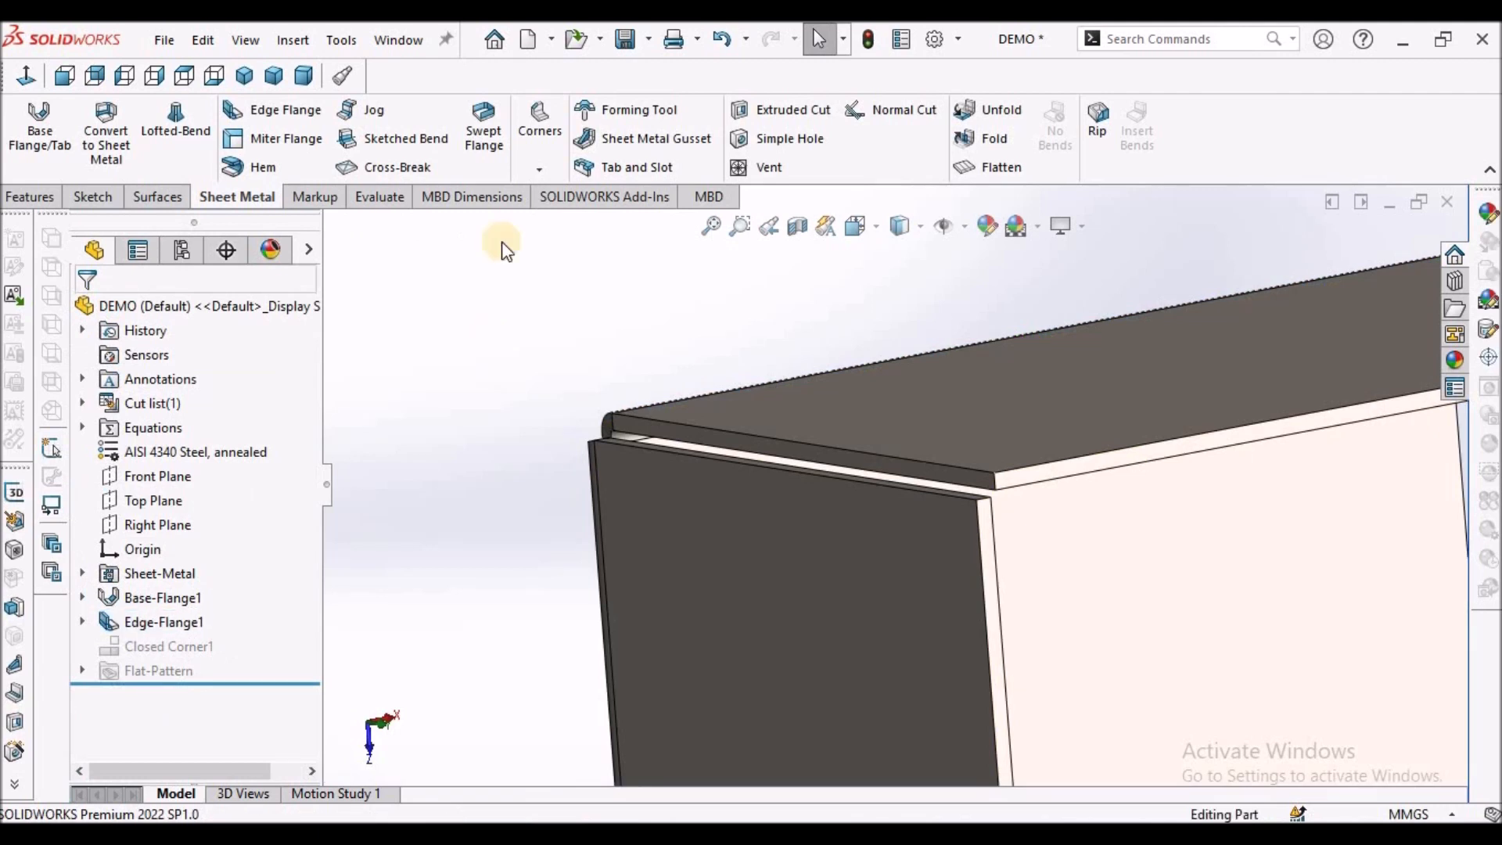
pyautogui.click(539, 169)
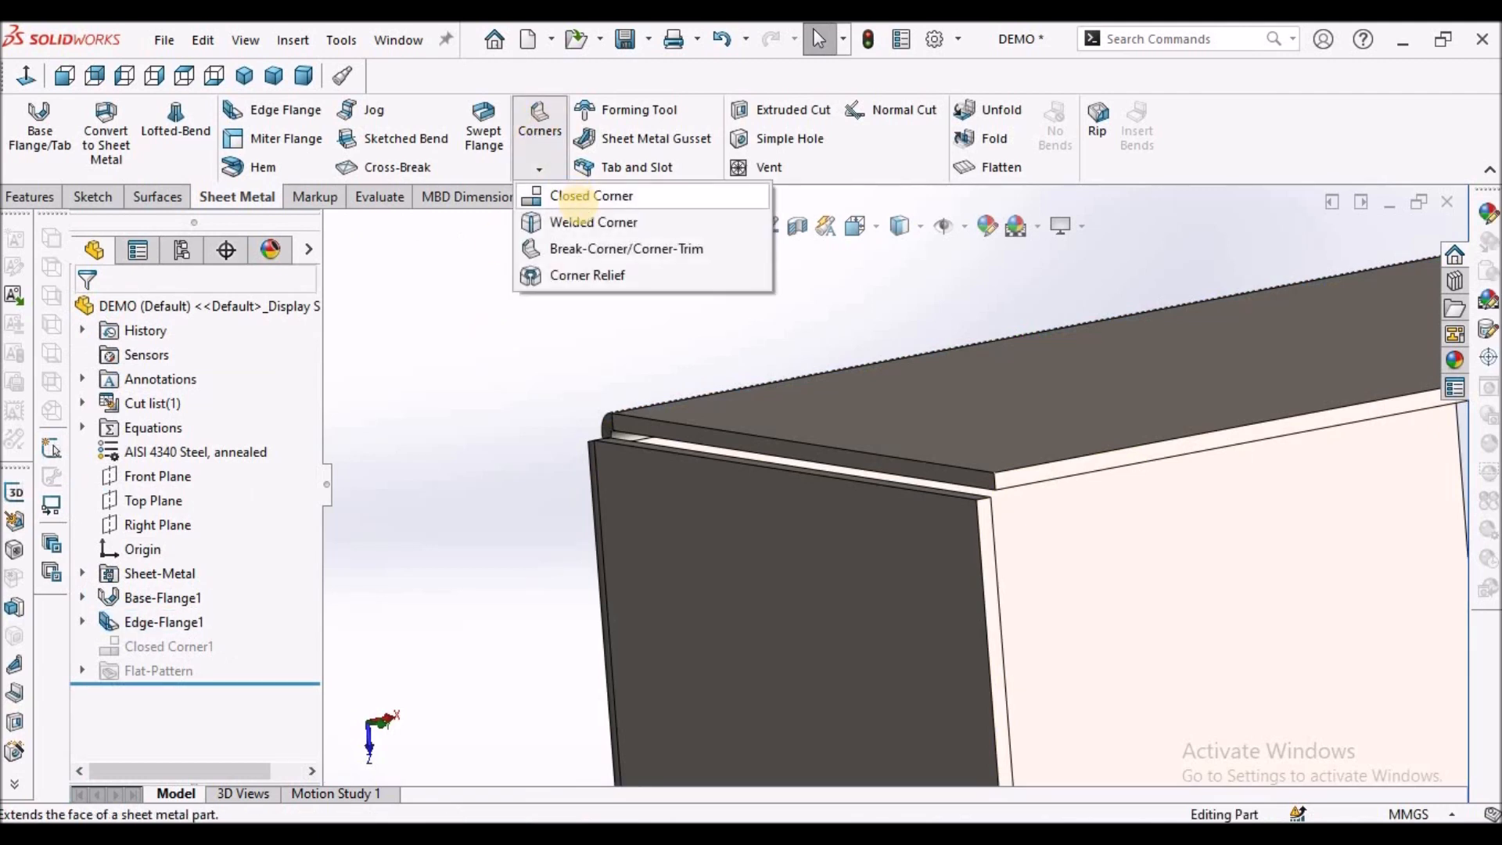
# Step: Create Closed Corner2 extending one flange face to match the adjacent face at 0.10 mm gap
pyautogui.click(591, 195)
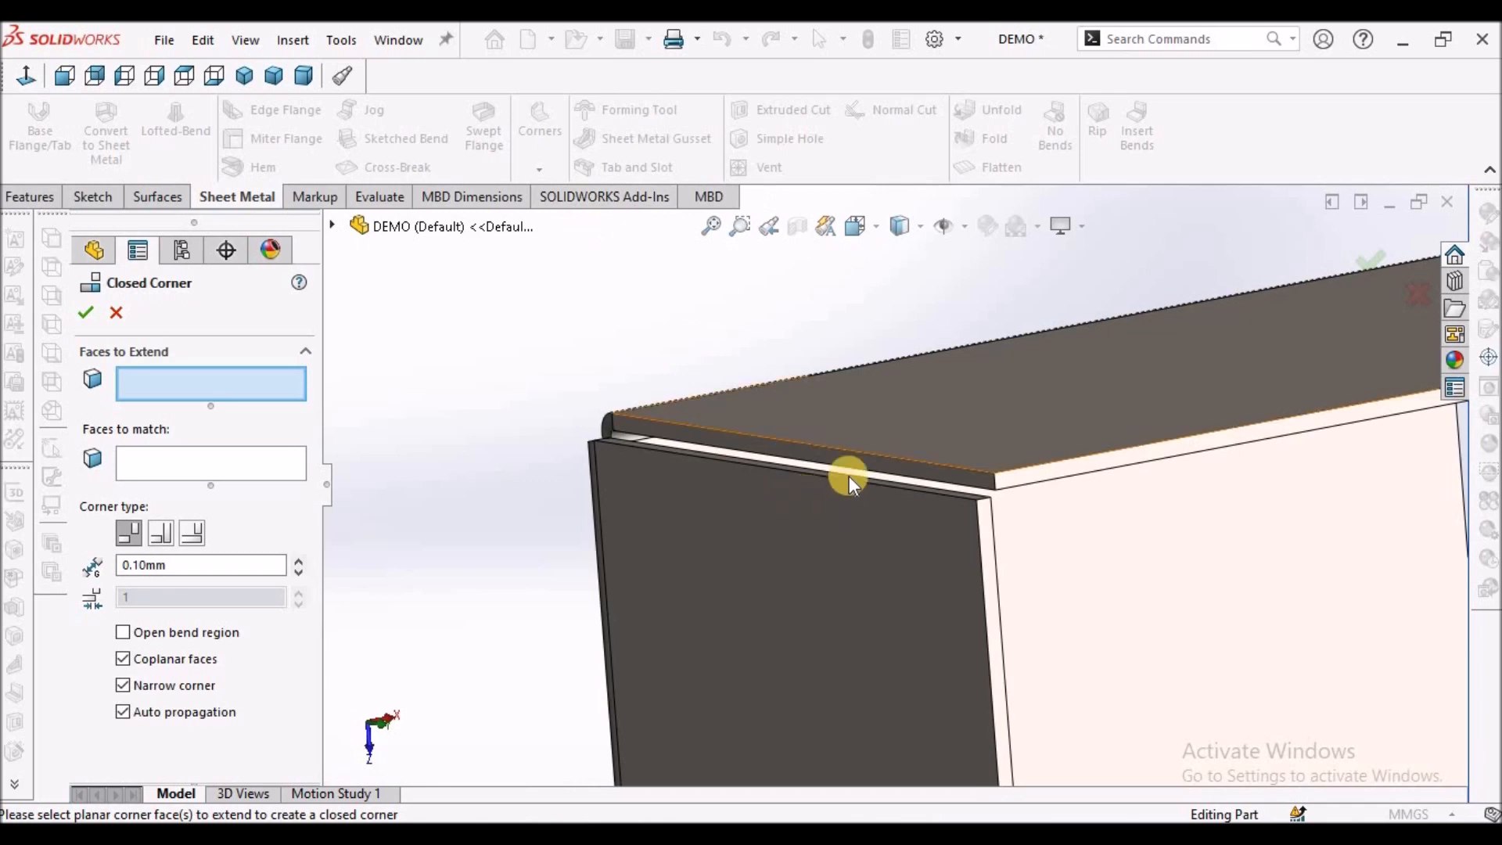
pyautogui.click(848, 469)
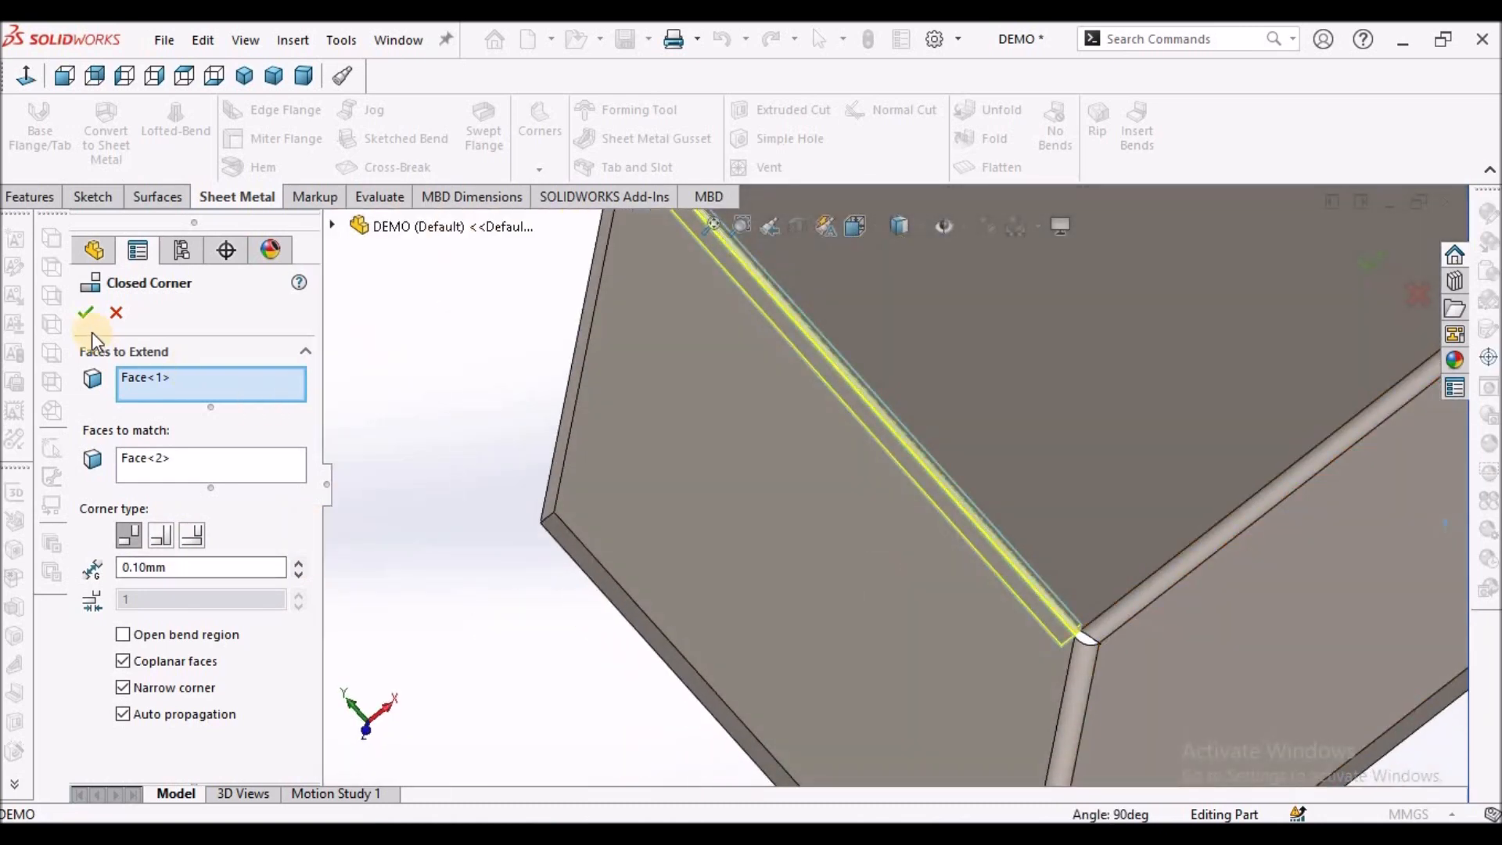
pyautogui.click(85, 313)
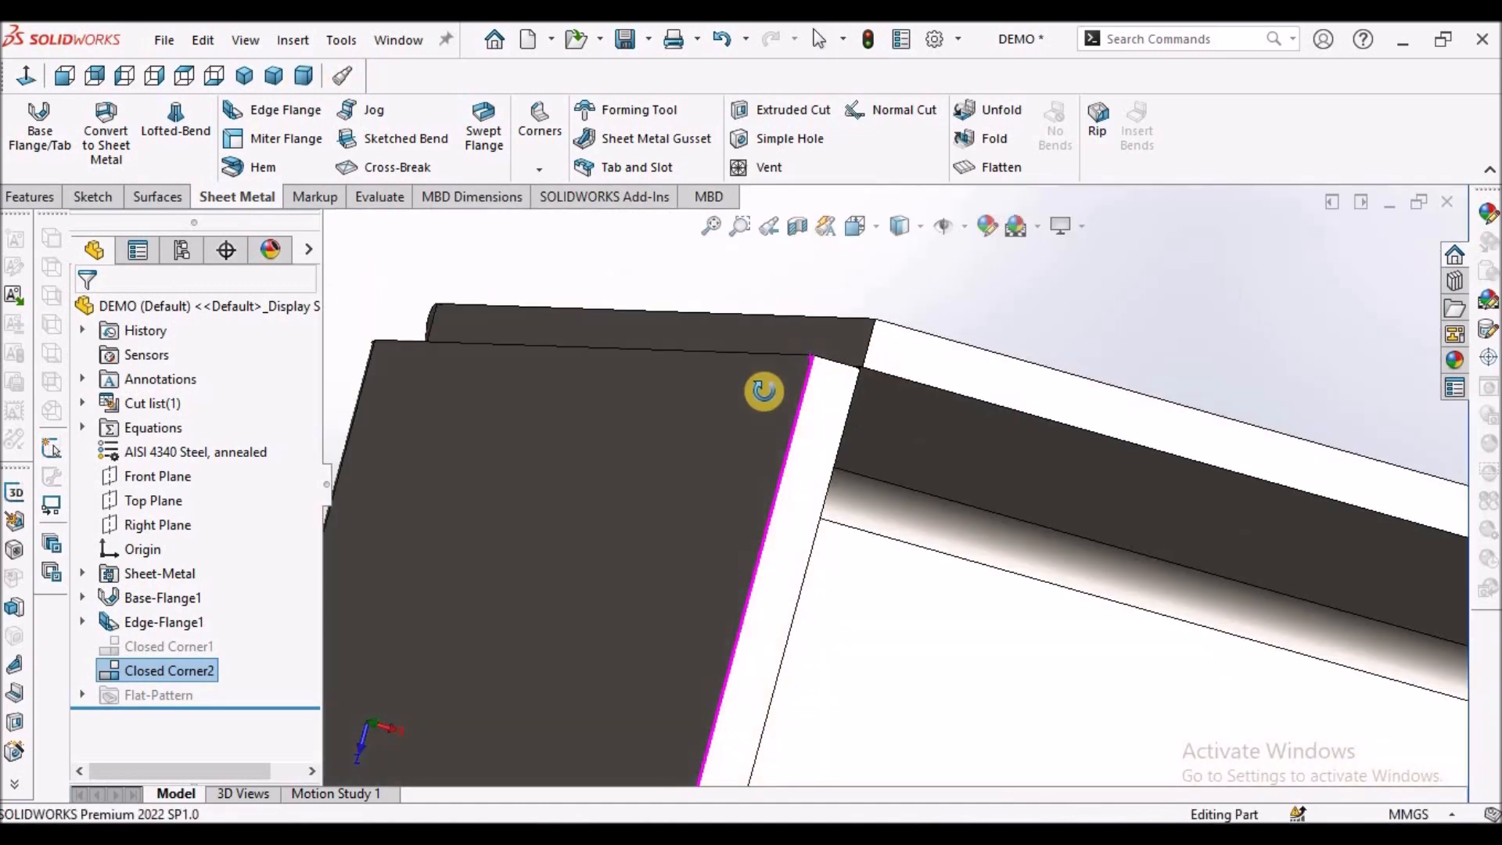
# Step: Edit Closed Corner2 to use a different corner type and rebuild the model
pyautogui.rightClick(169, 670)
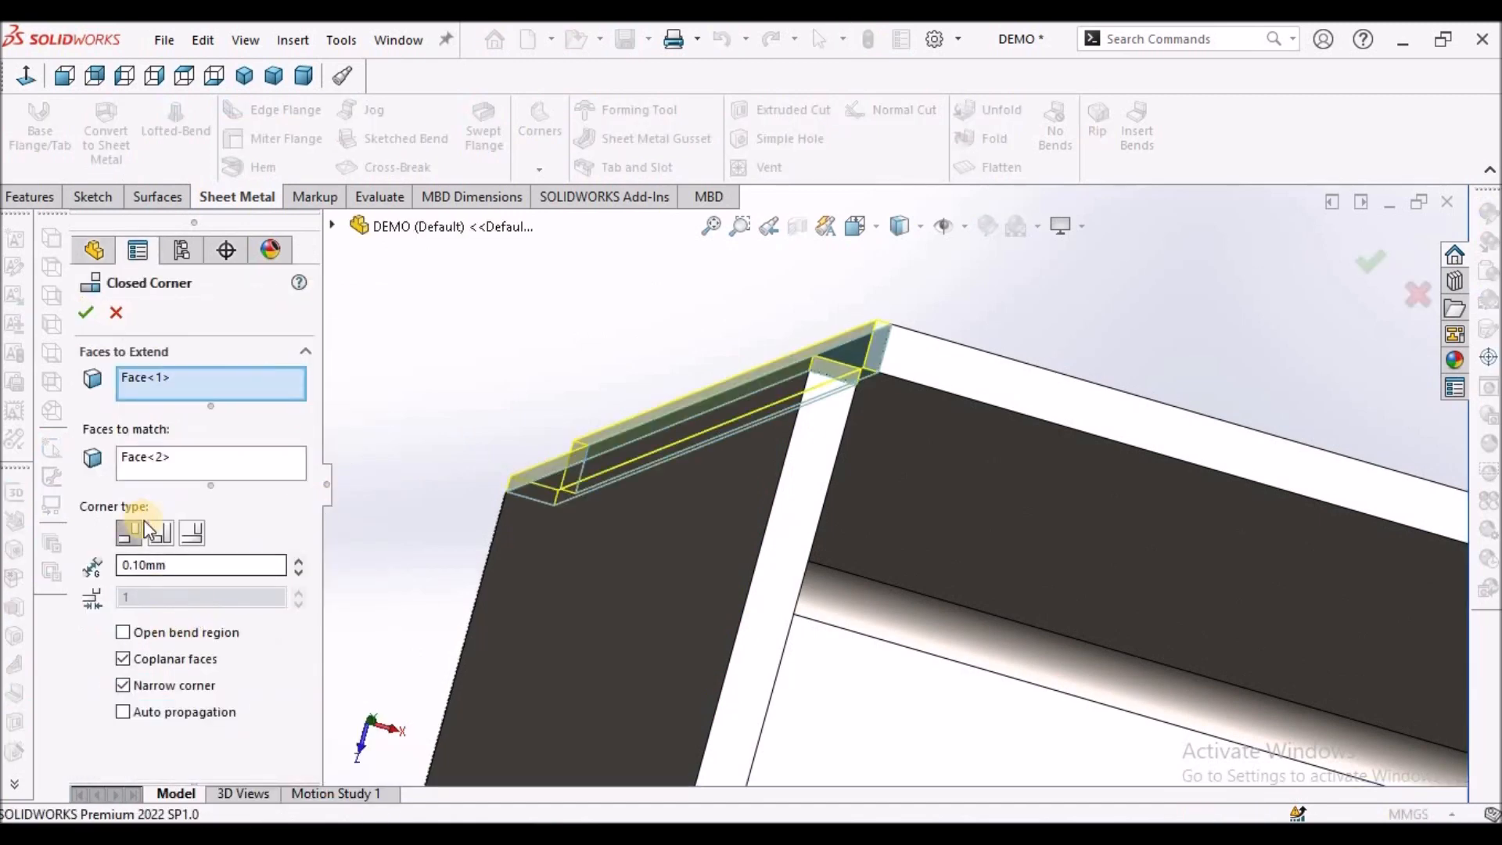
pyautogui.click(159, 532)
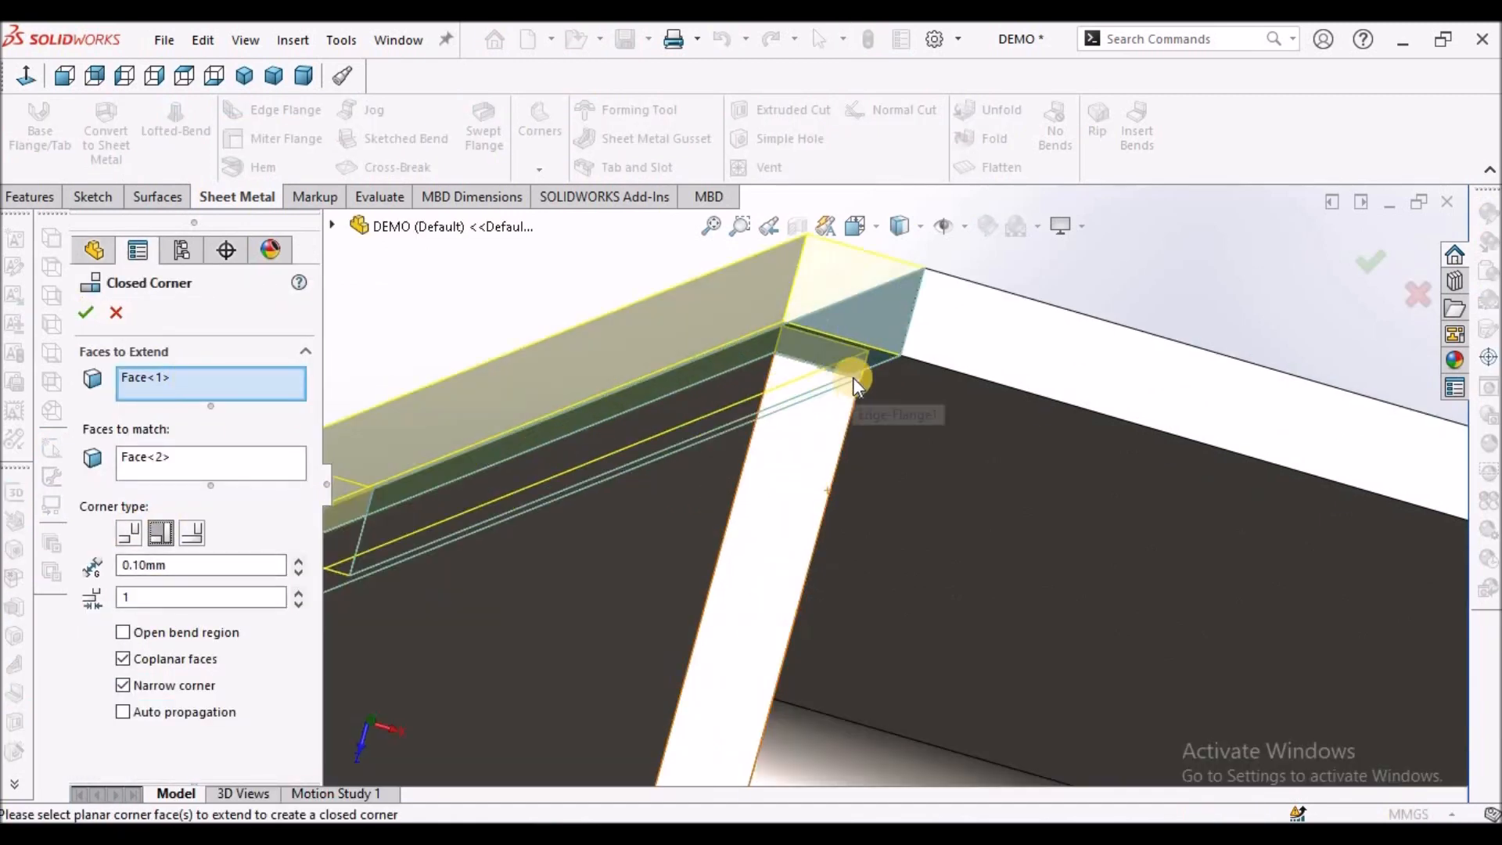
pyautogui.click(190, 533)
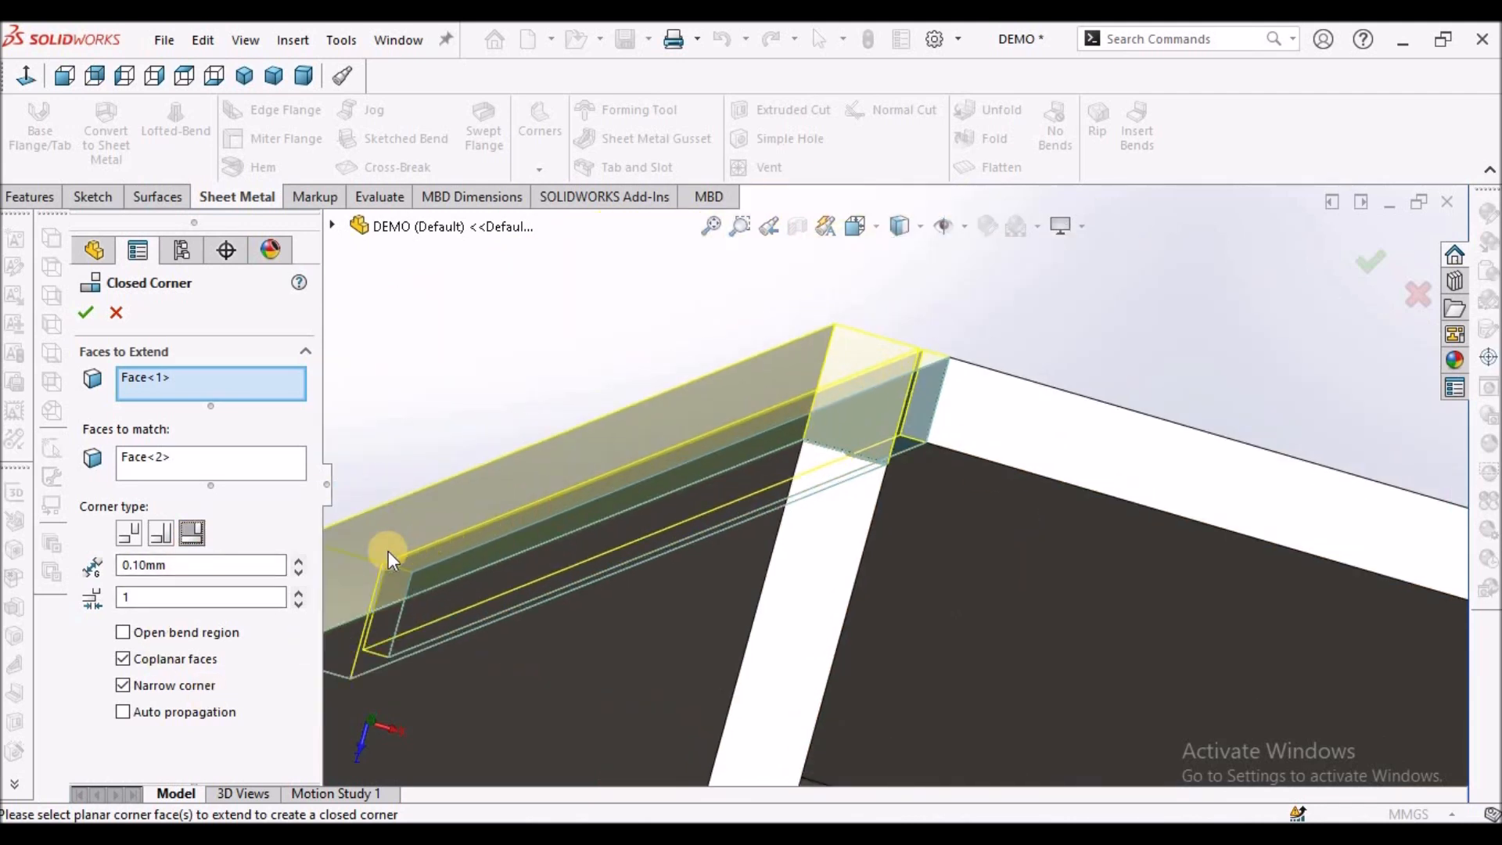
pyautogui.click(85, 313)
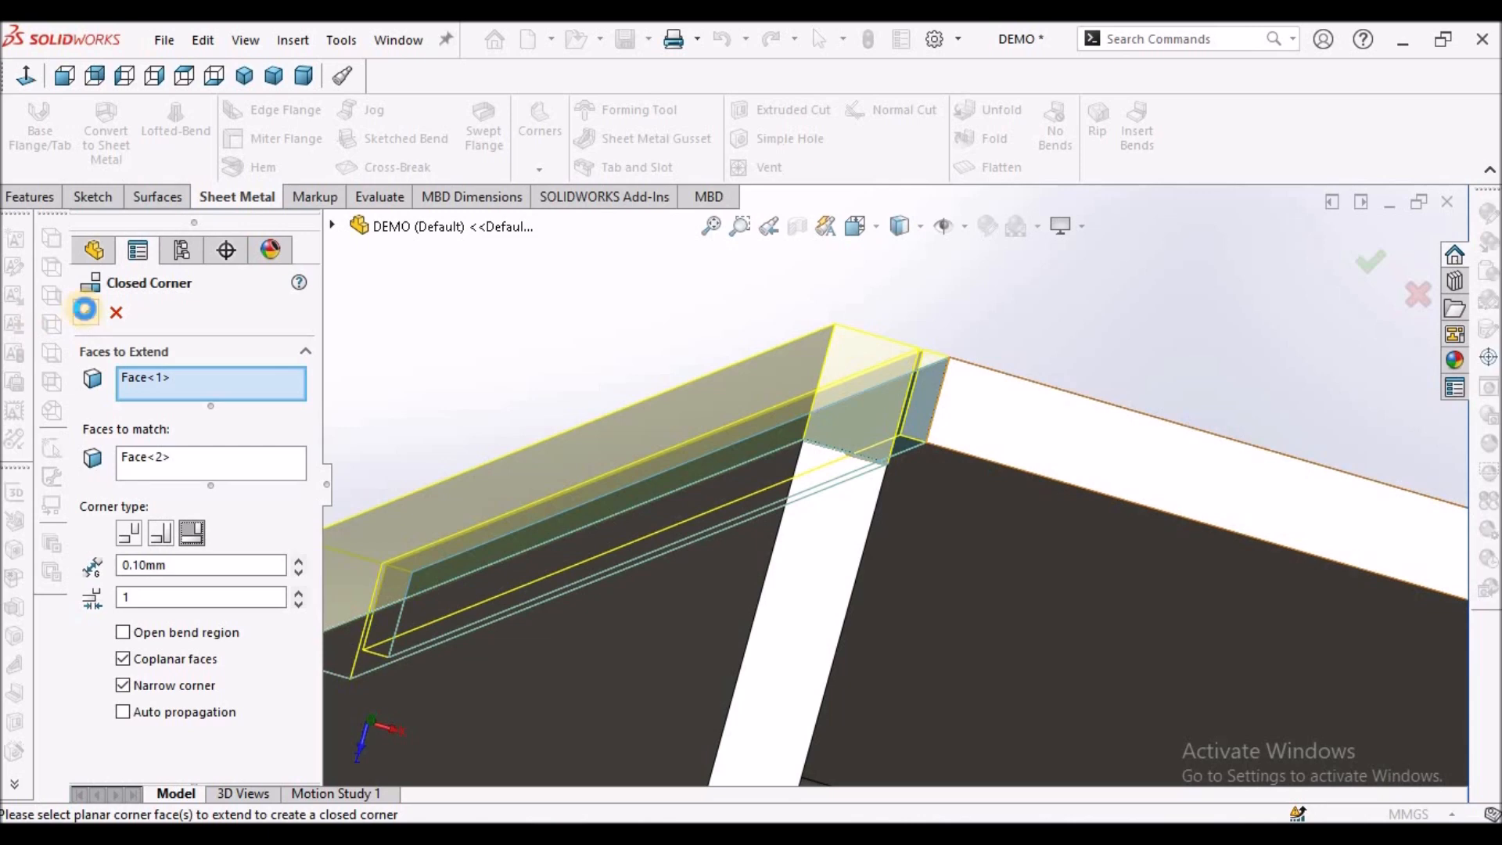
pyautogui.click(1369, 261)
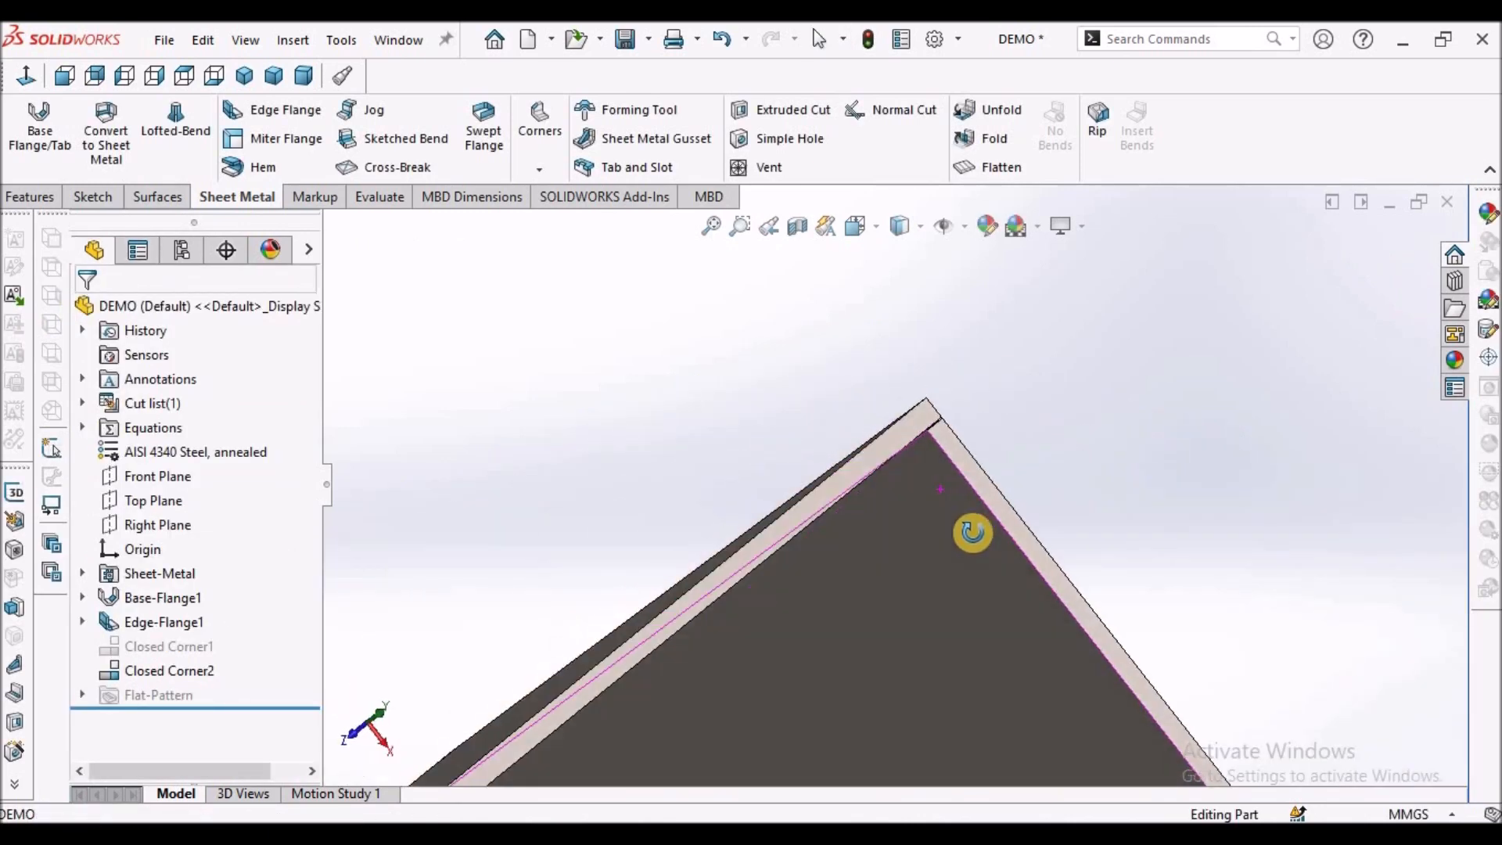
pyautogui.click(305, 75)
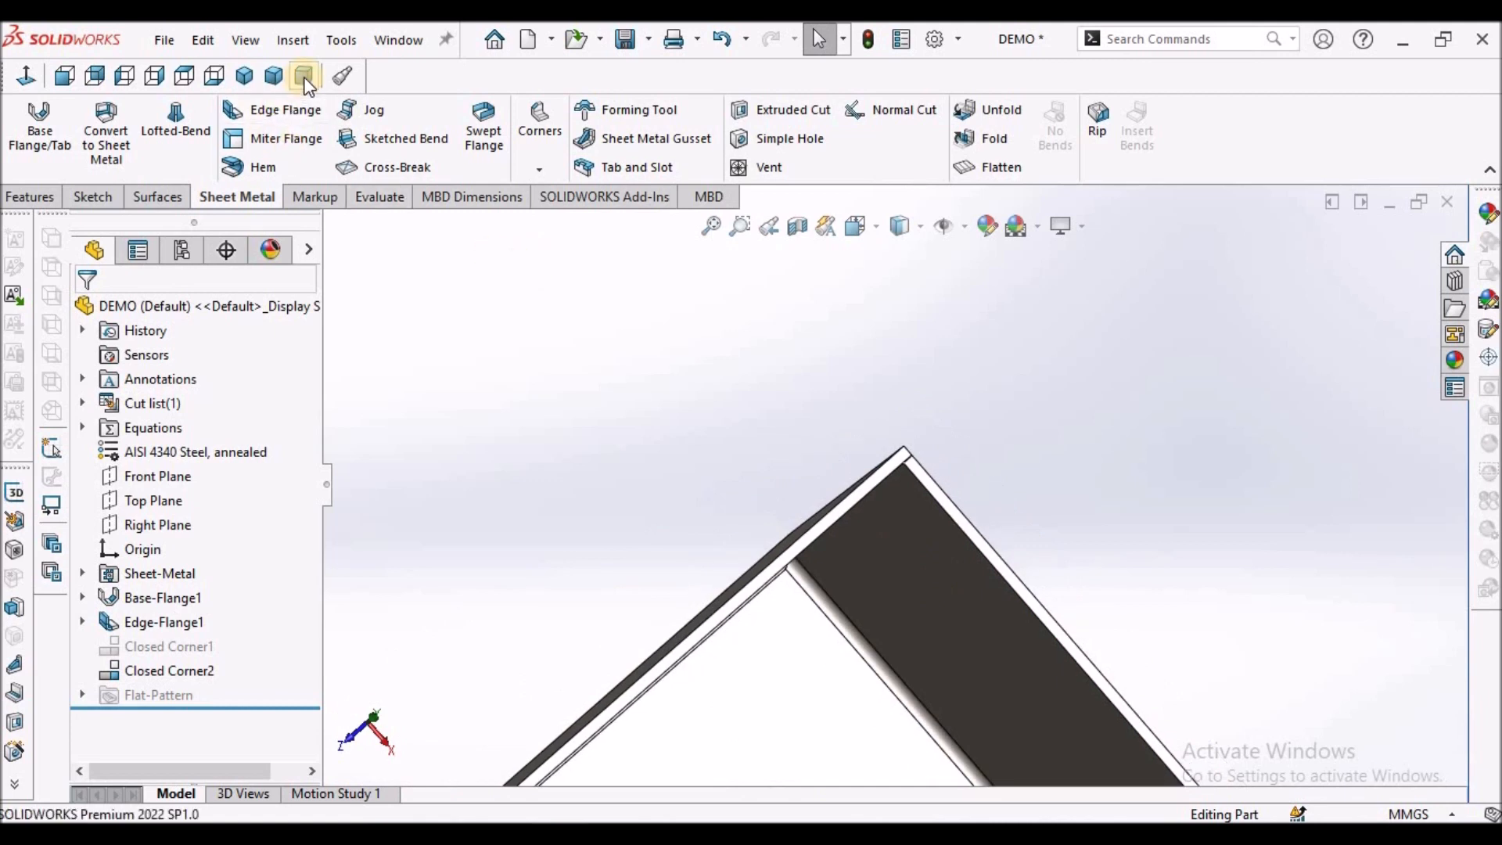
pyautogui.click(305, 75)
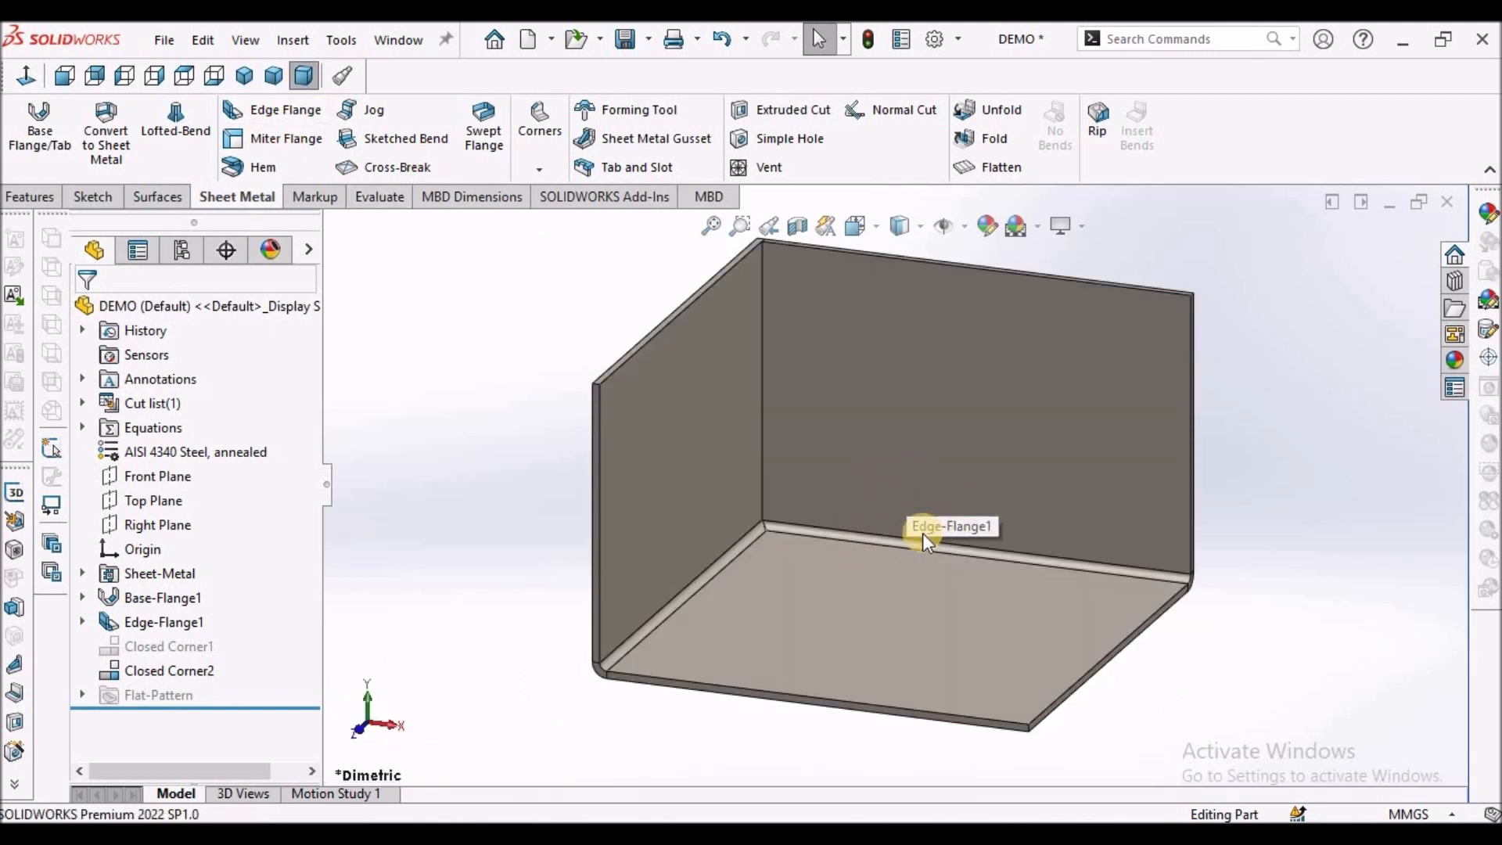
pyautogui.moveTo(671, 452)
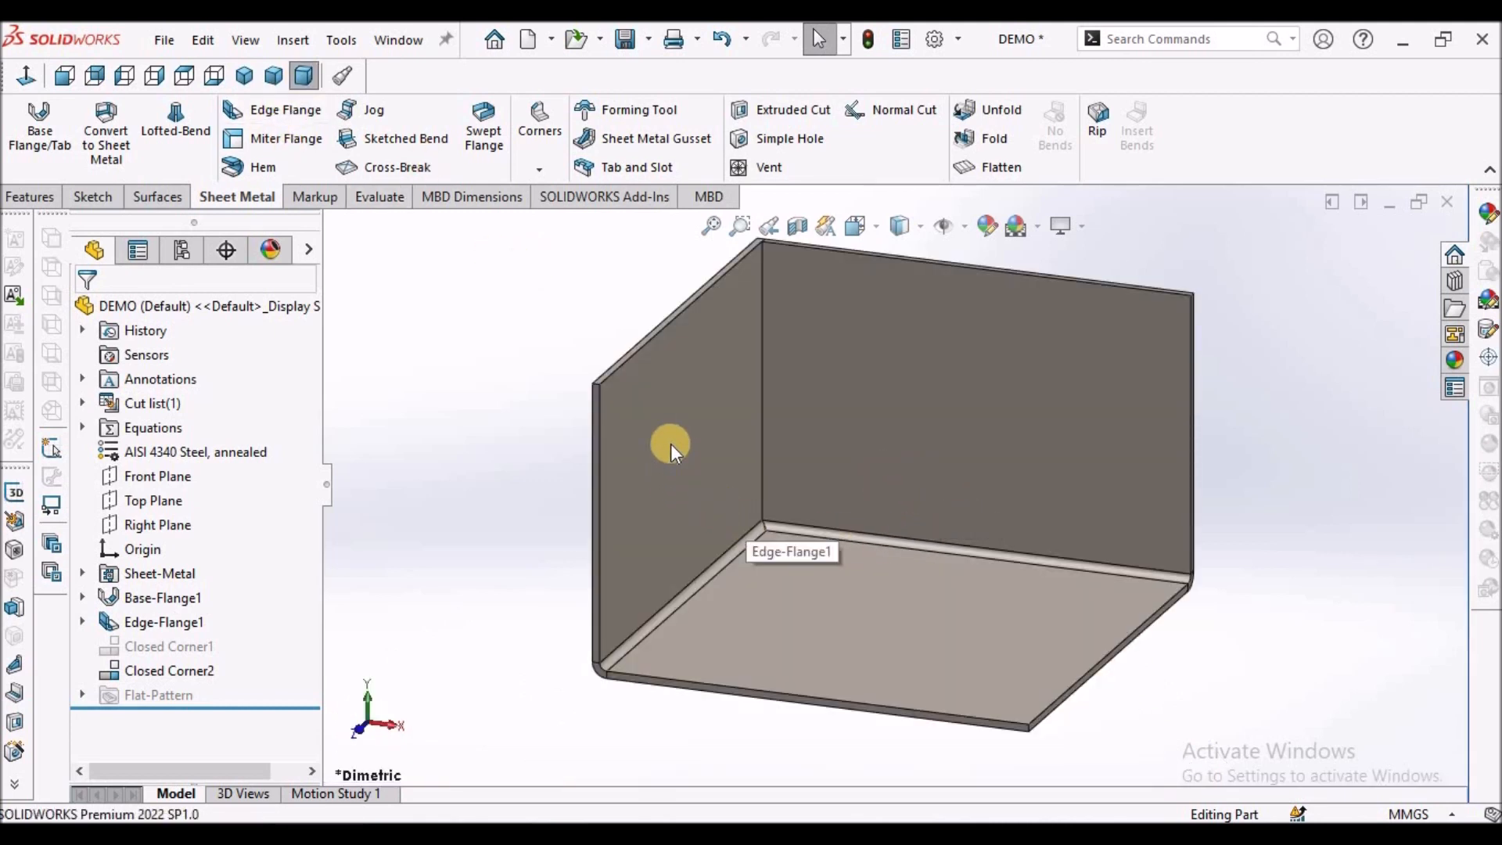
pyautogui.moveTo(860, 535)
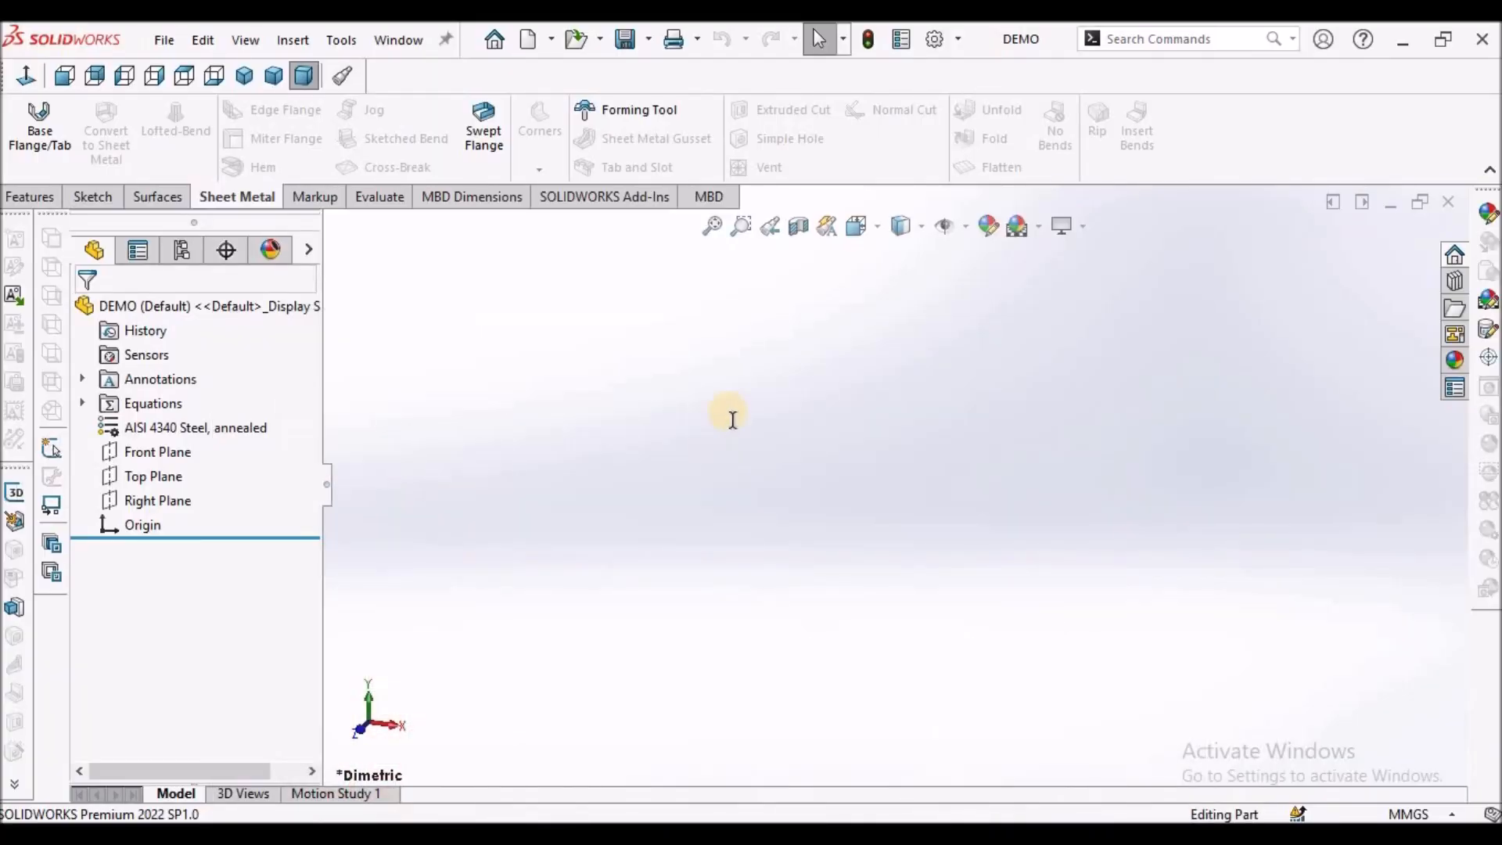
pyautogui.moveTo(317, 419)
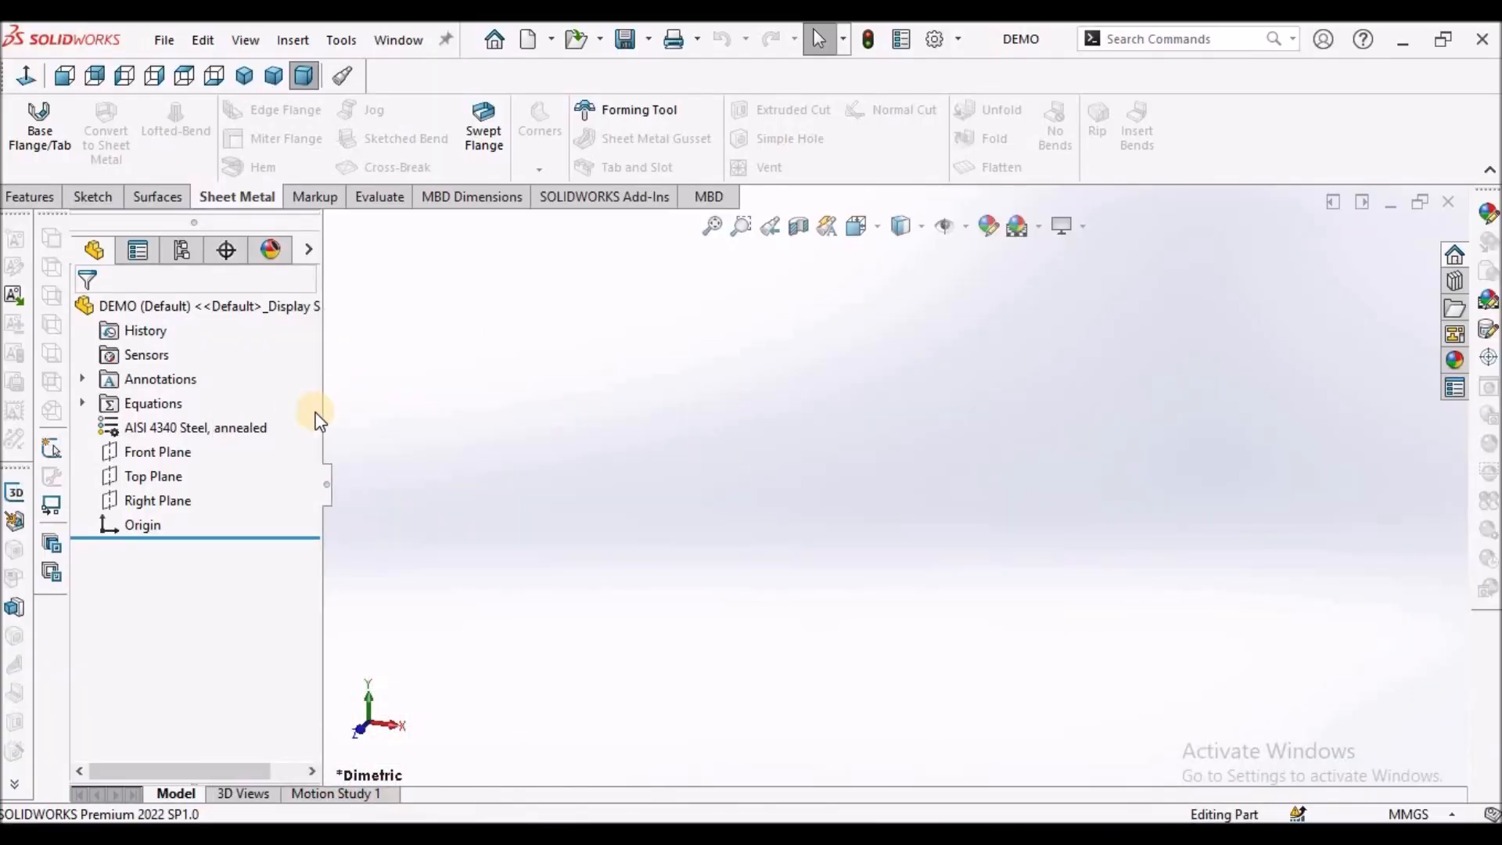
# Step: Sketch a centre rectangle on the Front Plane and make two sides equal to form a square
pyautogui.click(157, 450)
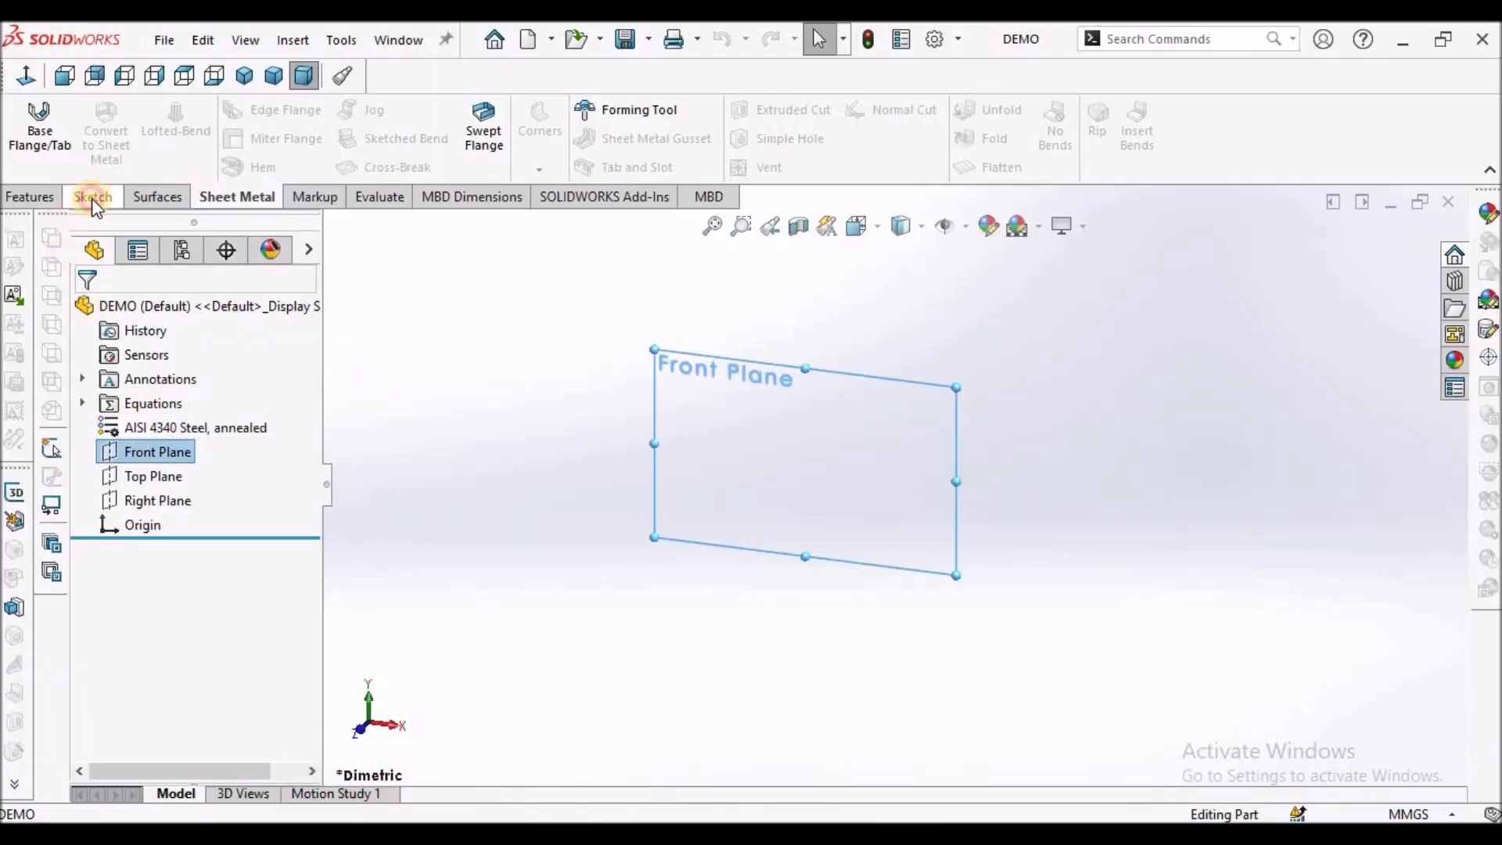
pyautogui.click(92, 197)
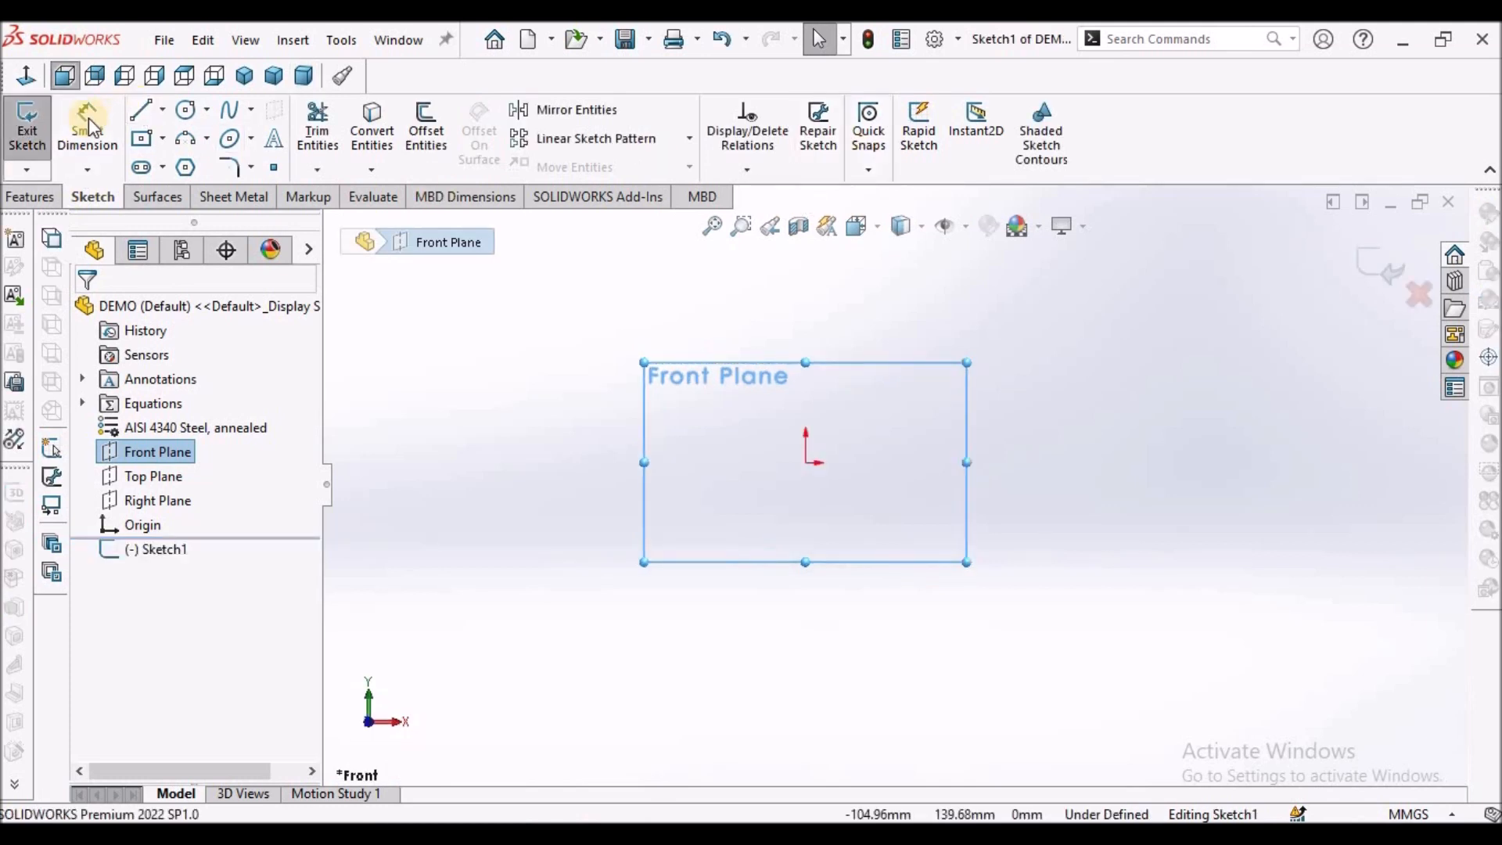
pyautogui.click(140, 138)
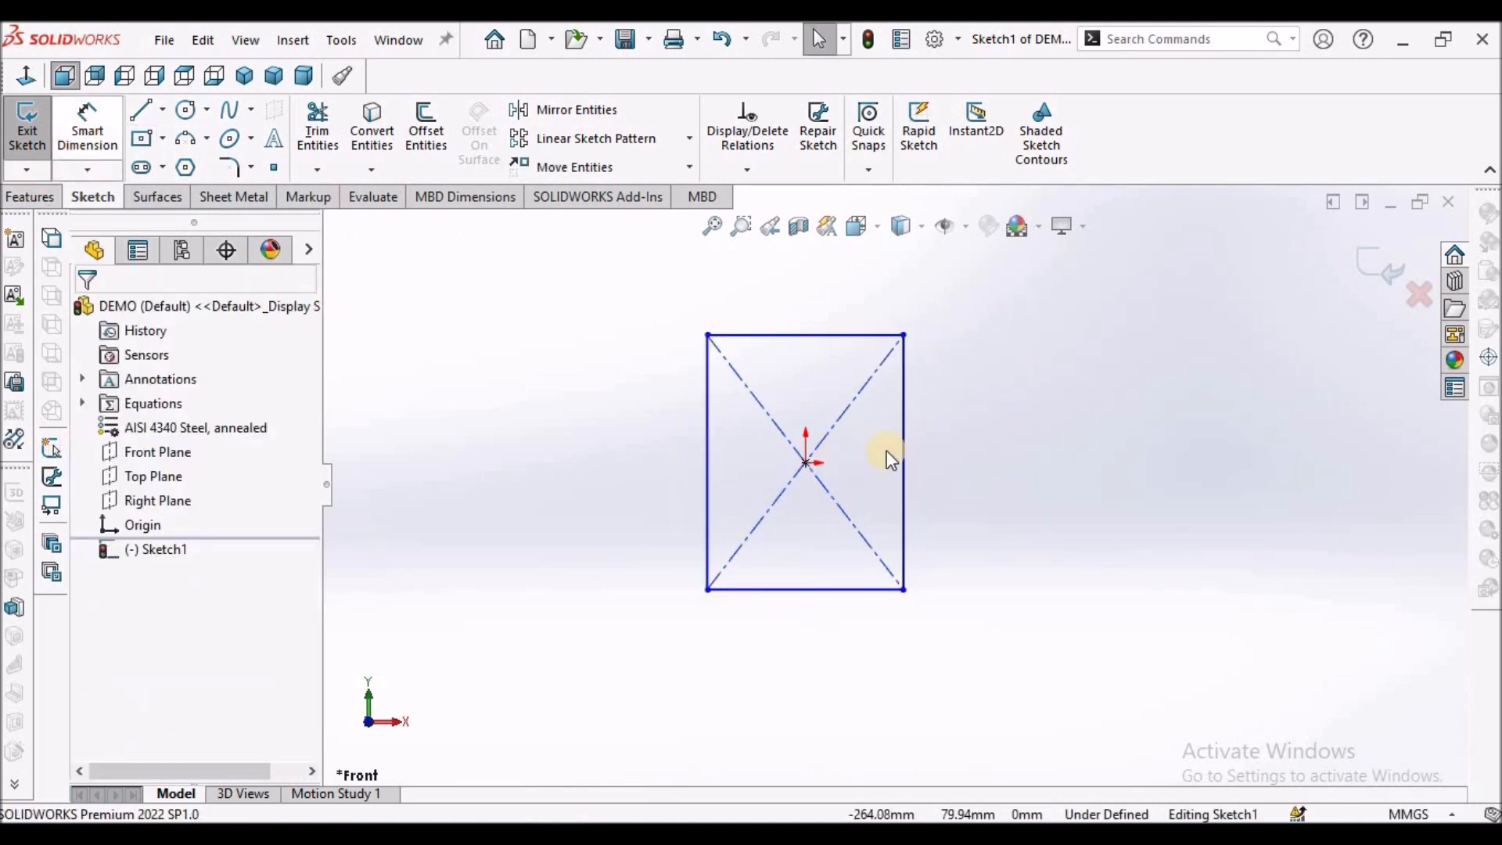
pyautogui.click(901, 463)
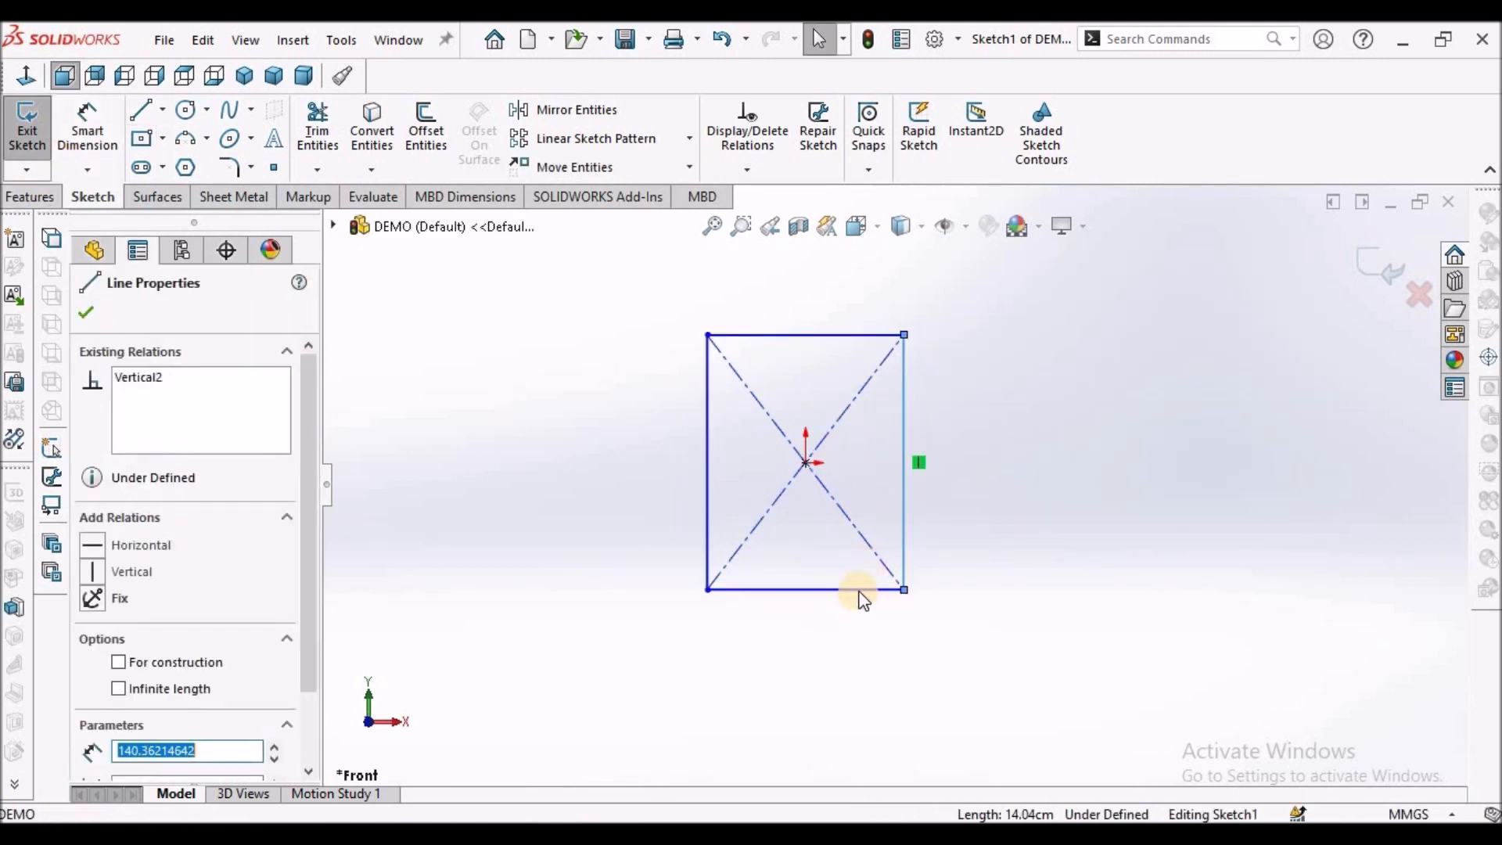
pyautogui.click(804, 590)
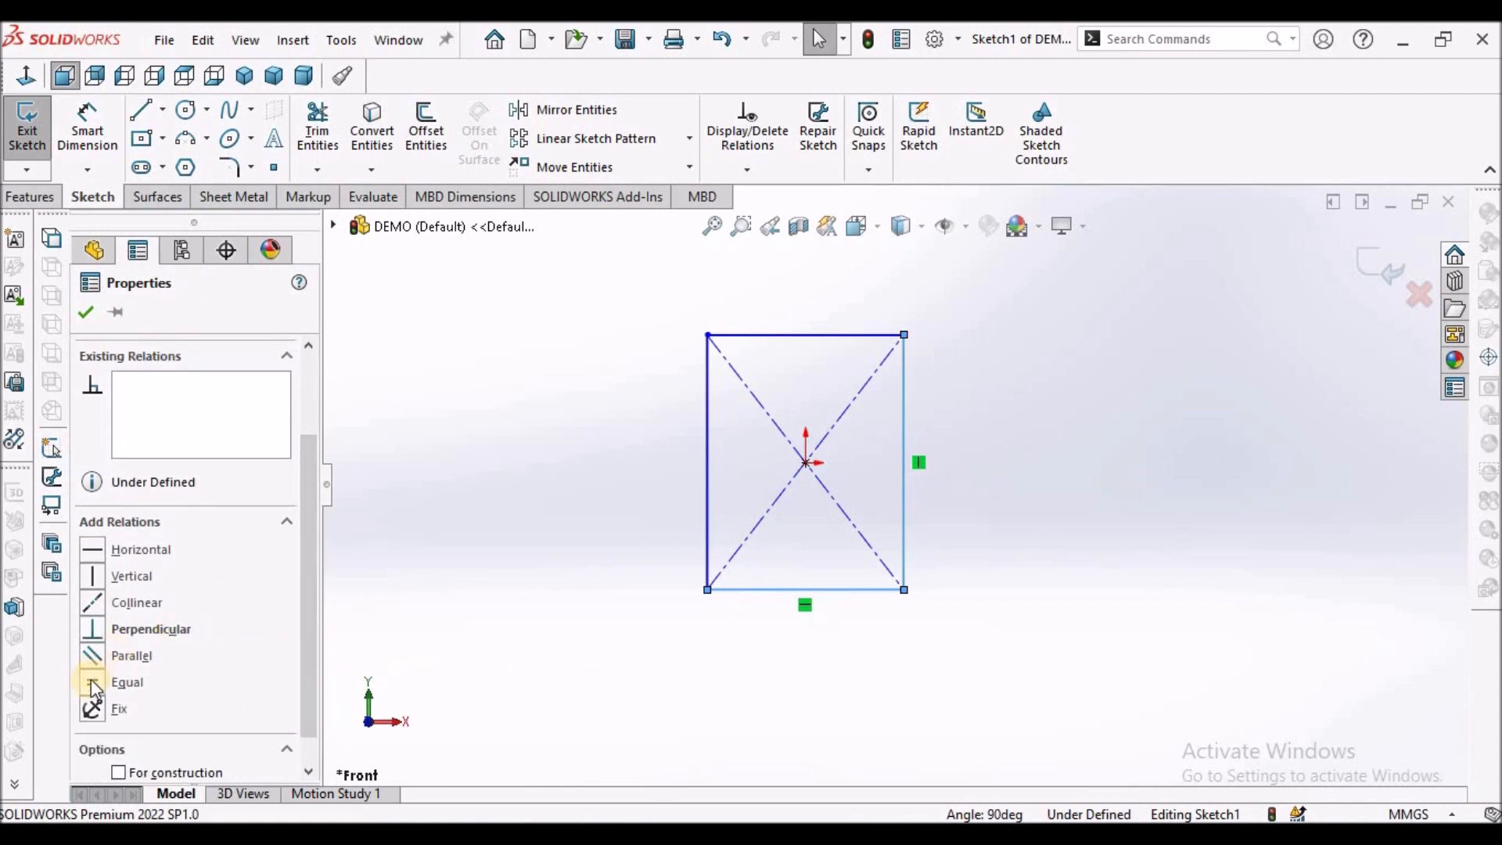
pyautogui.click(85, 313)
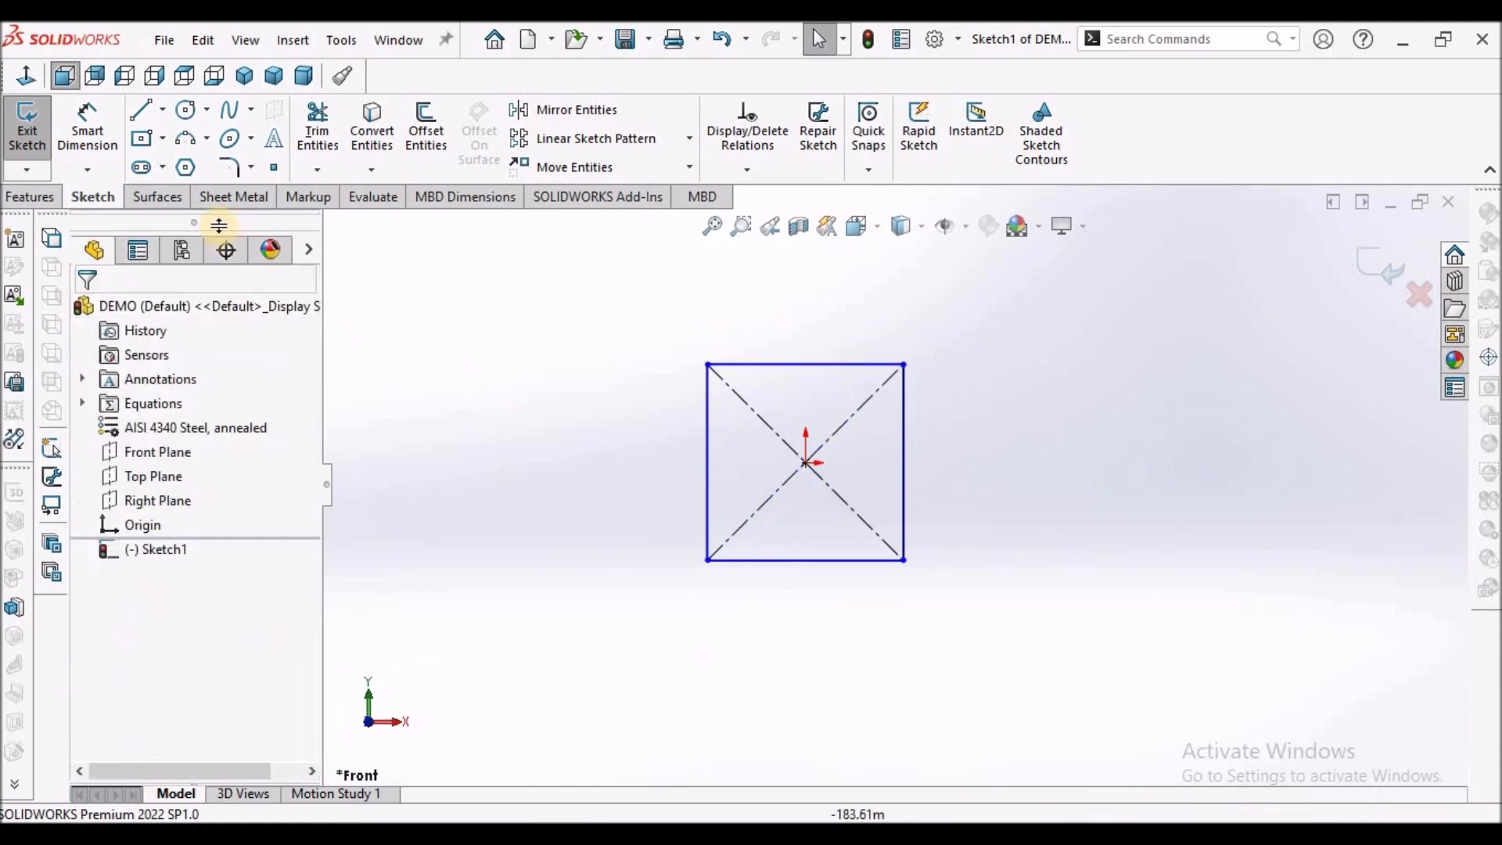
pyautogui.moveTo(776, 558)
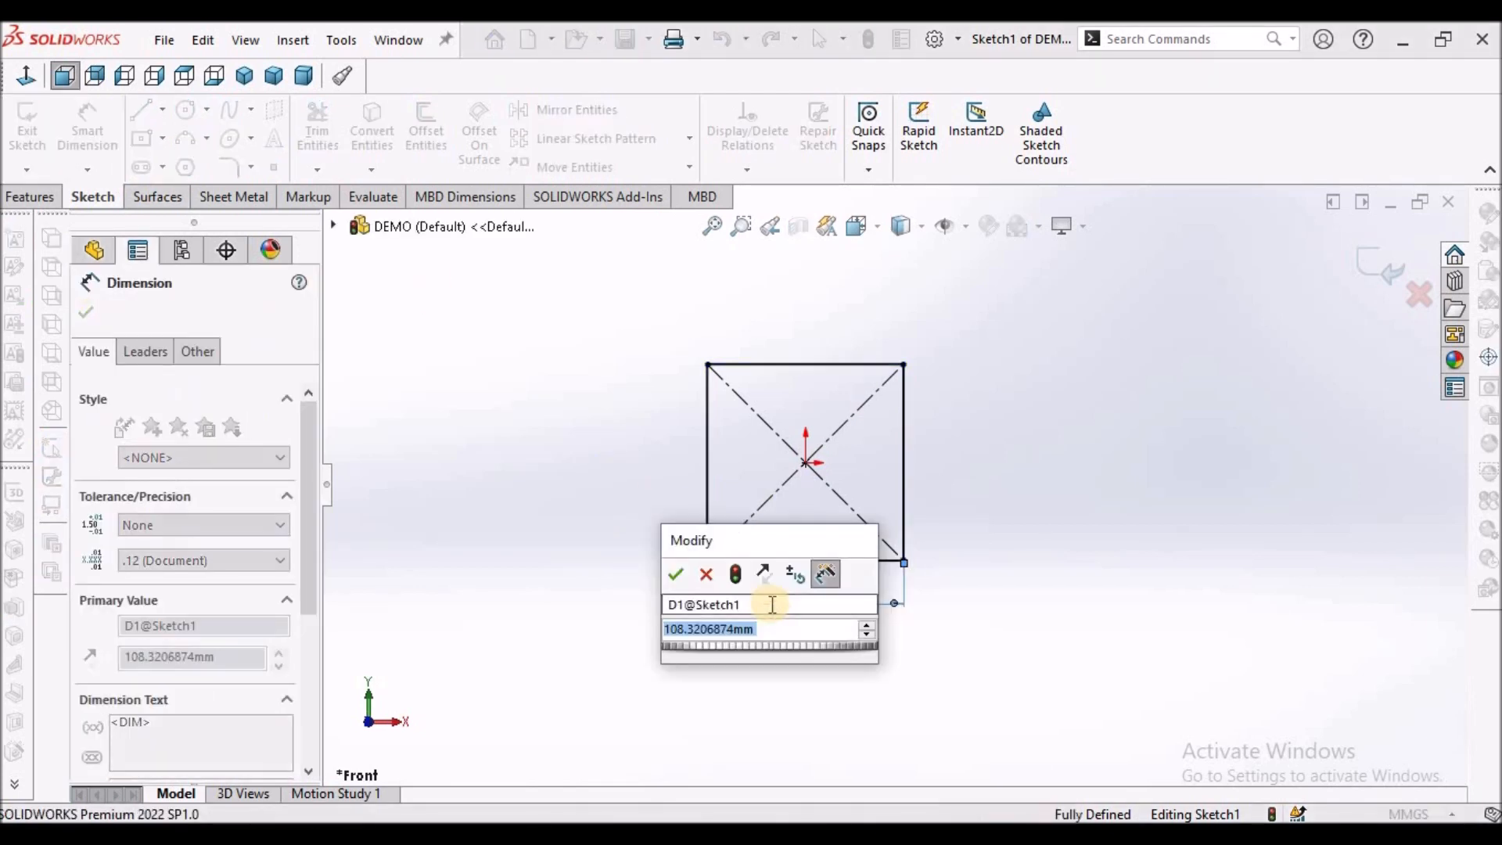
# Step: Dimension the square's width to 200 mm so the sketch is fully defined
pyautogui.click(676, 574)
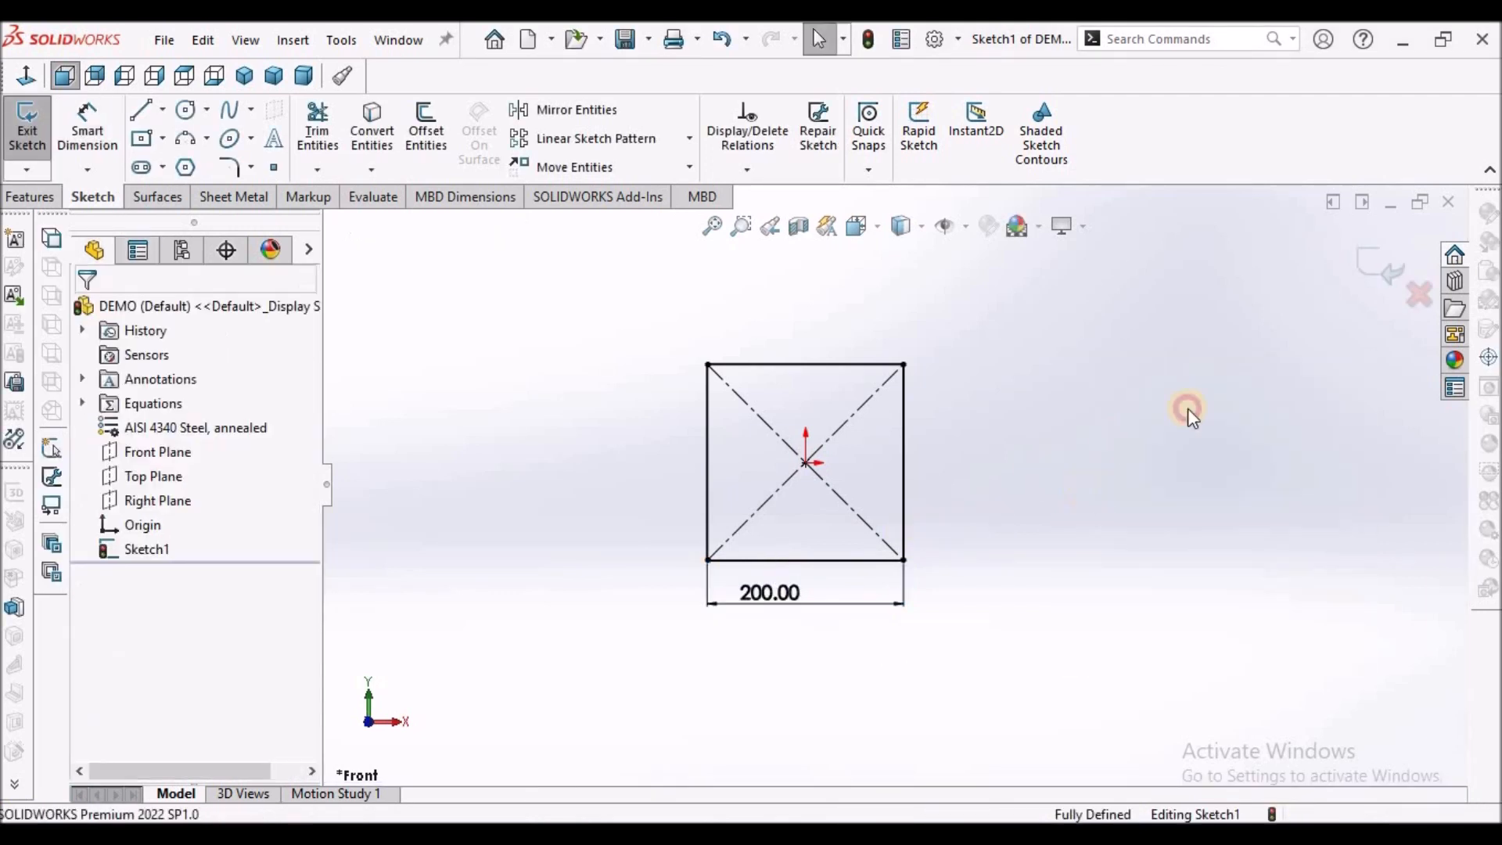
pyautogui.click(236, 197)
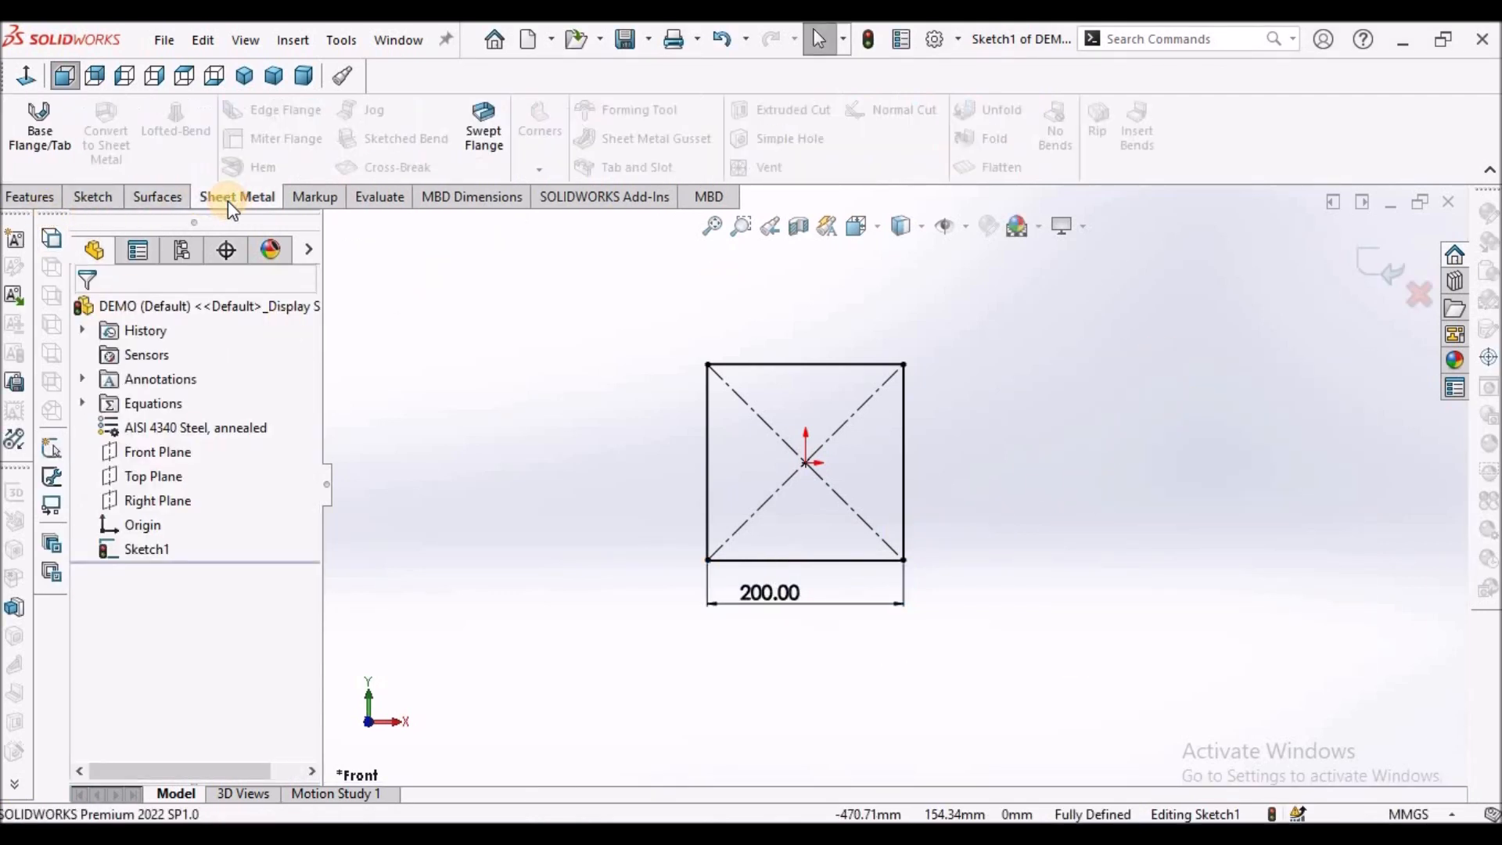
pyautogui.click(39, 130)
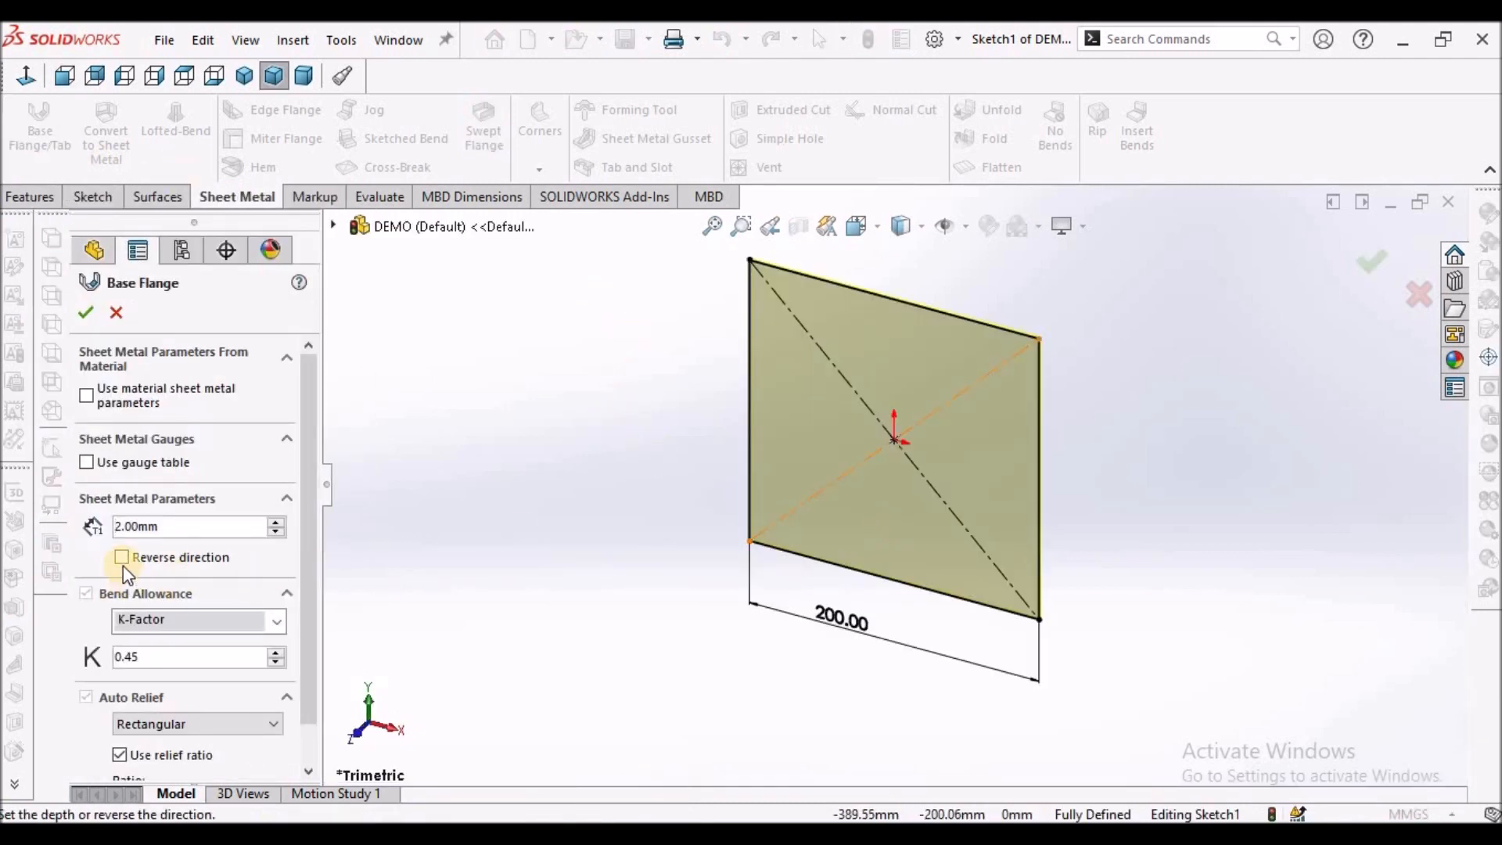
pyautogui.moveTo(113, 359)
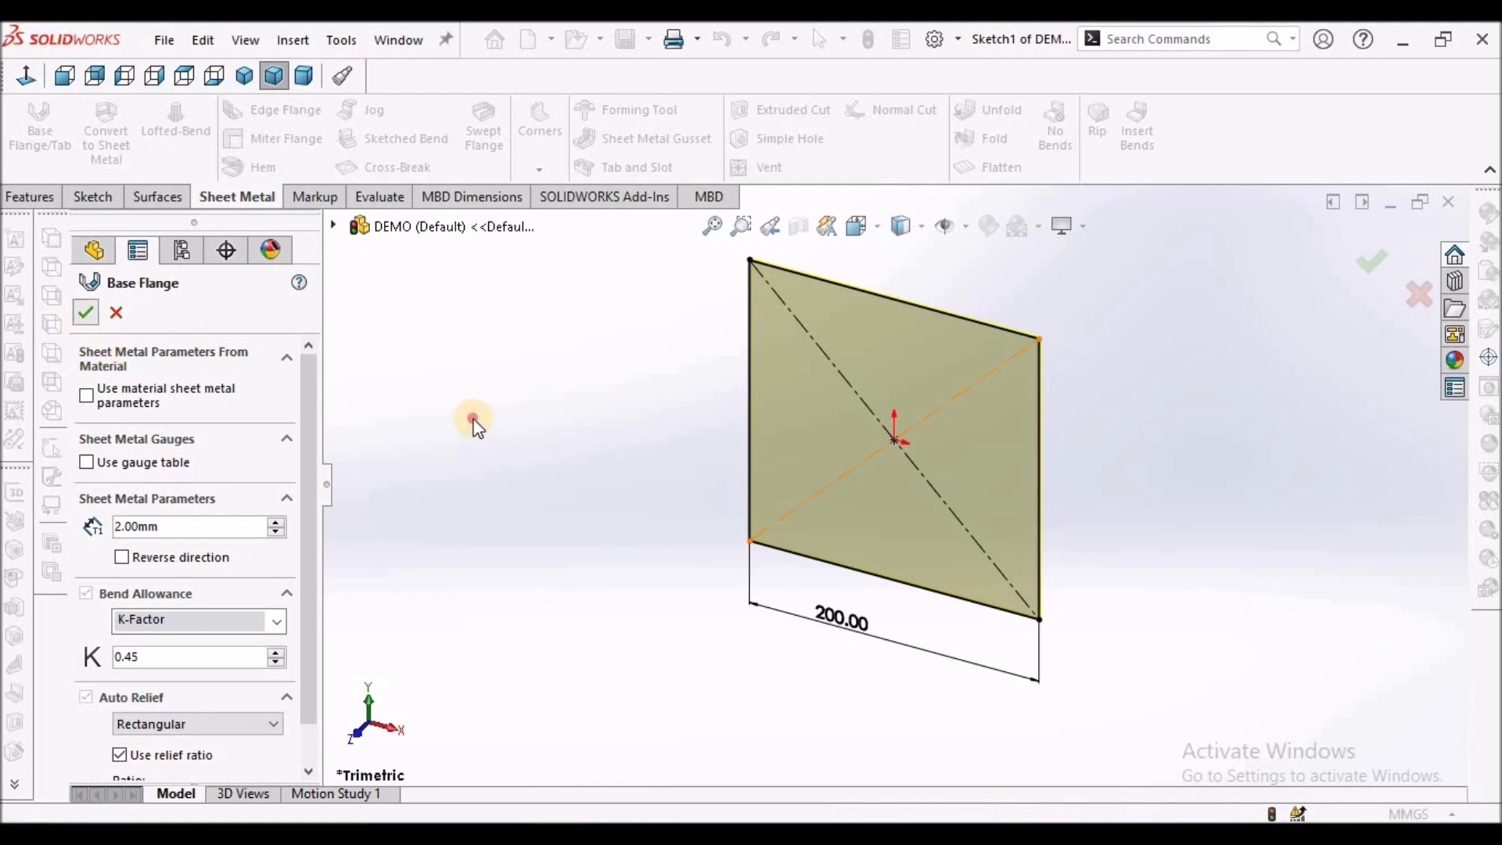
# Step: Accept the 2 mm base flange and select the plate edges for wall flanges
pyautogui.click(85, 313)
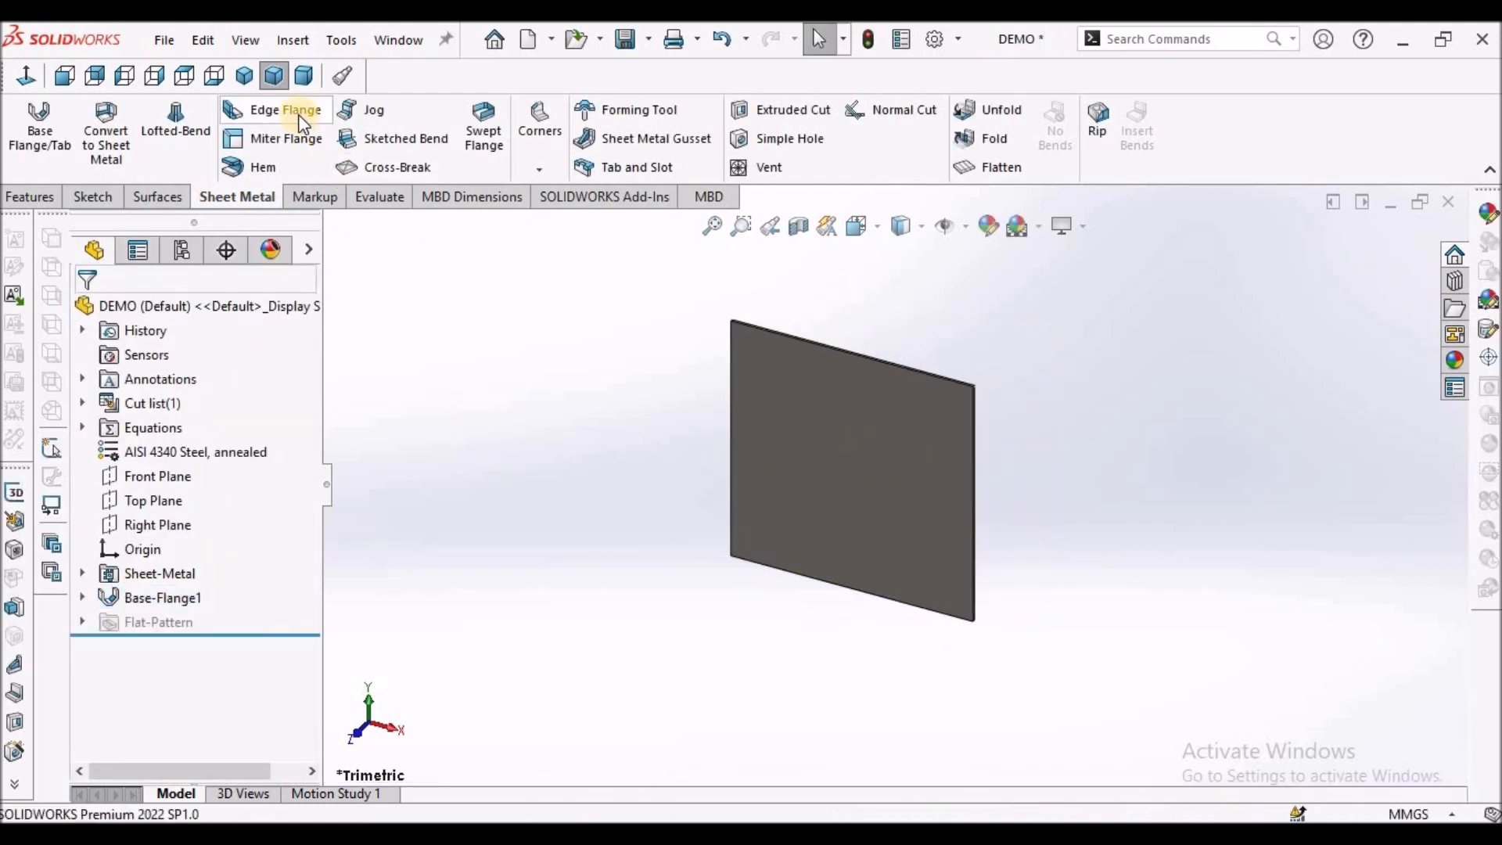
pyautogui.click(276, 110)
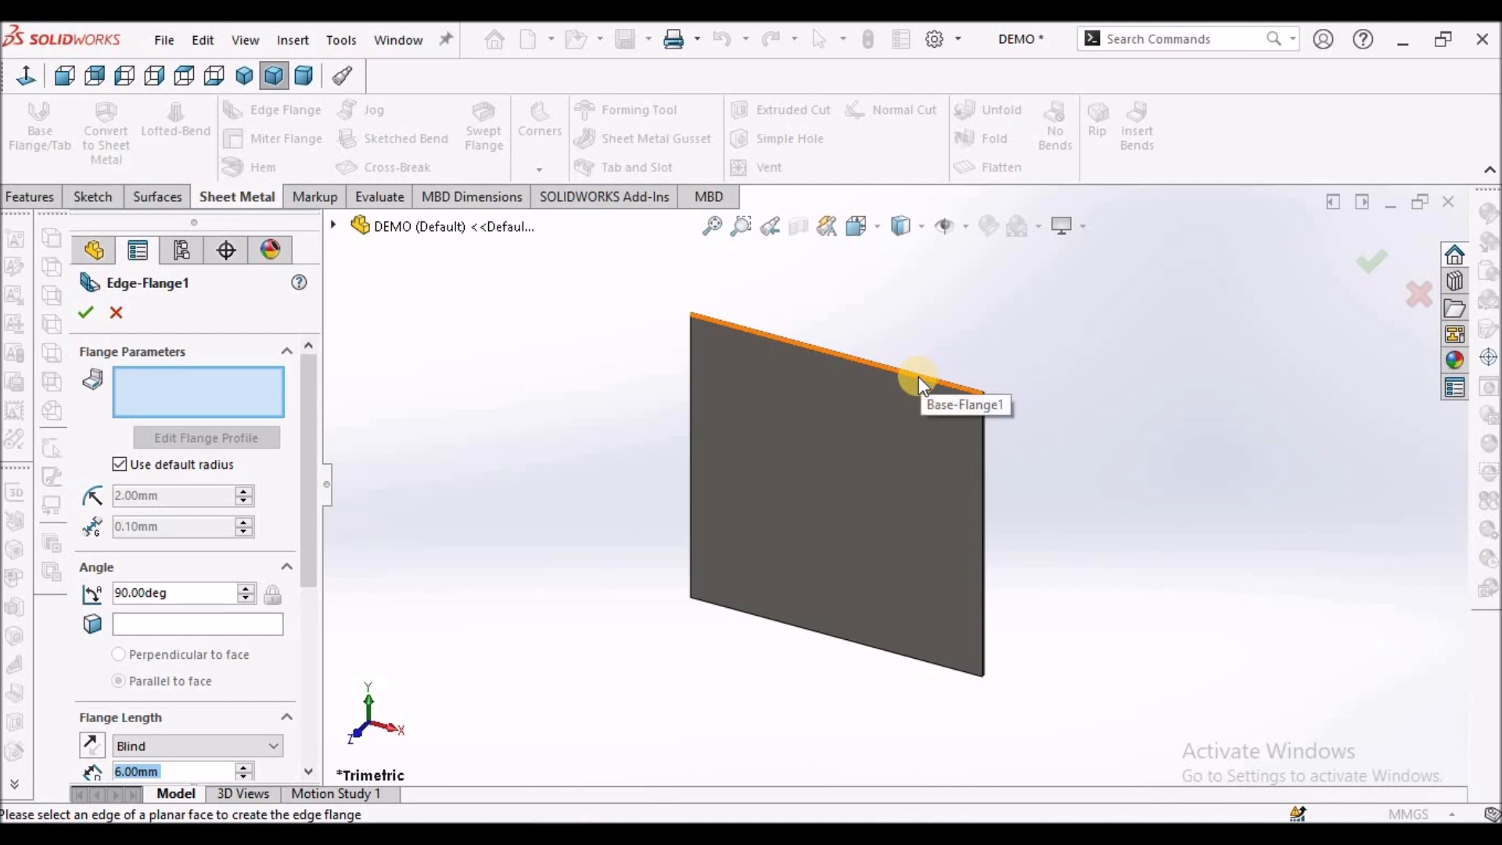
pyautogui.click(915, 373)
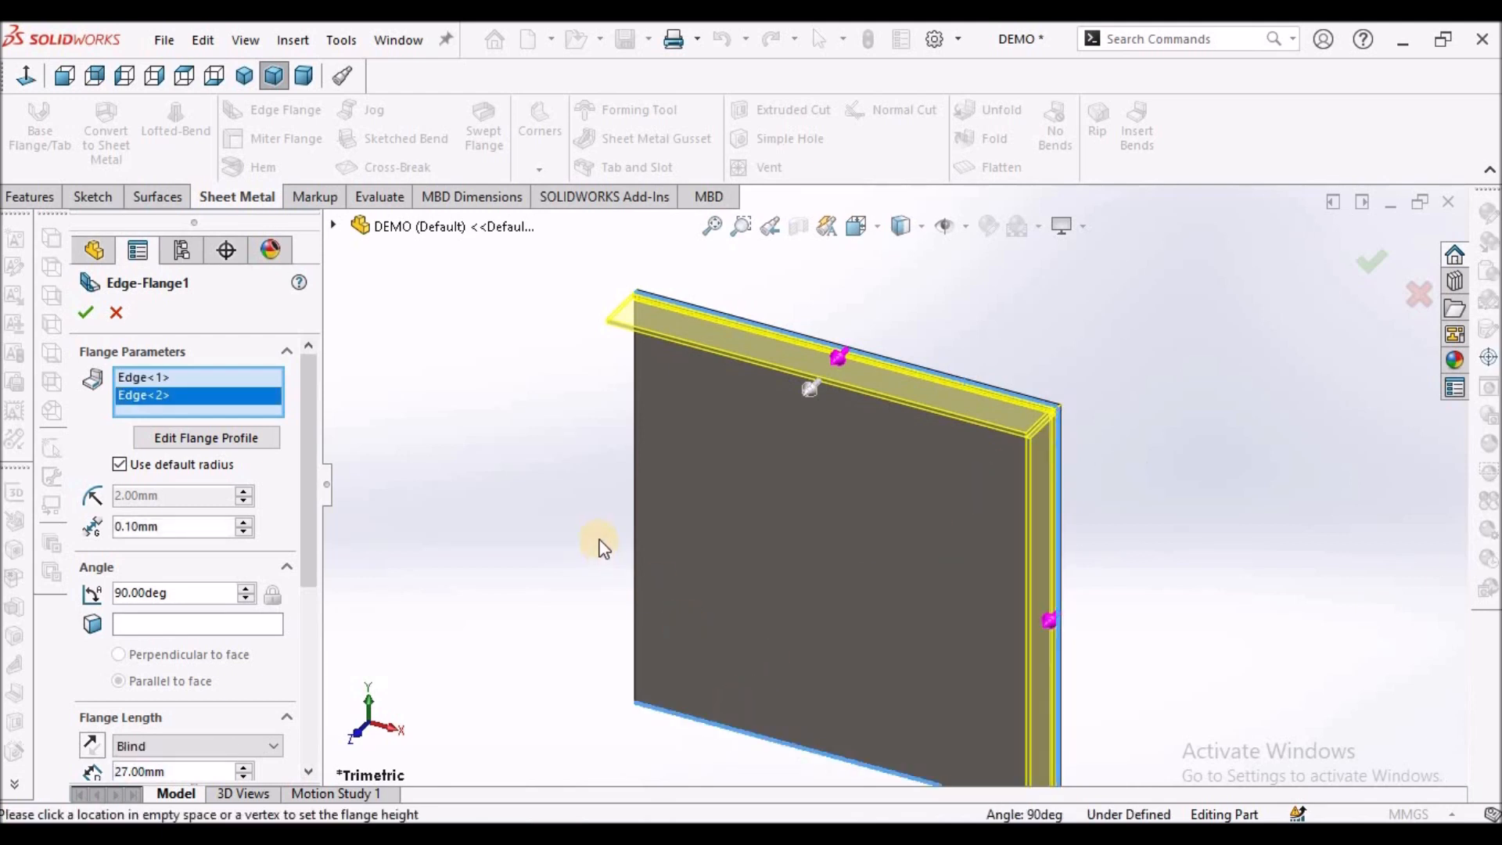
pyautogui.click(628, 502)
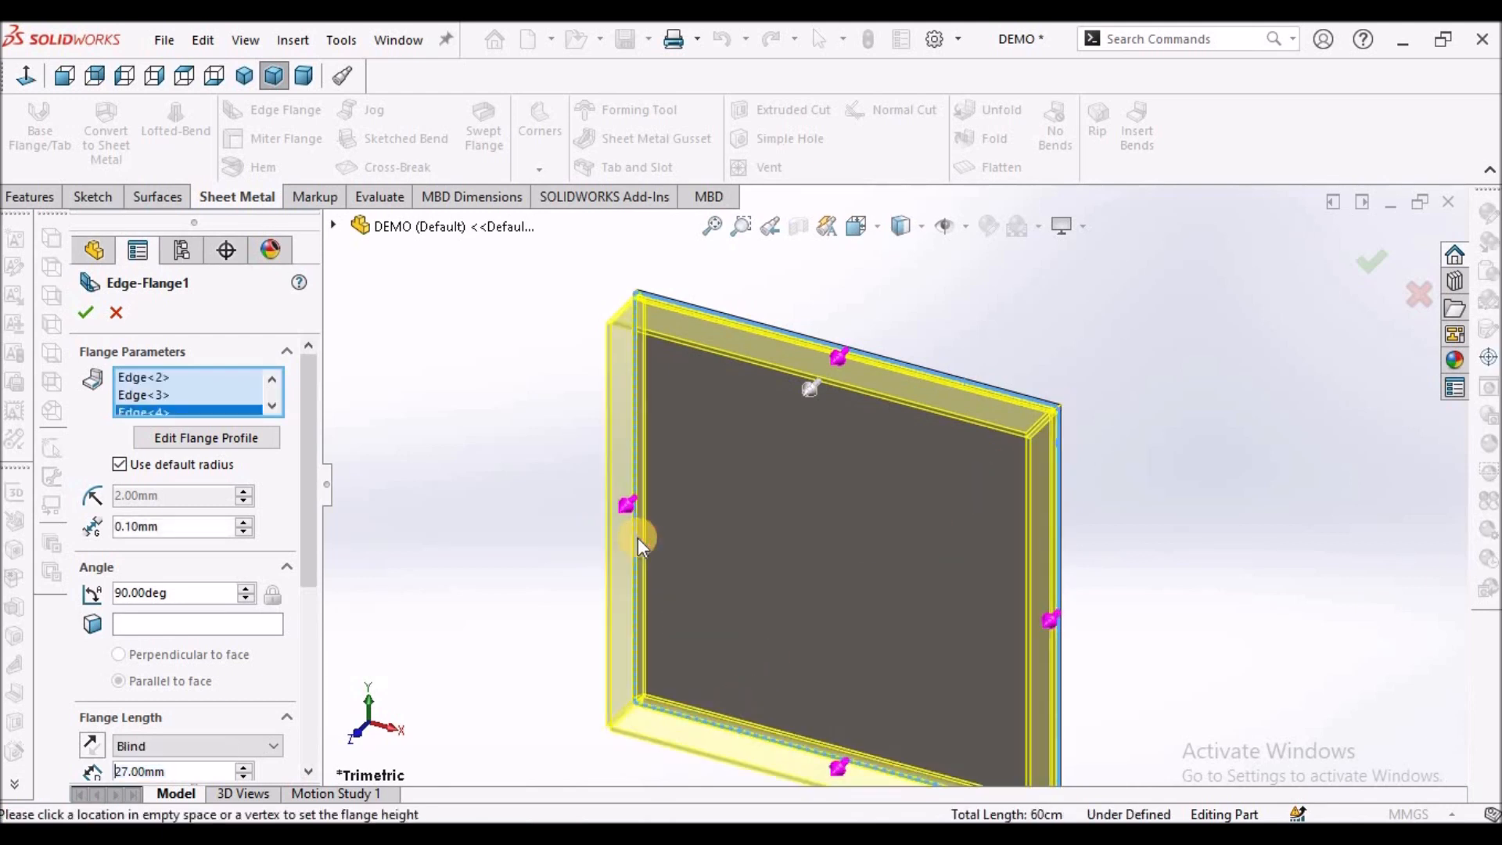
# Step: Set the edge flanges to Blind 50 mm on all four edges and create the tray walls
pyautogui.scroll(-3)
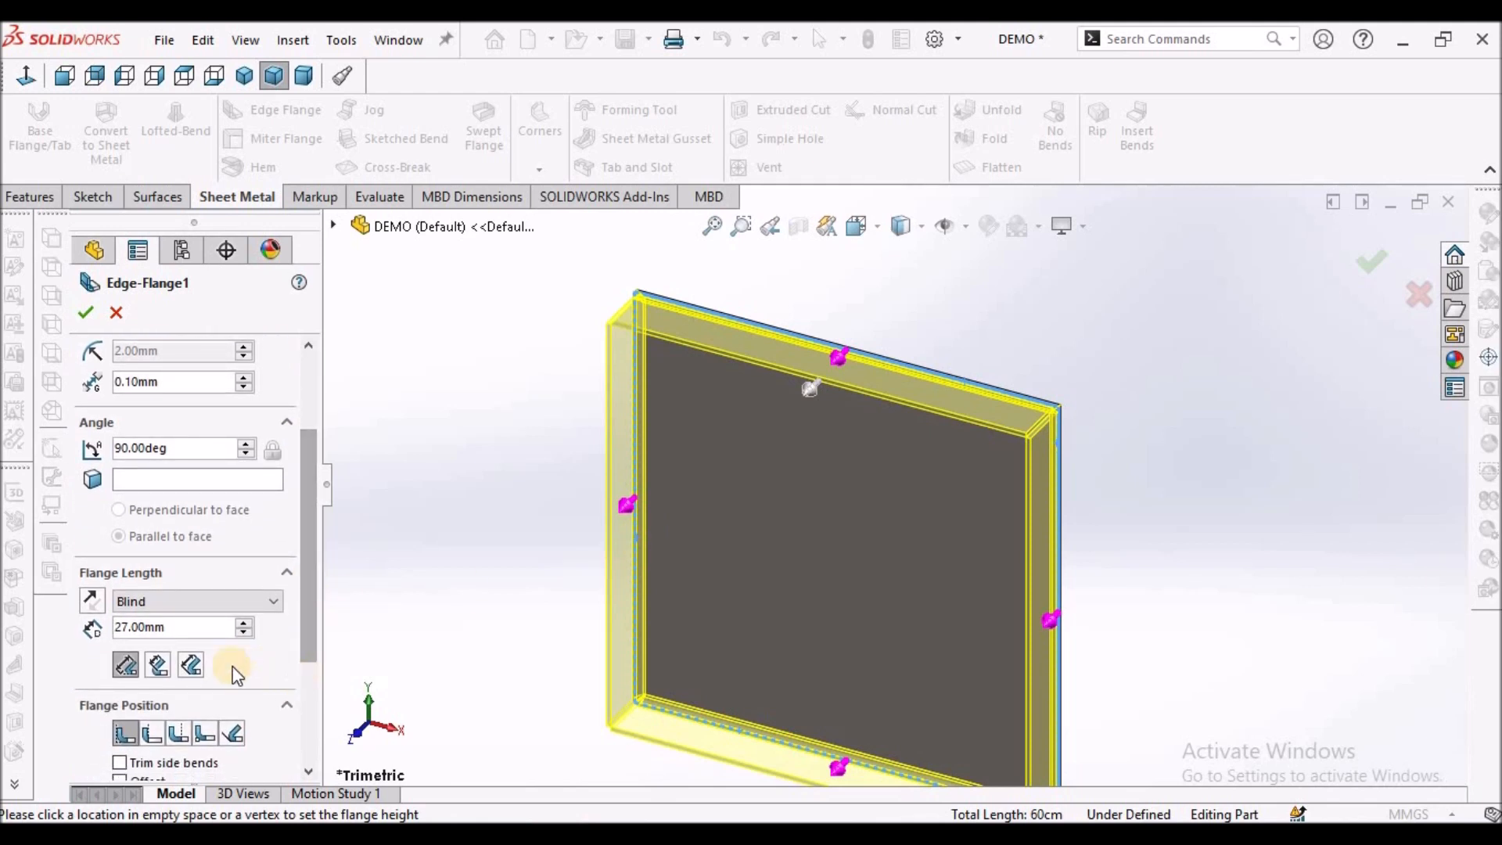
pyautogui.click(167, 625)
pyautogui.write('50')
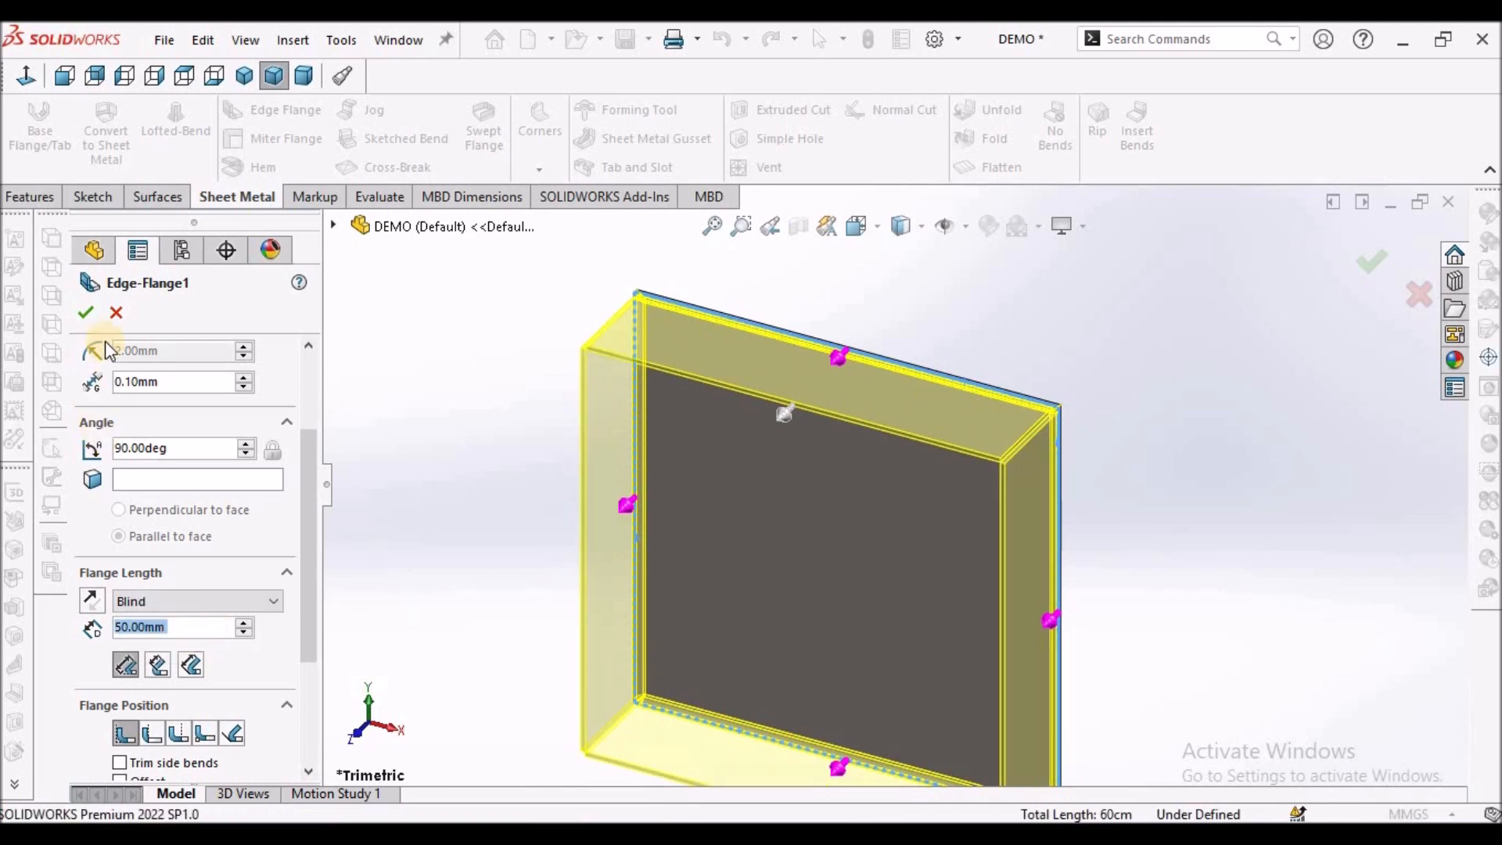
pyautogui.scroll(-3)
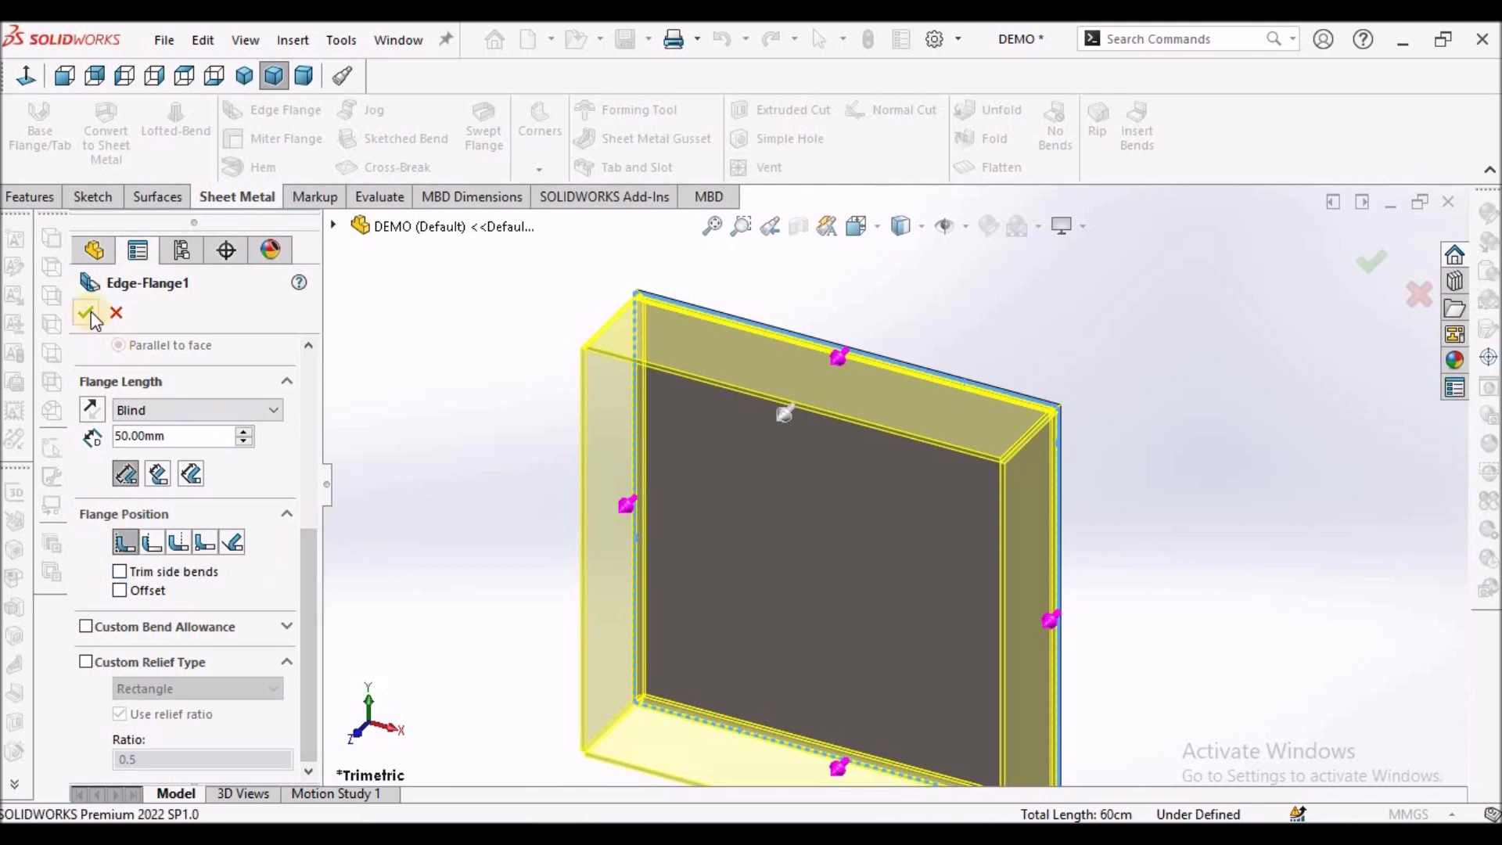
pyautogui.click(88, 313)
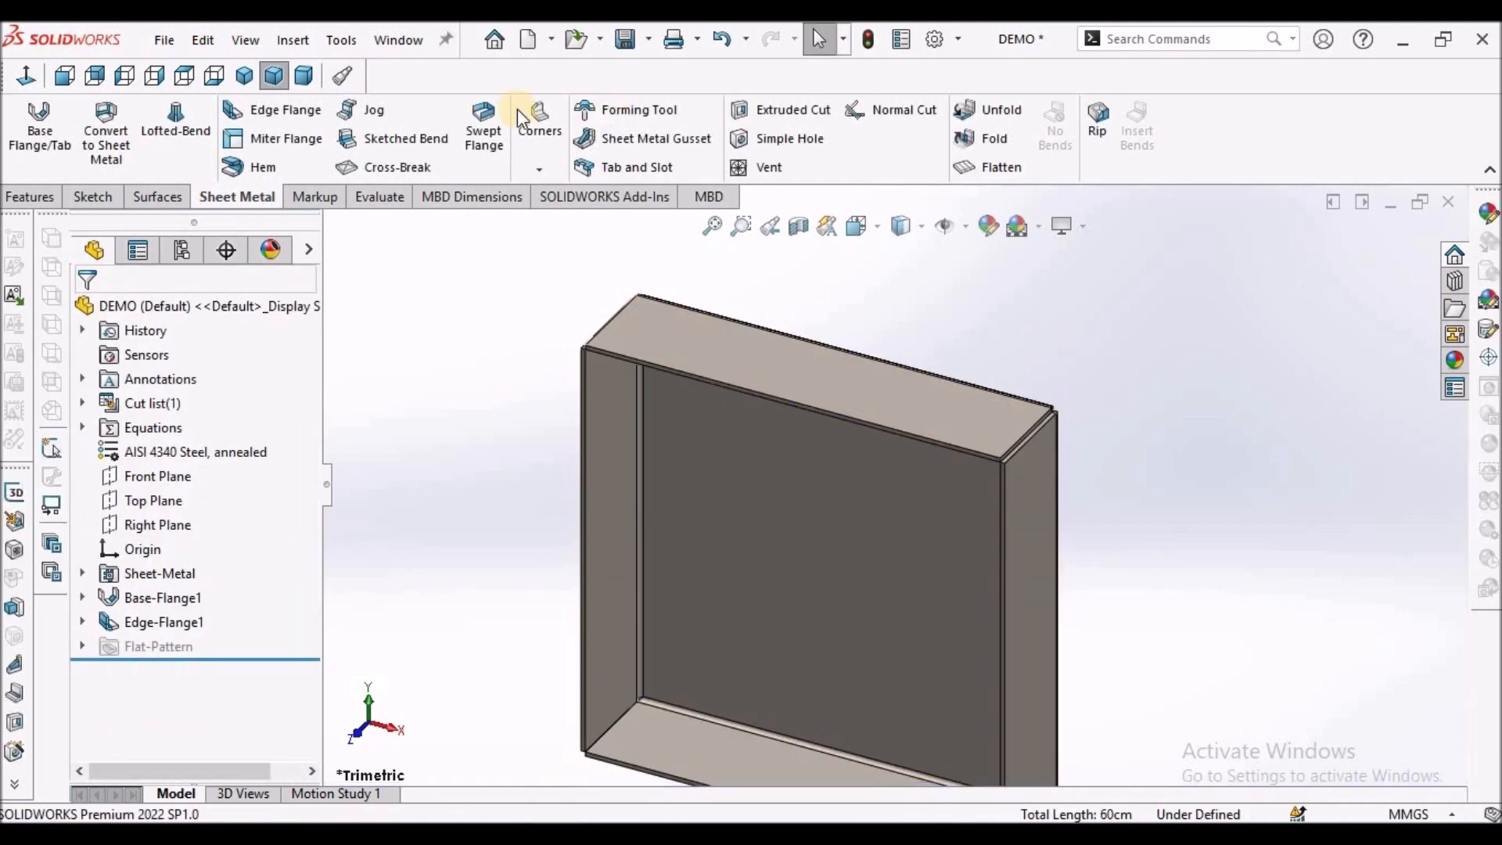
# Step: Add Edge-Flange2 as 20 mm lips along the outer edges of all four walls
pyautogui.click(285, 110)
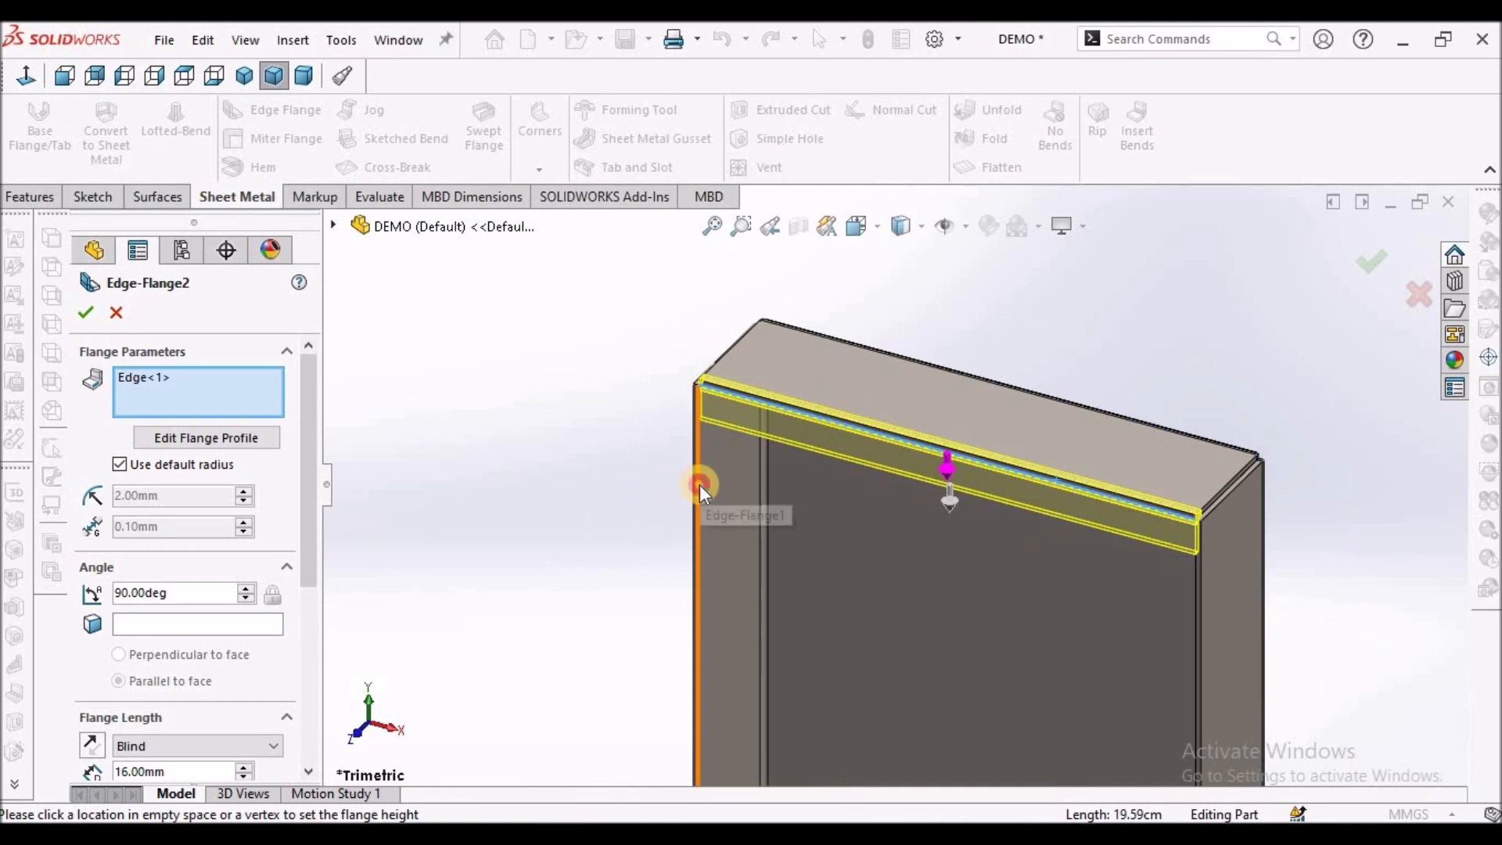
pyautogui.click(901, 642)
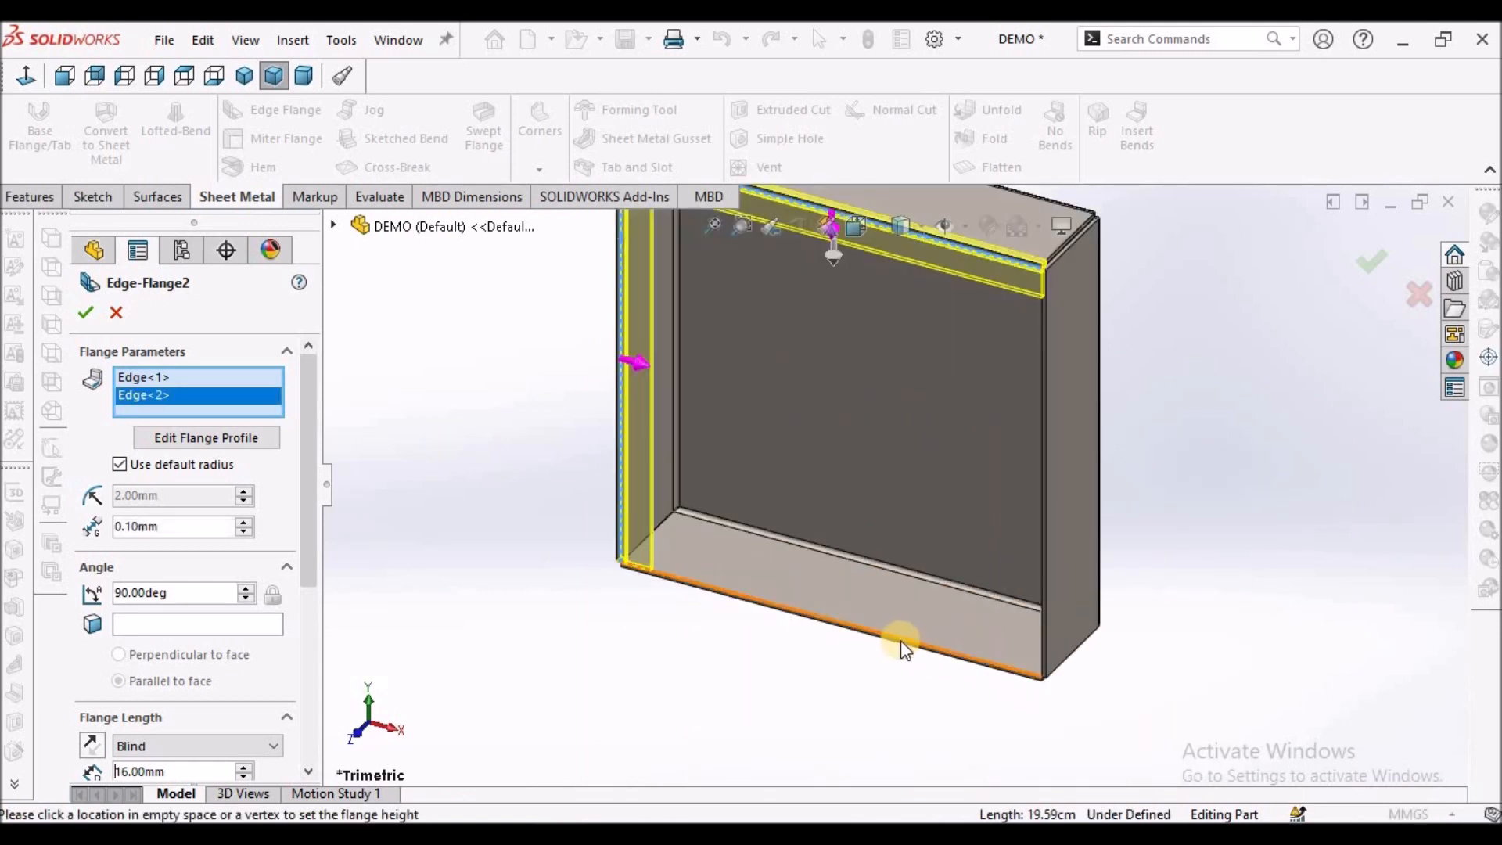
pyautogui.click(862, 642)
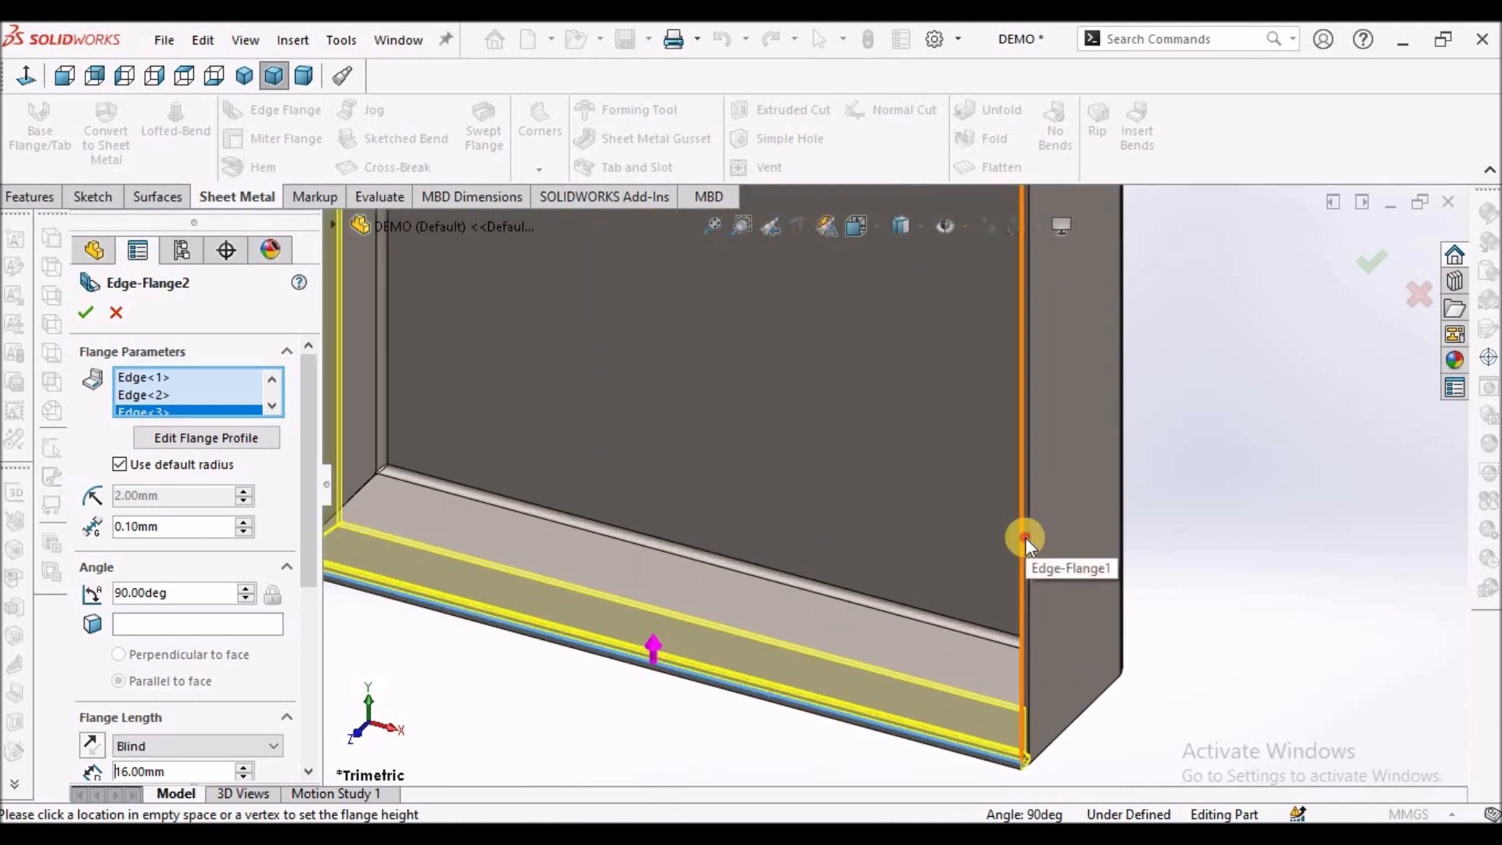
pyautogui.click(1024, 537)
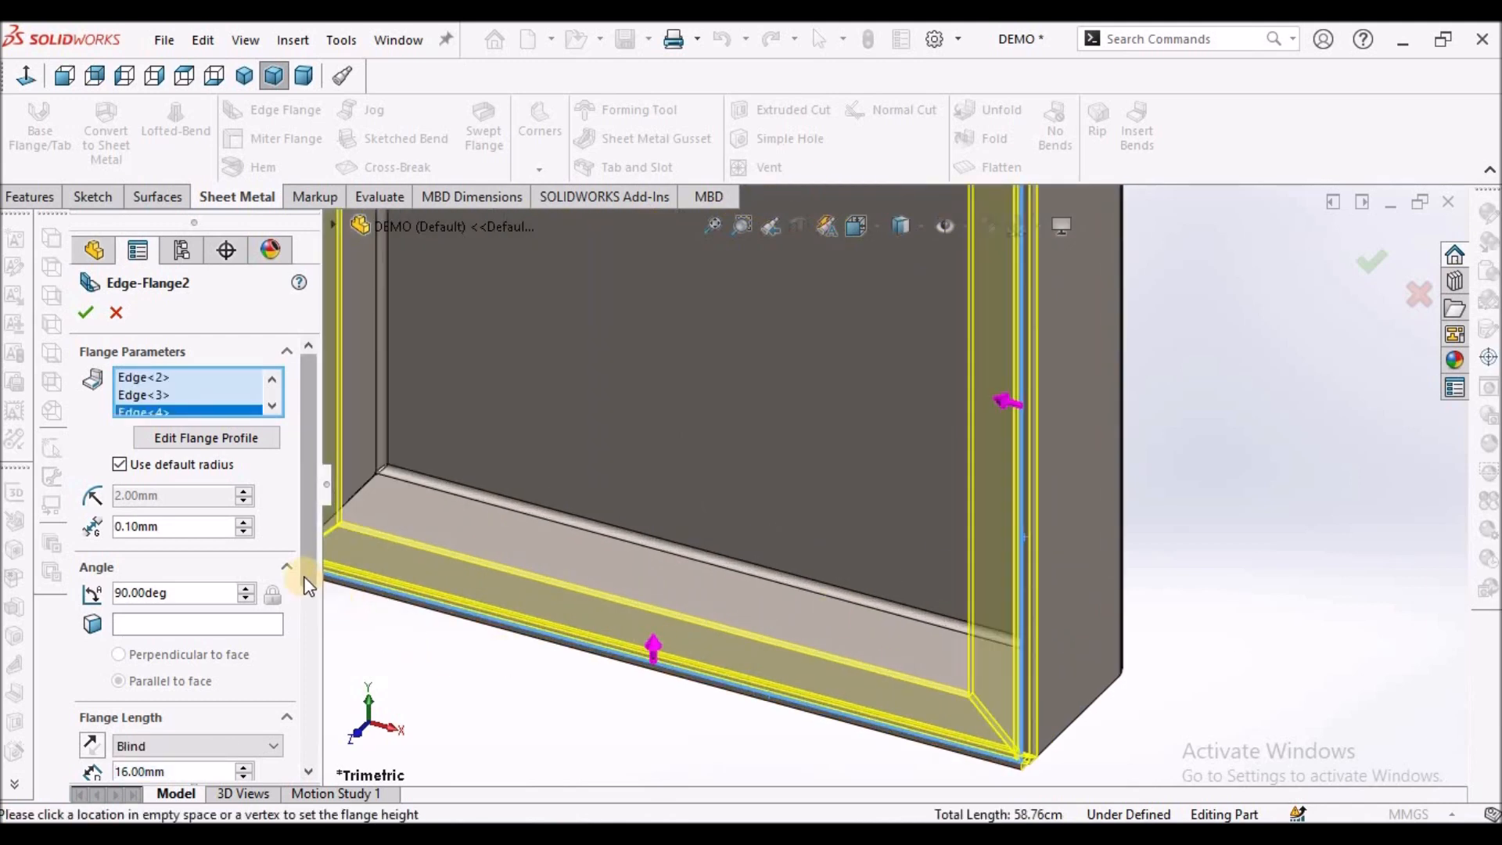
pyautogui.scroll(-3)
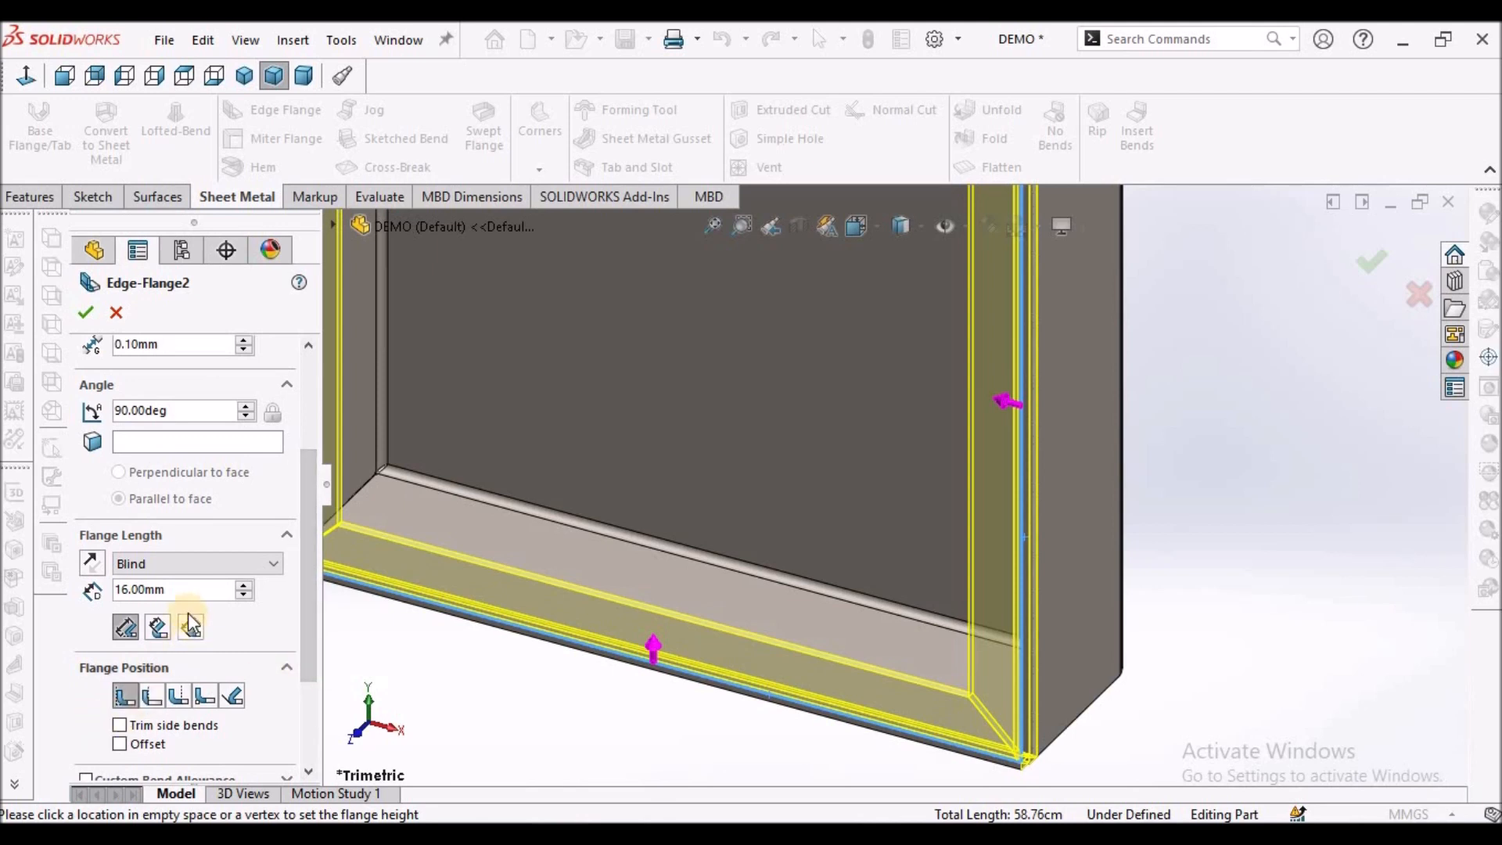
pyautogui.moveTo(182, 590)
pyautogui.write('20')
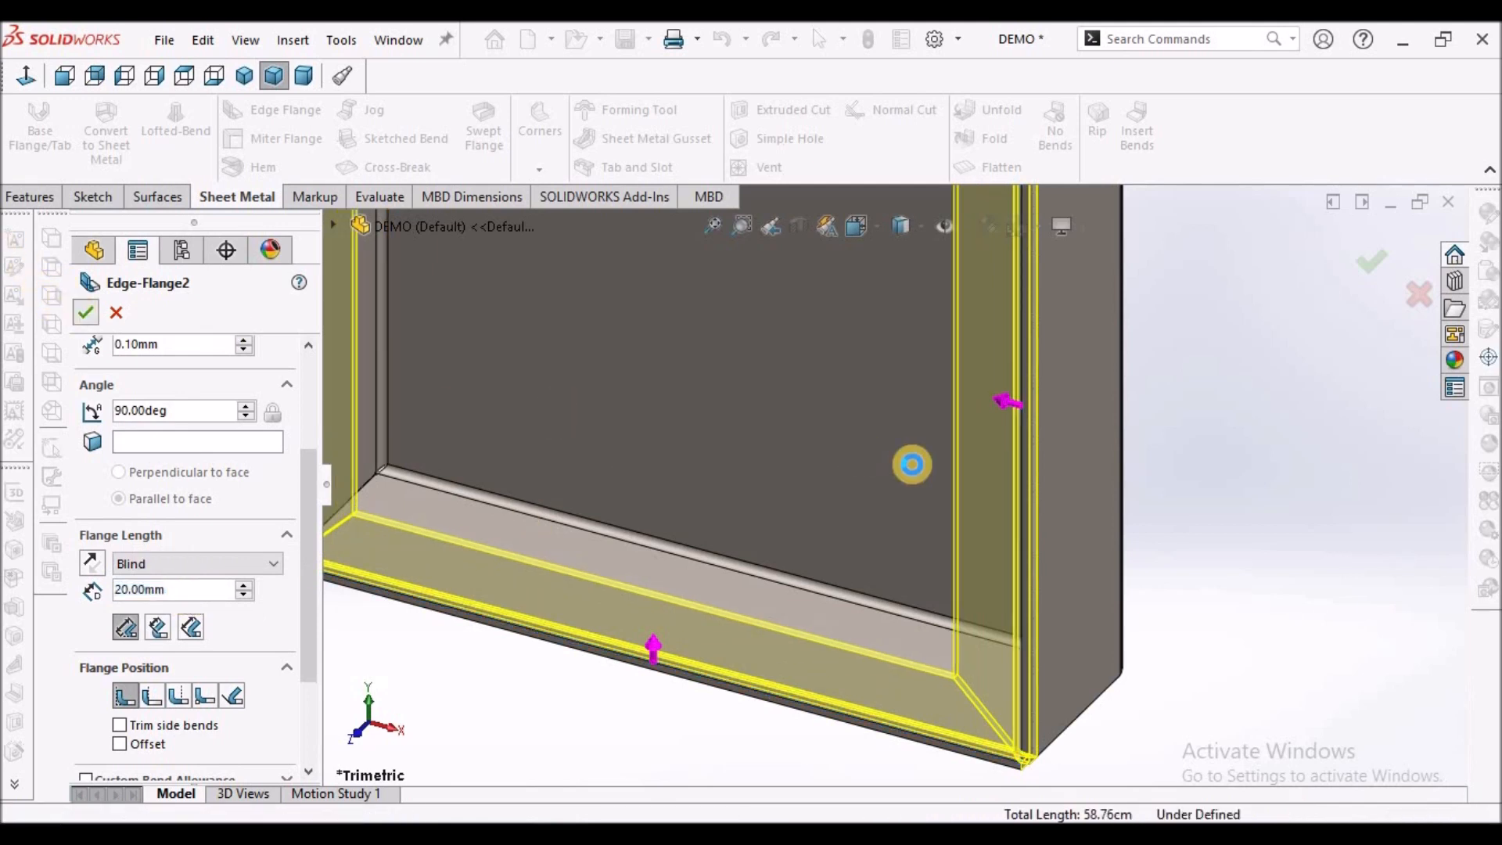
pyautogui.click(84, 312)
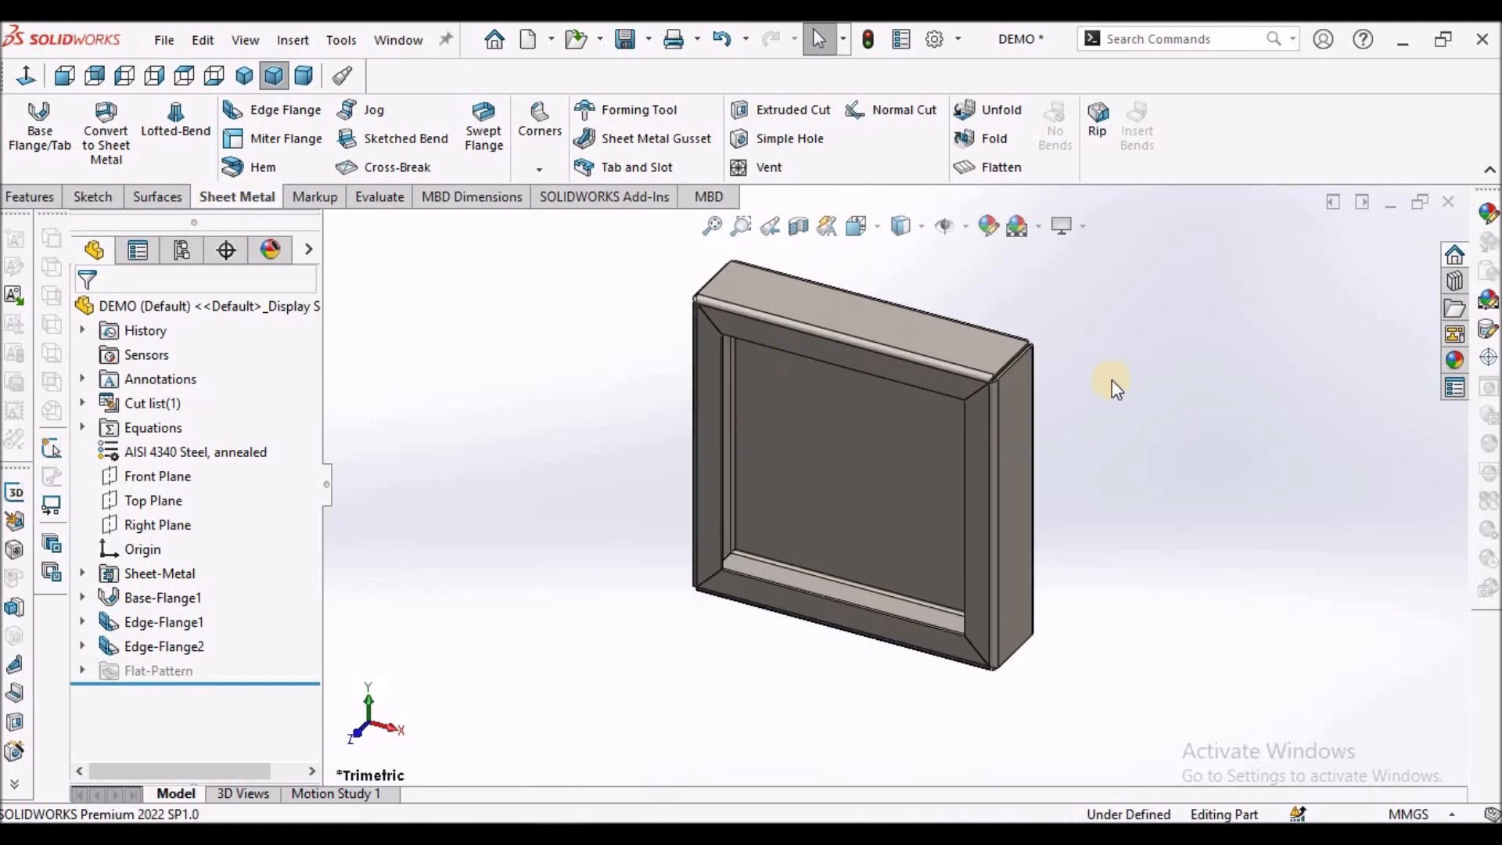
pyautogui.moveTo(527, 312)
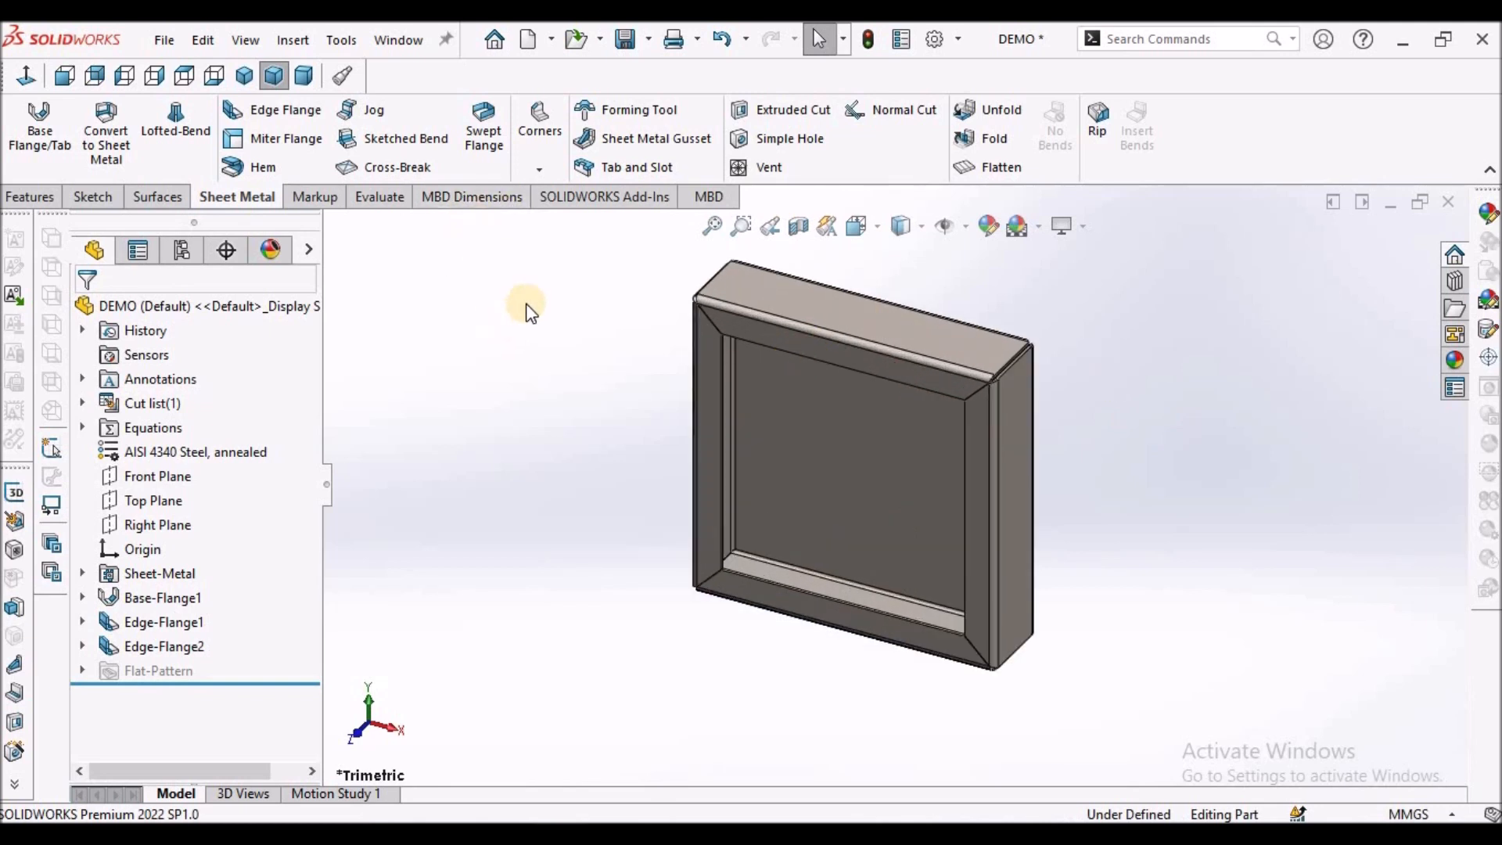
pyautogui.moveTo(574, 301)
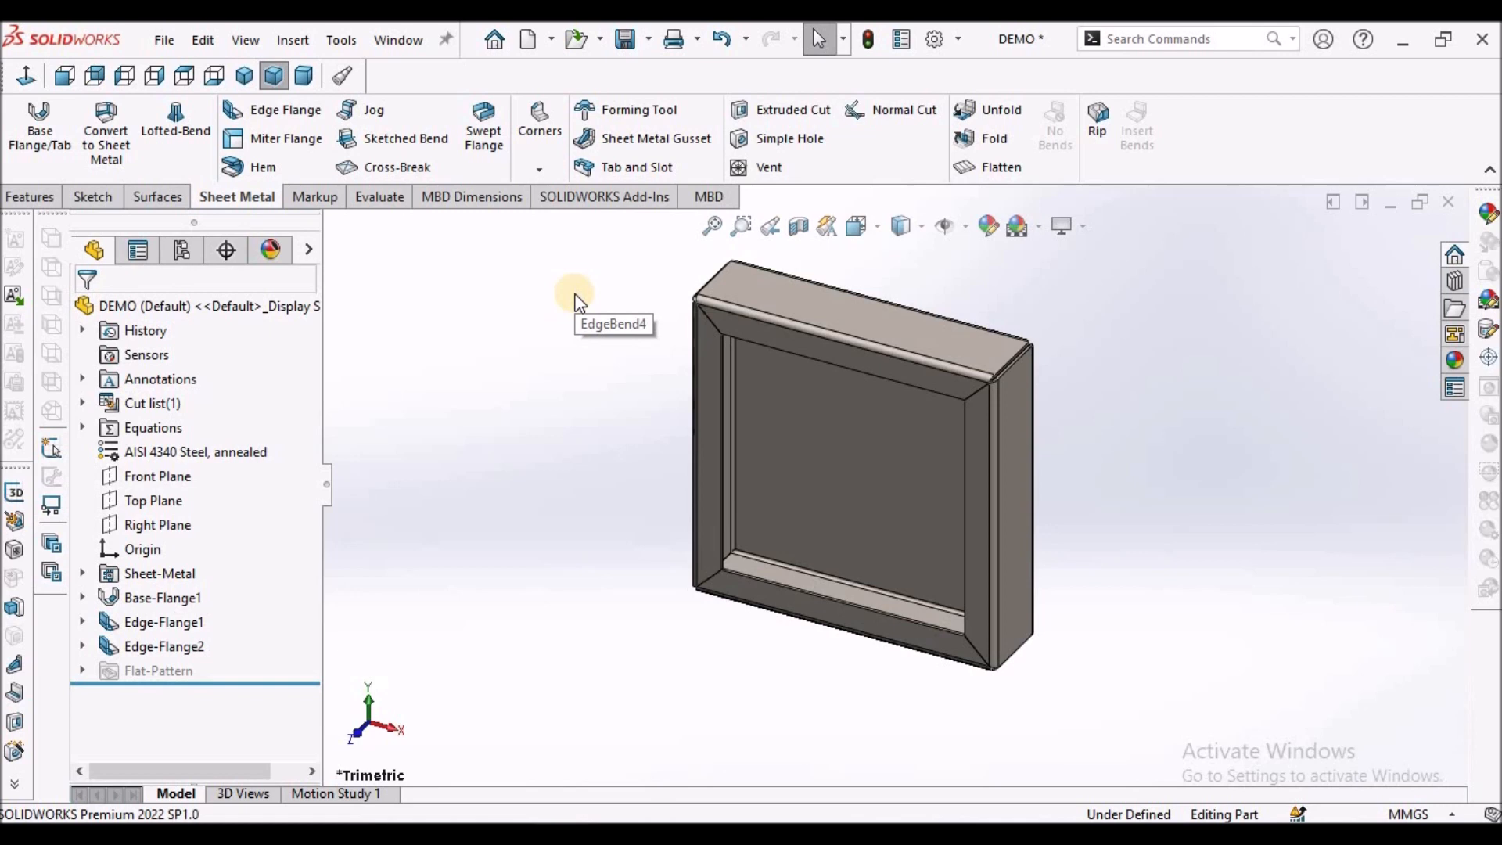
pyautogui.moveTo(572, 344)
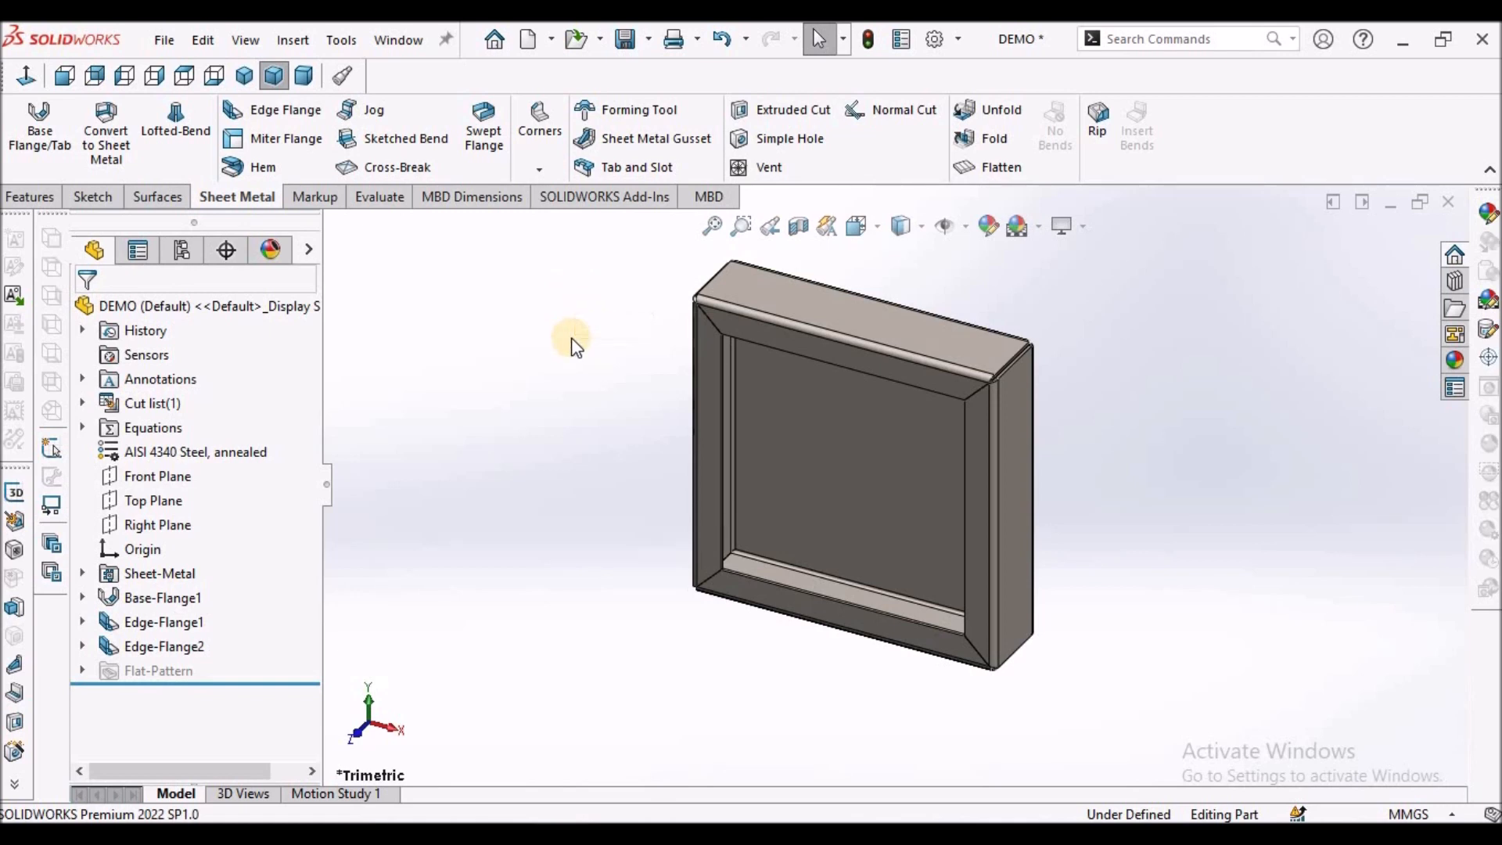
pyautogui.moveTo(671, 347)
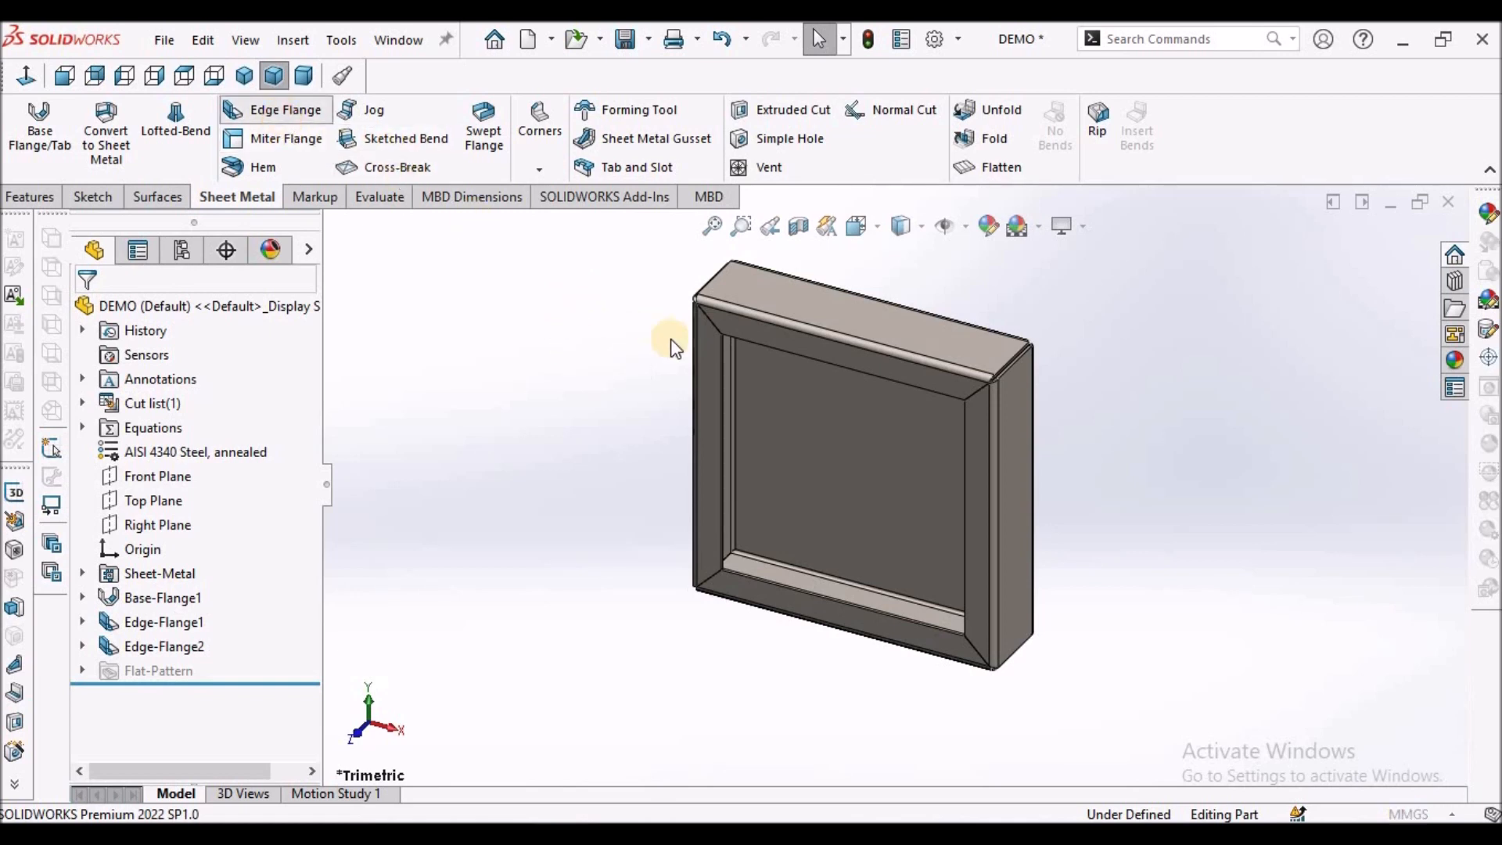
# Step: Add Edge-Flange3 on the inner lip edges at 120° angle and 16.40 mm length
pyautogui.click(283, 110)
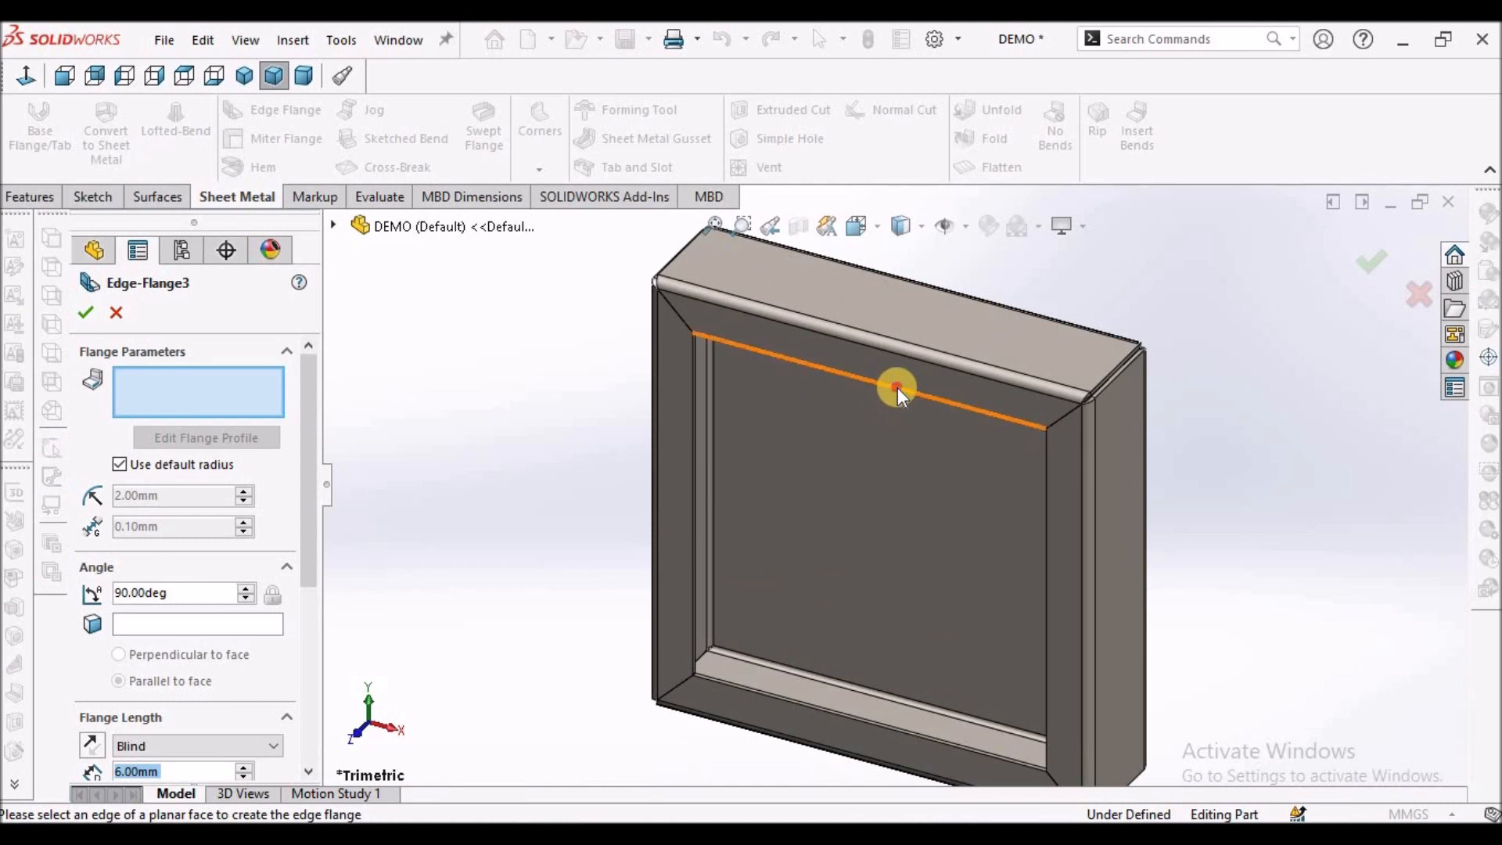
pyautogui.click(895, 388)
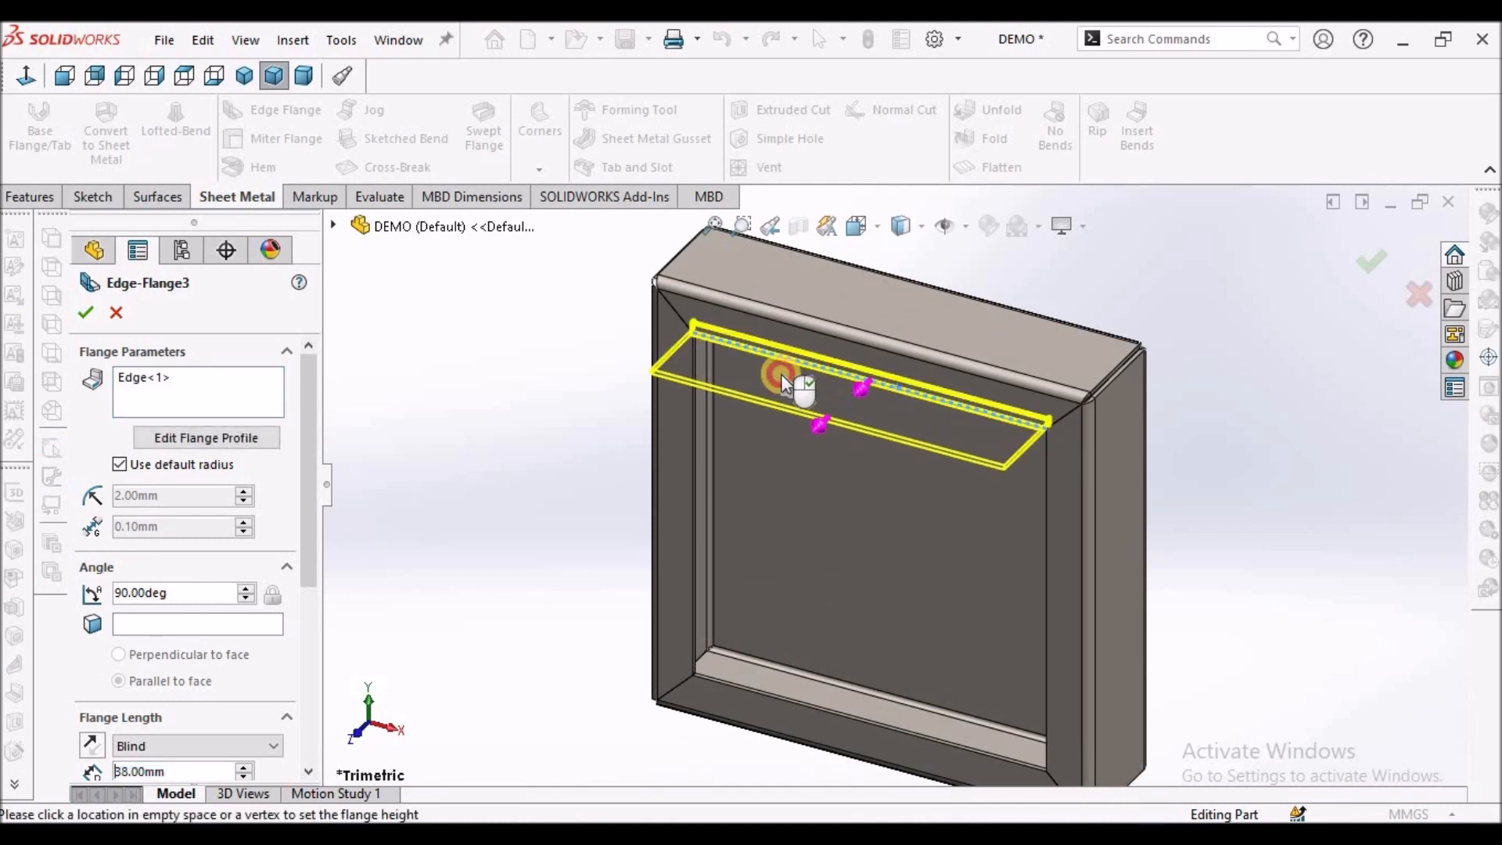
pyautogui.click(813, 397)
pyautogui.write('120')
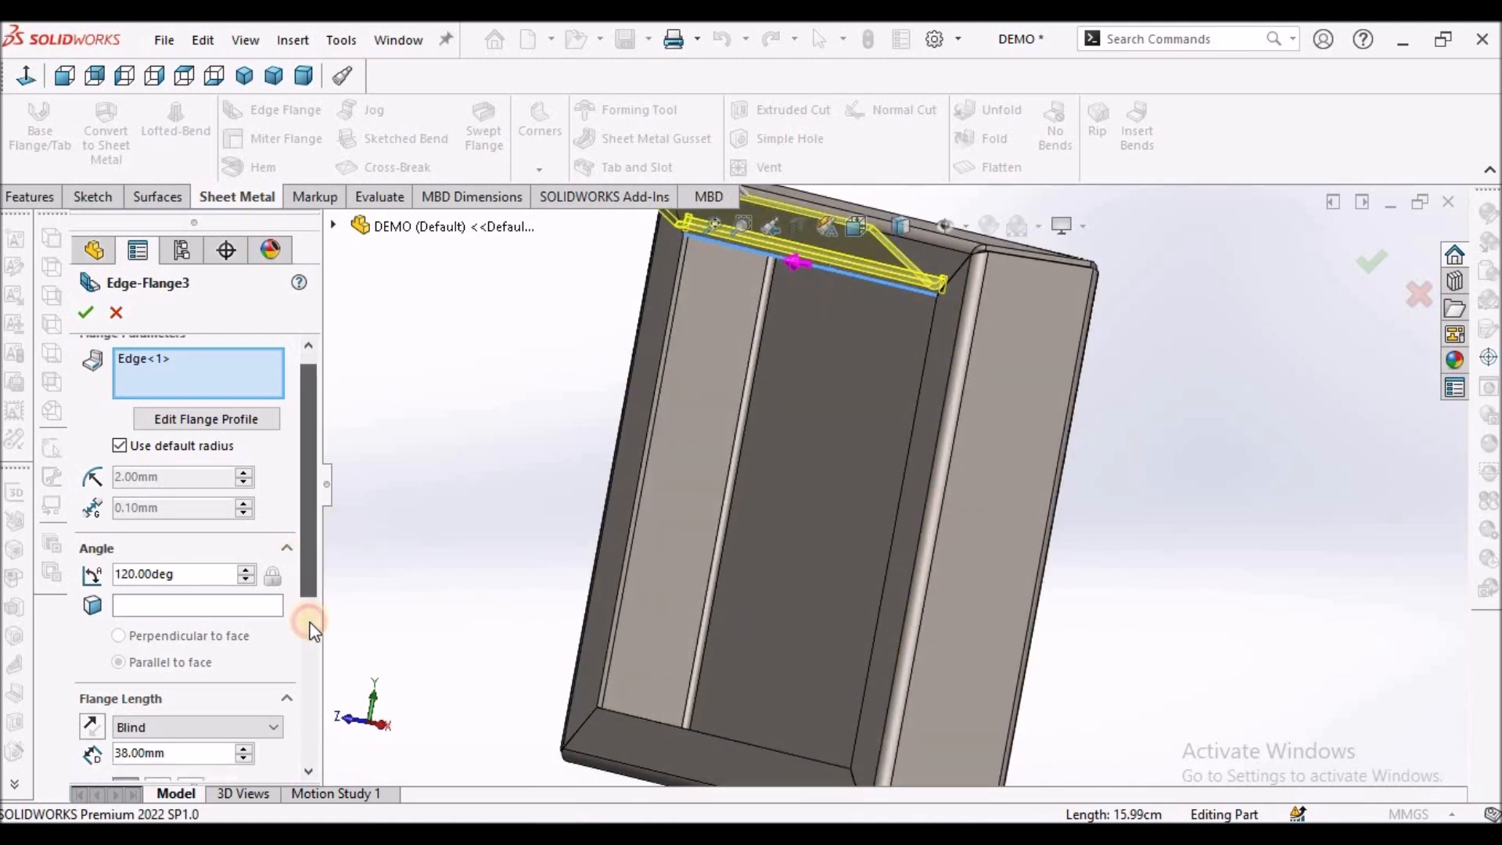
pyautogui.scroll(-3)
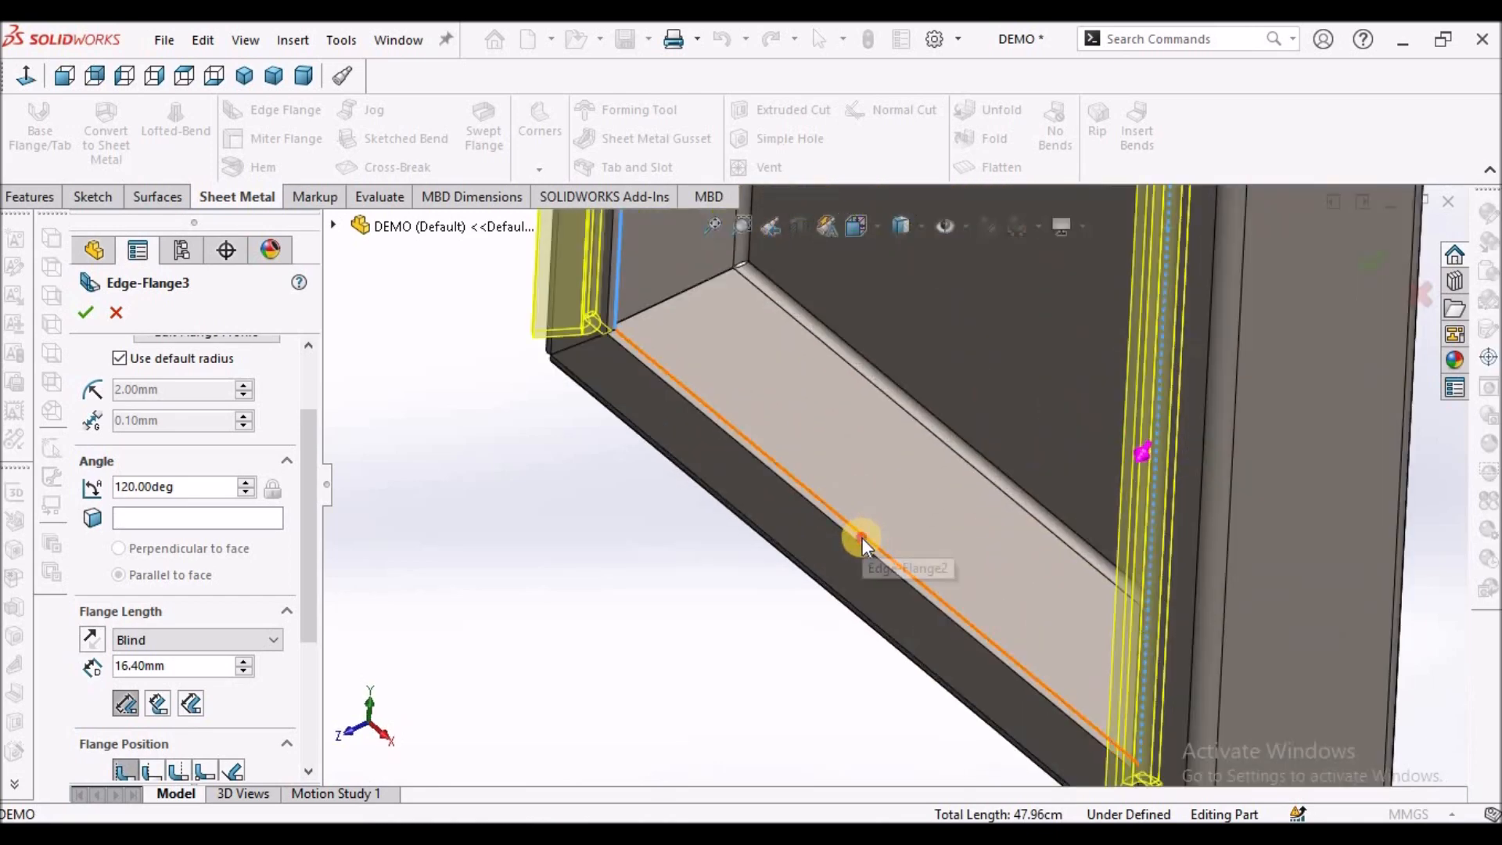
pyautogui.click(861, 540)
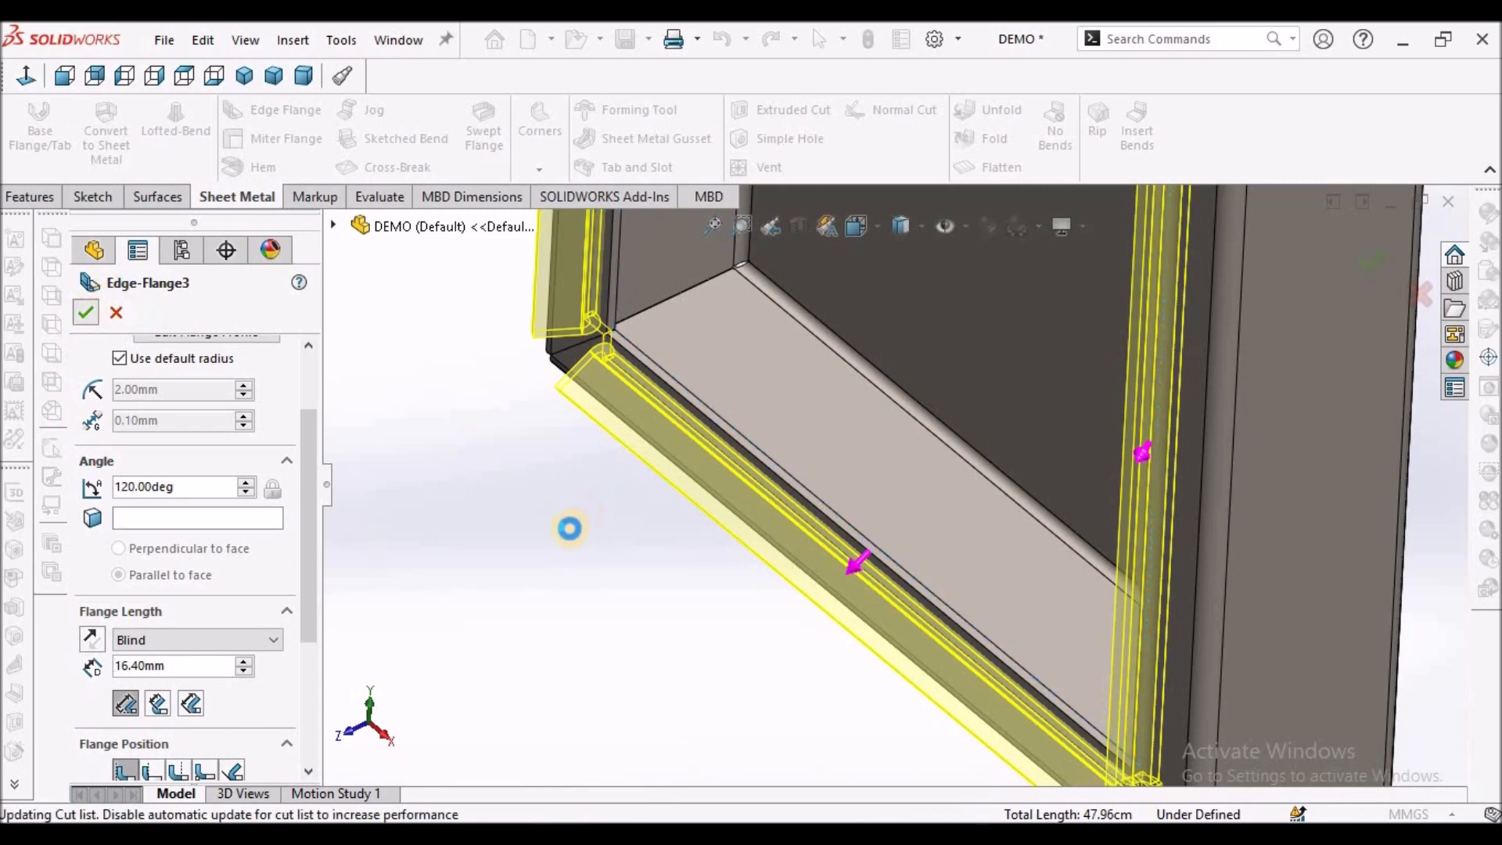
pyautogui.click(84, 312)
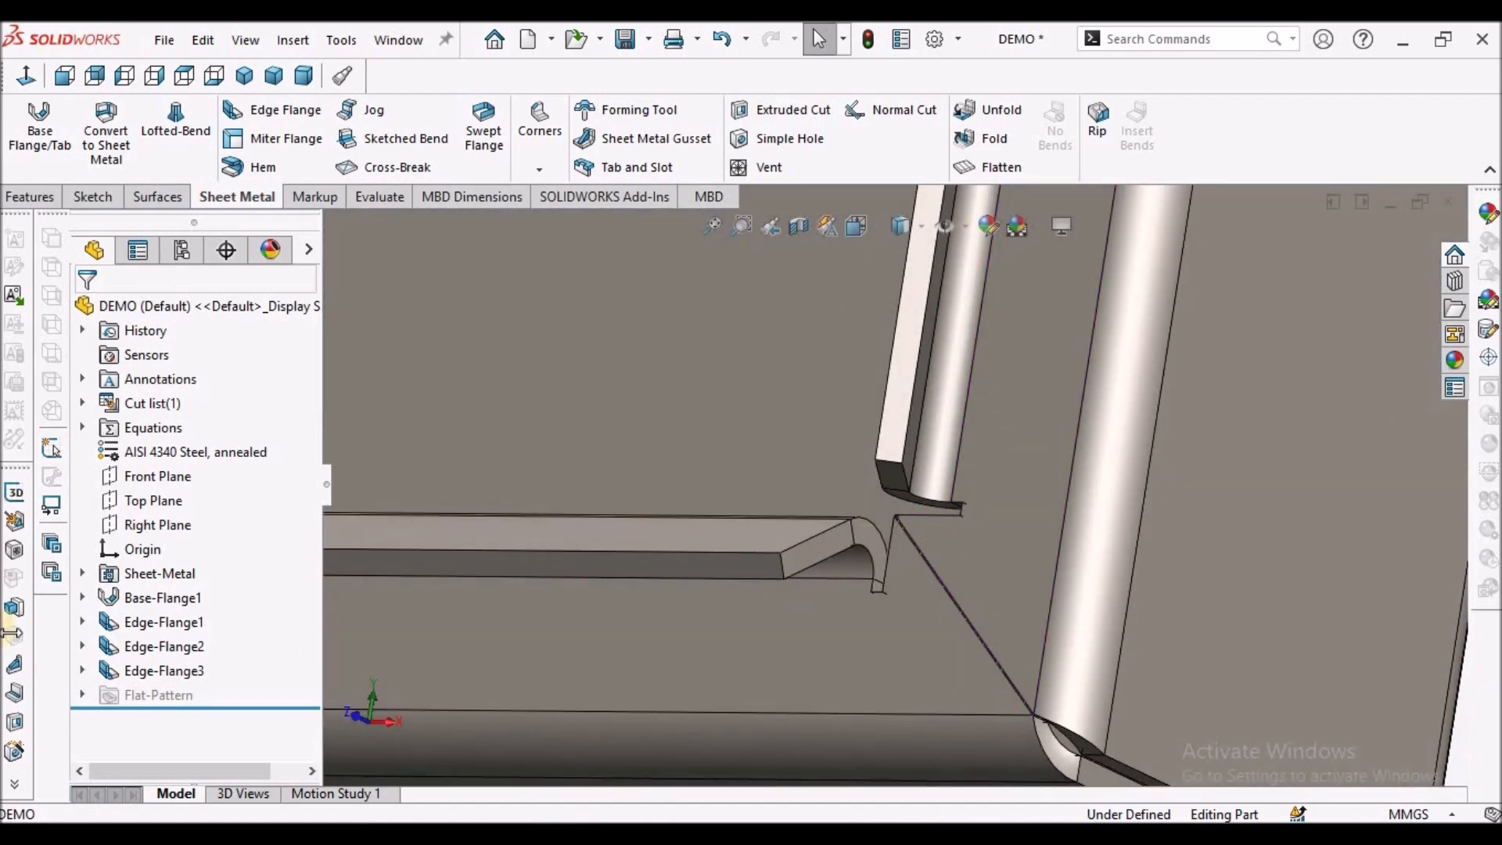
# Step: Edit Edge-Flange3, enable custom relief without relief ratio and list the relief shapes
pyautogui.click(164, 670)
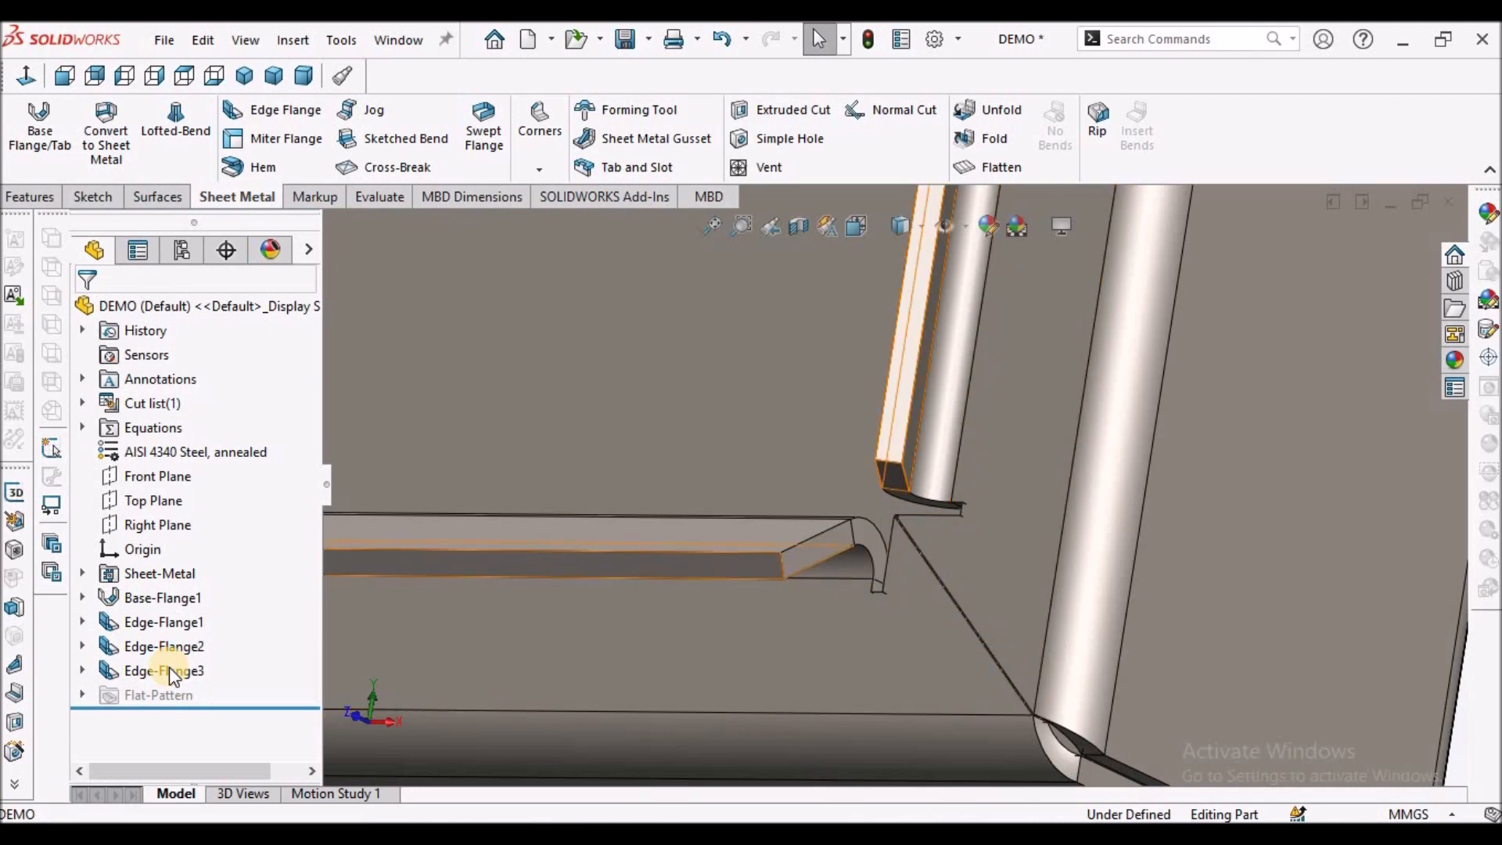
pyautogui.rightClick(163, 670)
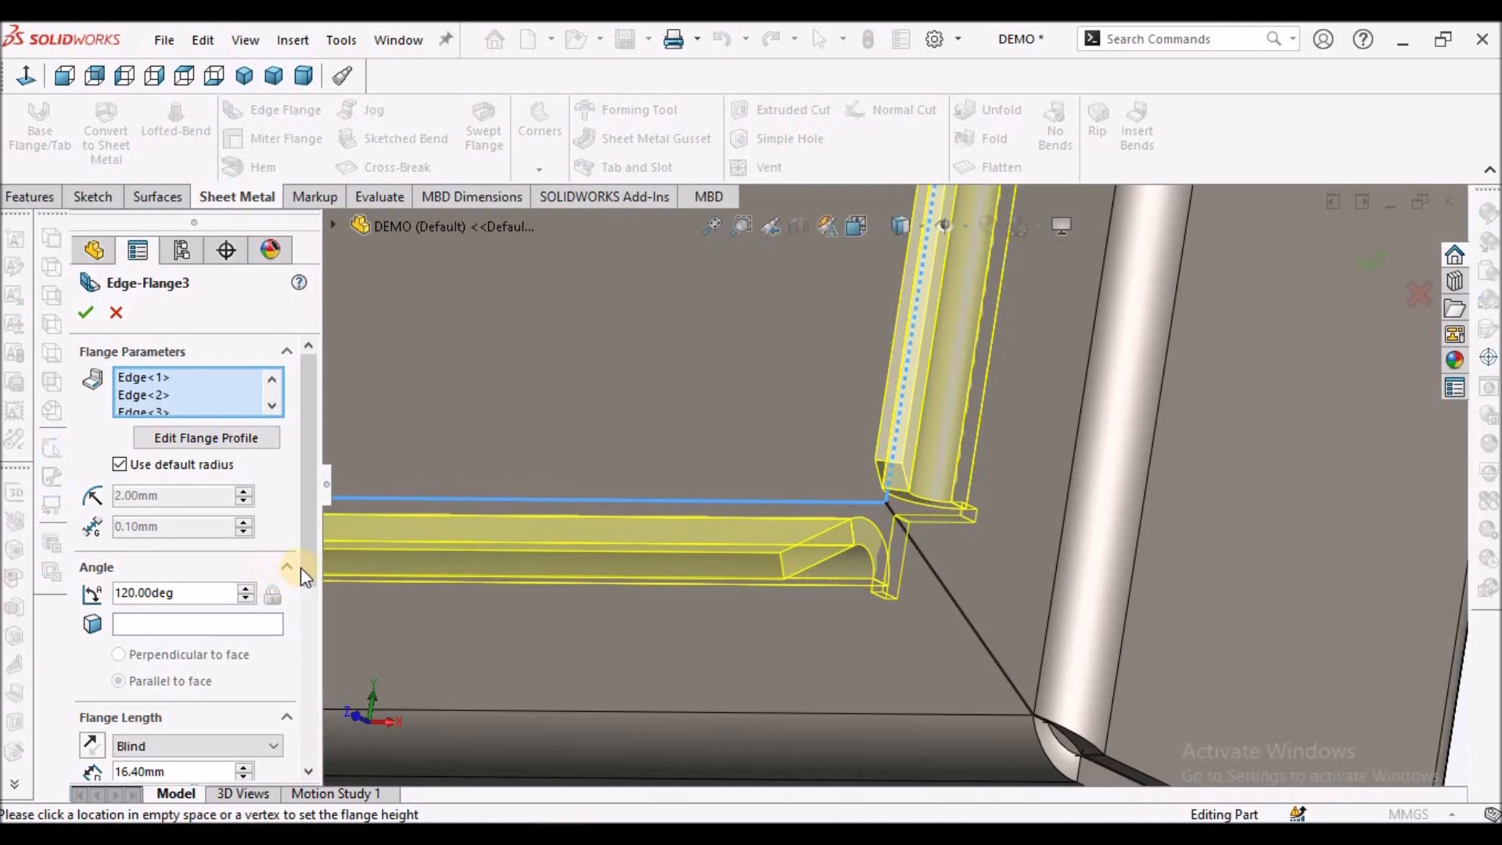
pyautogui.scroll(-3)
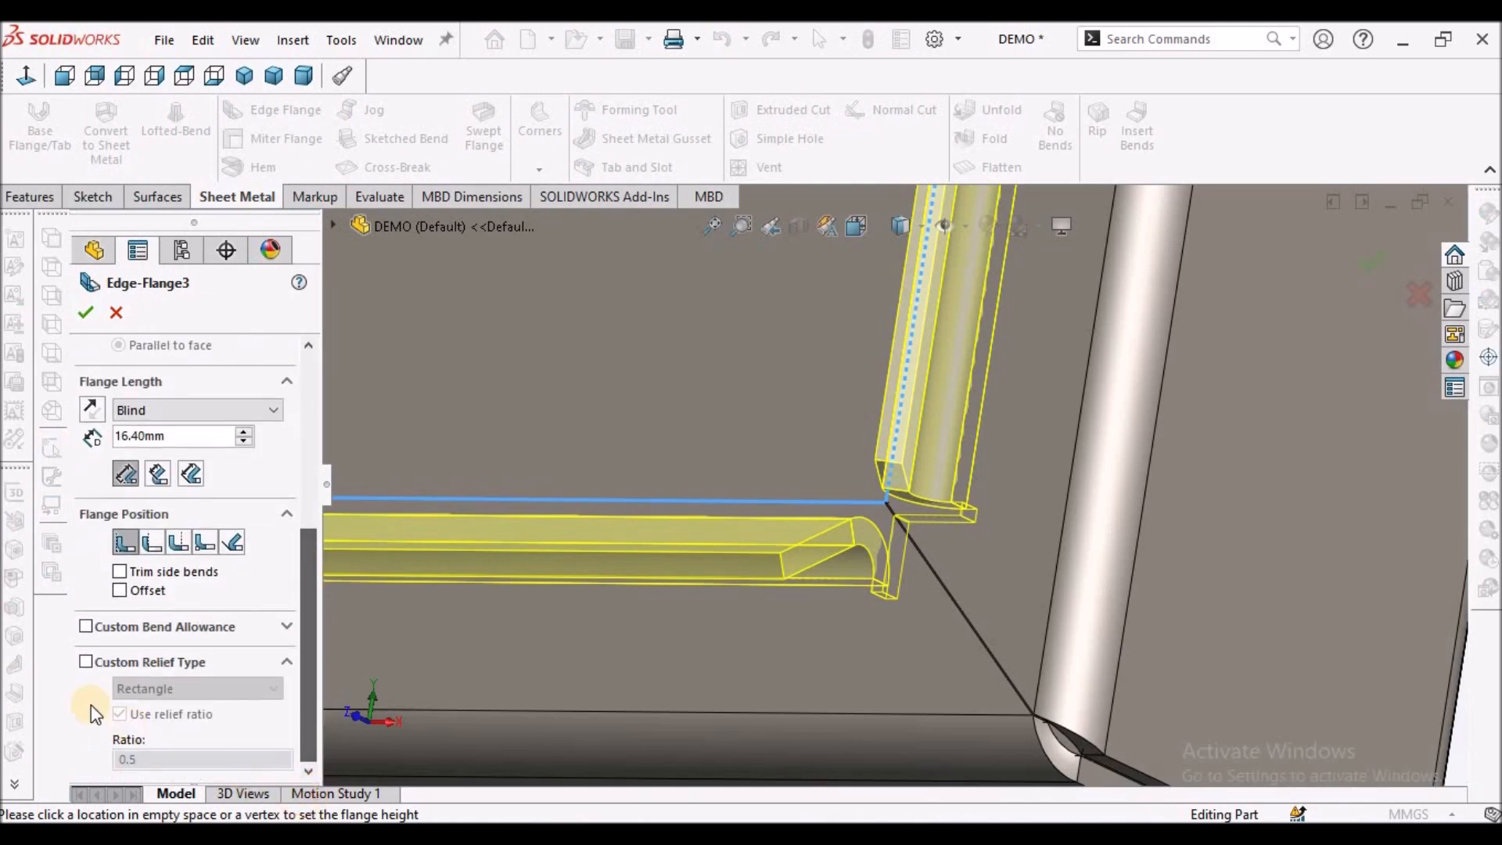
pyautogui.scroll(3)
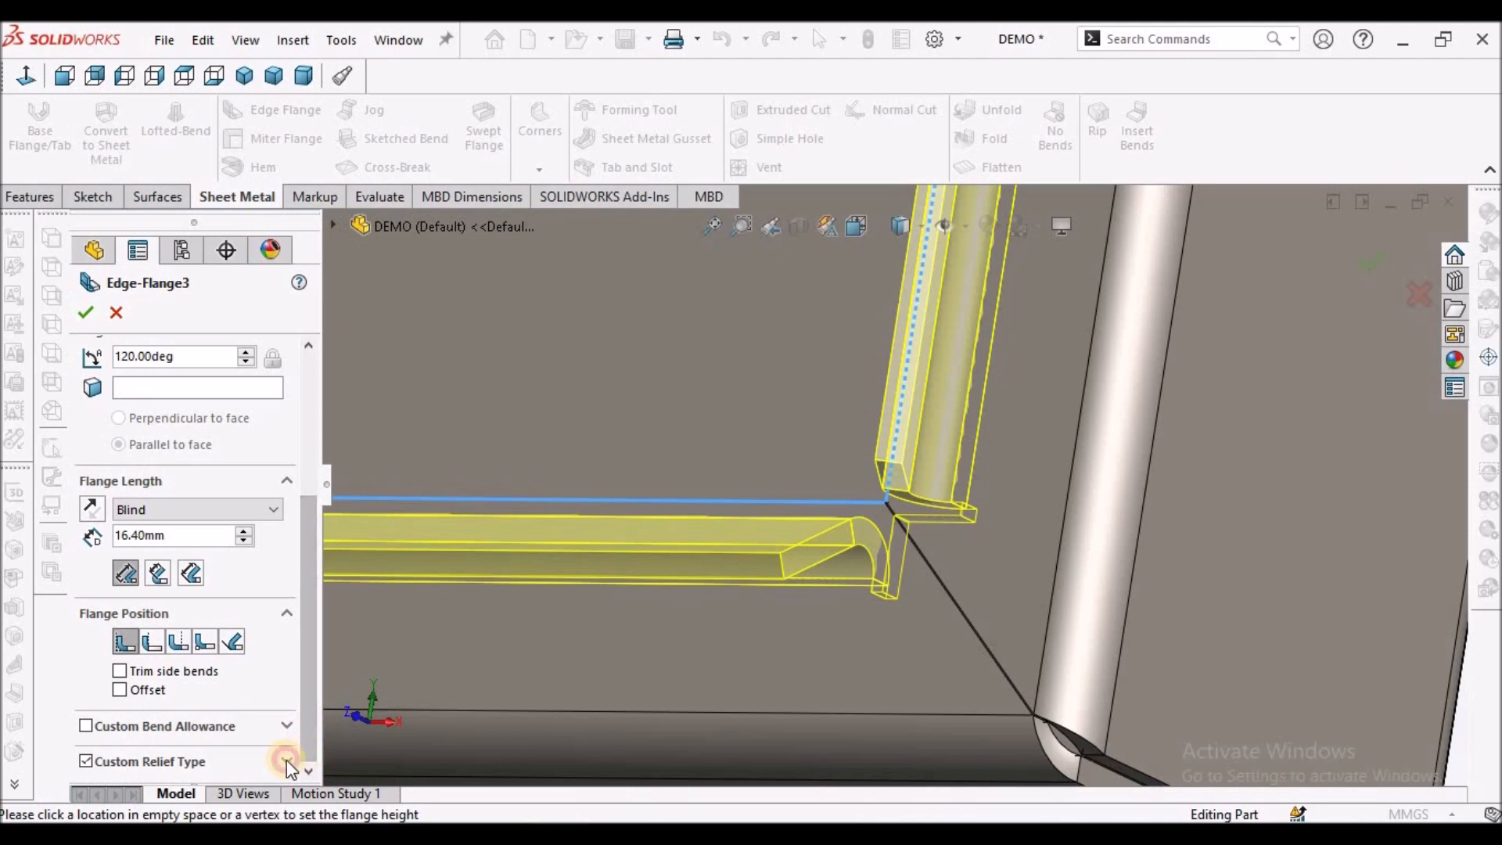
pyautogui.scroll(-3)
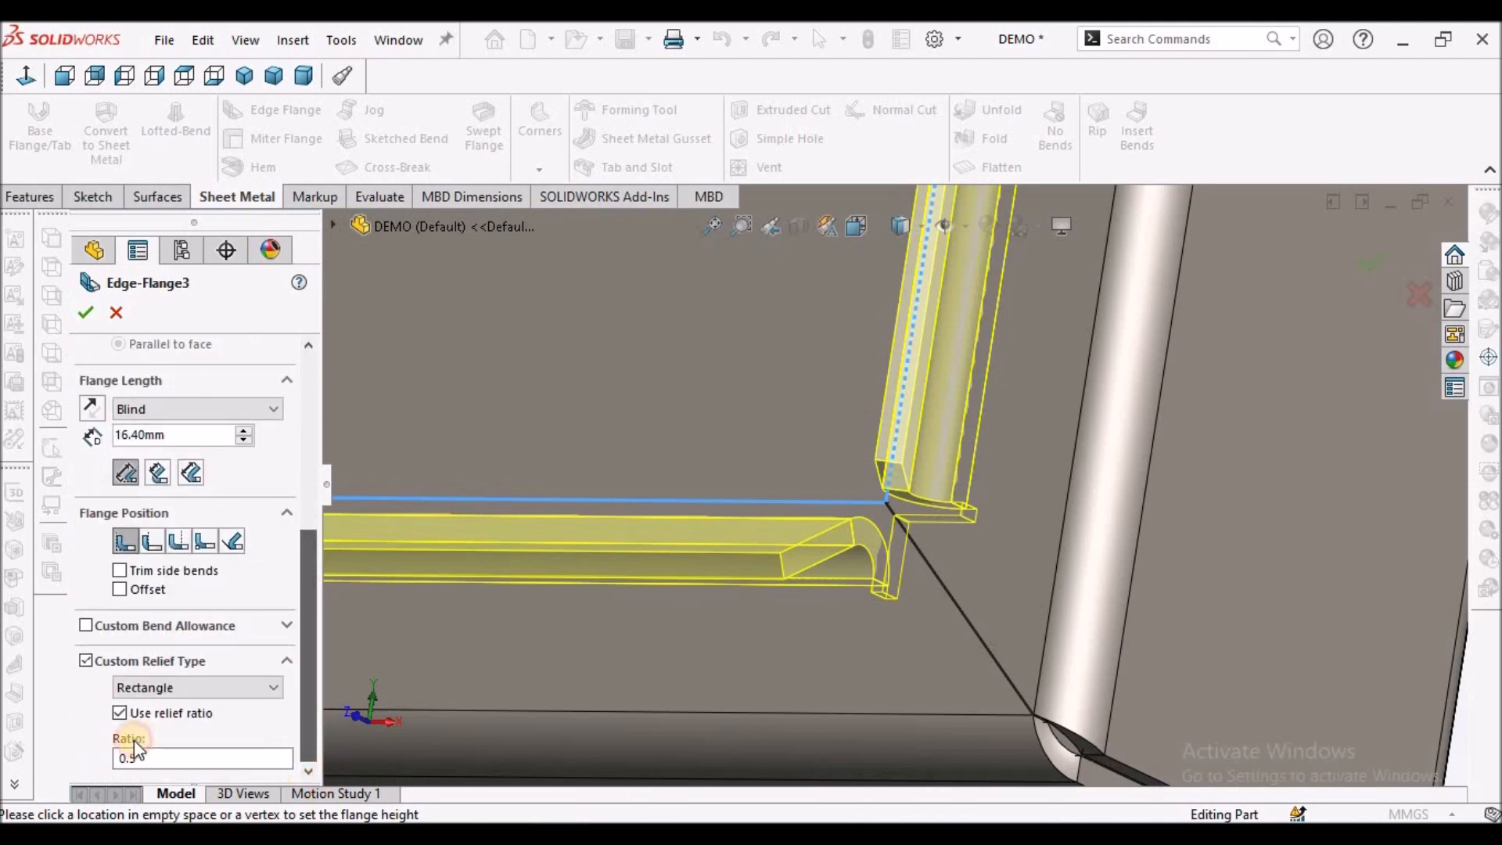
pyautogui.click(120, 713)
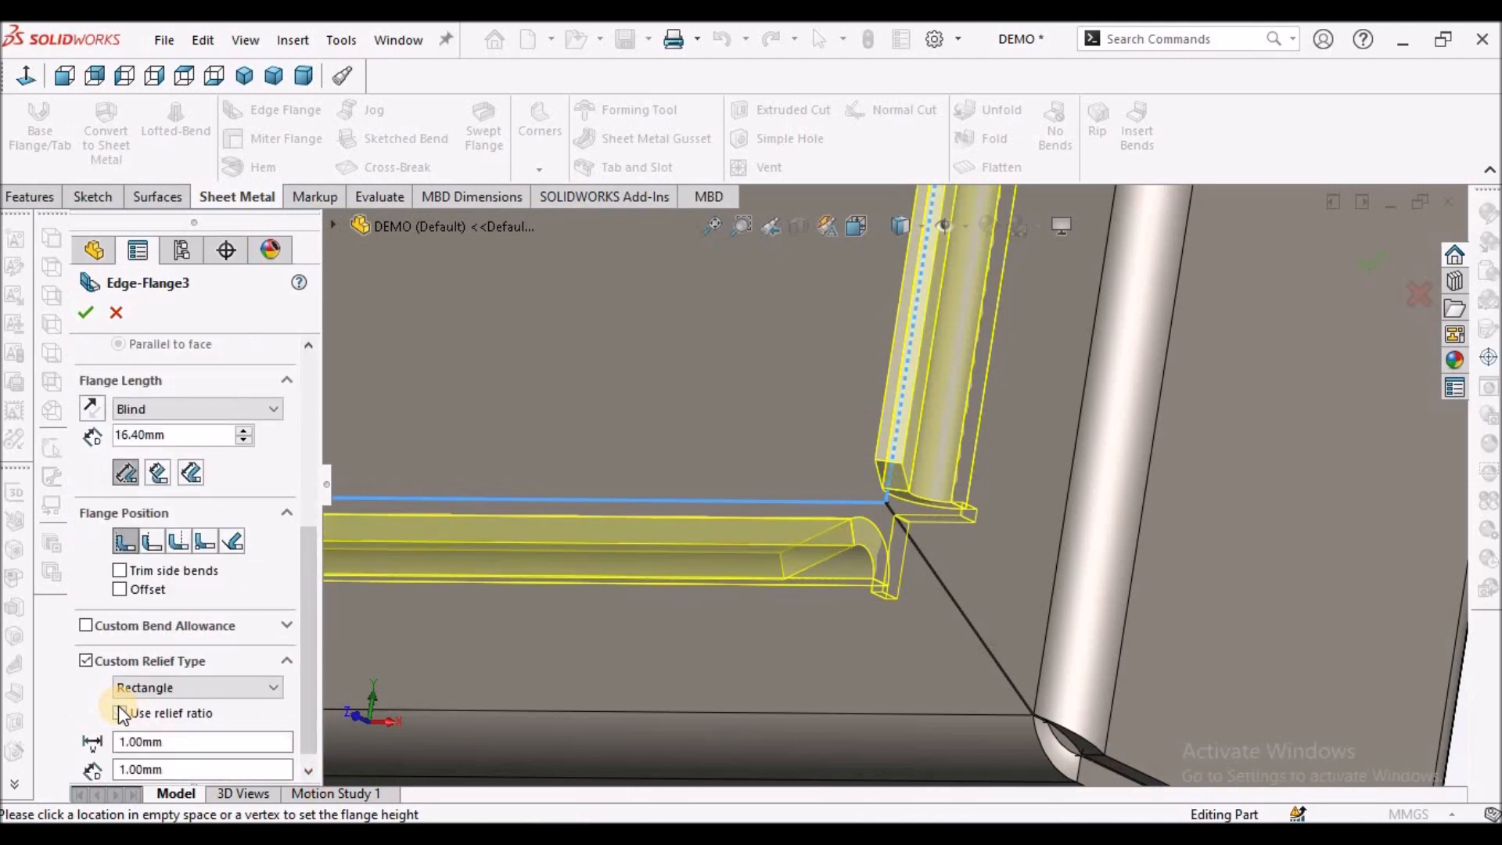
pyautogui.click(272, 686)
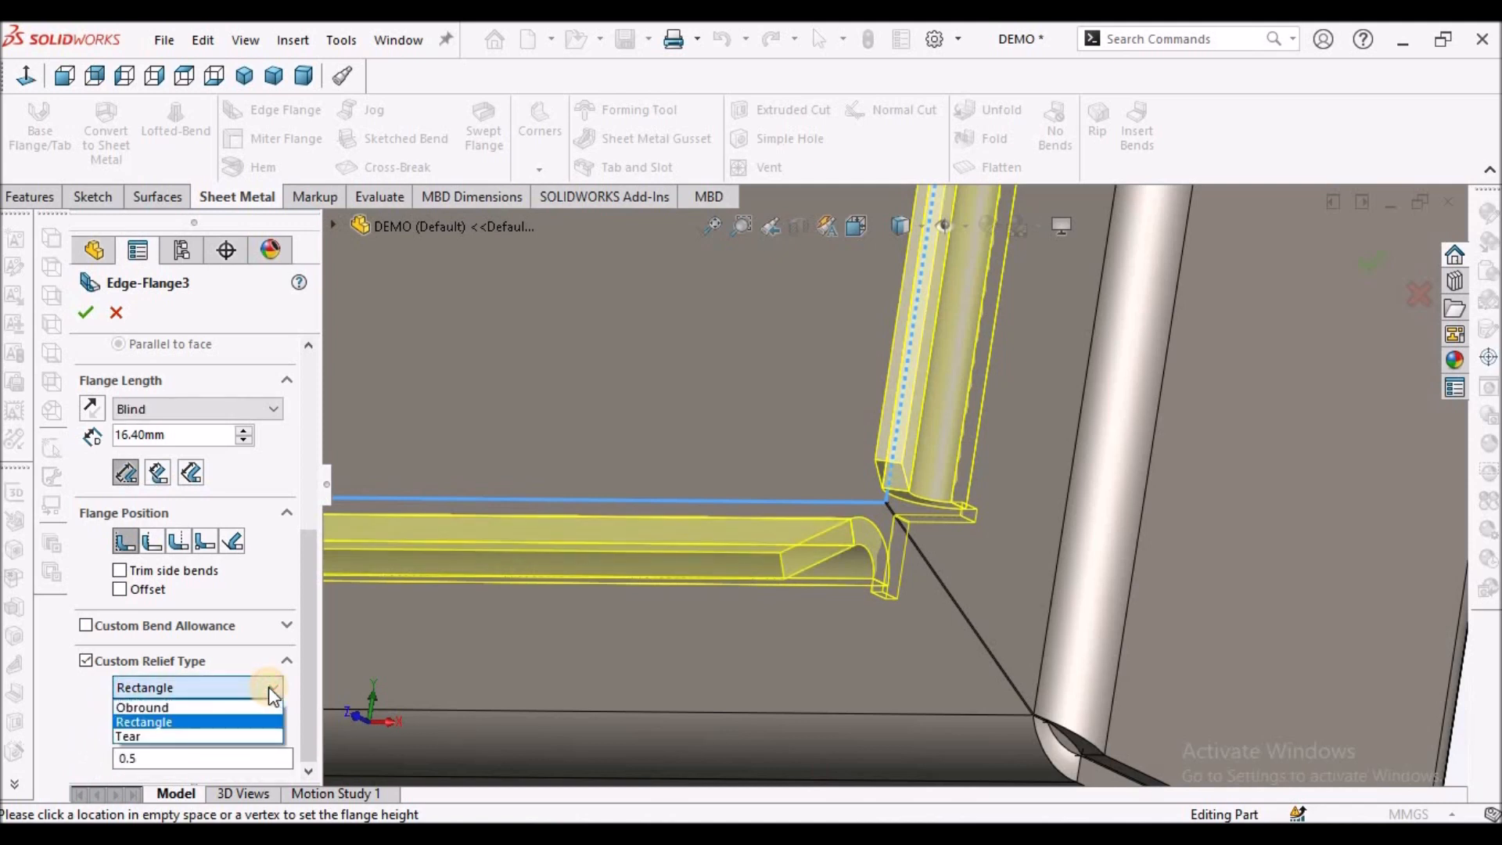
pyautogui.moveTo(182, 735)
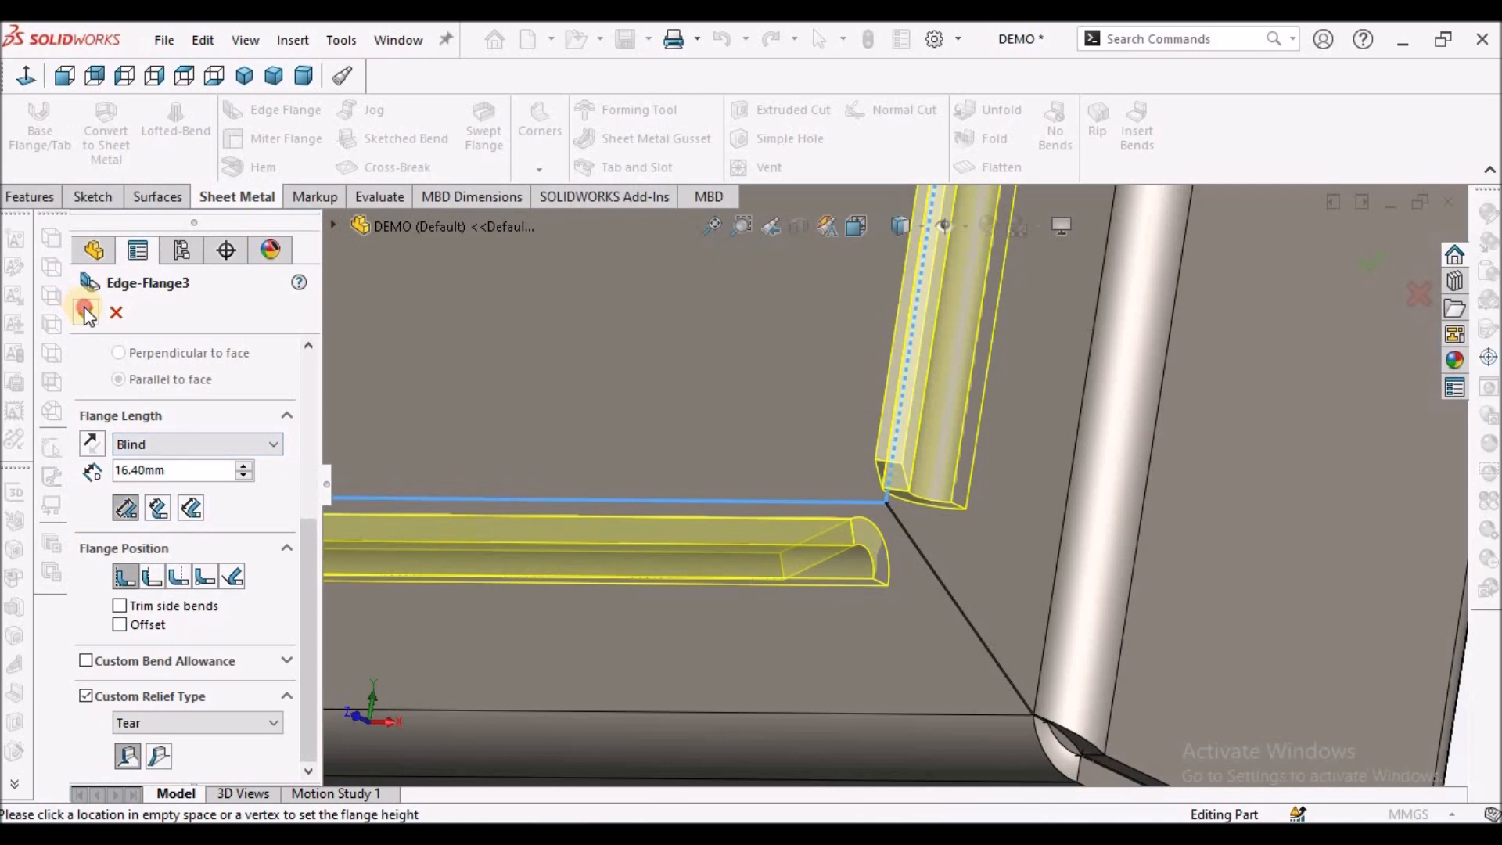
pyautogui.click(84, 311)
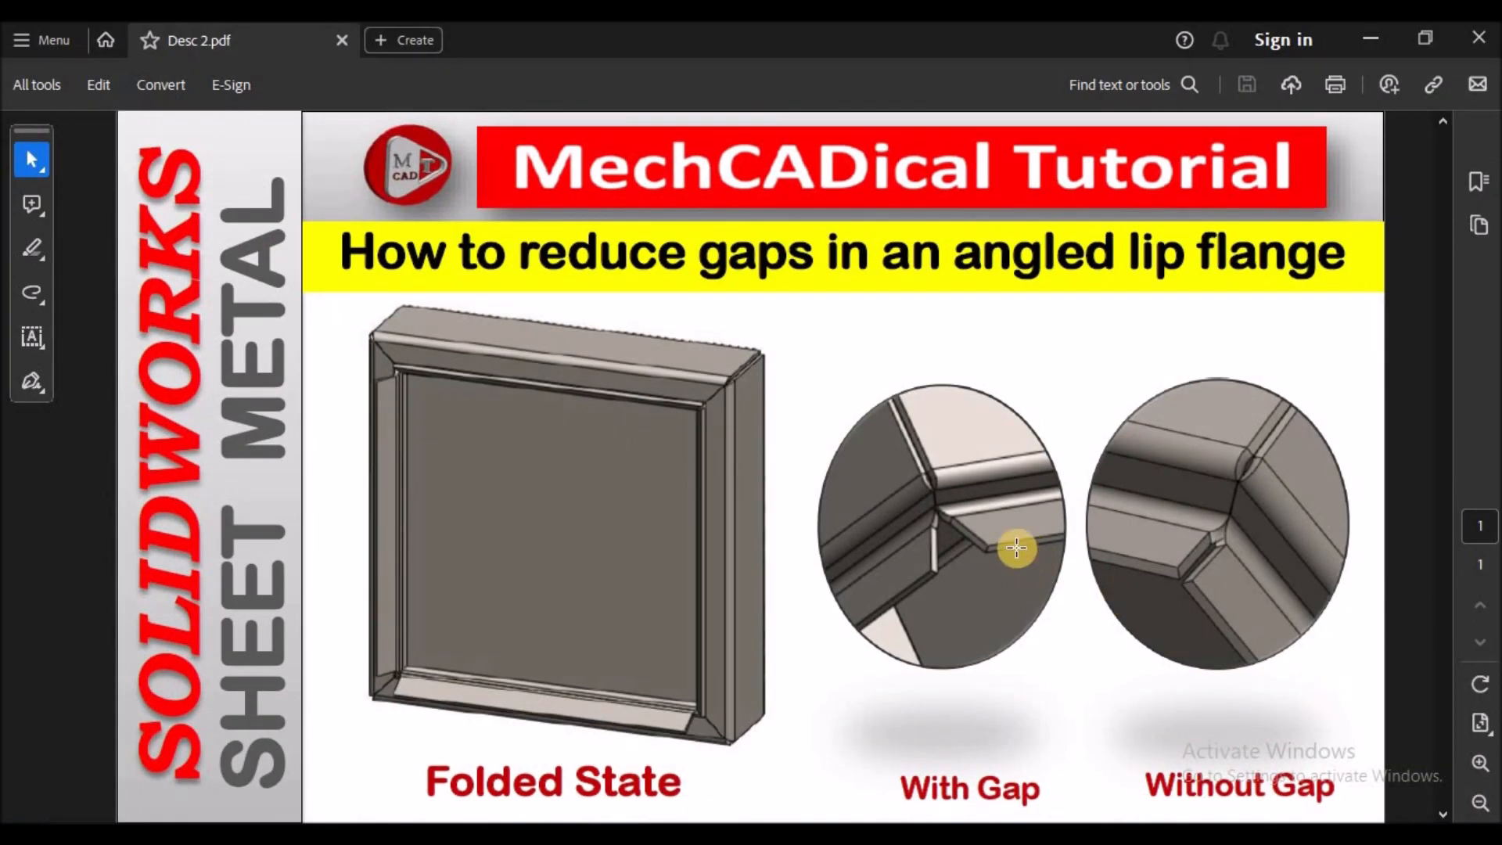
pyautogui.moveTo(1257, 517)
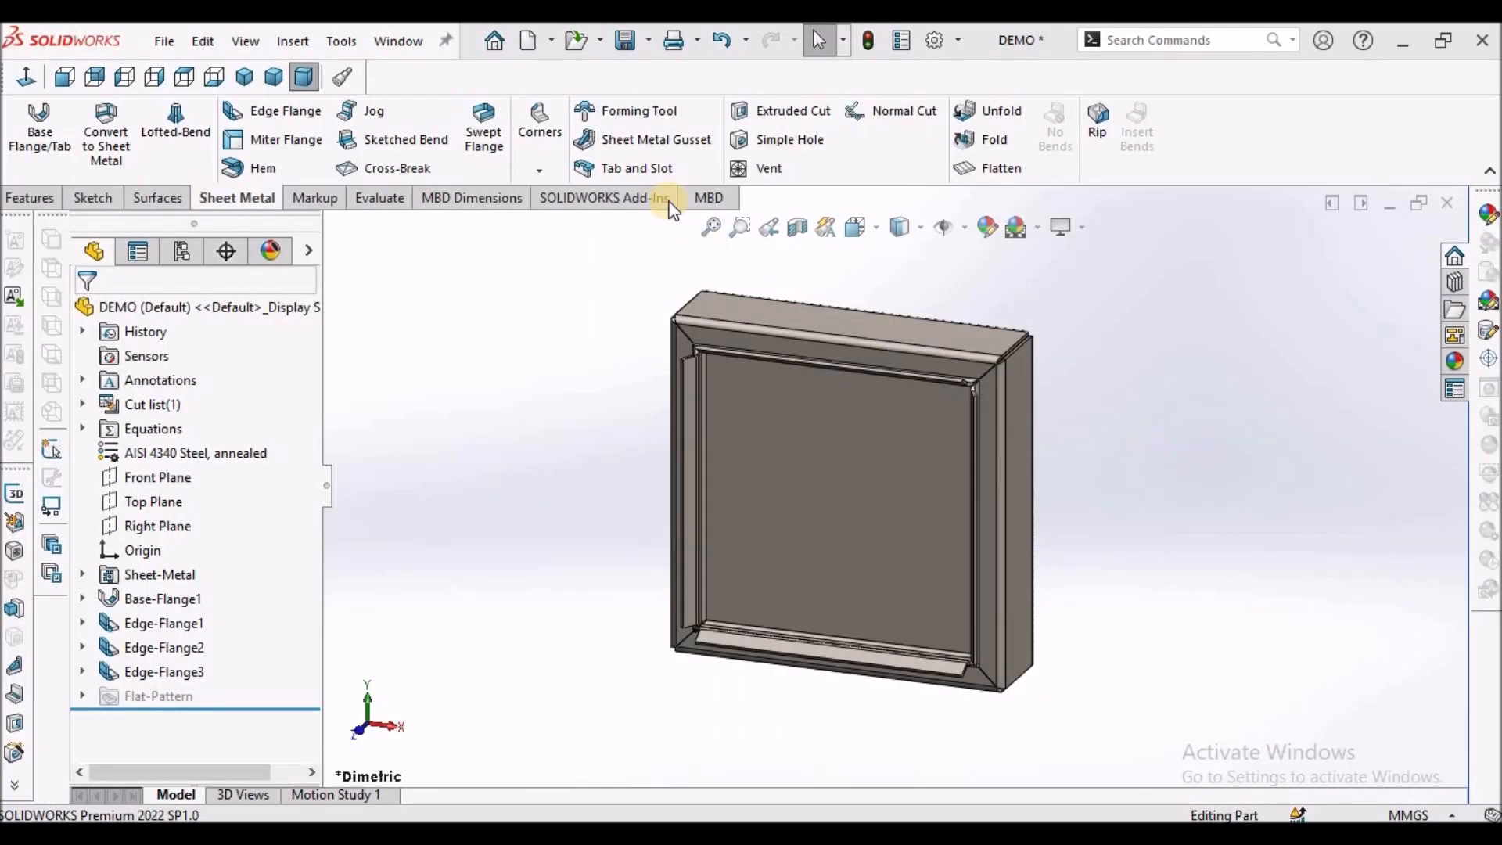
pyautogui.moveTo(695, 374)
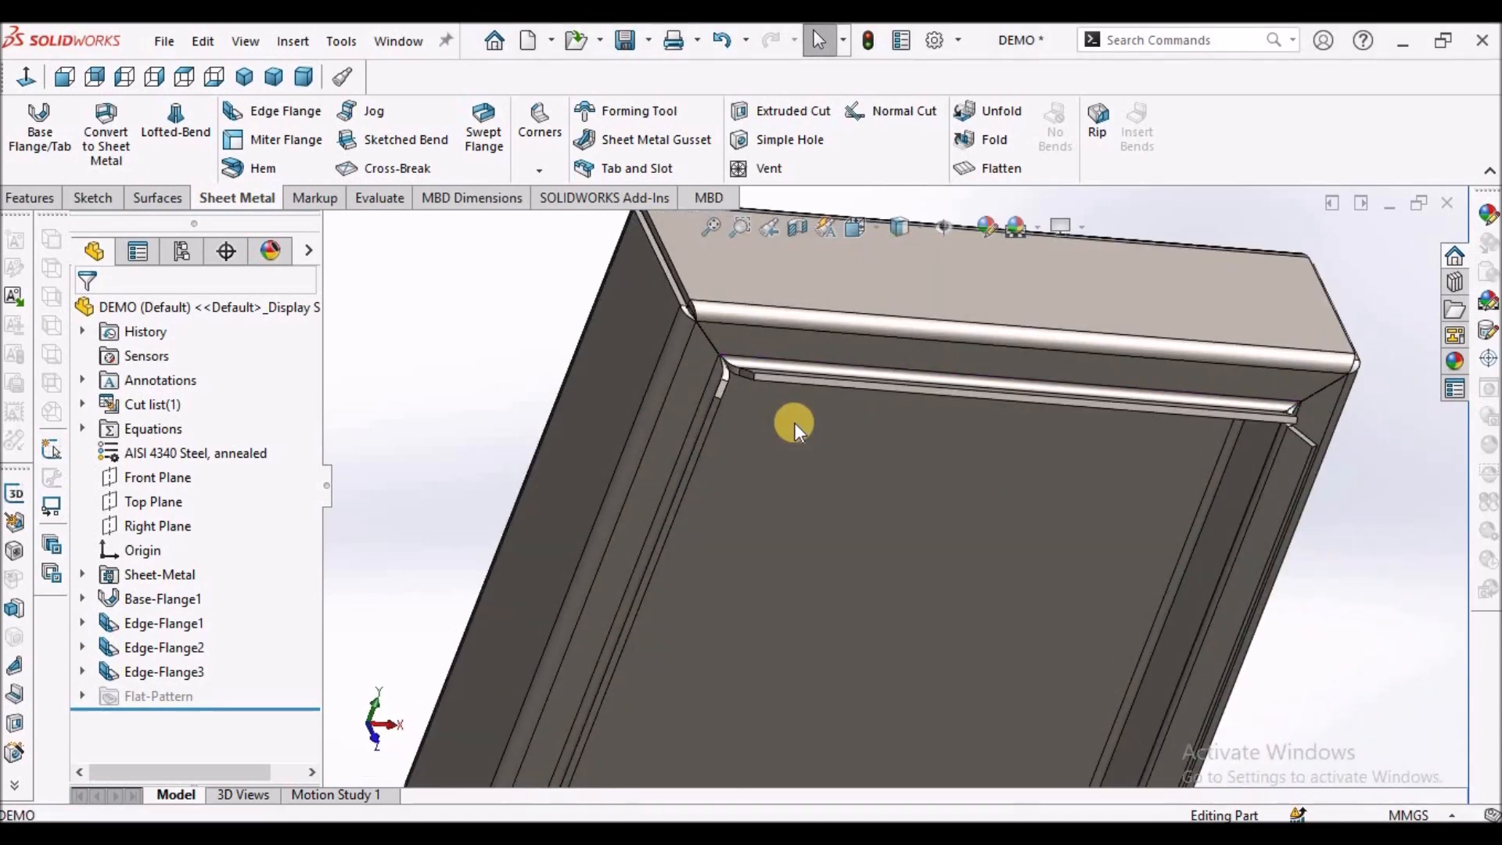
# Step: Start a Closed Corner on the lip flange faces, which reports a rebuild error
pyautogui.click(539, 130)
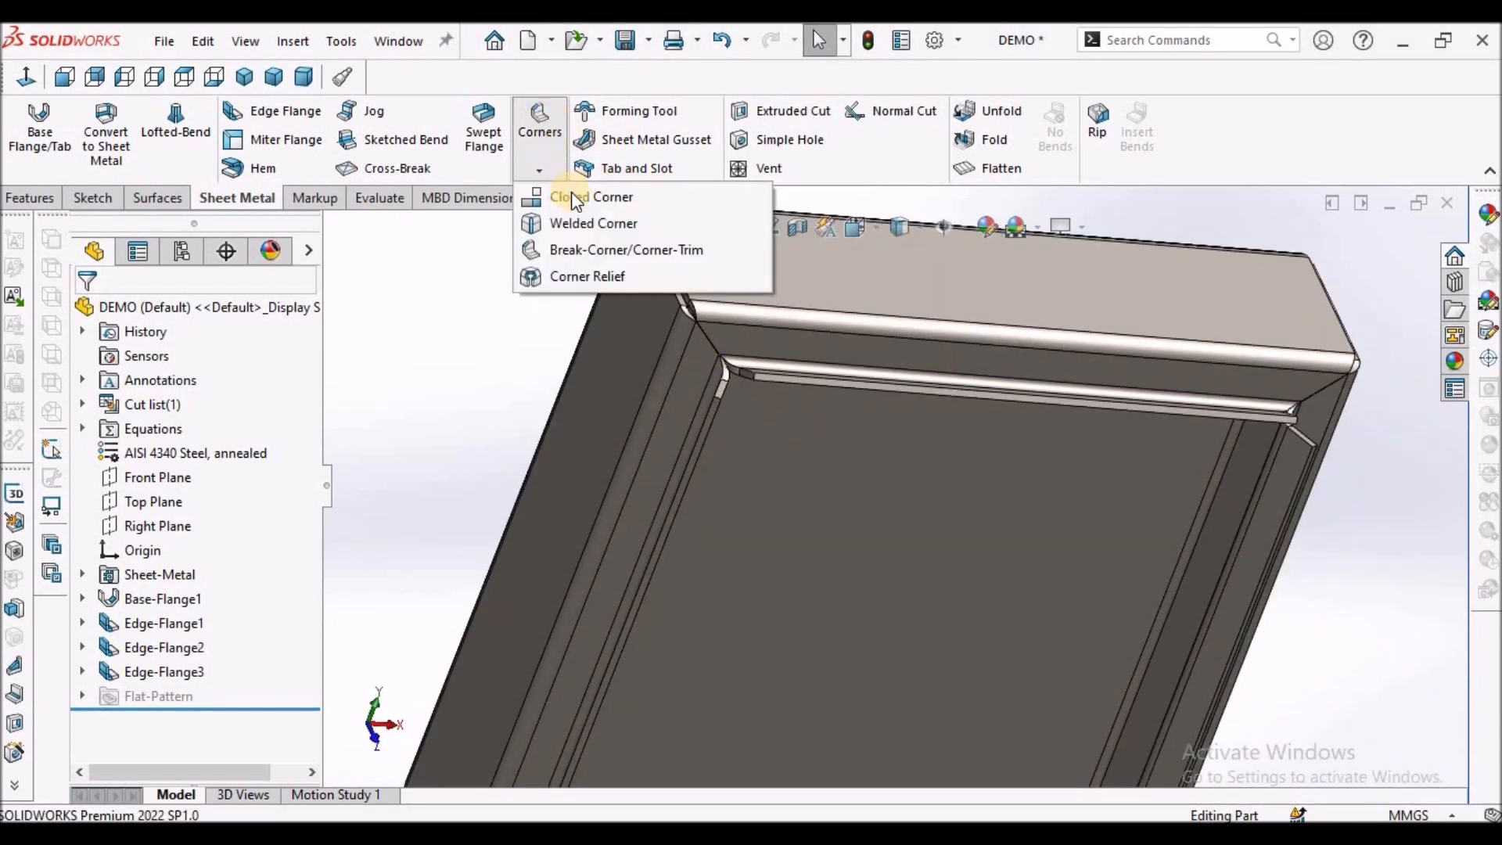
pyautogui.click(590, 197)
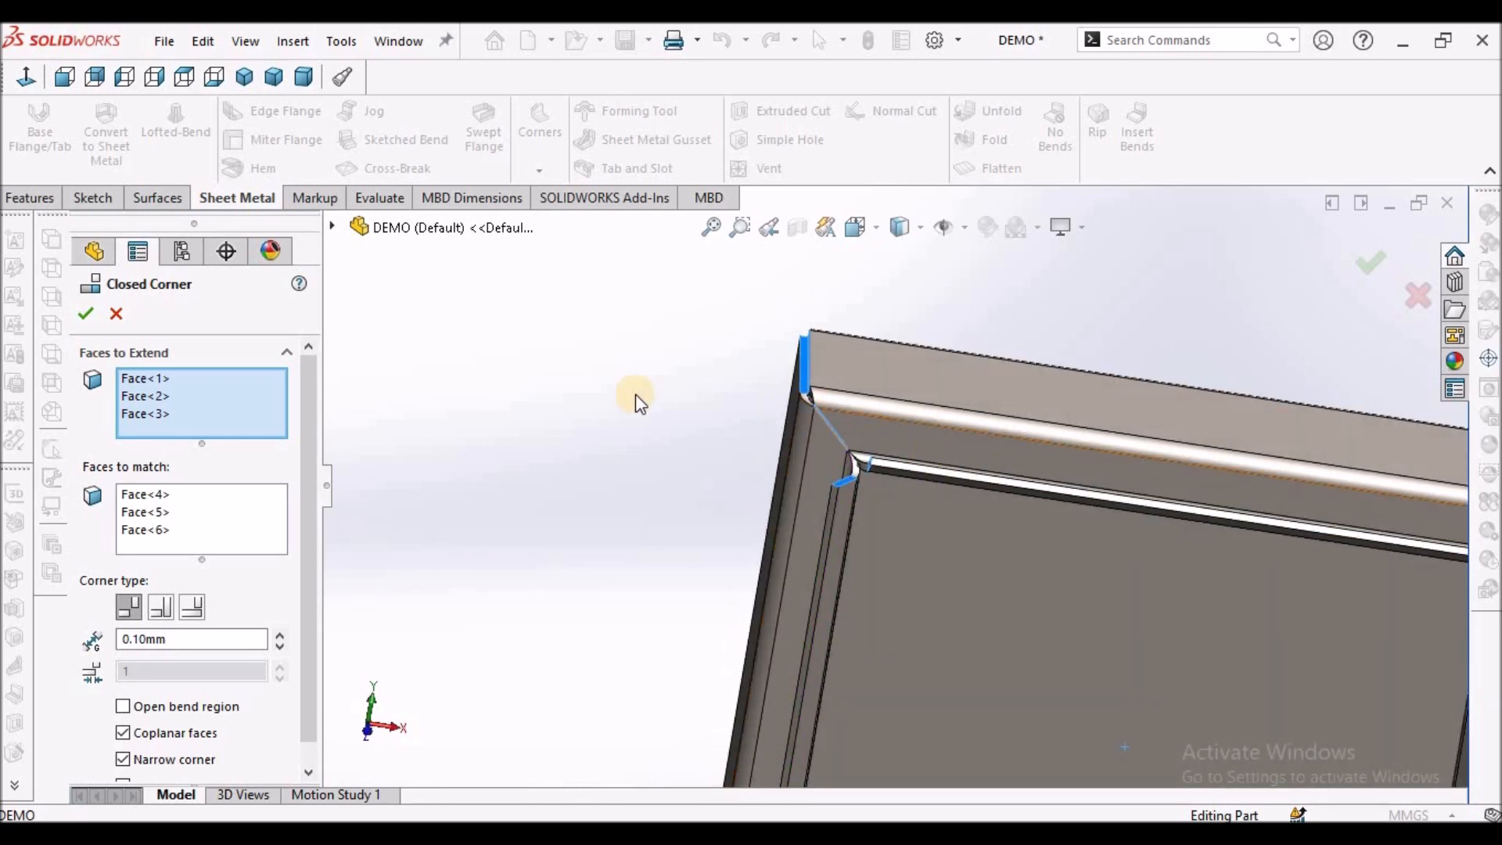
pyautogui.click(85, 315)
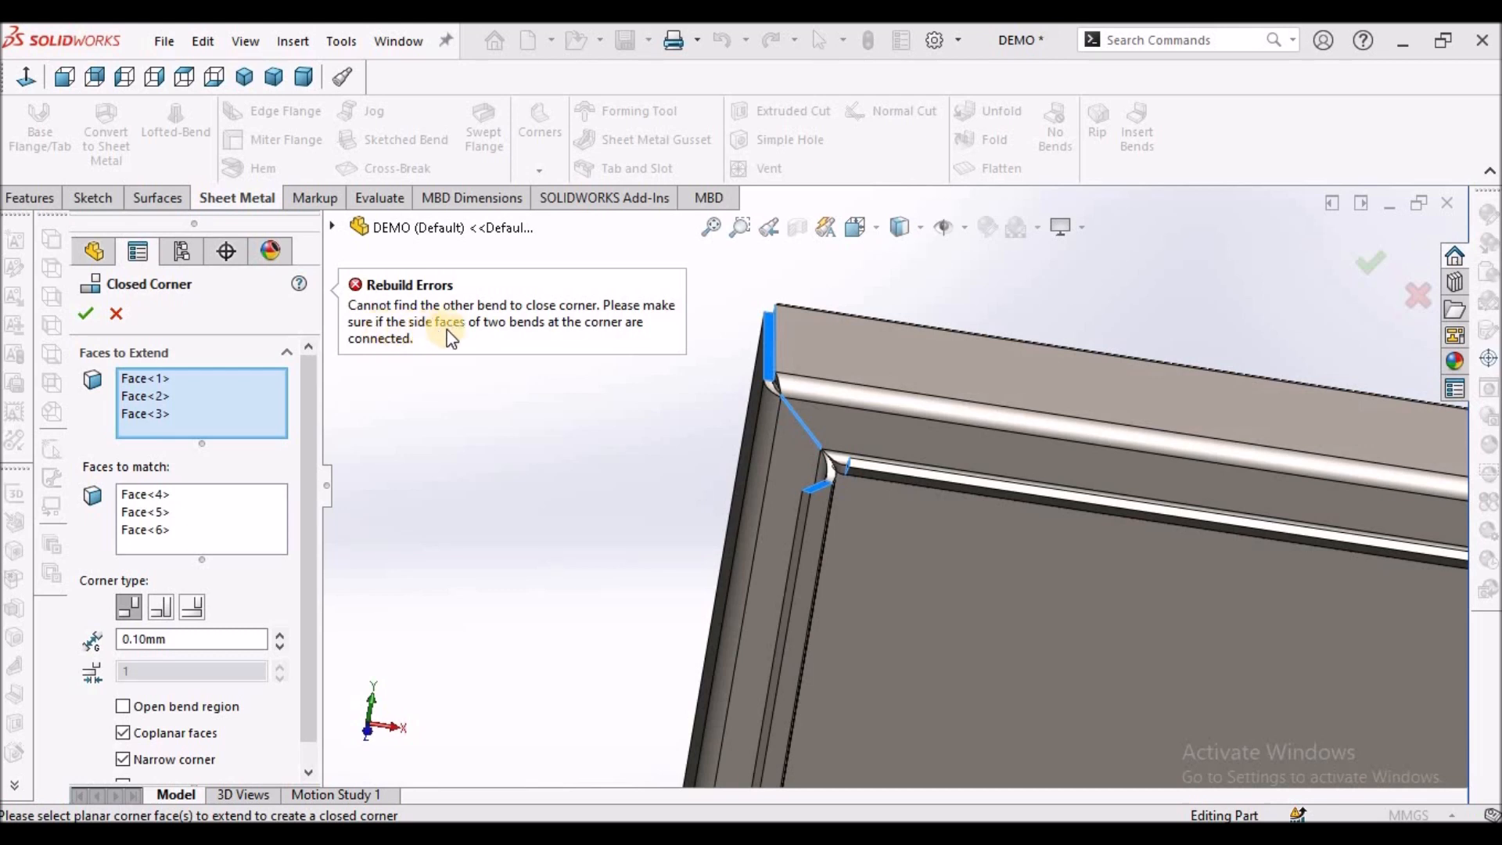
pyautogui.moveTo(549, 342)
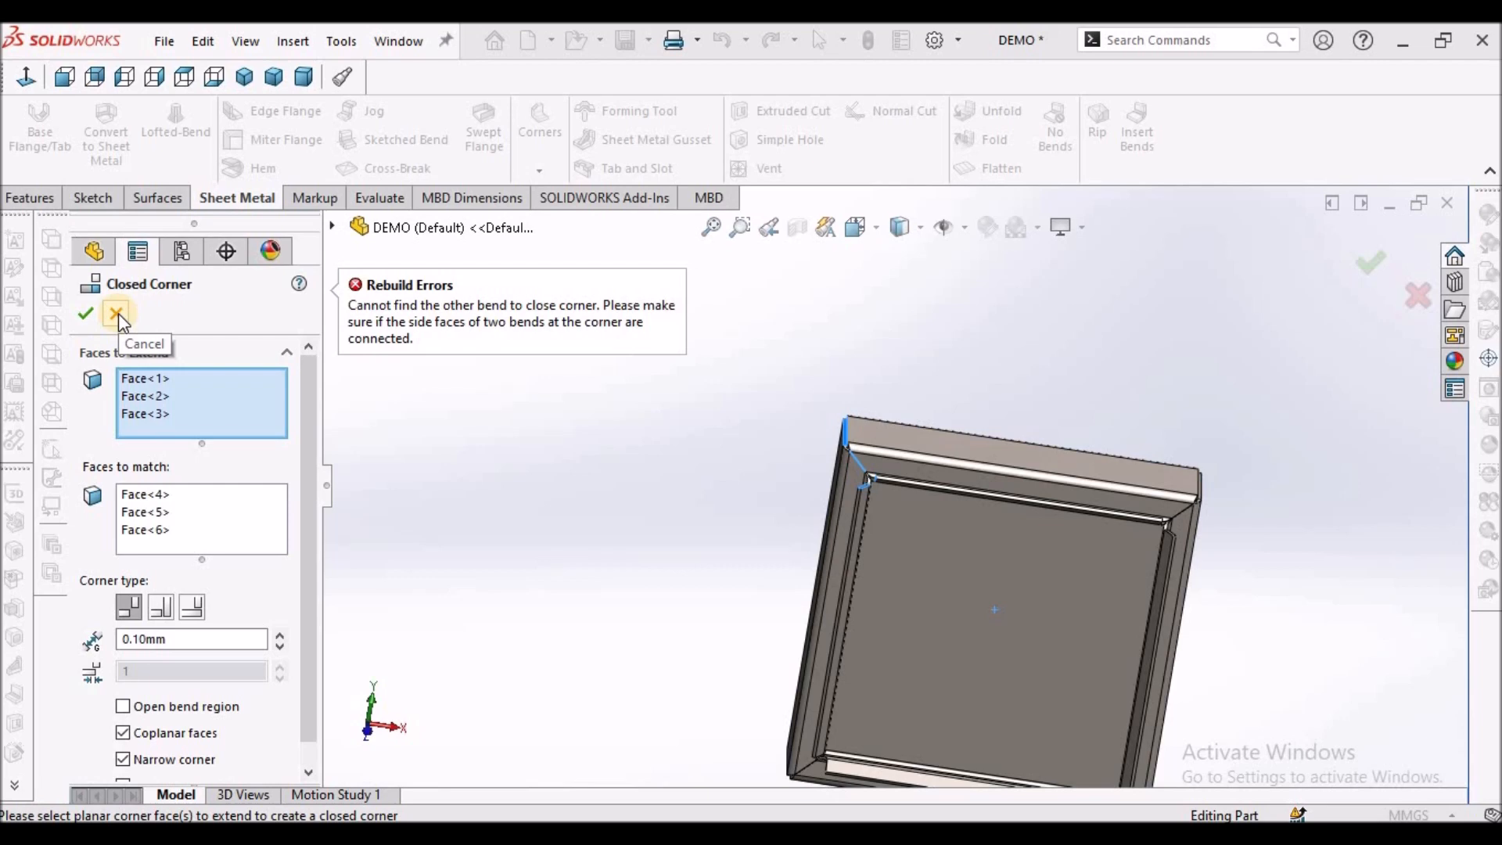
# Step: Cancel the failed Closed Corner and bring up options on a profile sketch under Edge-Flange3
pyautogui.click(117, 313)
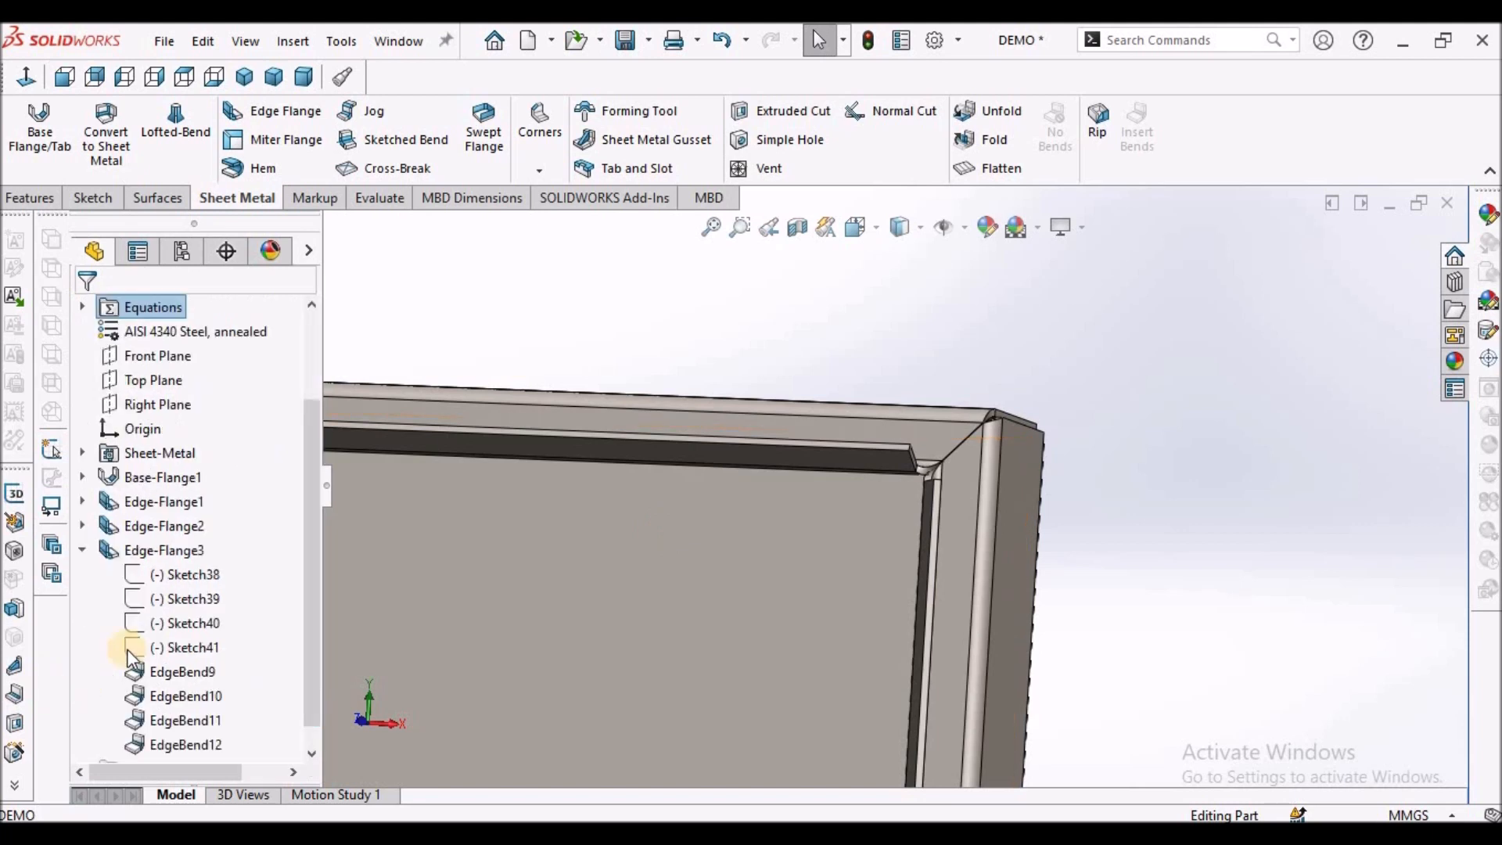
pyautogui.rightClick(189, 574)
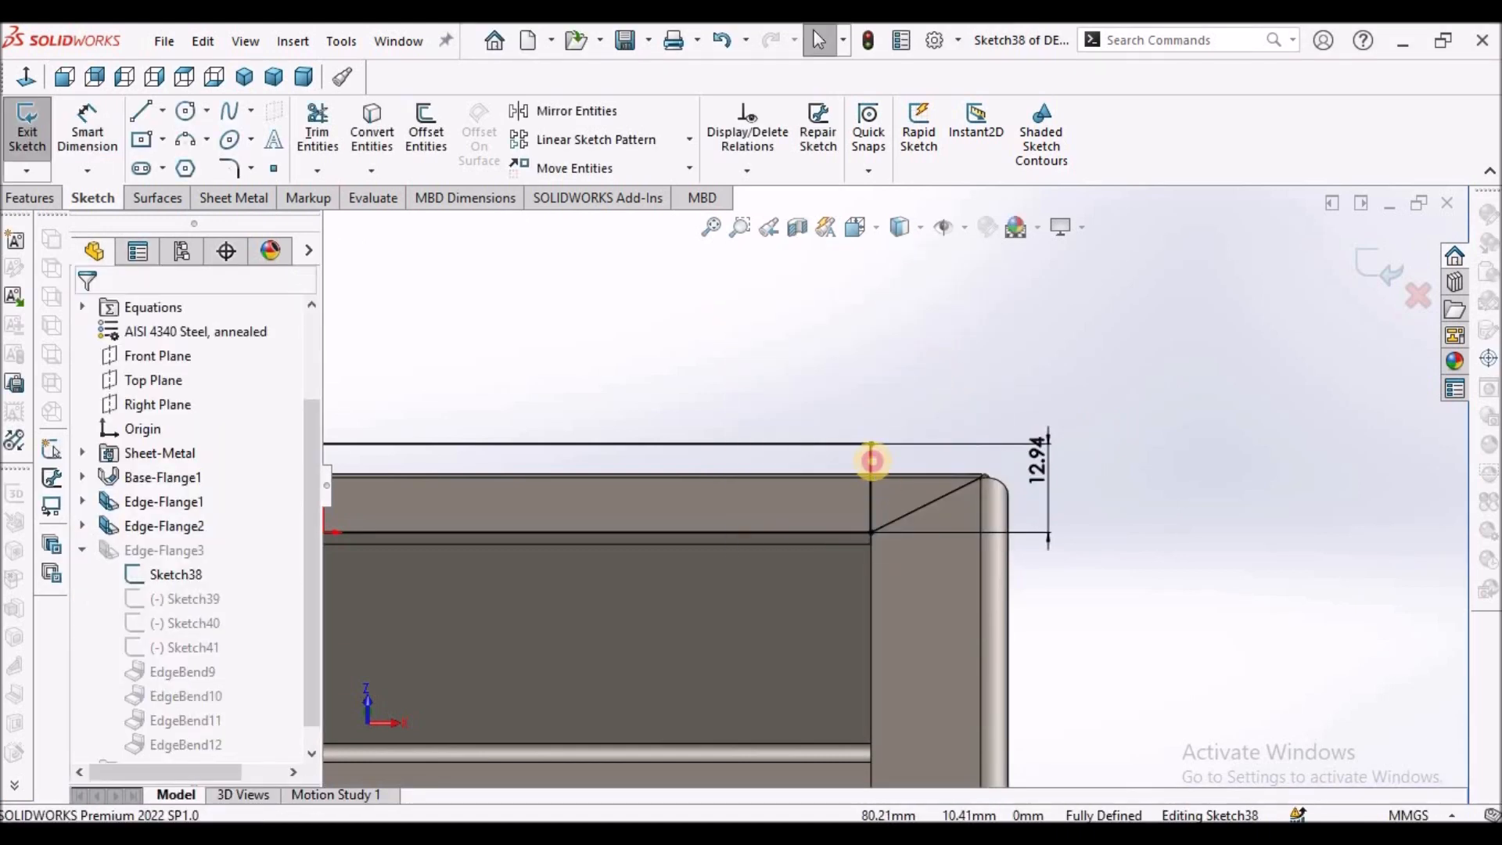
# Step: Remove the Vertical relation from Sketch38's end line so it can slant
pyautogui.click(871, 478)
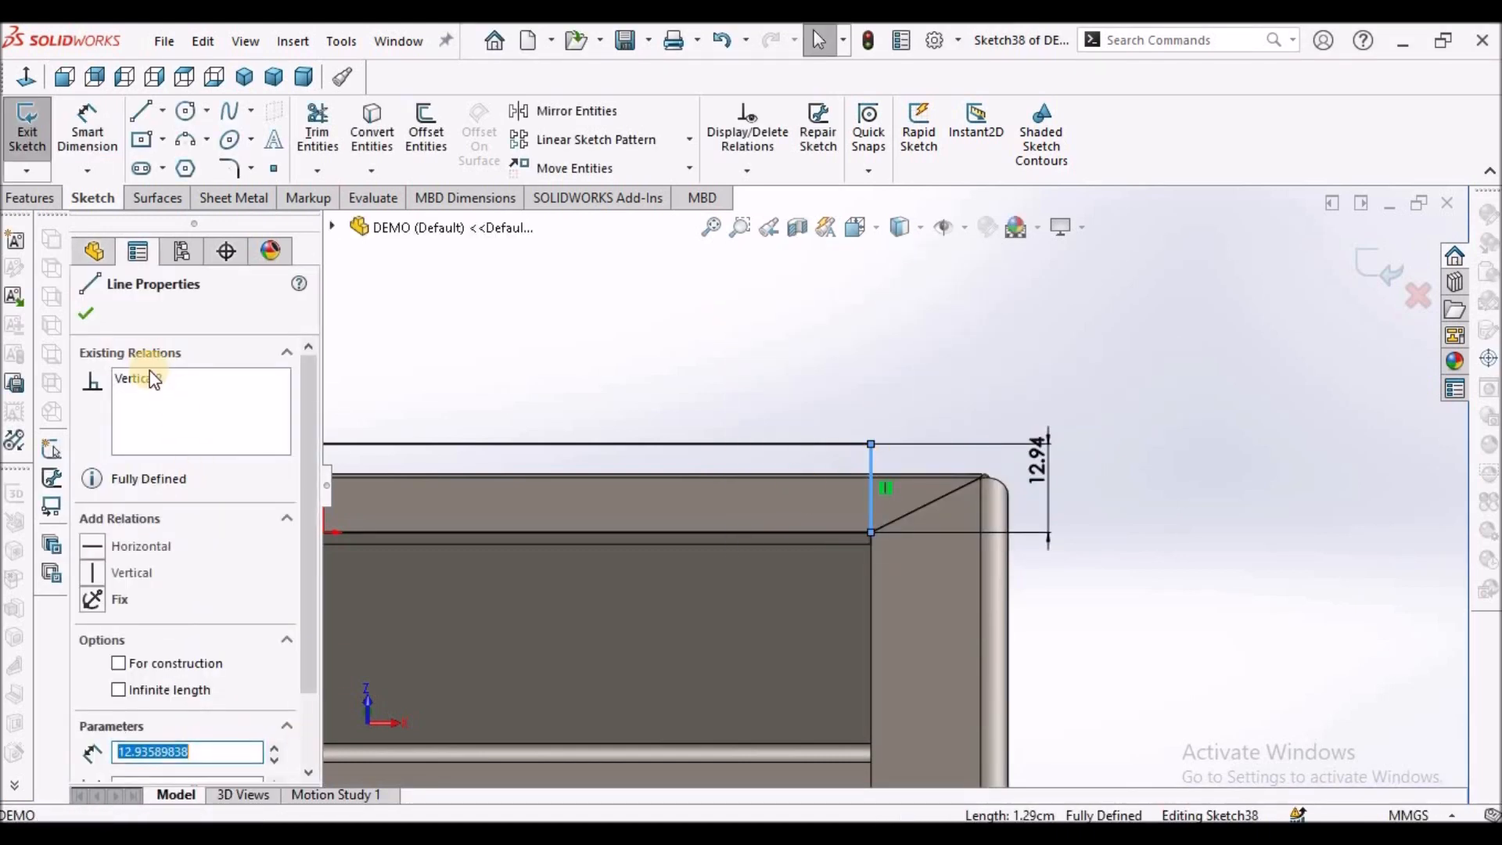
pyautogui.rightClick(134, 379)
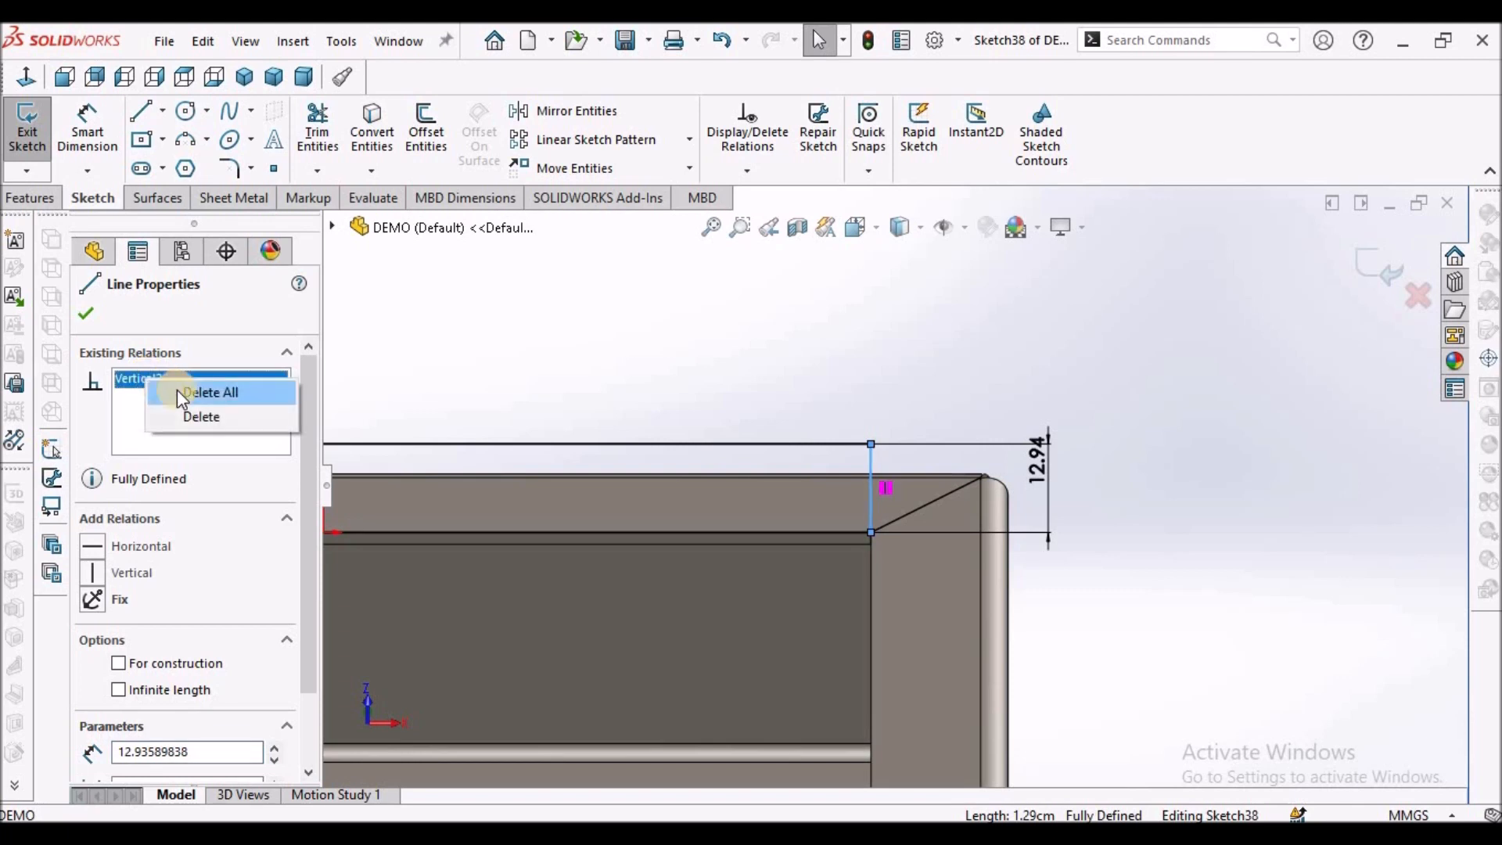
pyautogui.click(212, 391)
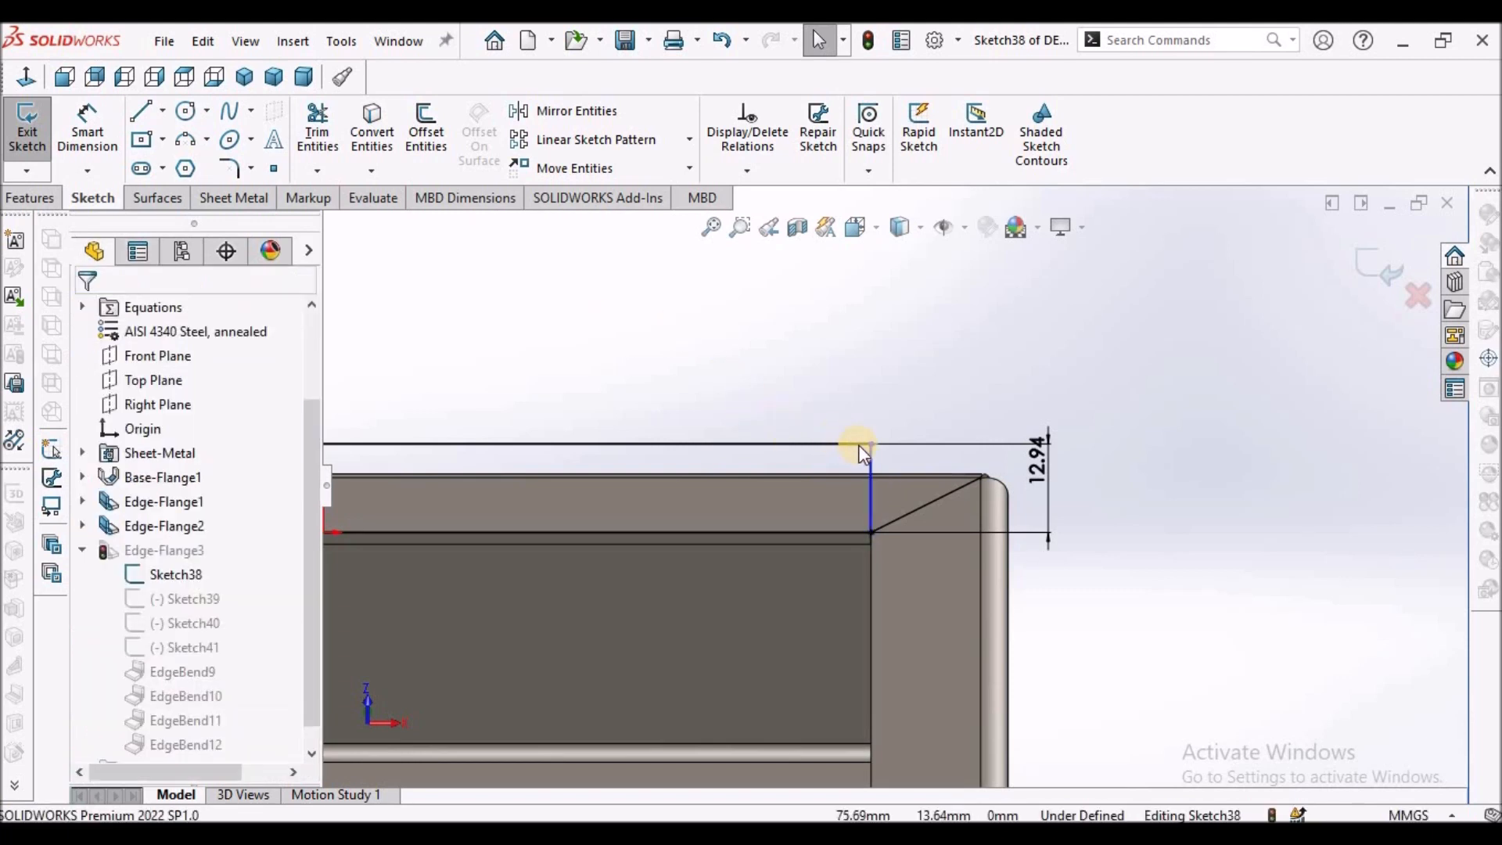
# Step: Drag the line's top endpoint and constrain the slant with a ~60.8° angle dimension
pyautogui.click(870, 445)
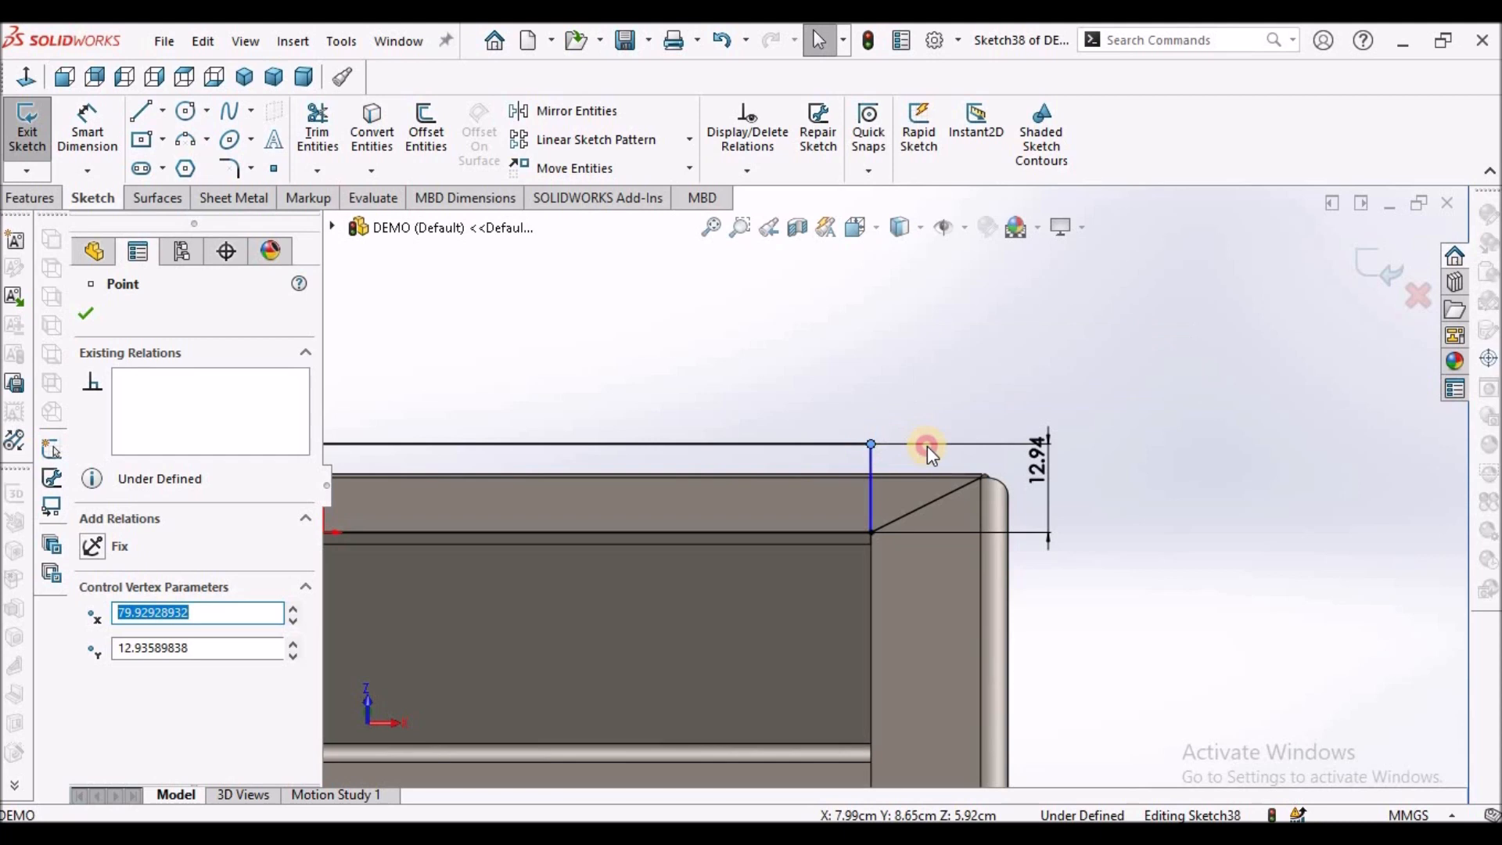
pyautogui.moveTo(1000, 468)
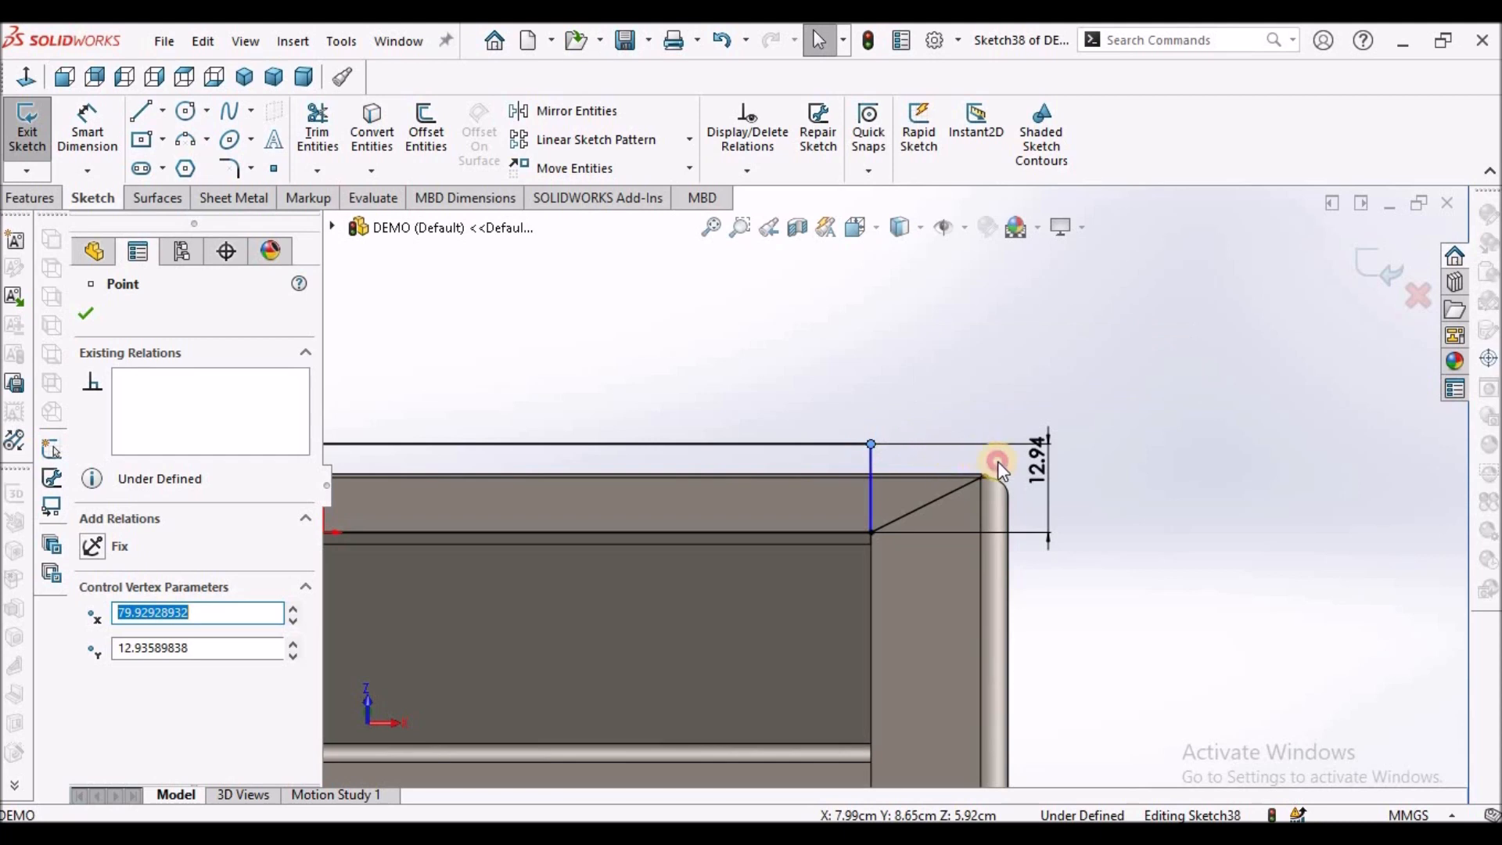
pyautogui.click(870, 445)
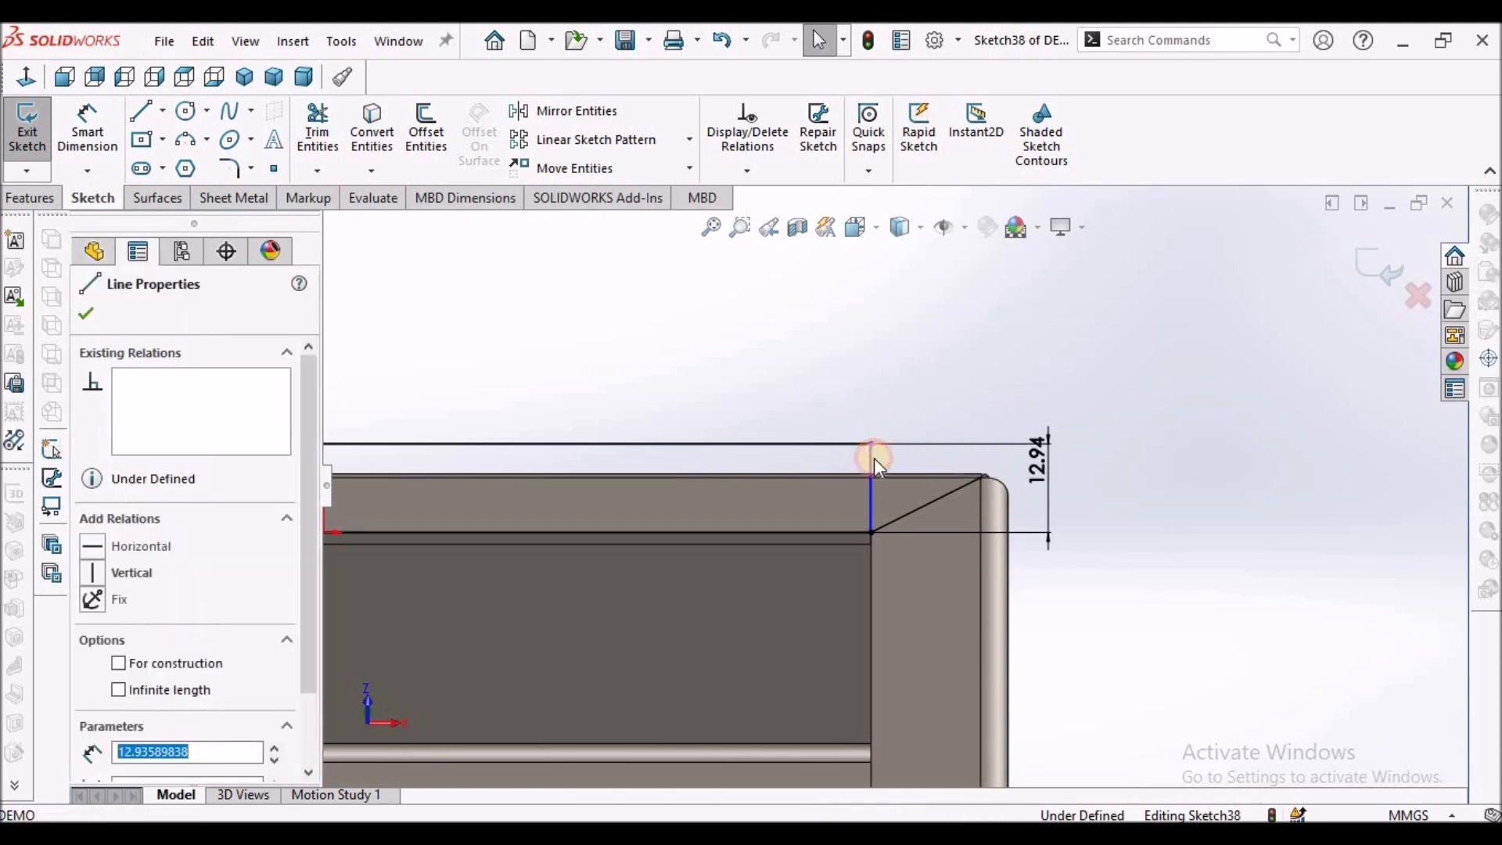
pyautogui.click(872, 454)
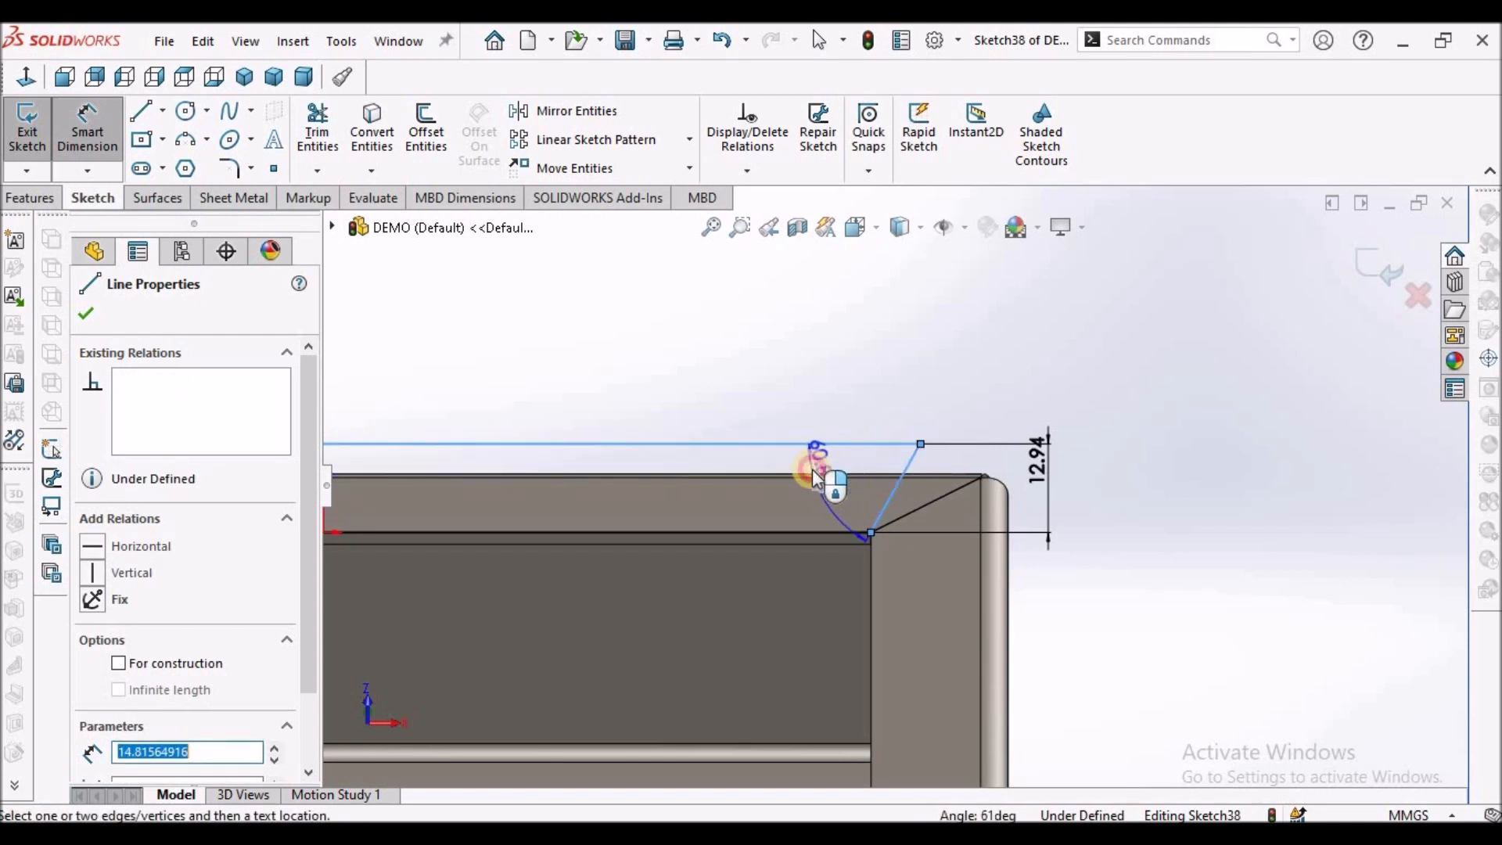
pyautogui.click(813, 470)
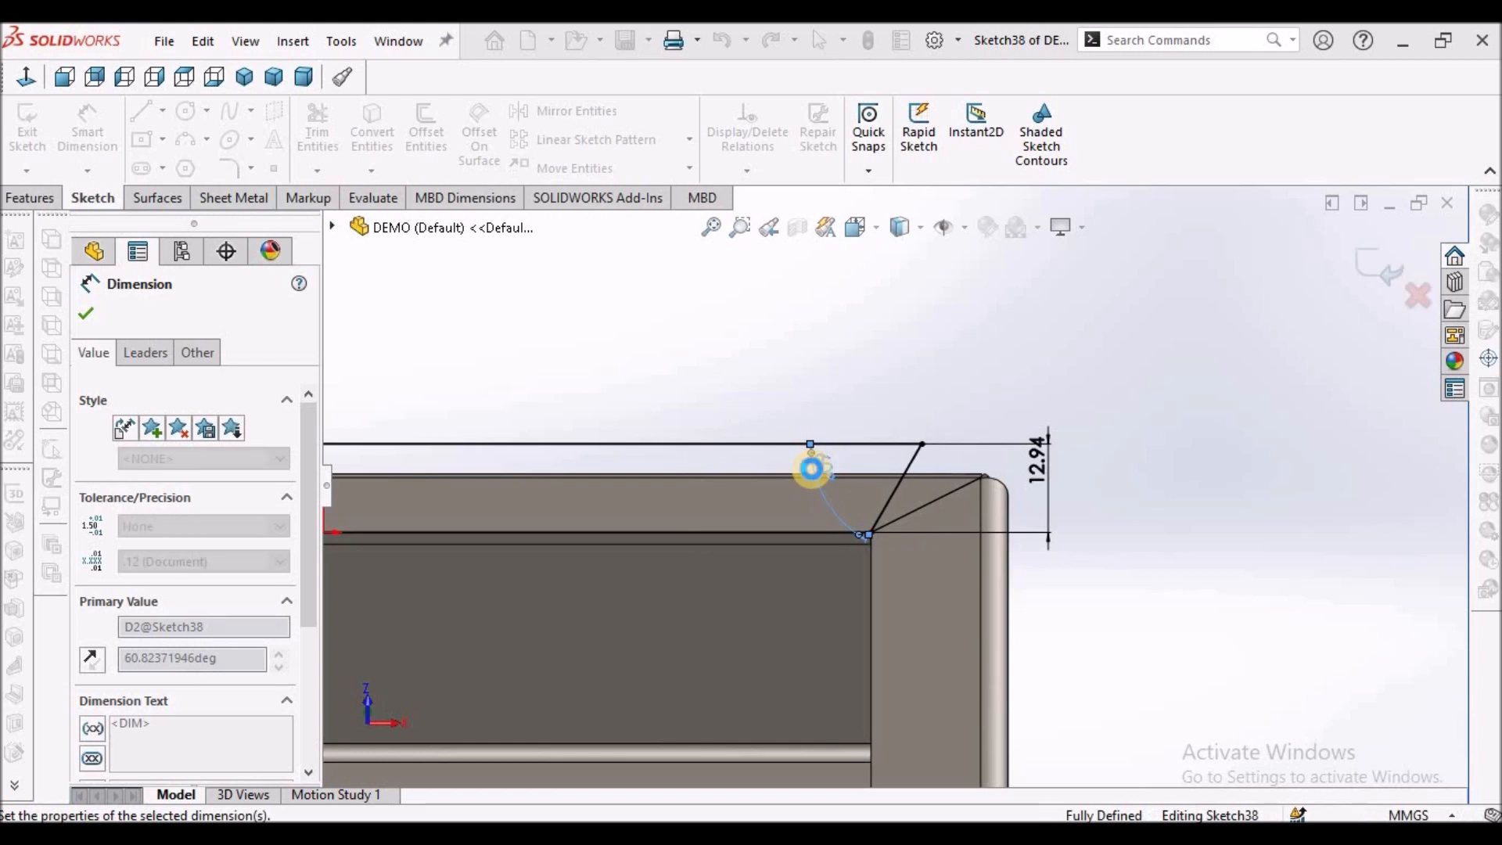
pyautogui.click(85, 313)
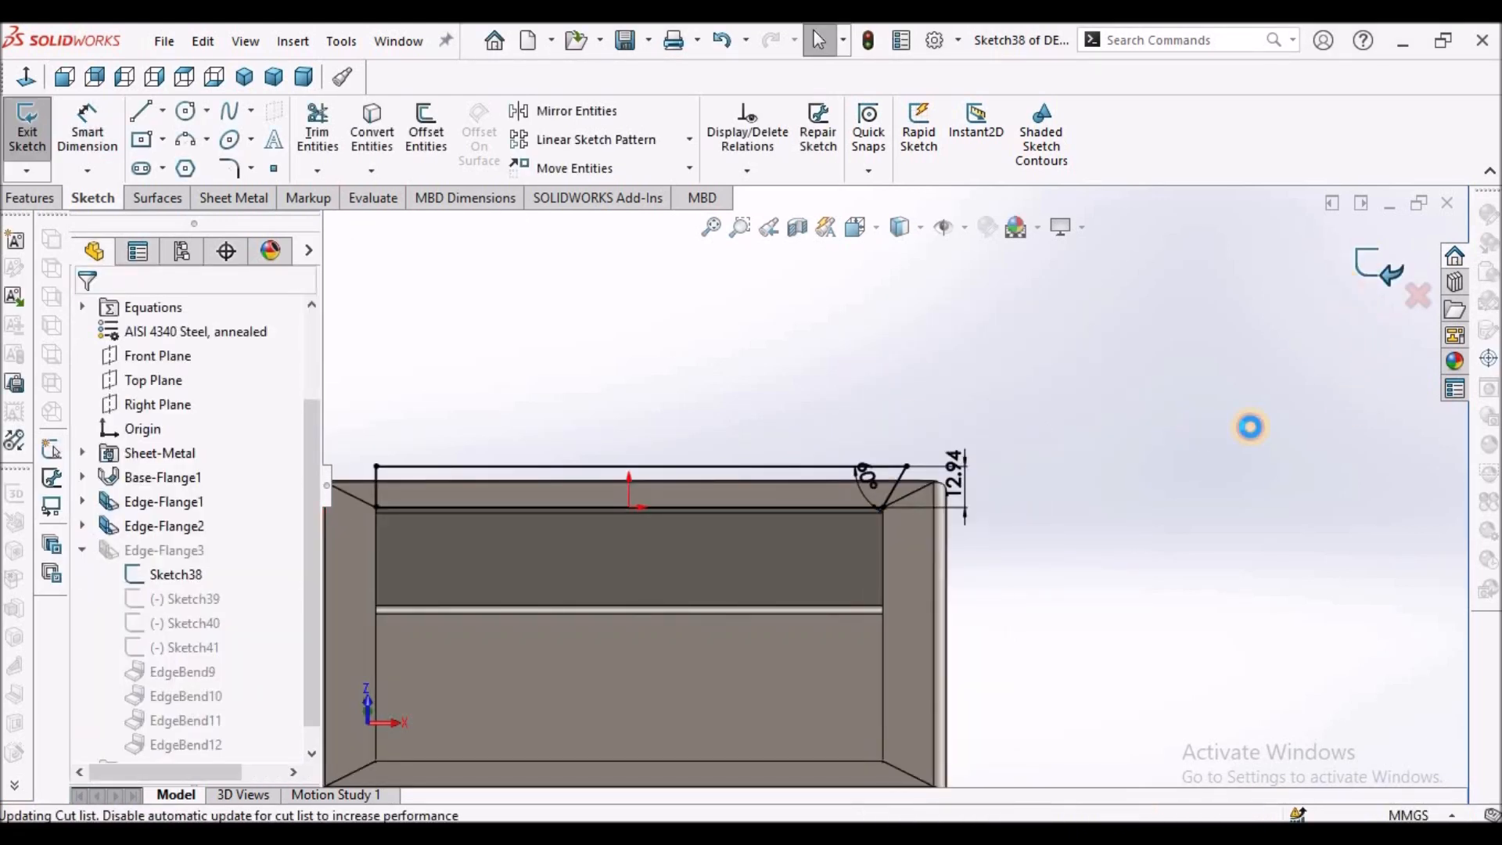
# Step: Leave Sketch38 and open Sketch39 of Edge-Flange3 for editing
pyautogui.click(26, 129)
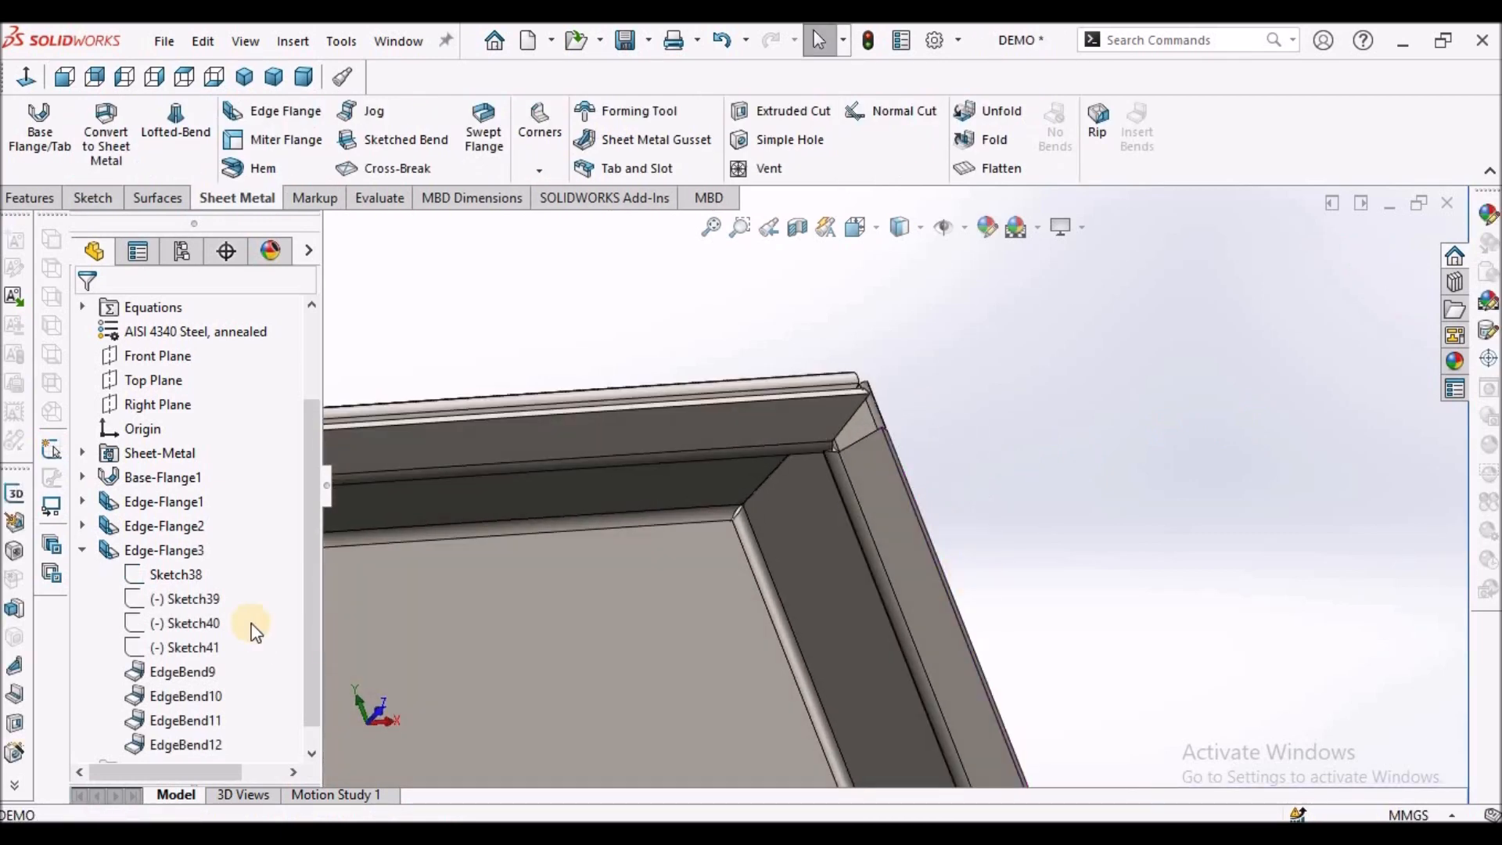
pyautogui.rightClick(185, 599)
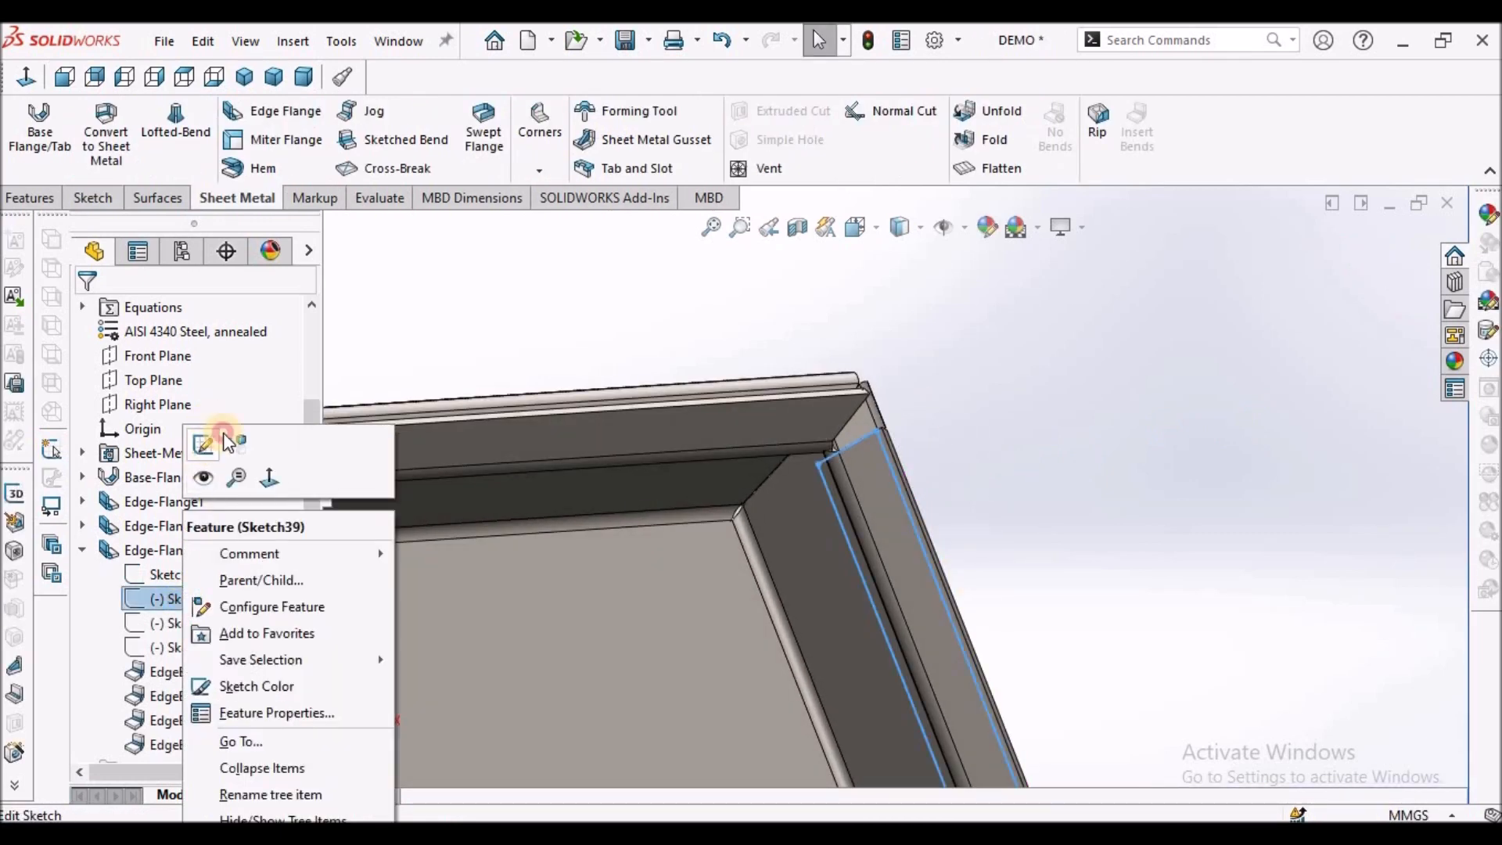
pyautogui.click(202, 442)
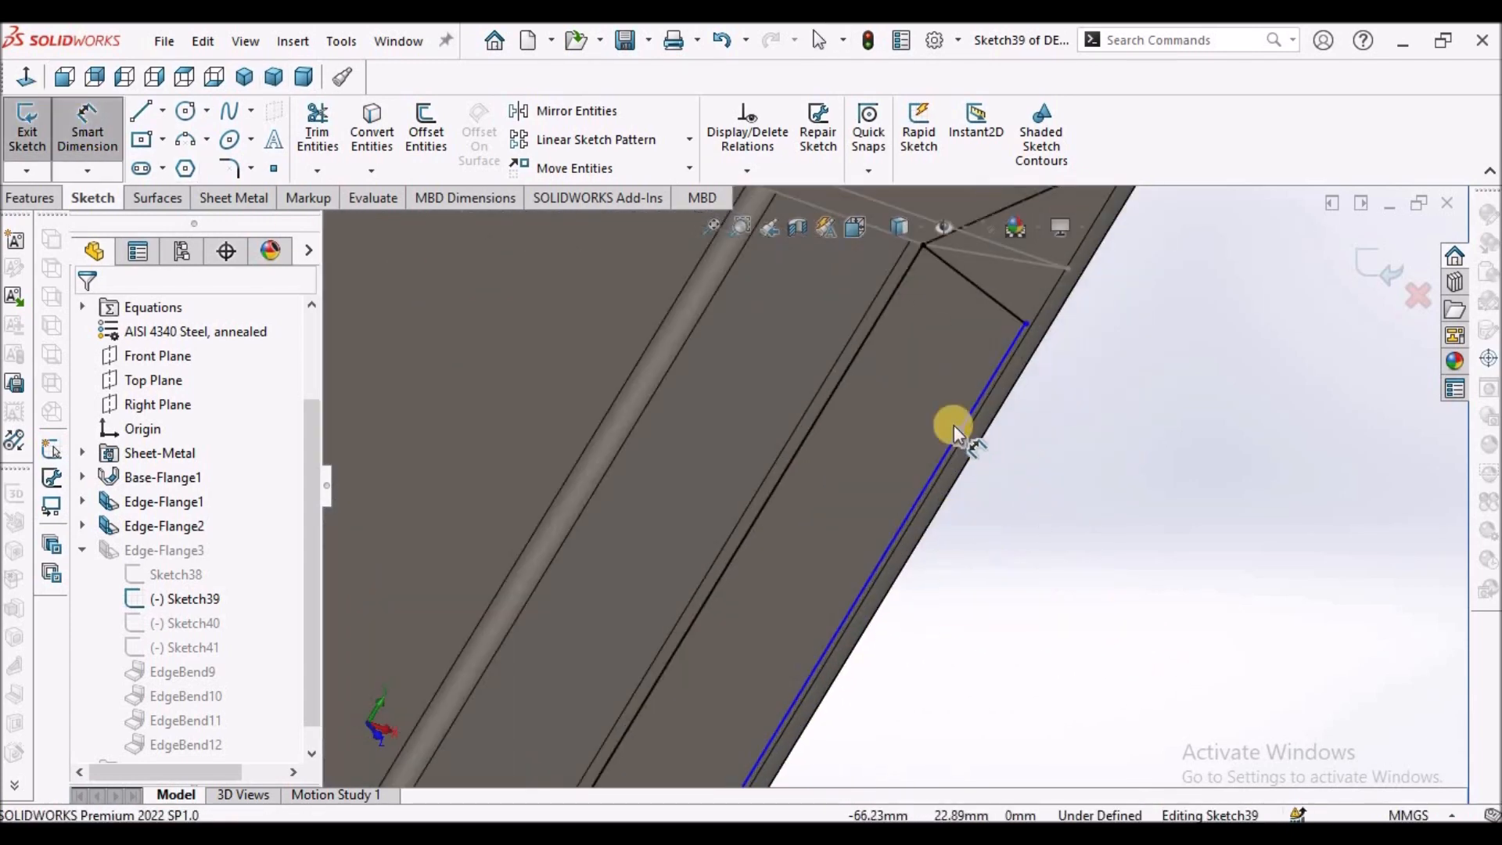
# Step: Angle Sketch39's corner line and add an angle dimension to fully define it
pyautogui.click(956, 424)
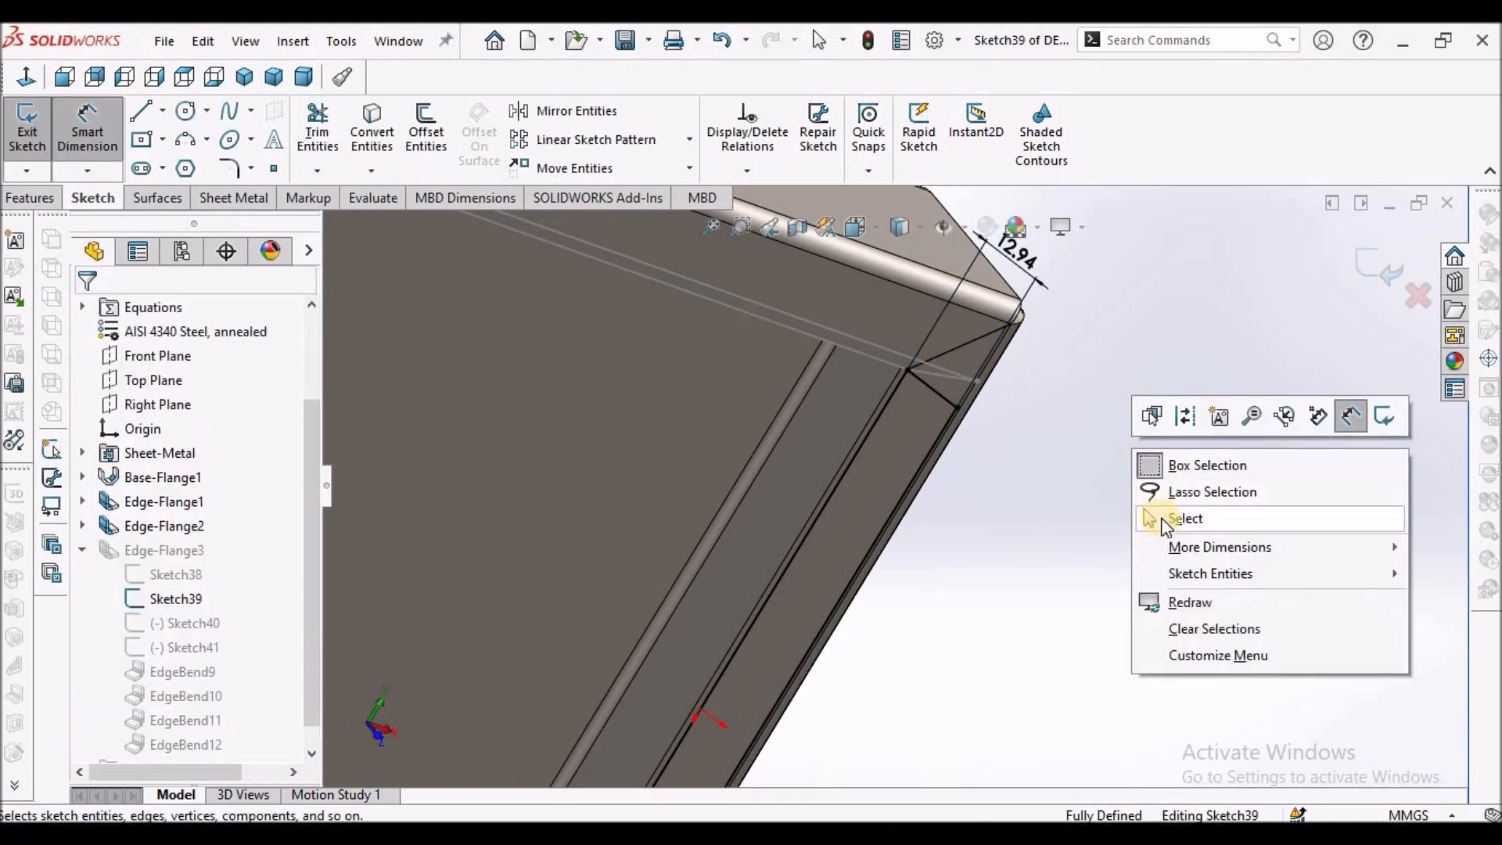
pyautogui.click(1186, 517)
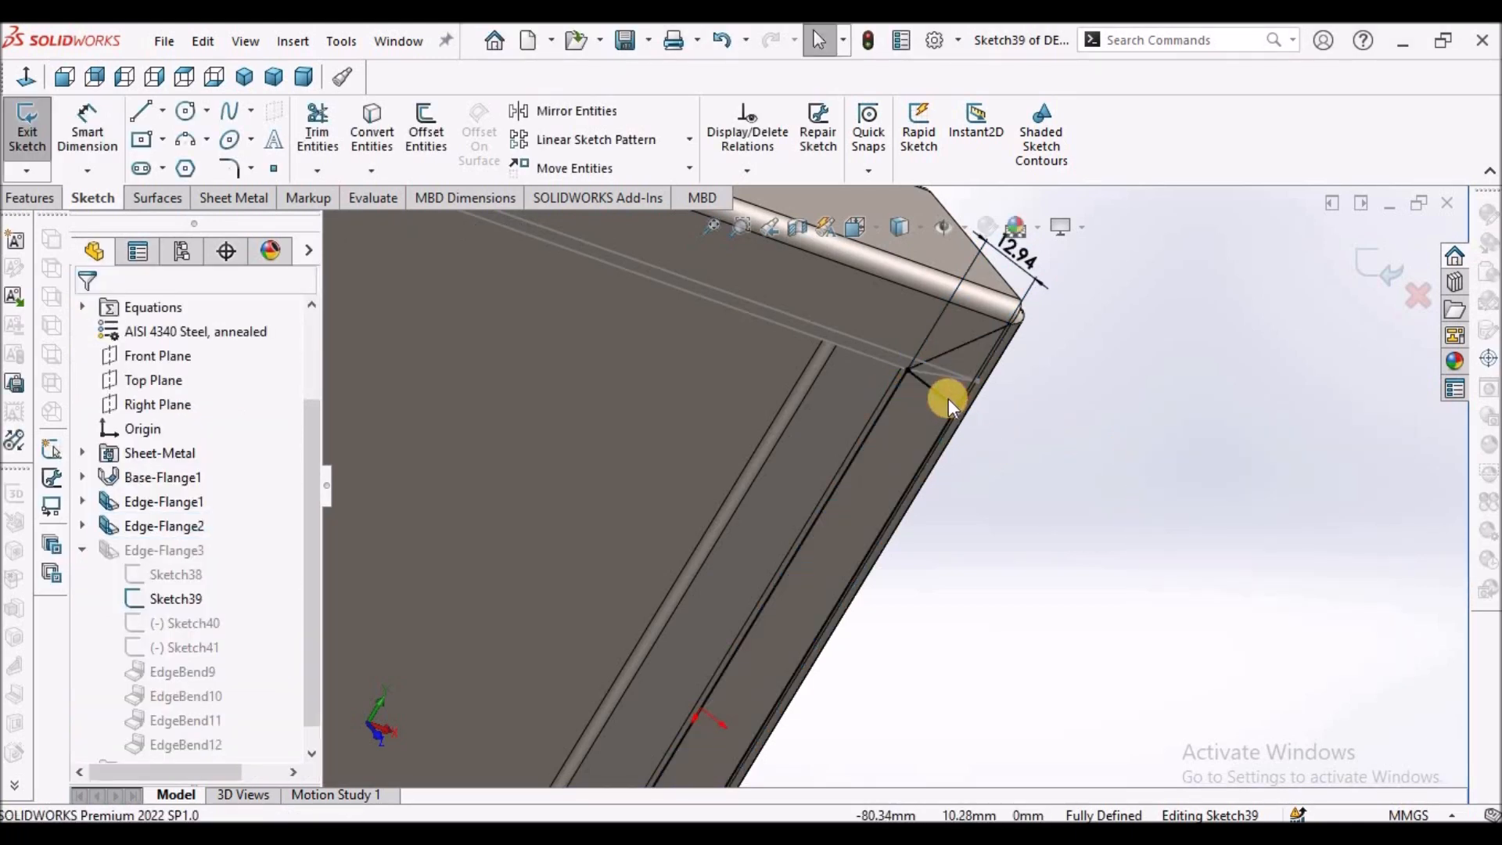
pyautogui.click(948, 398)
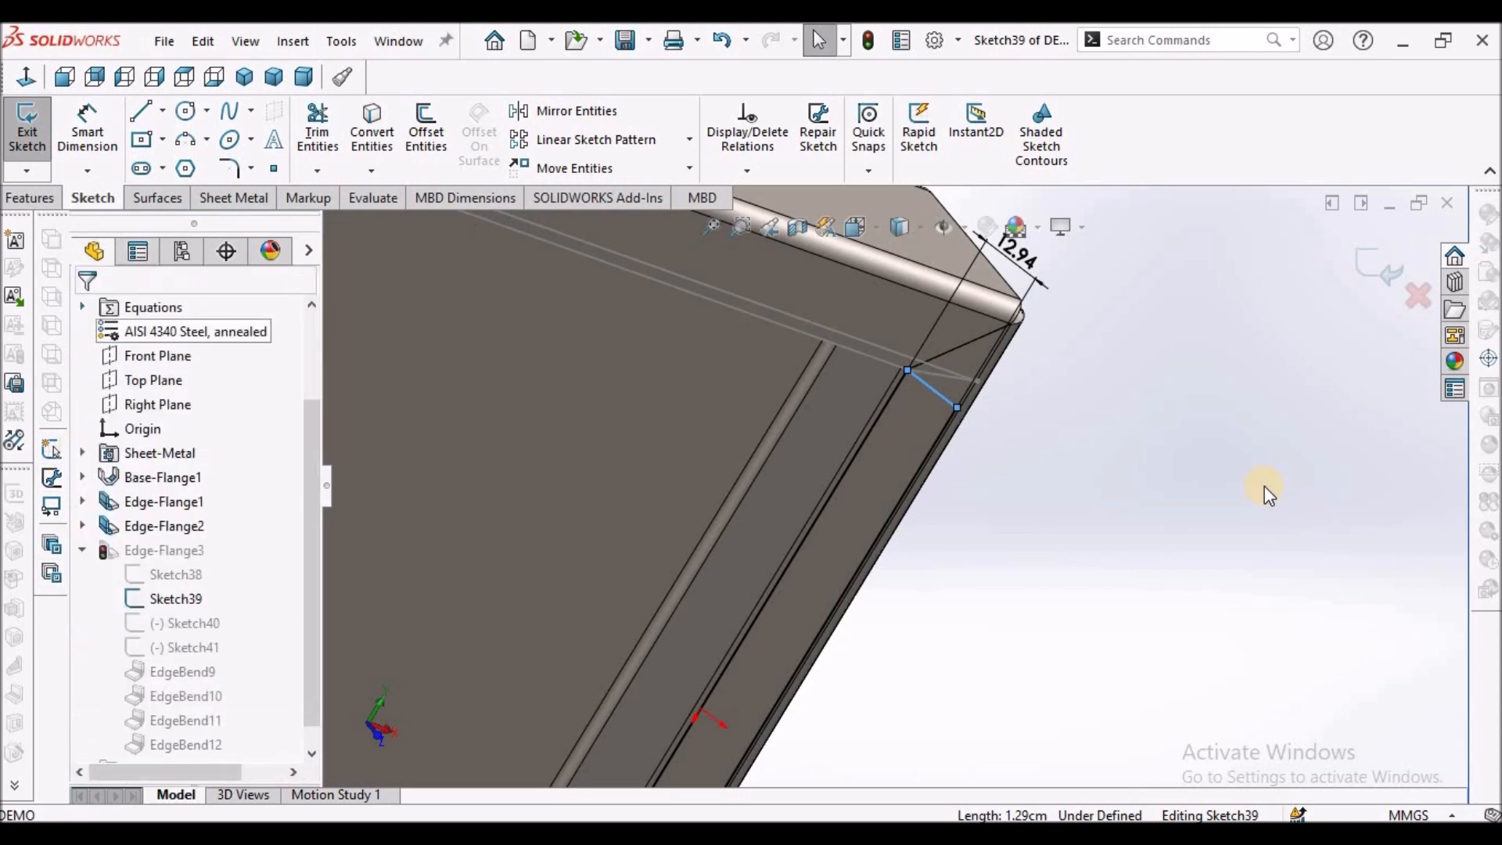
pyautogui.click(970, 373)
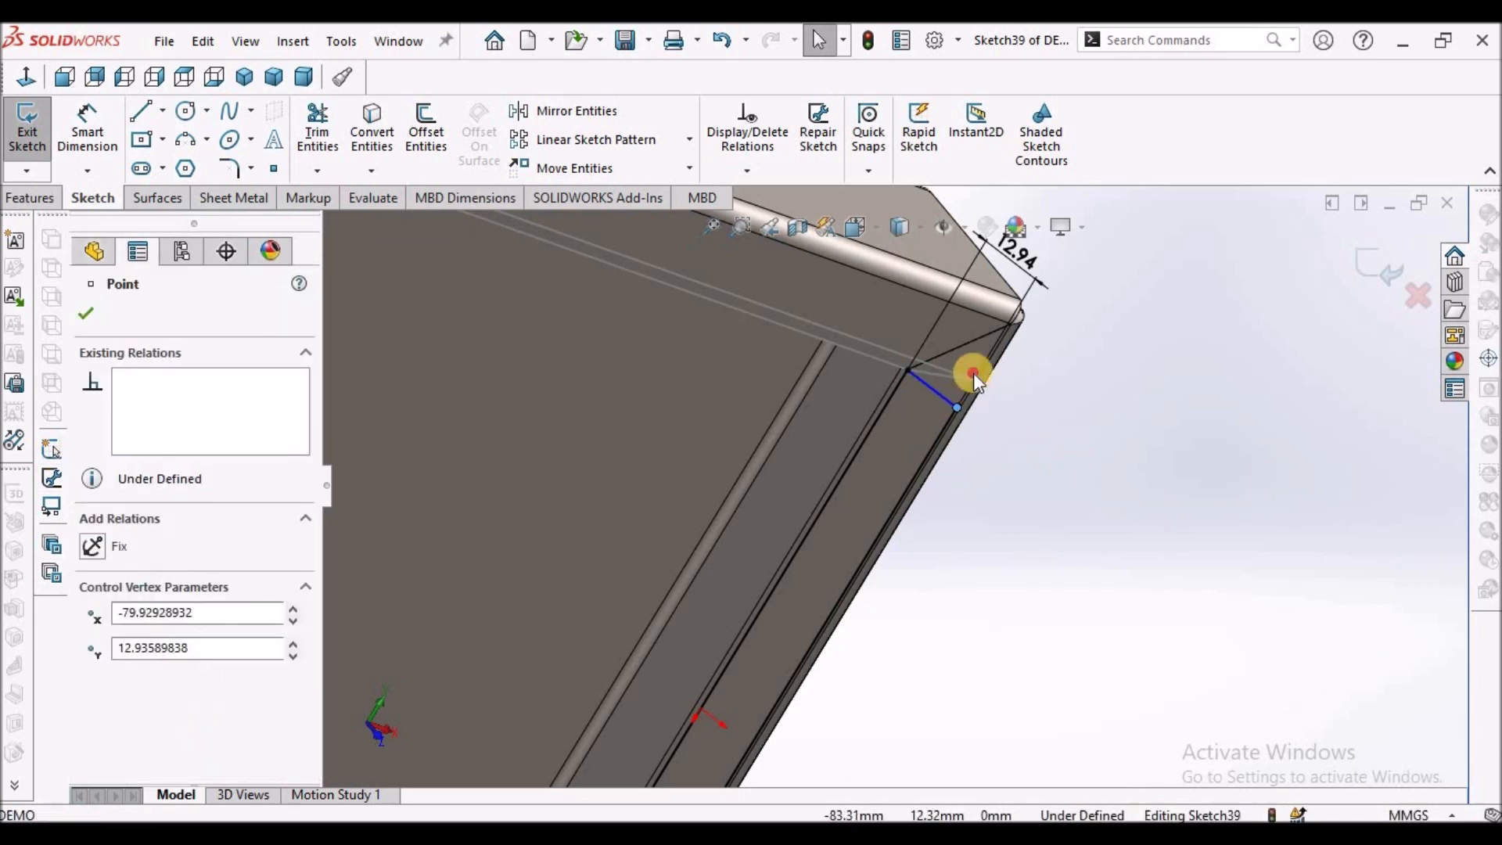
pyautogui.click(84, 313)
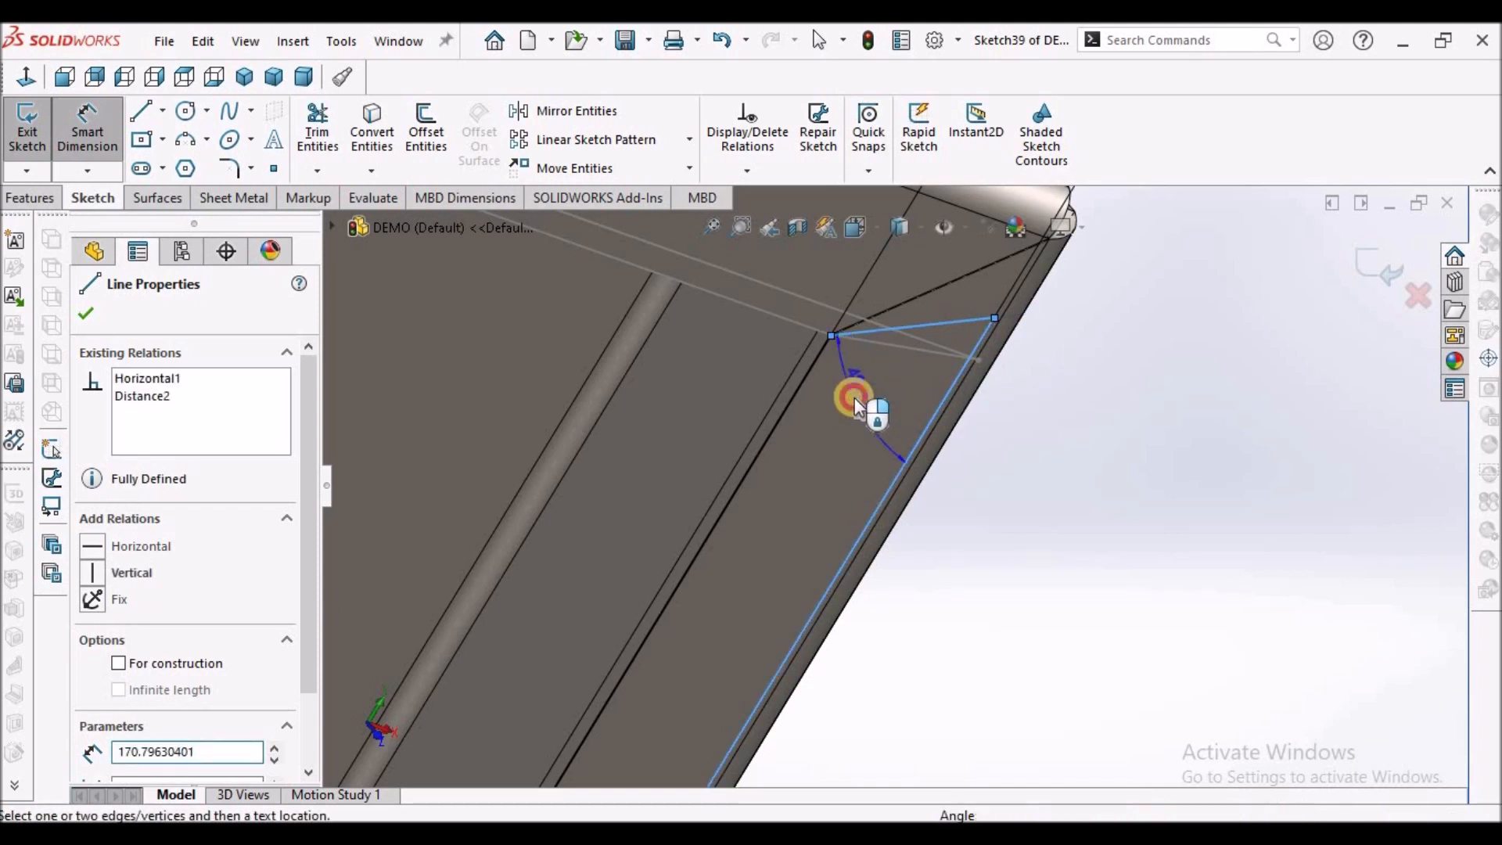
pyautogui.click(853, 397)
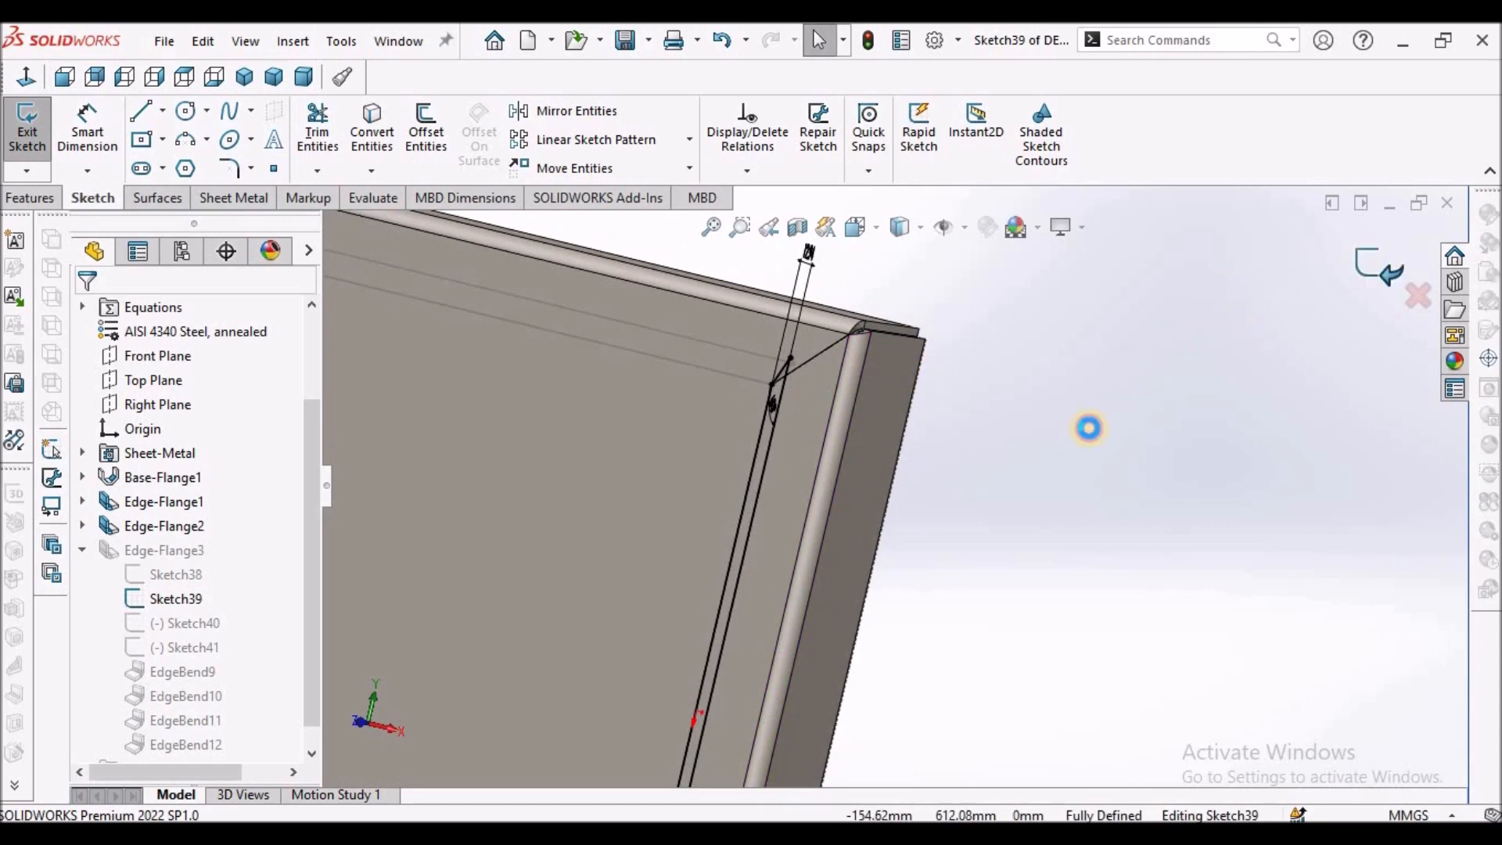
# Step: Rebuild past the warning and reopen Sketch39 for adjustment
pyautogui.click(26, 130)
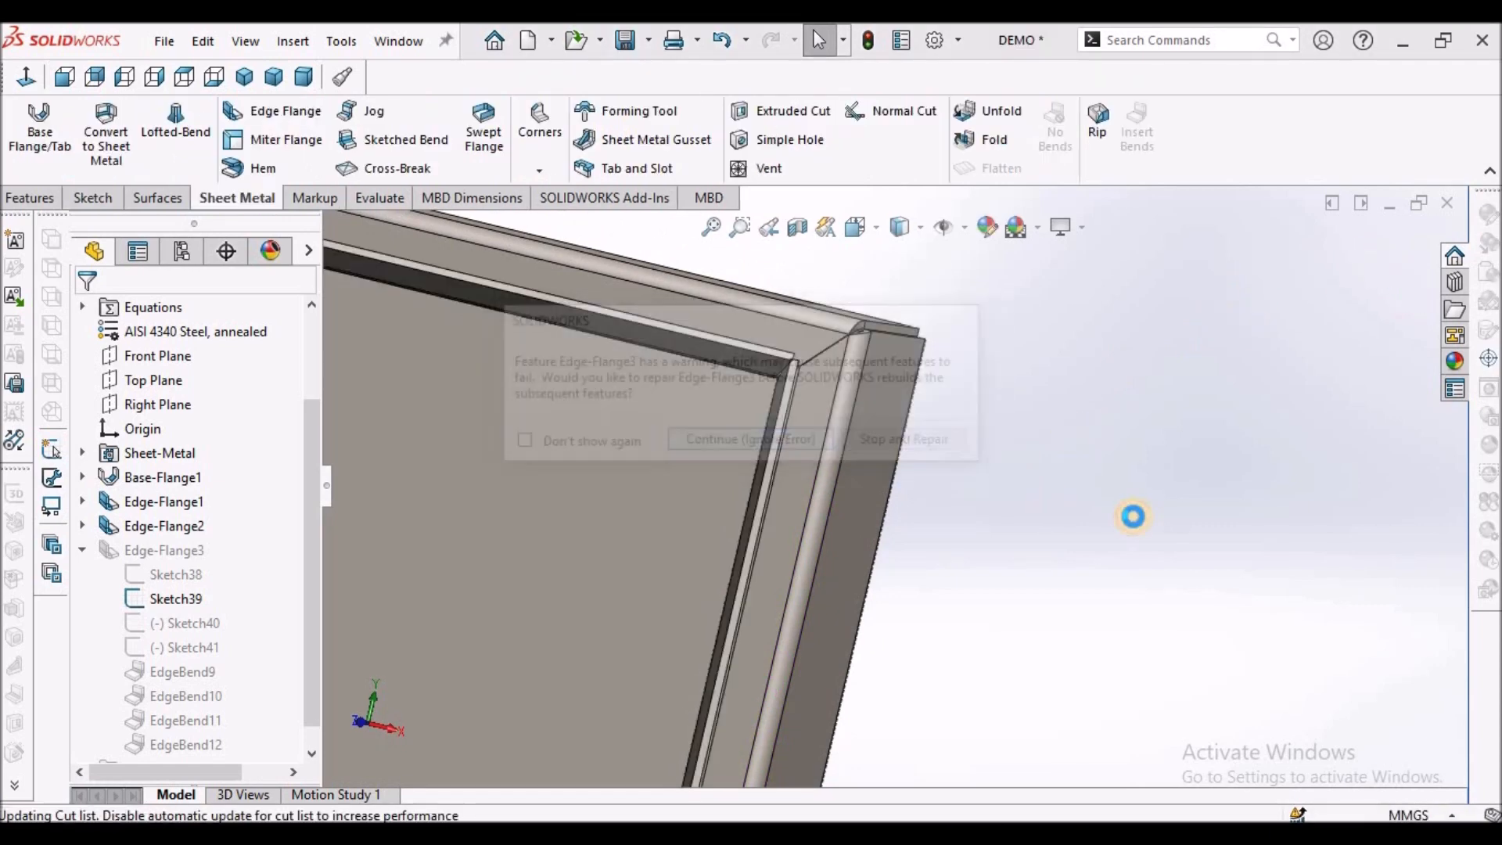
pyautogui.click(750, 438)
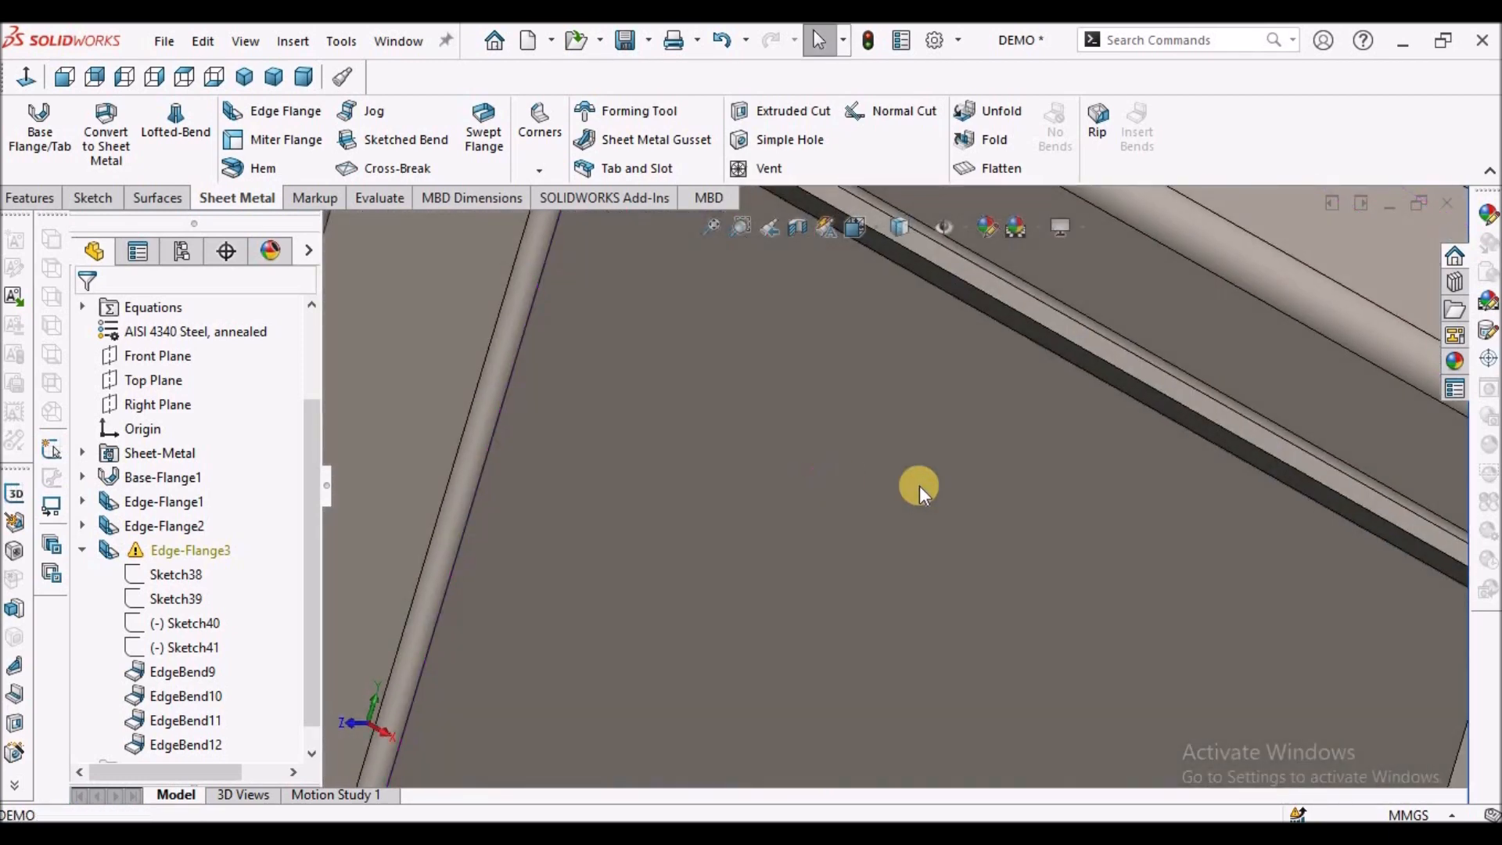
pyautogui.click(176, 597)
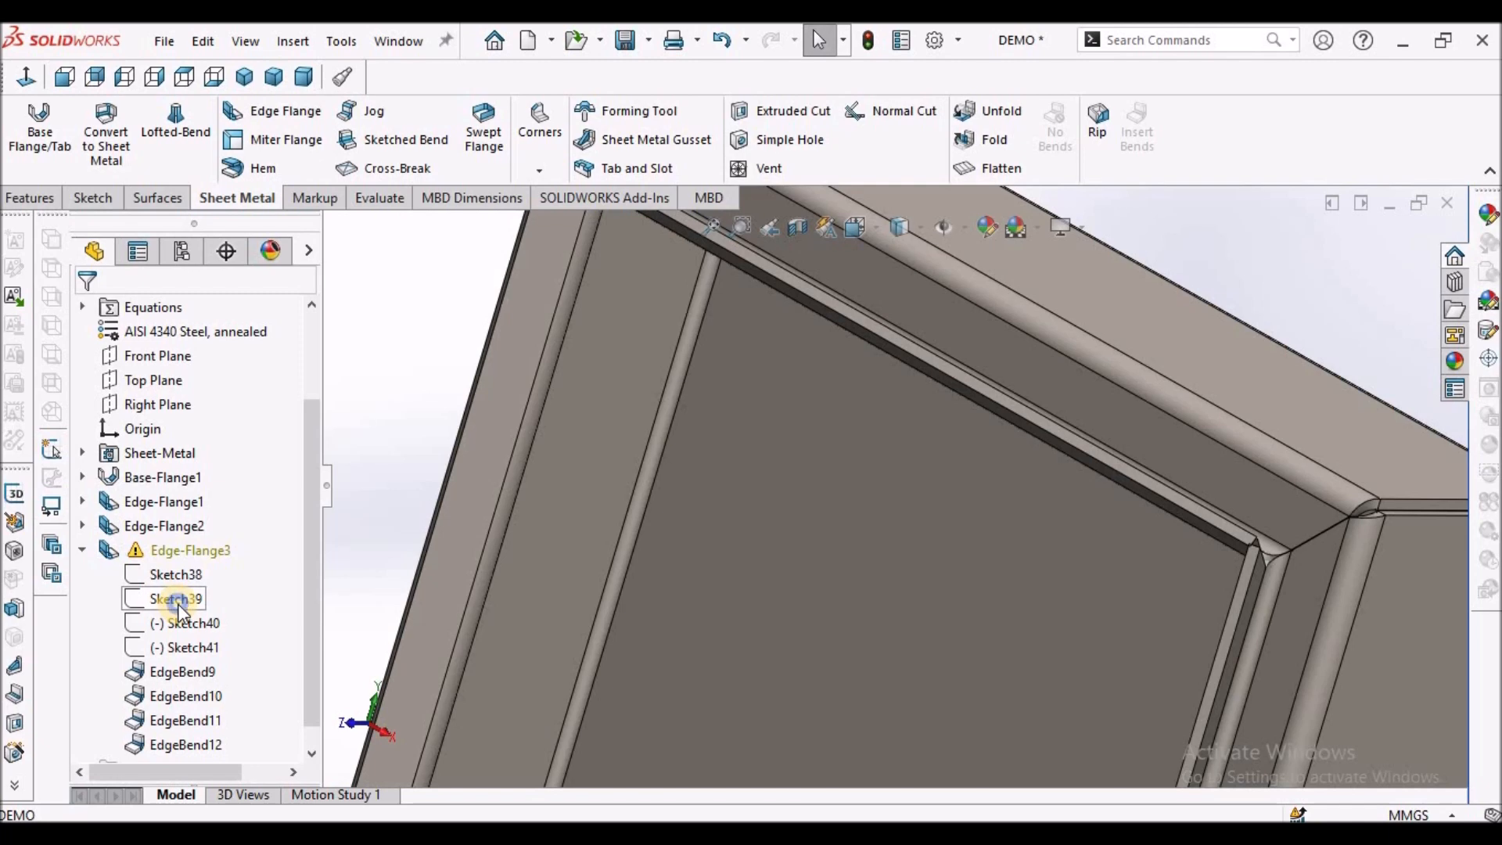
pyautogui.doubleClick(177, 598)
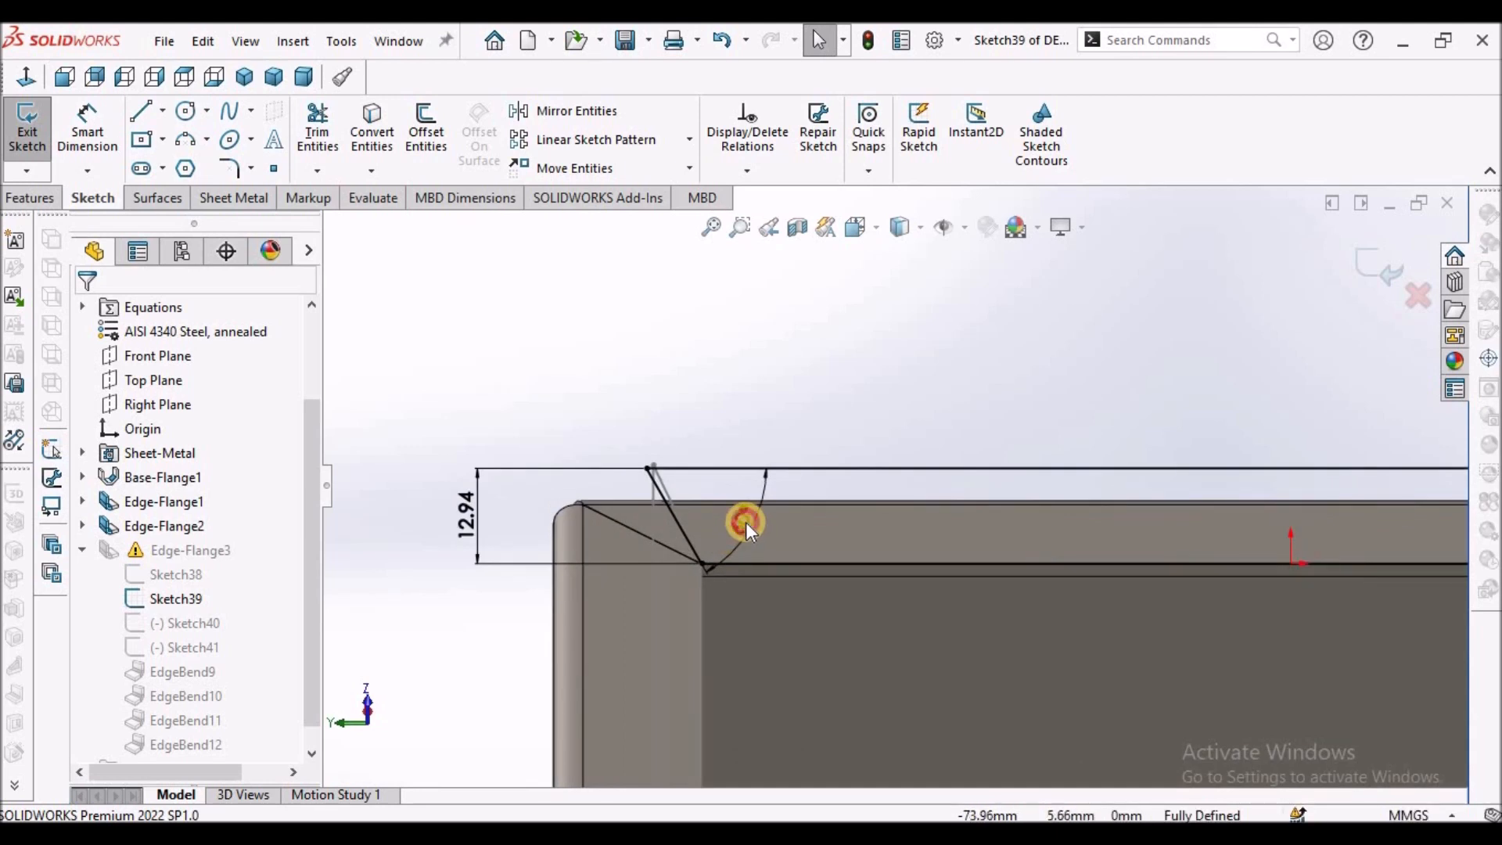
# Step: Change the corner angle dimension from 61° to 65°
pyautogui.click(748, 527)
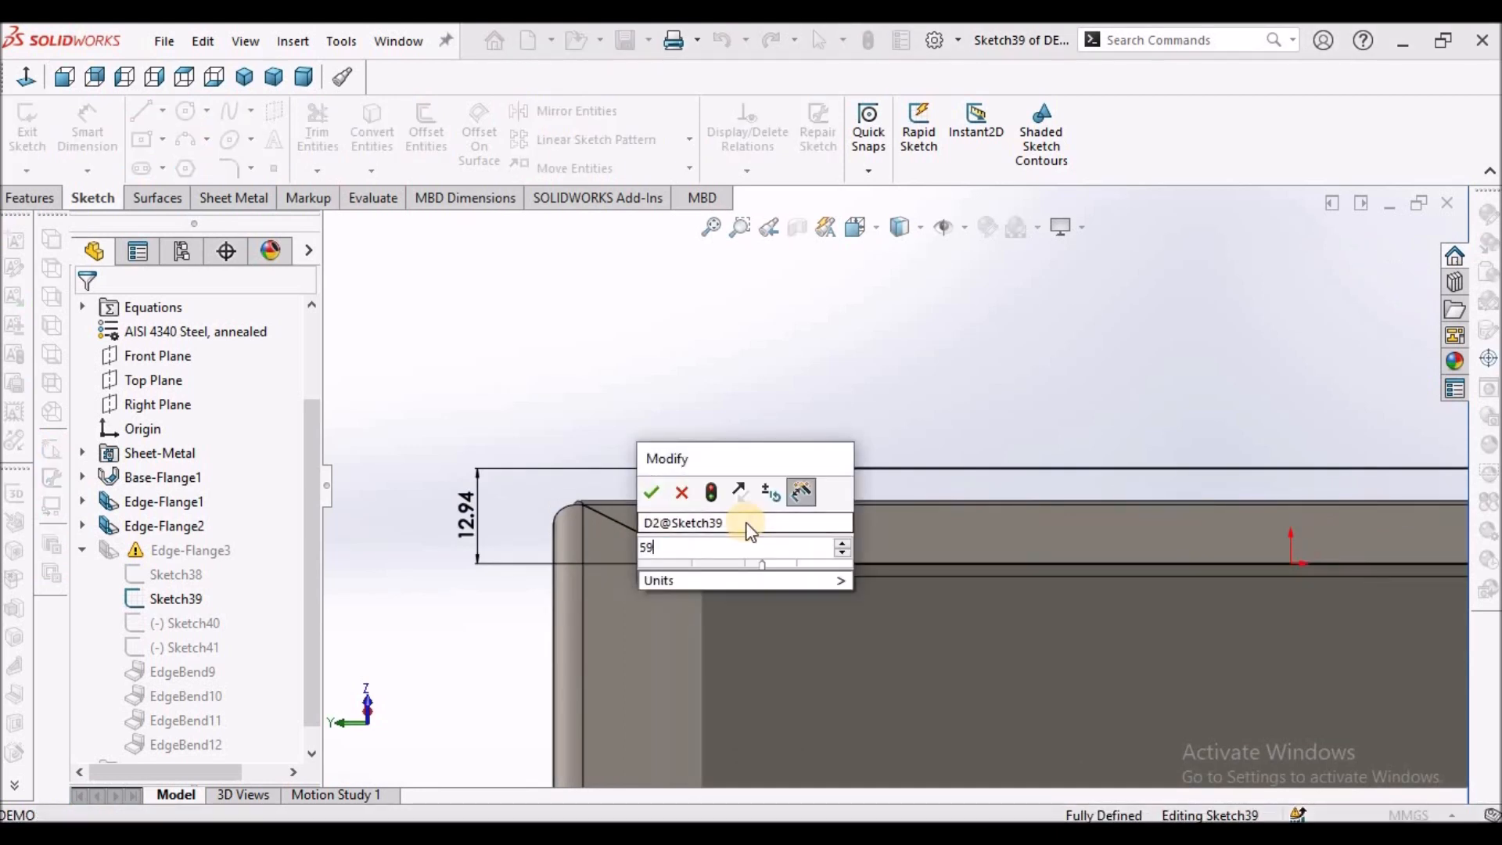
pyautogui.click(651, 493)
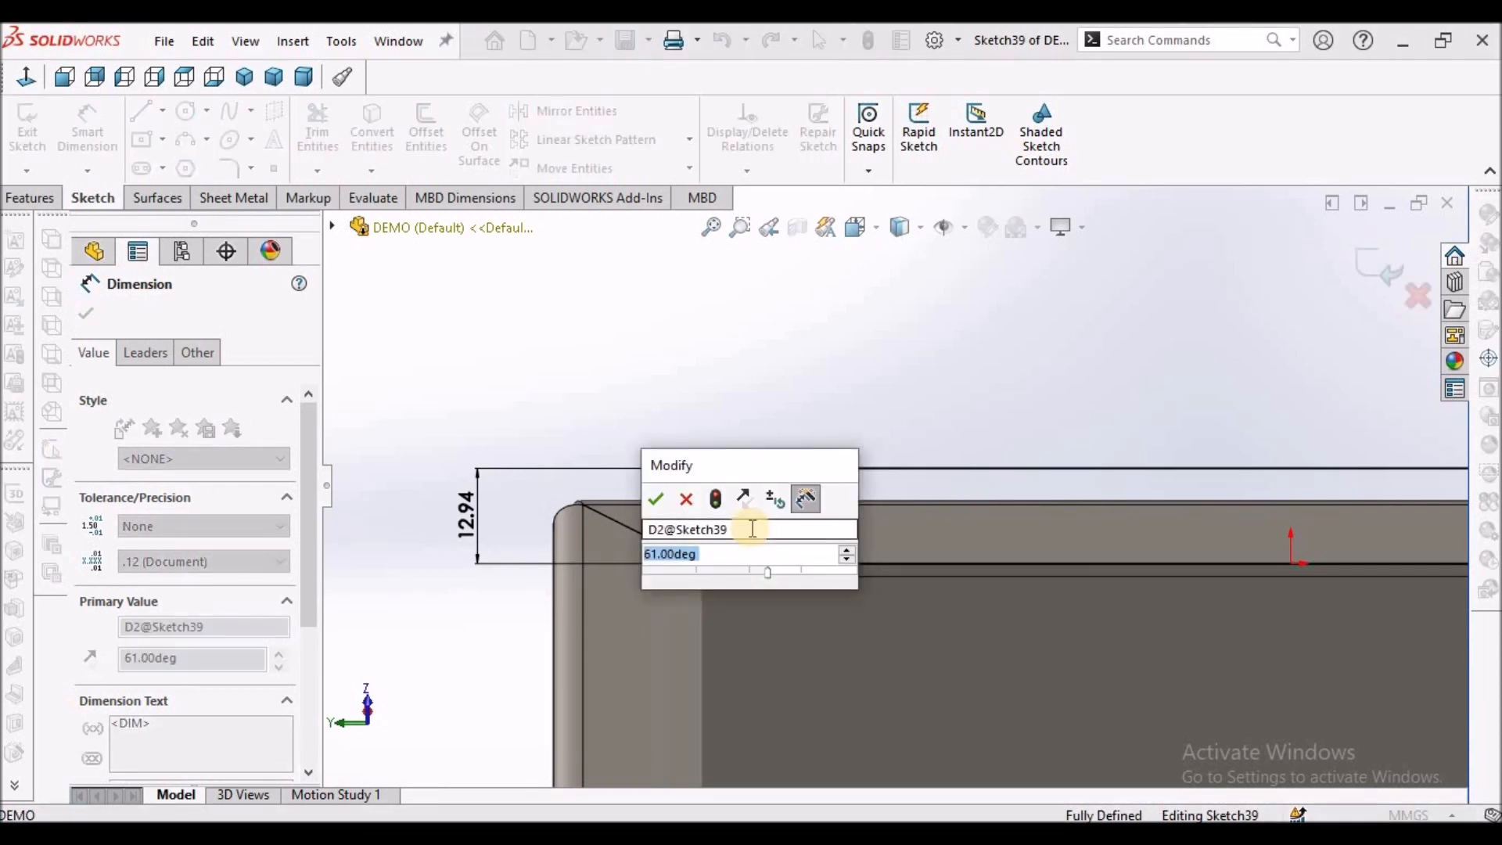
pyautogui.click(657, 499)
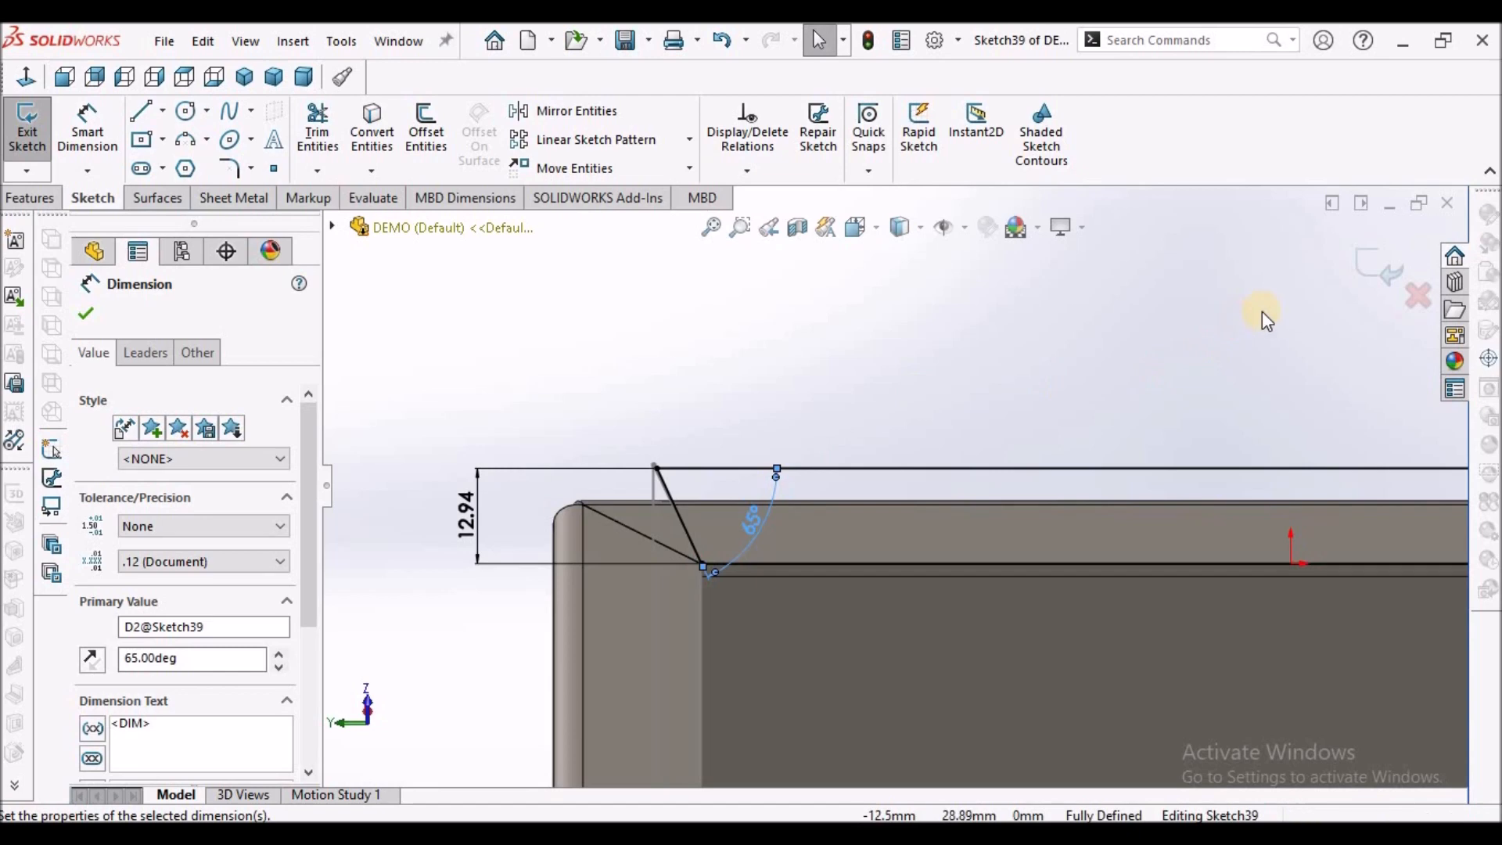
pyautogui.click(86, 313)
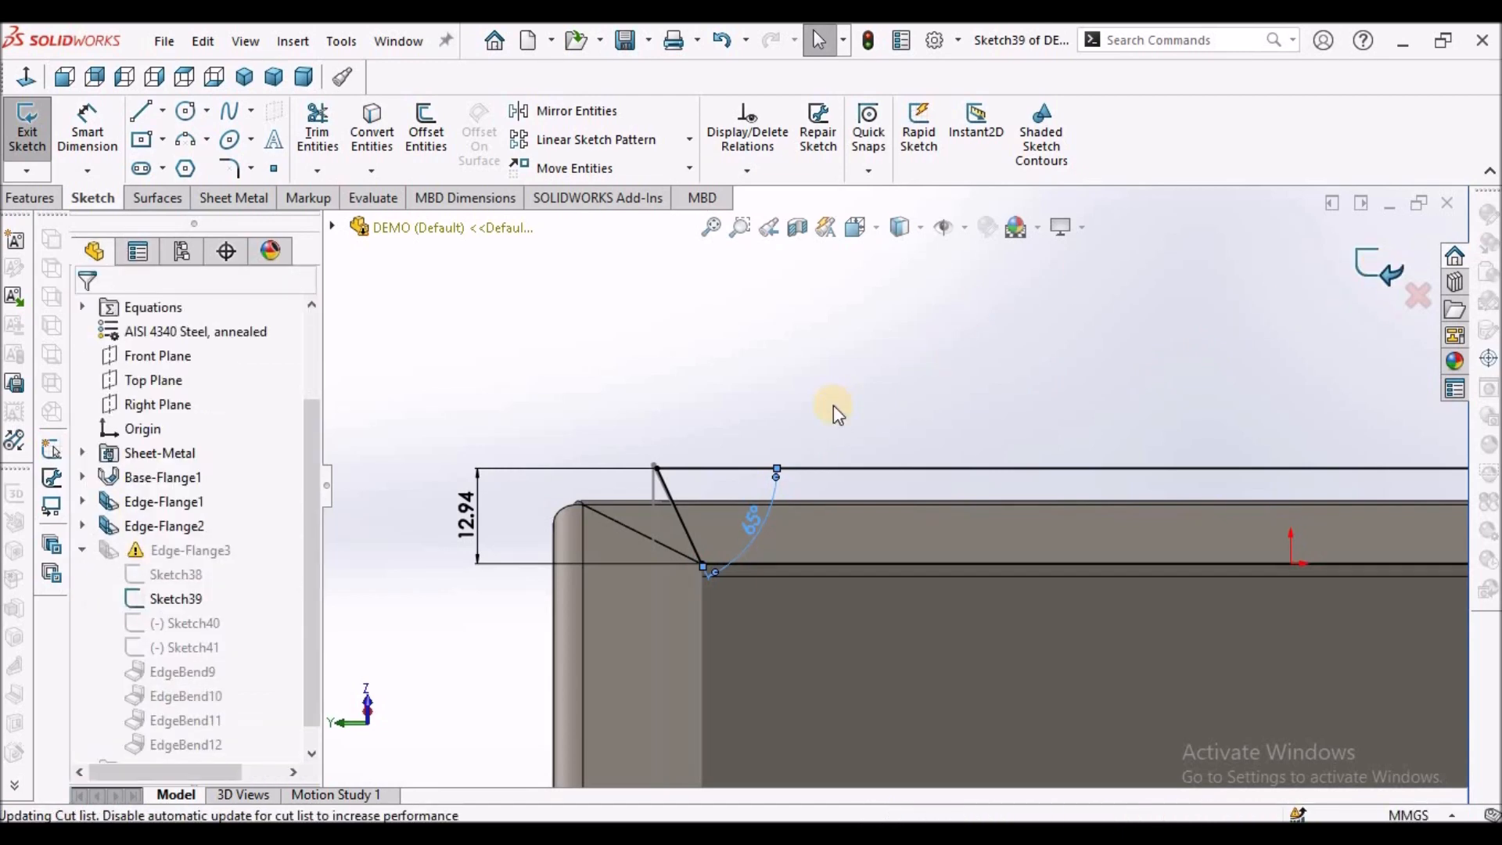
# Step: Exit Sketch39 so Edge-Flange3 rebuilds cleanly with the closed lip corner
pyautogui.click(27, 130)
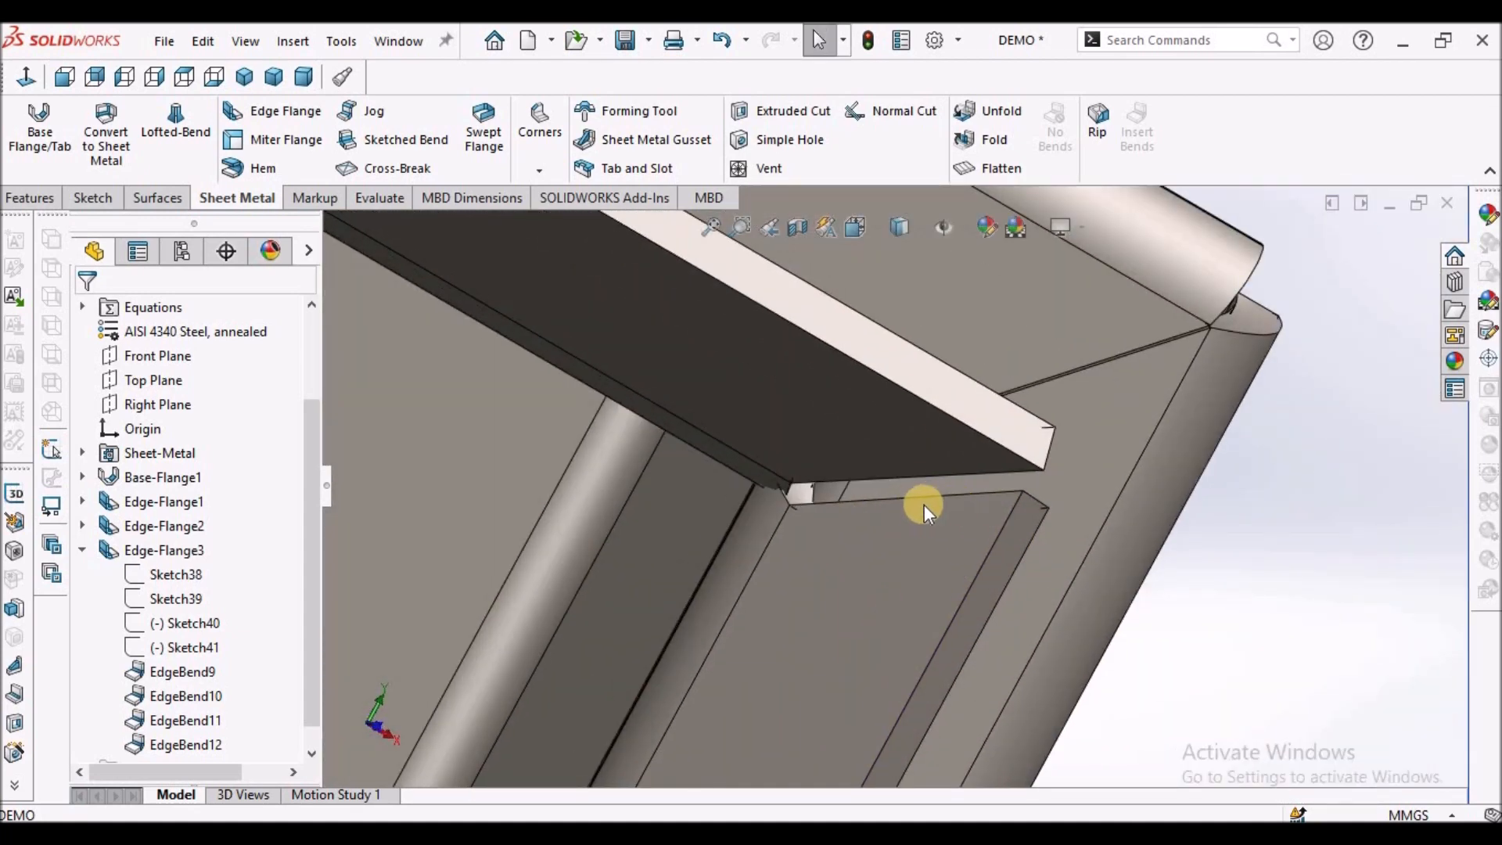
pyautogui.moveTo(934, 520)
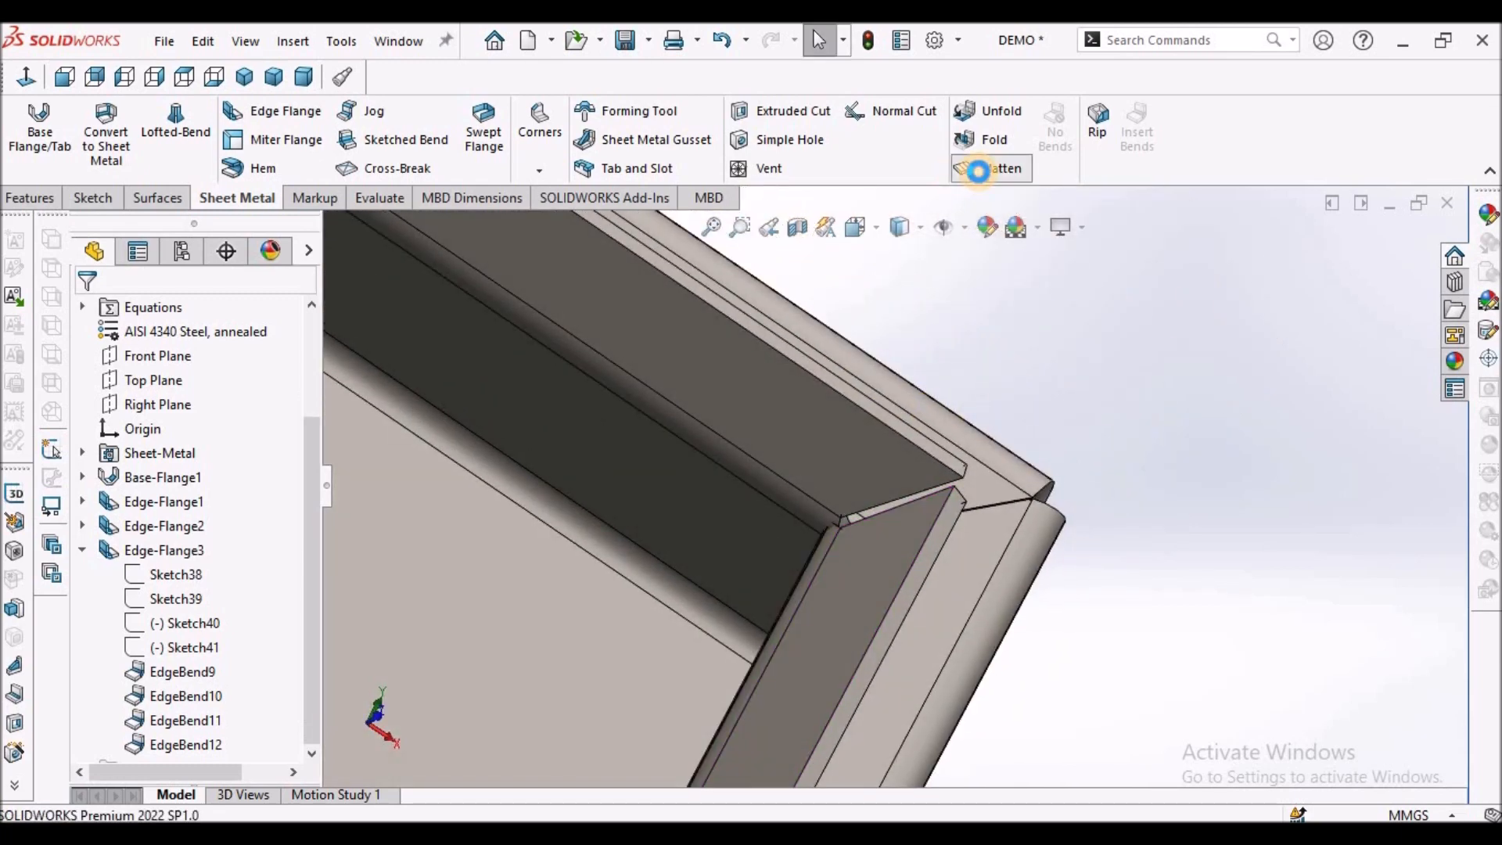
# Step: Flatten the enclosure and view the flat pattern face-on from the Front
pyautogui.click(999, 168)
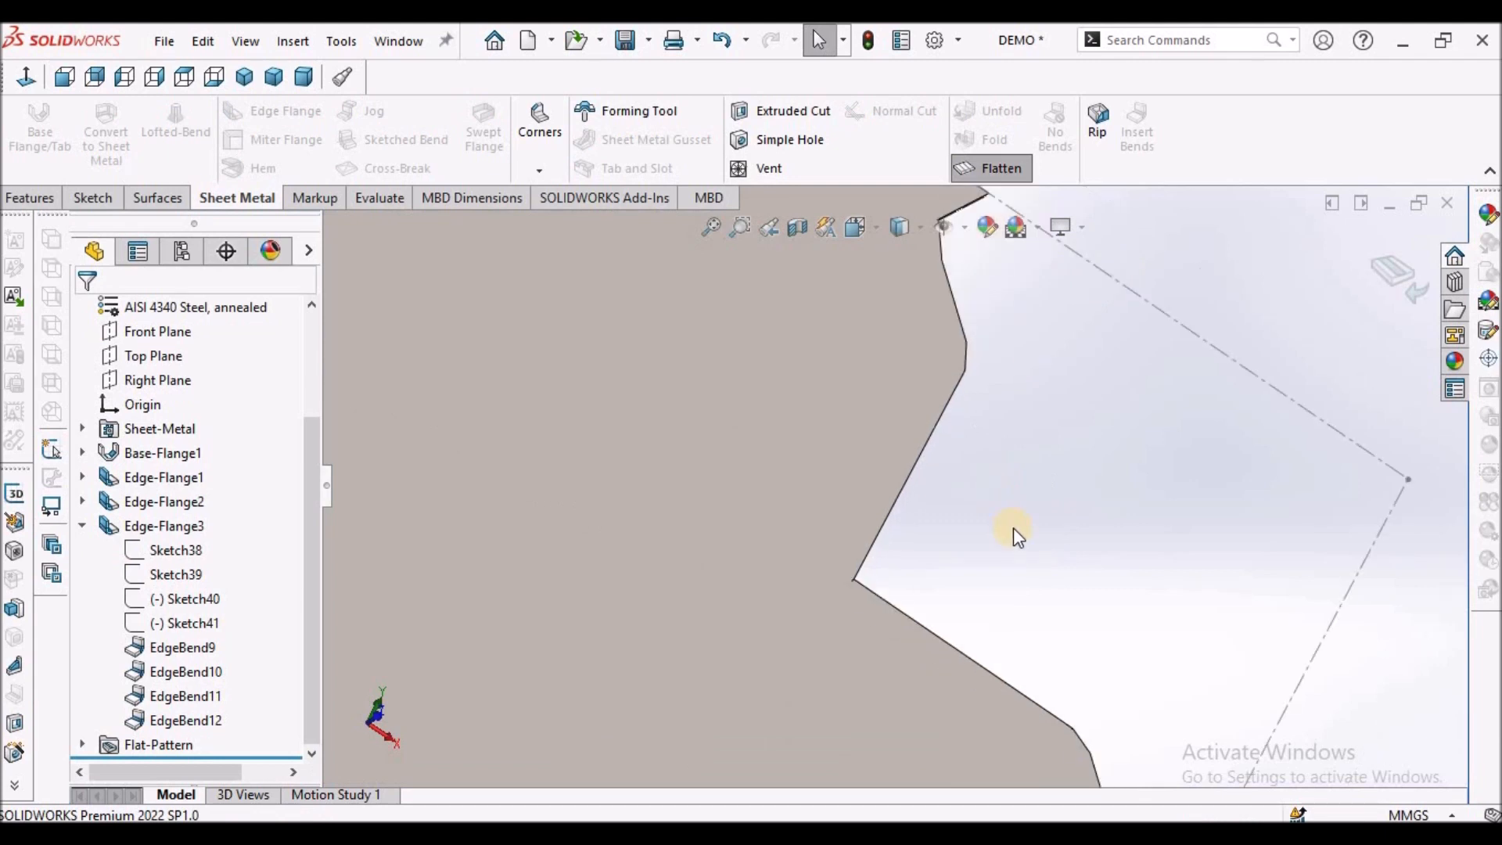
pyautogui.click(65, 77)
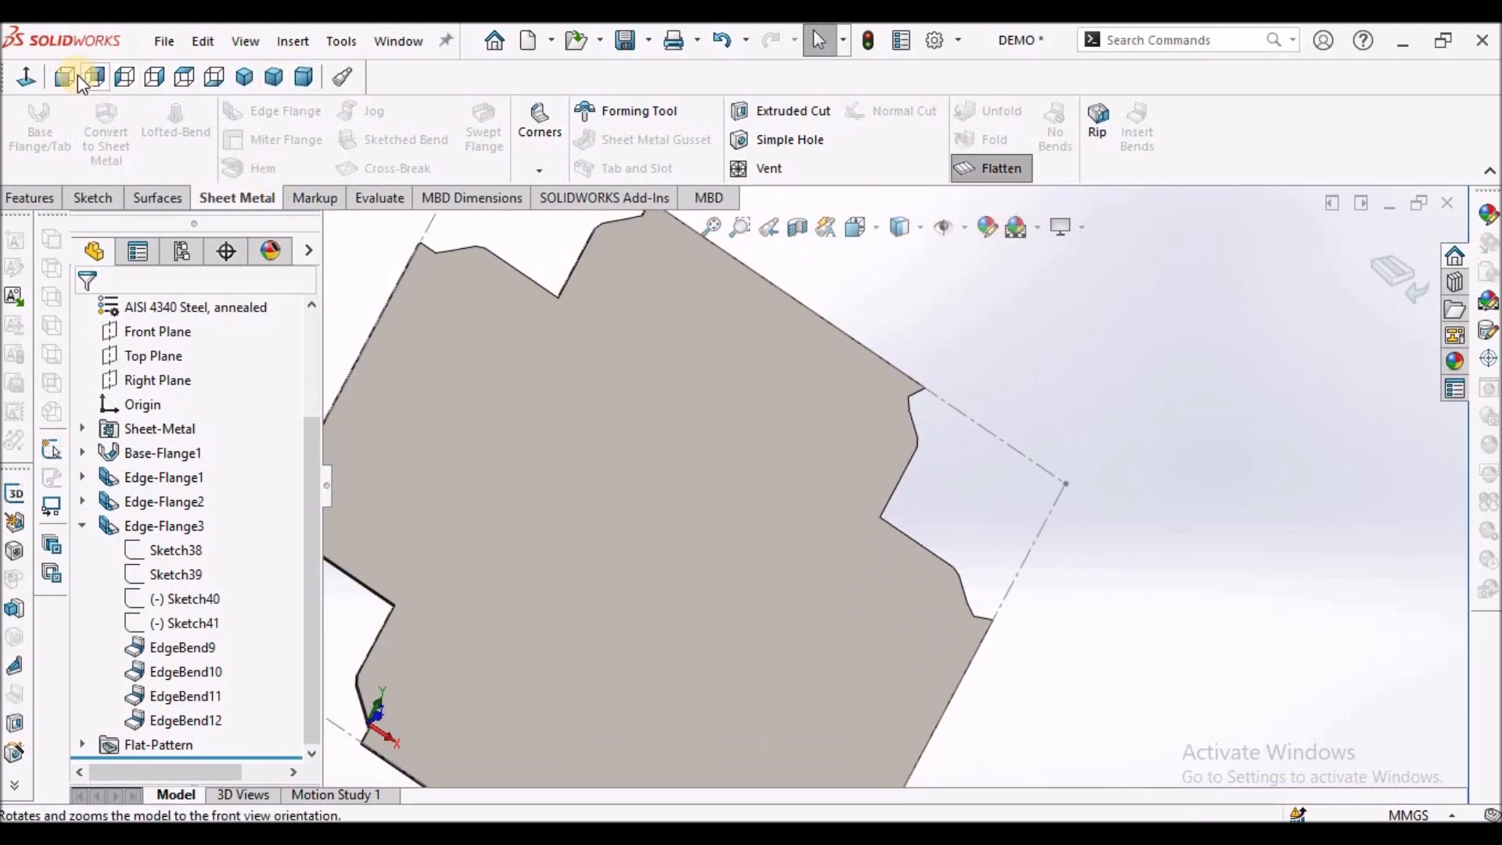
pyautogui.click(64, 76)
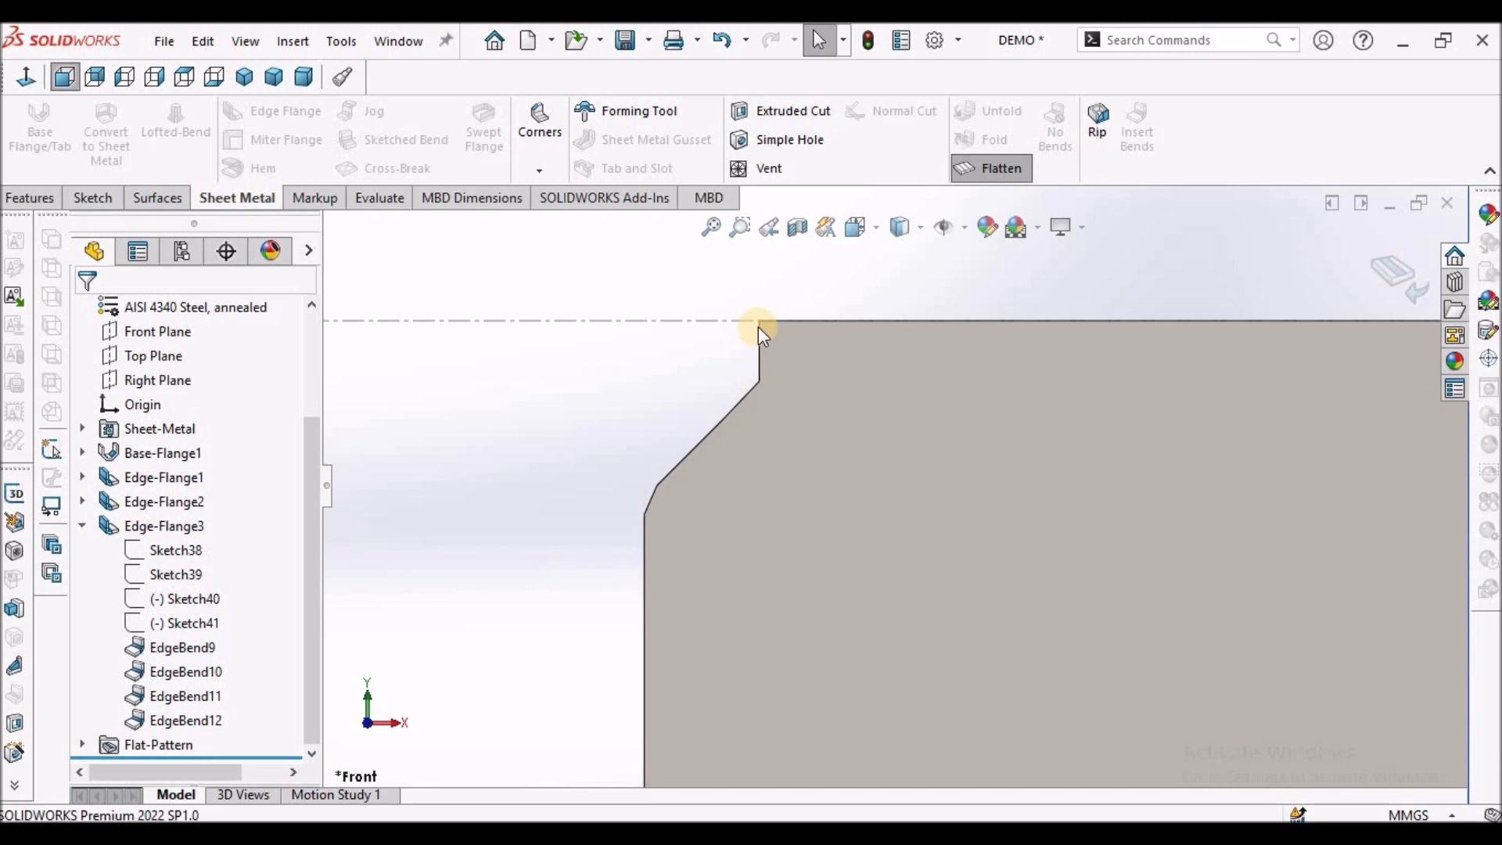
pyautogui.moveTo(762, 344)
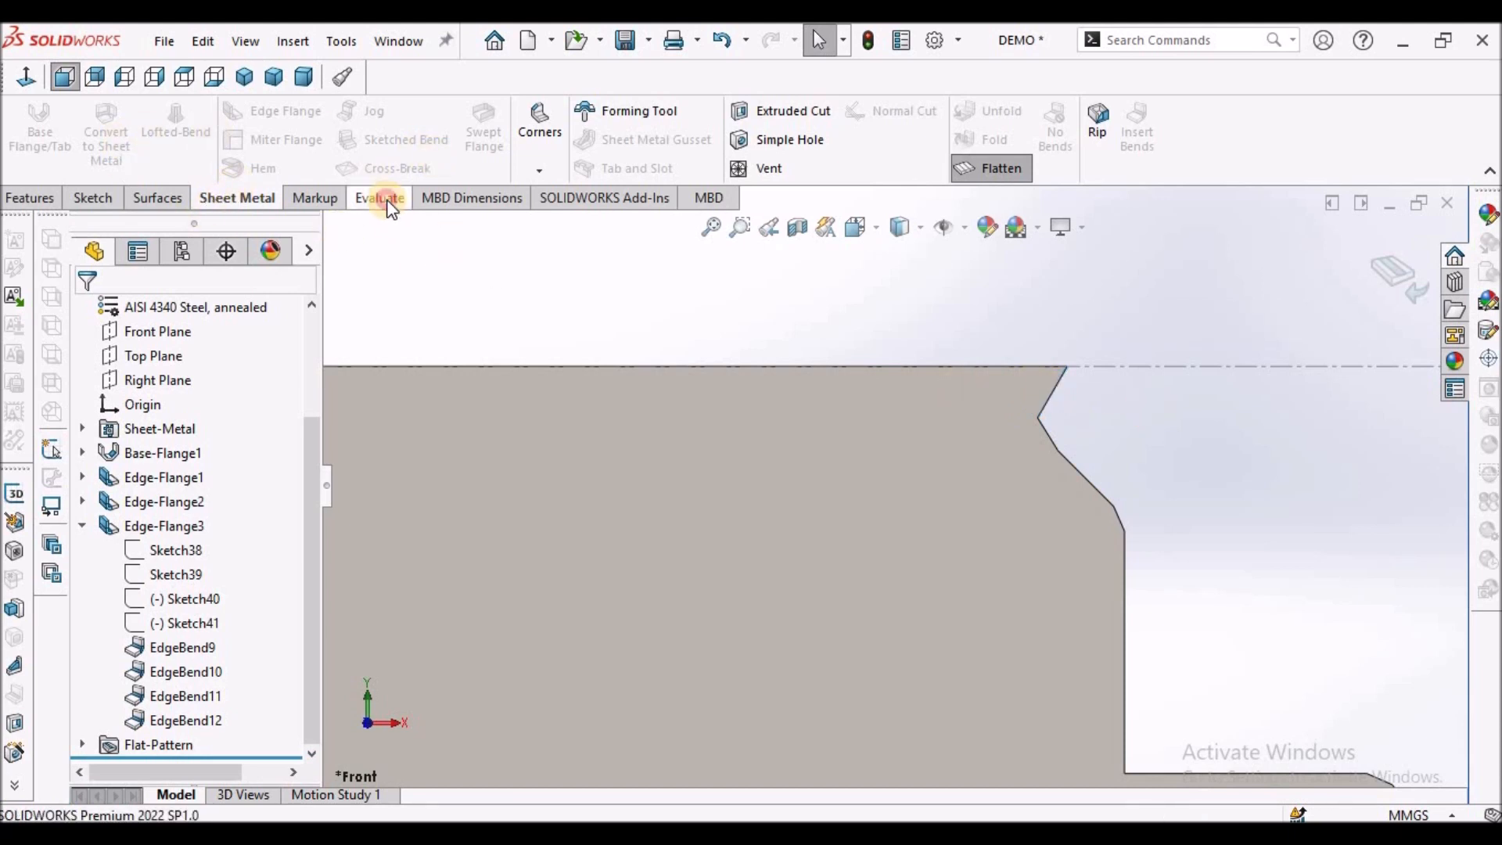
# Step: Measure the flat pattern's angled notch edge, reading 60° to the outline, then close Measure
pyautogui.click(374, 197)
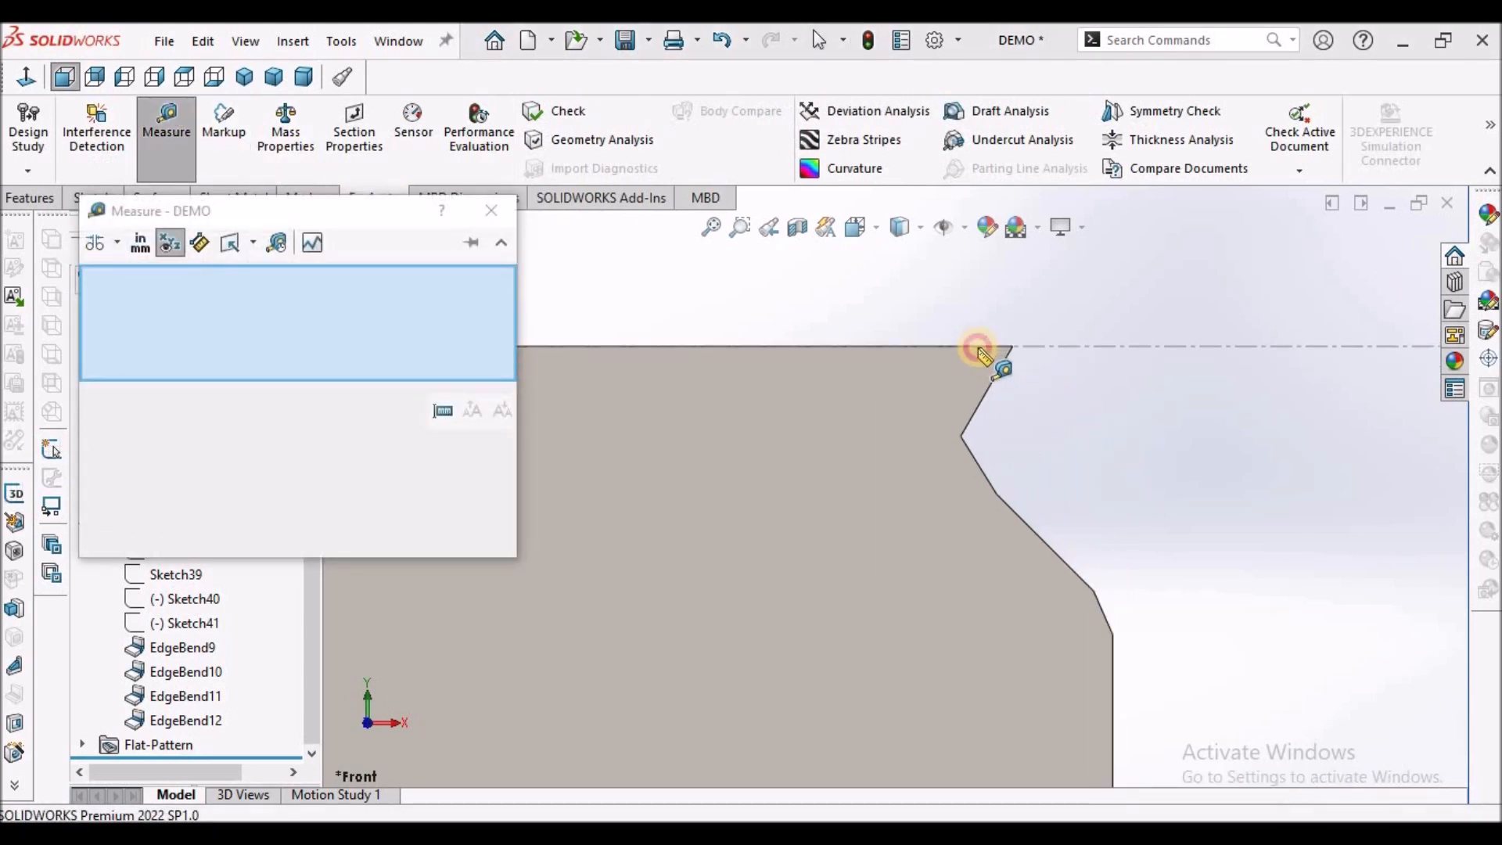
pyautogui.click(997, 392)
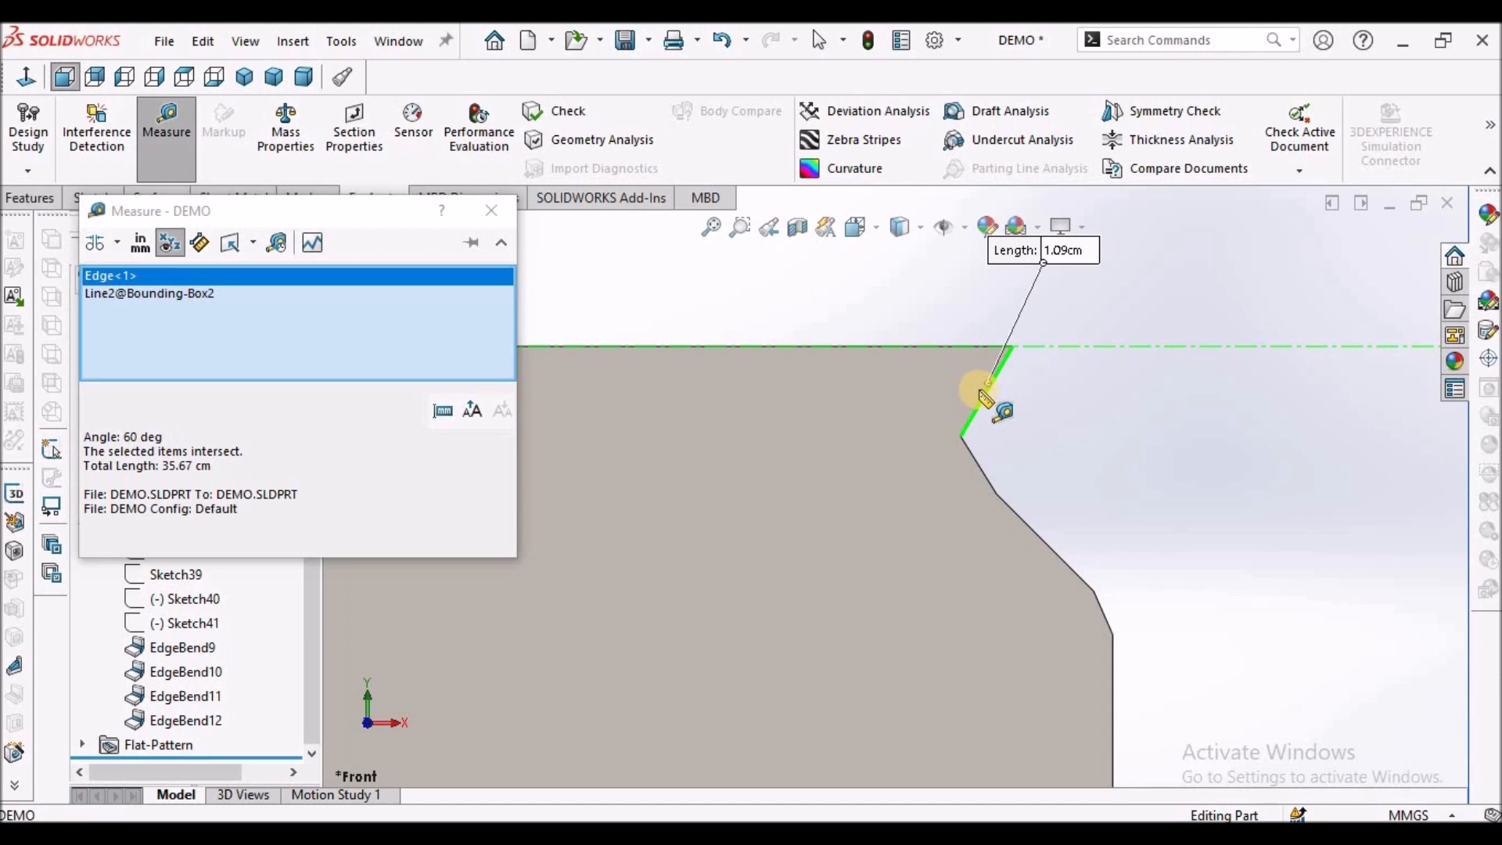
pyautogui.moveTo(267, 483)
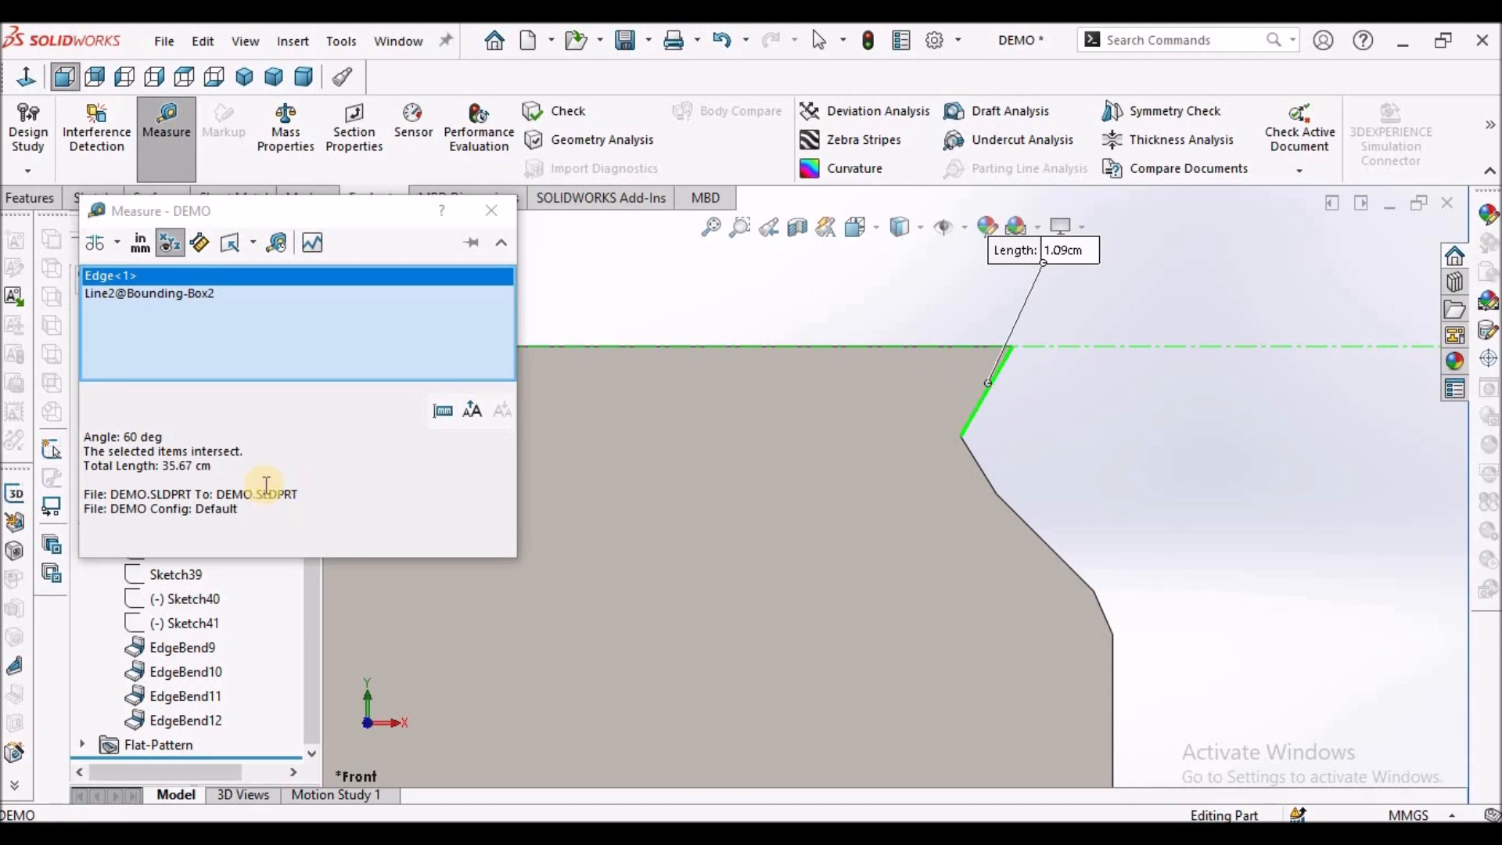
pyautogui.moveTo(189, 437)
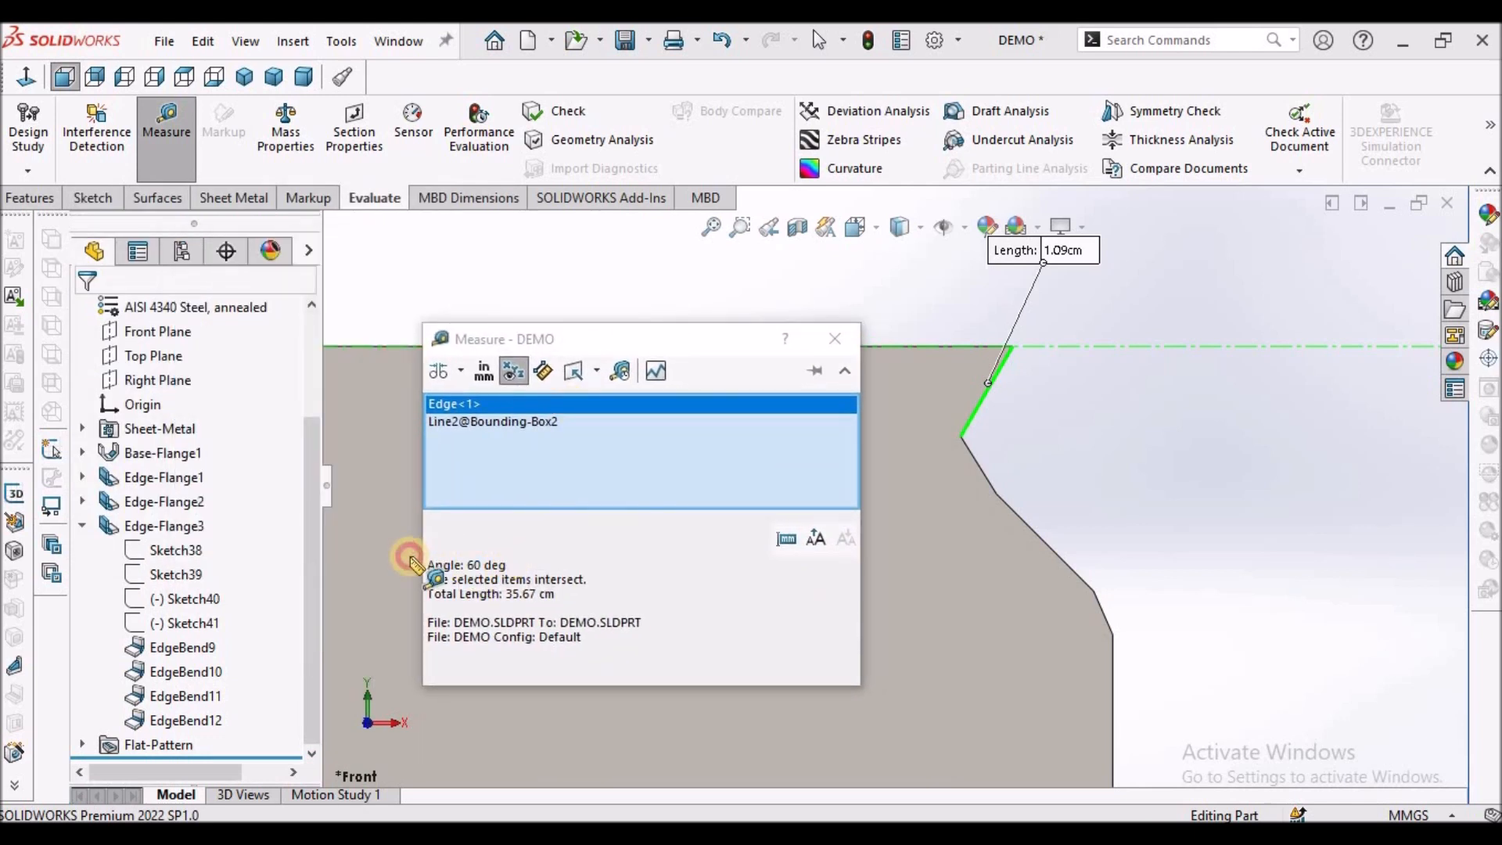
pyautogui.doubleClick(471, 564)
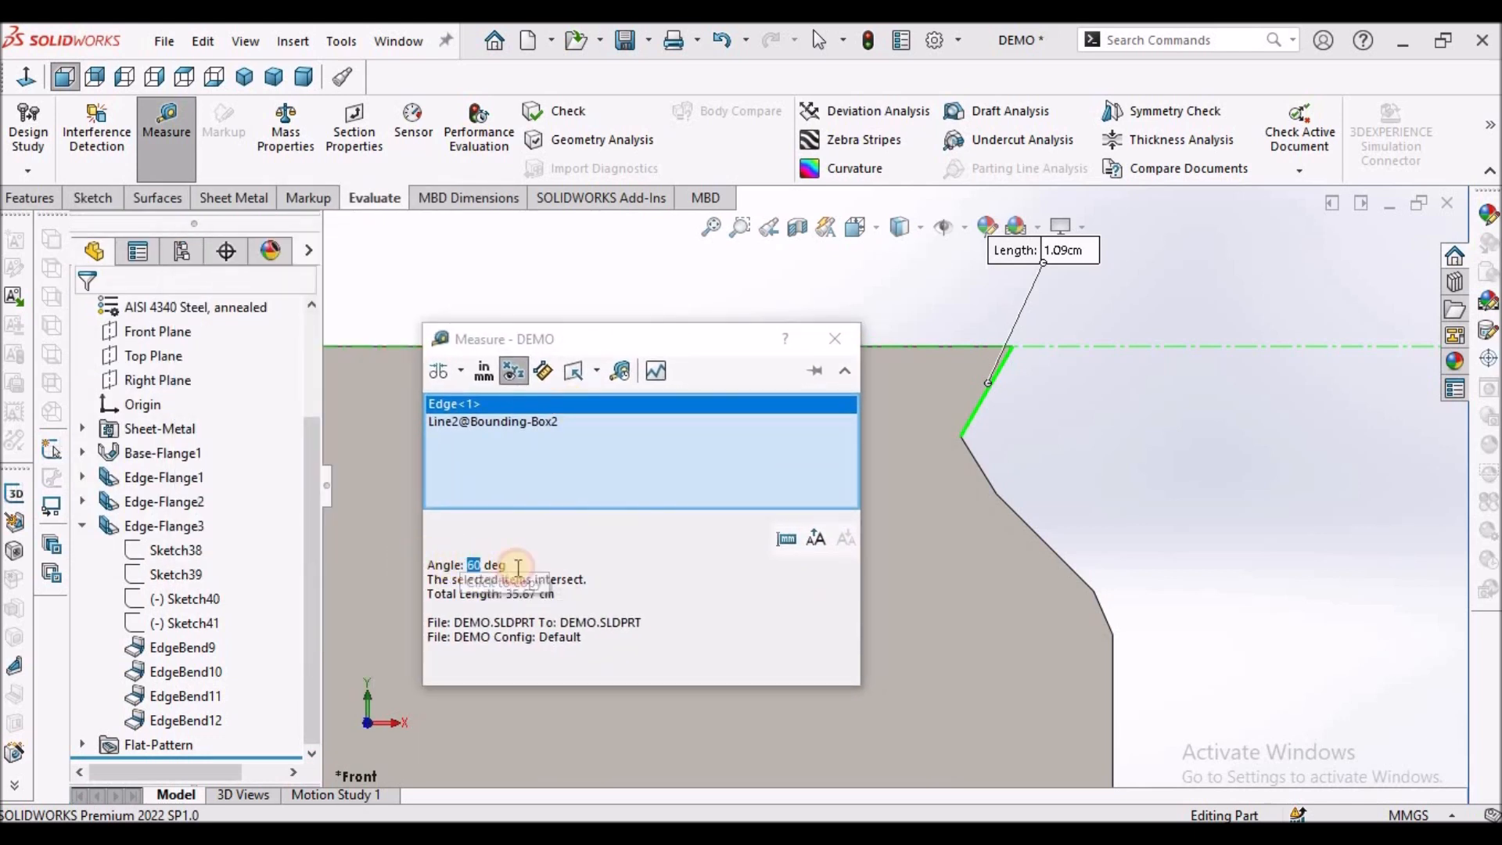
pyautogui.click(832, 337)
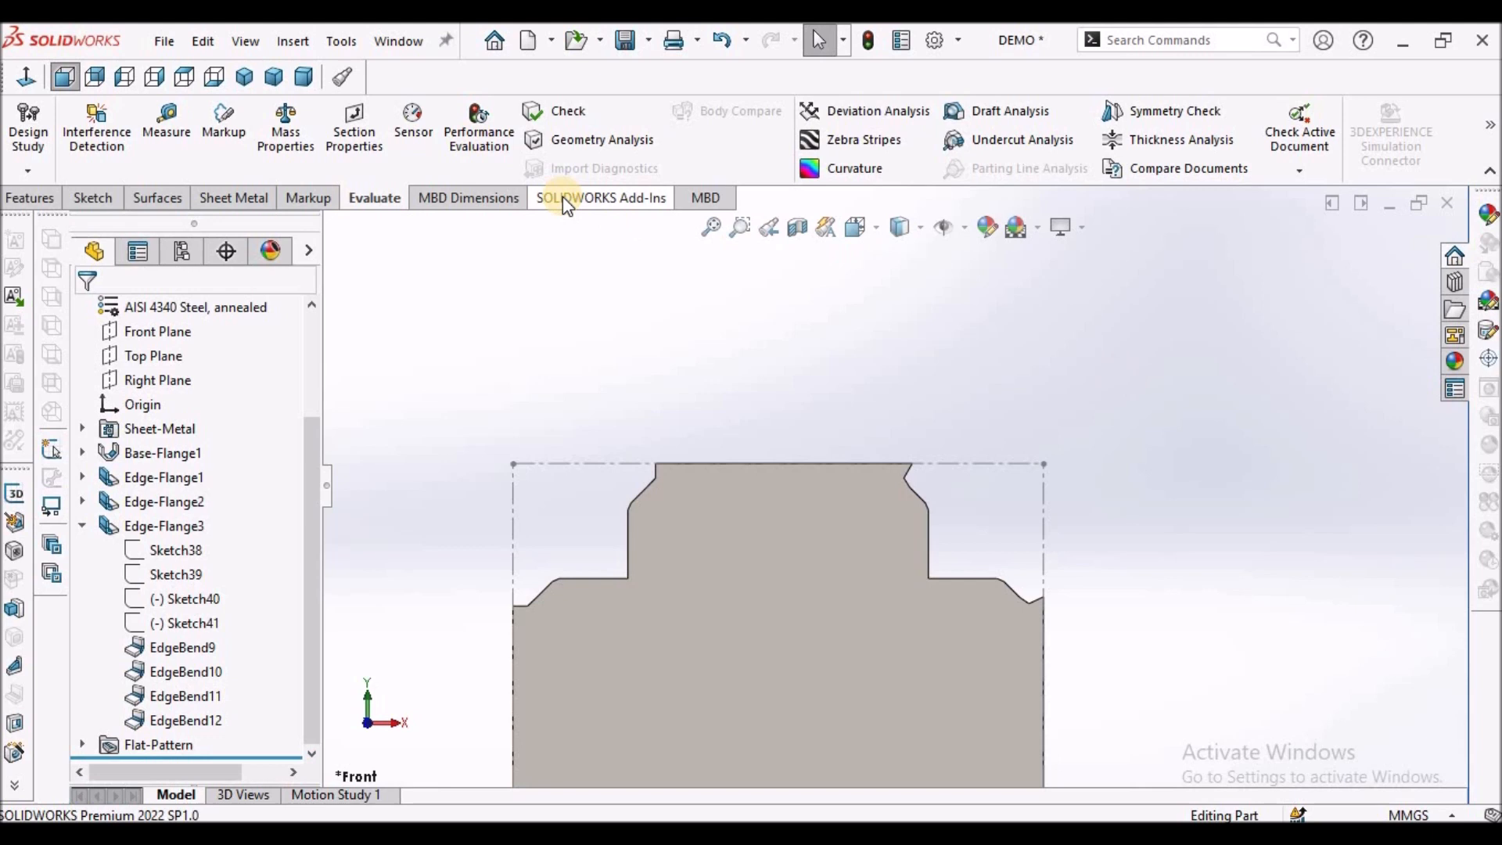
# Step: Collapse the feature tree and toggle Flatten off to fold the part back to 3D
pyautogui.click(206, 307)
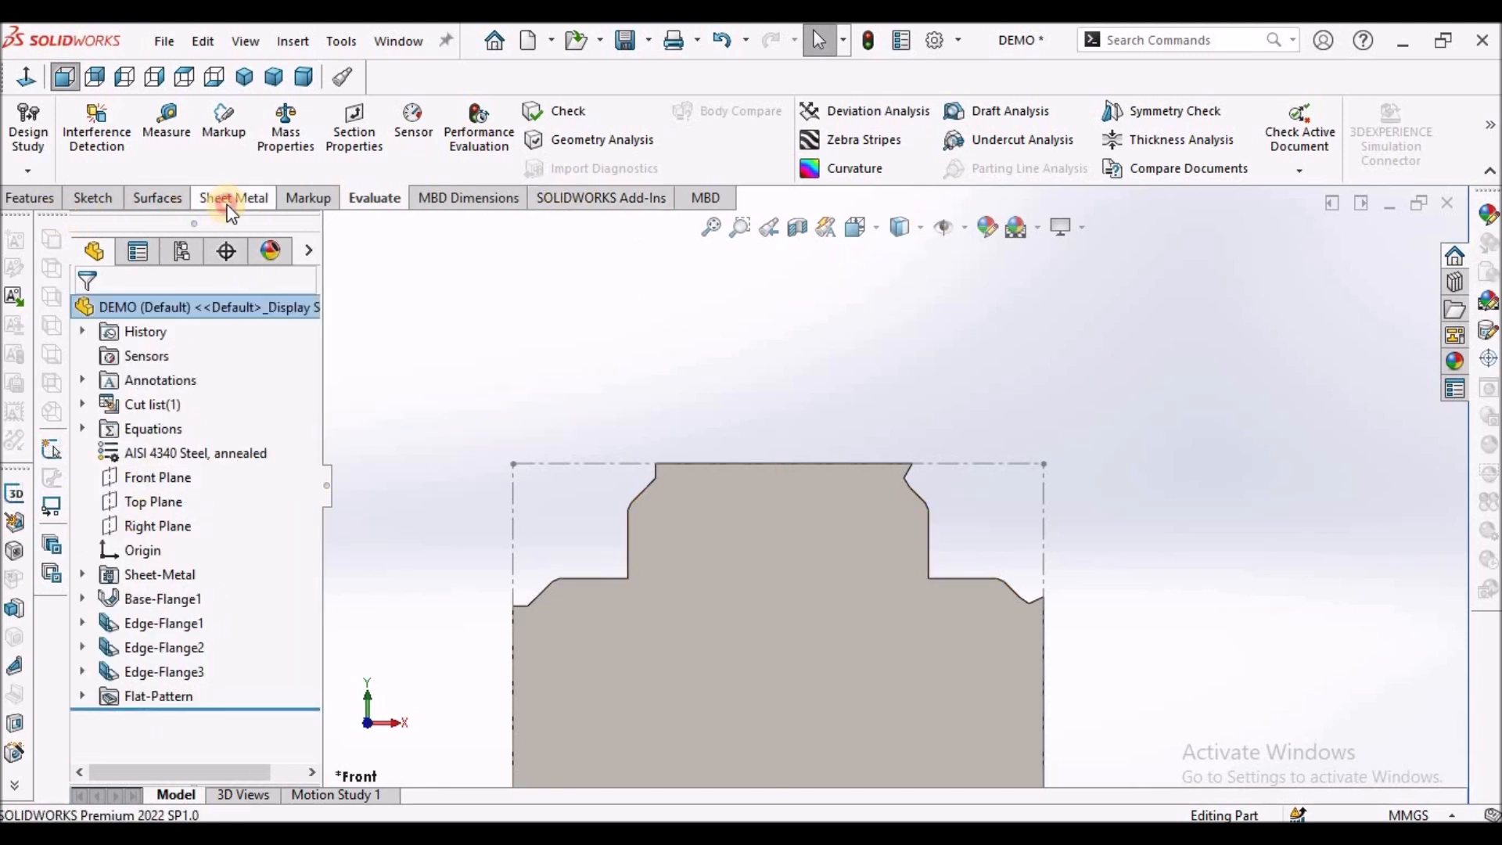
pyautogui.click(231, 198)
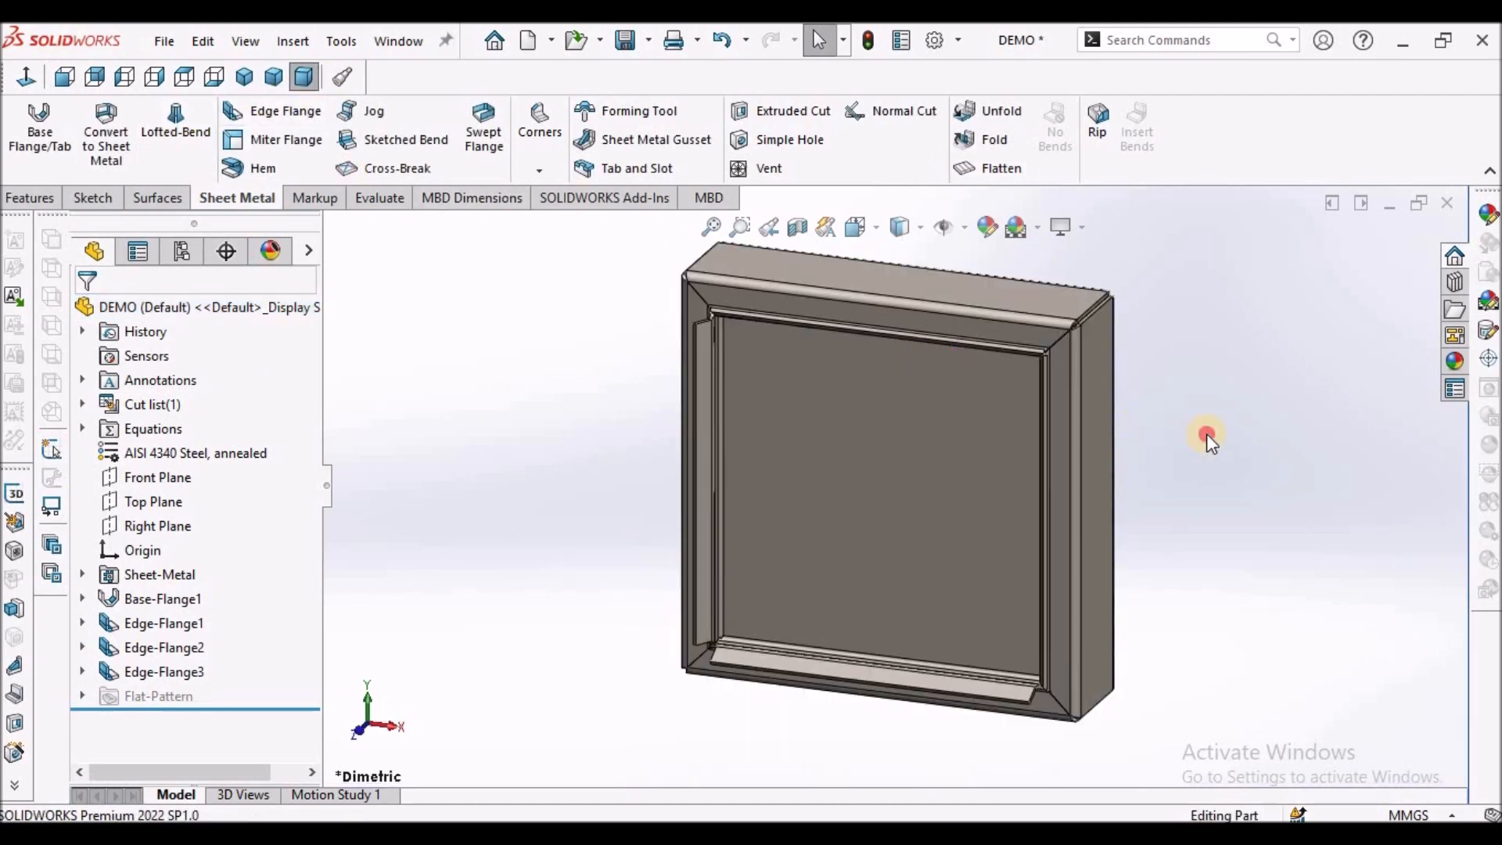
pyautogui.scroll(3)
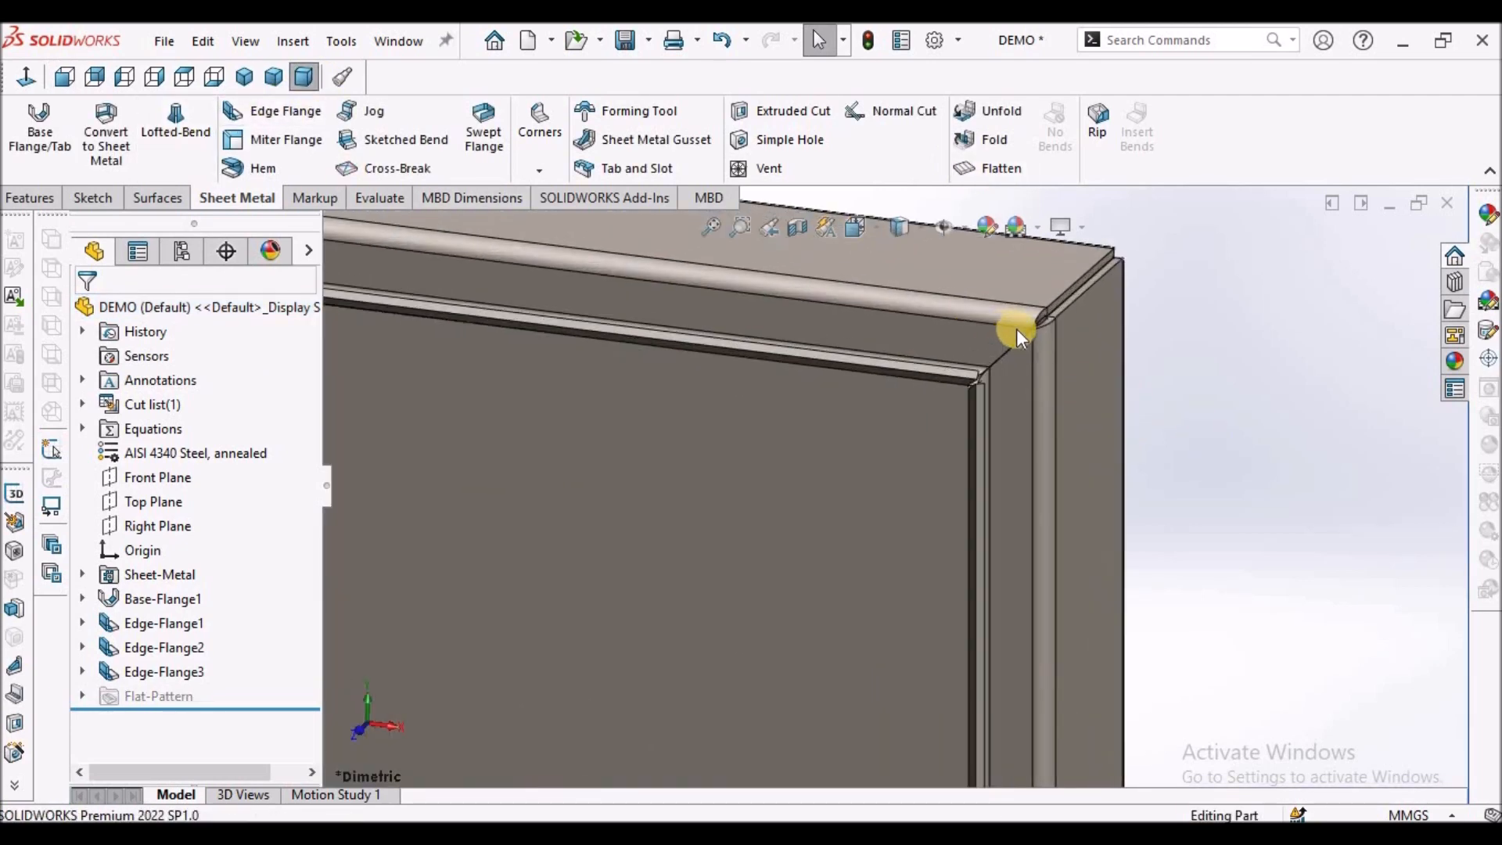